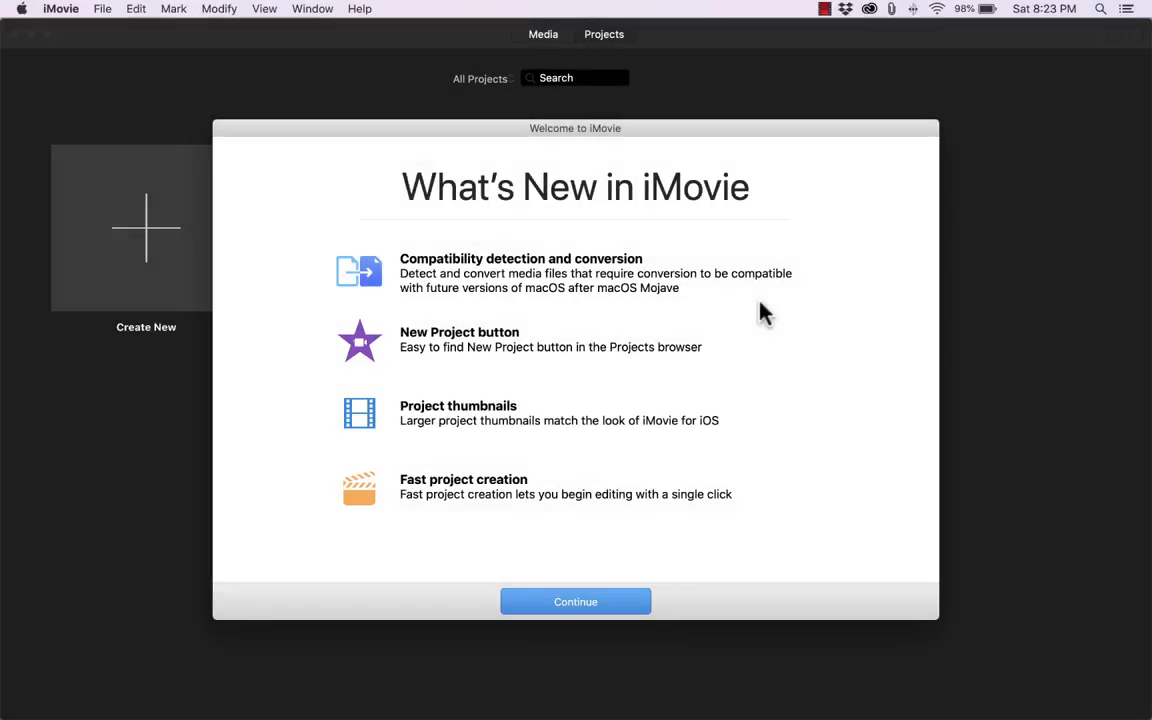
# Dismiss the iMovie welcome dialog and create a new empty movie, My Movie 2
pyautogui.click(575, 601)
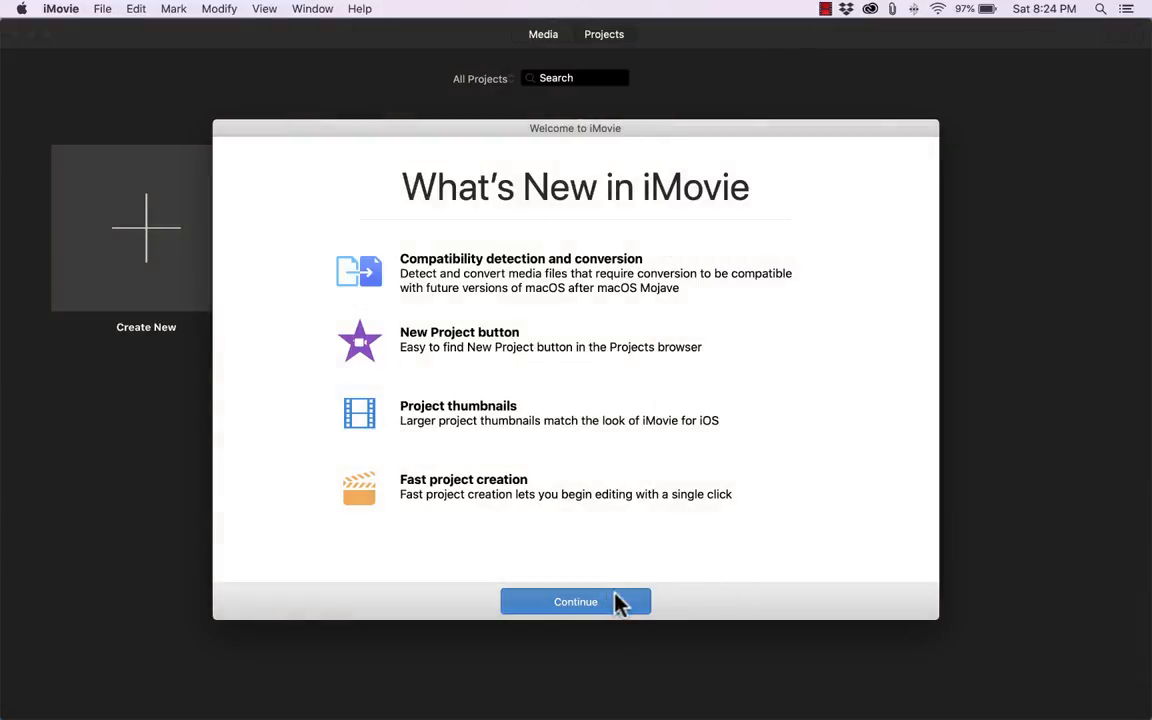
pyautogui.click(575, 601)
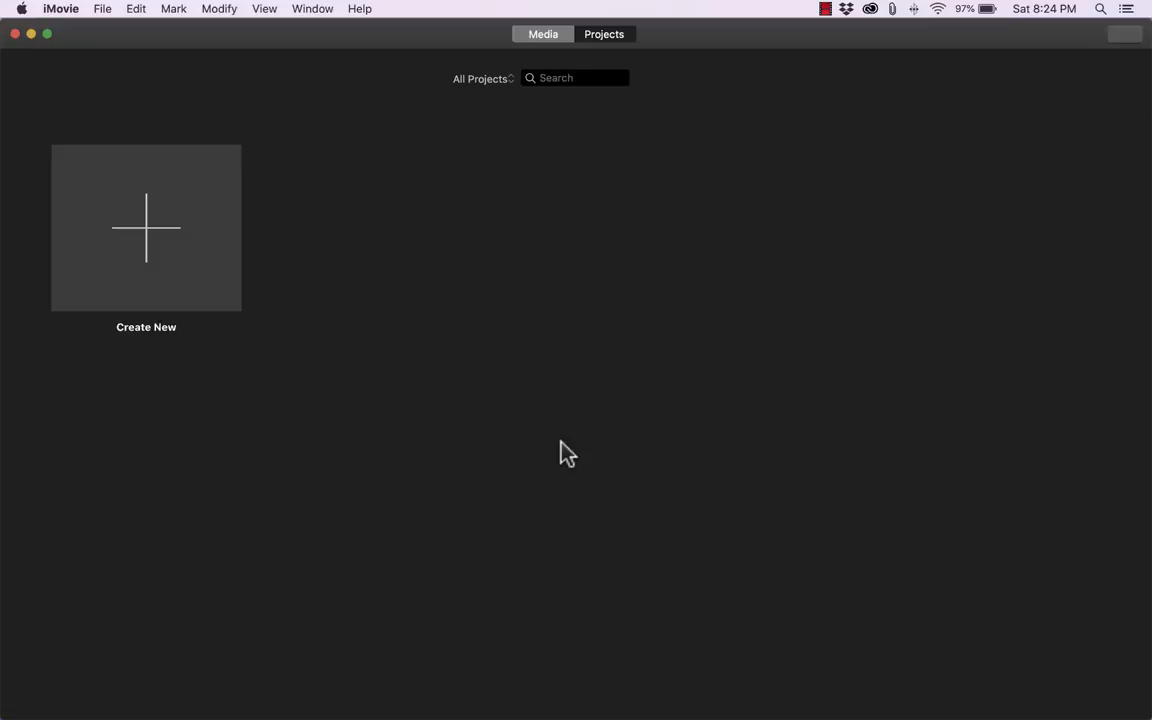
pyautogui.moveTo(314, 351)
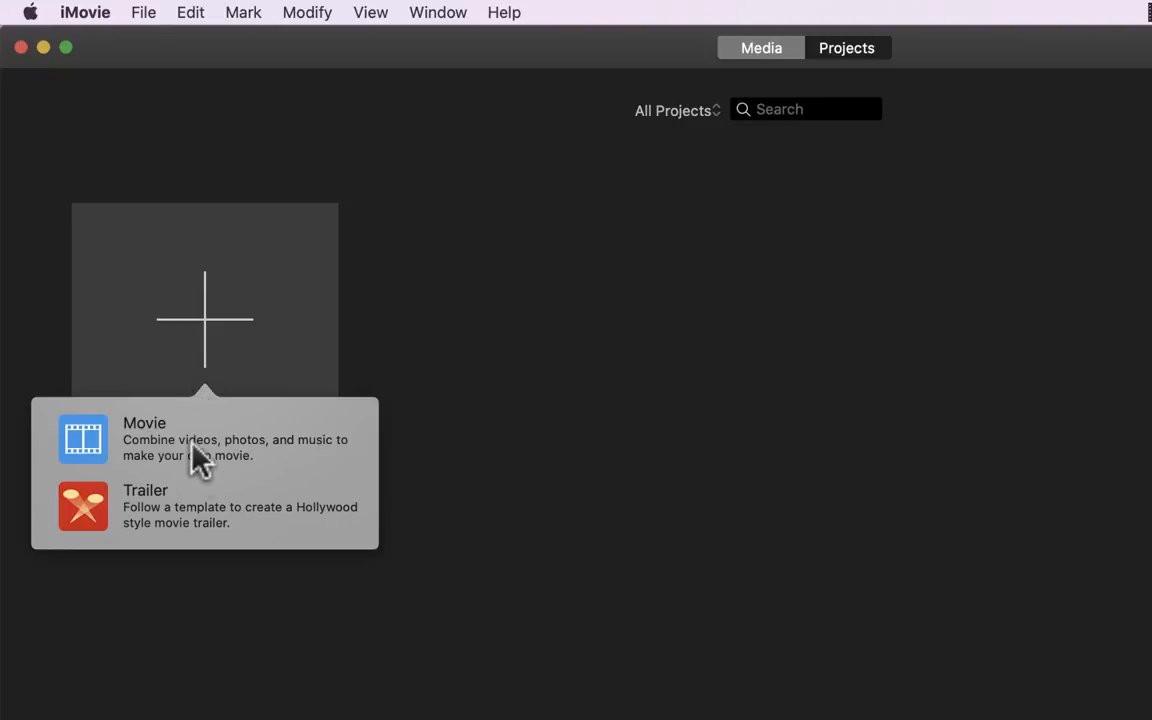
pyautogui.moveTo(155, 490)
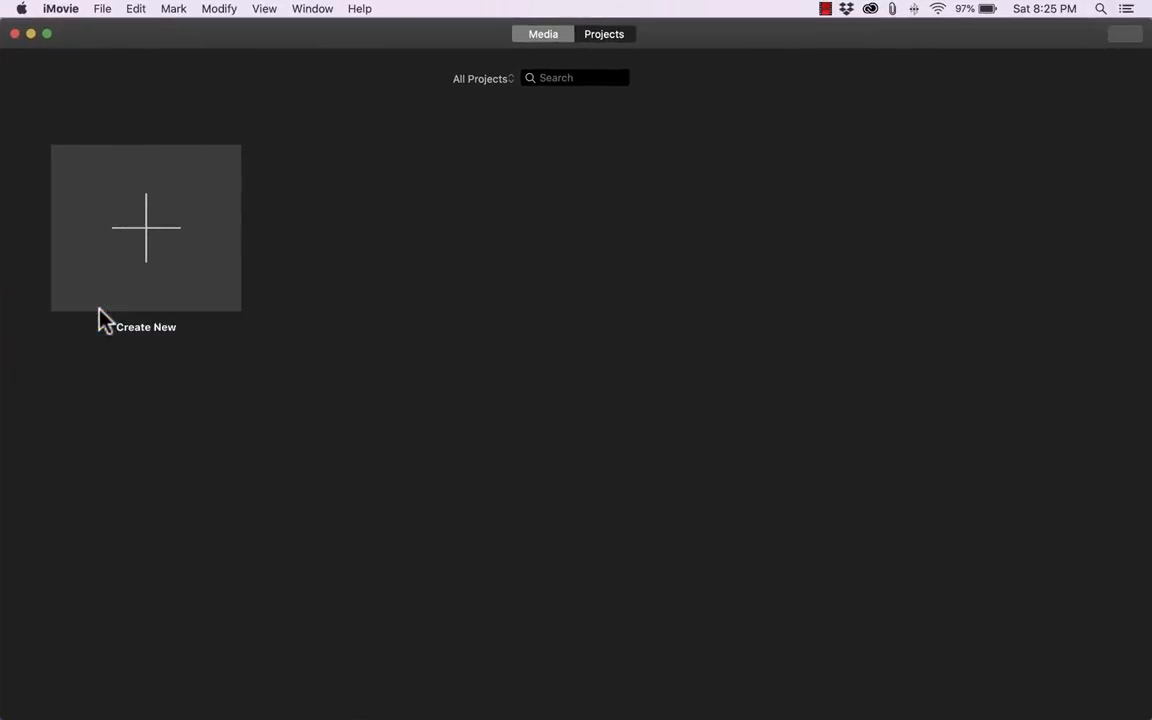
pyautogui.click(146, 228)
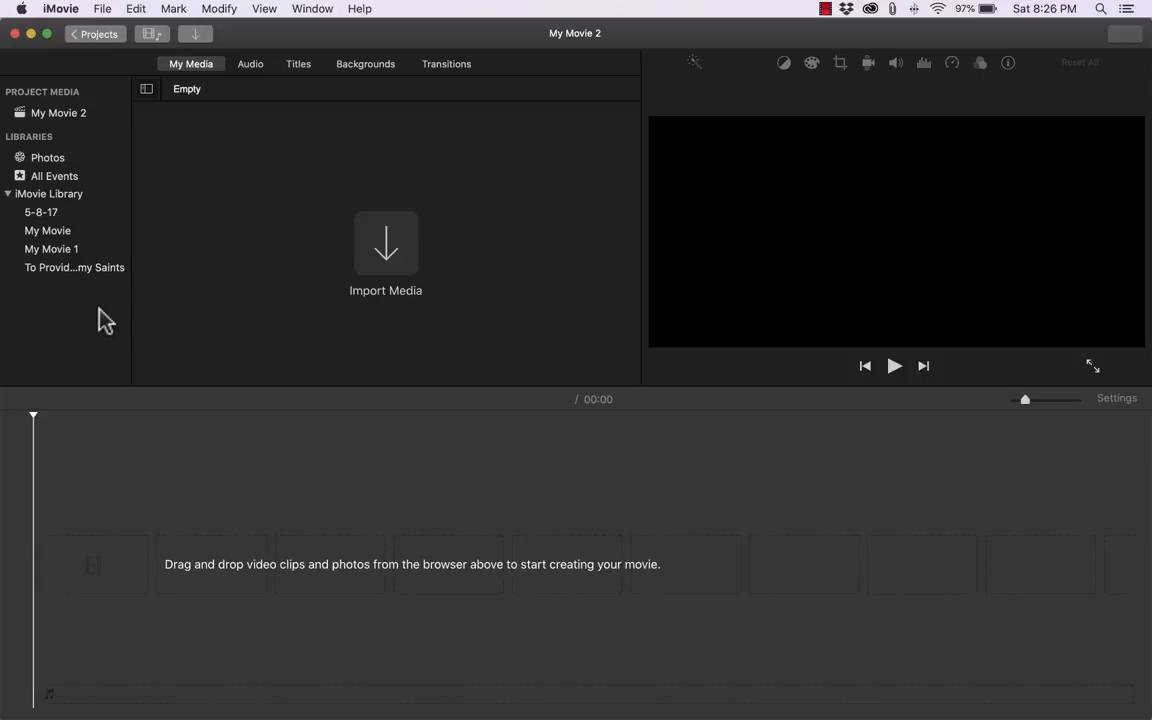
pyautogui.moveTo(650, 295)
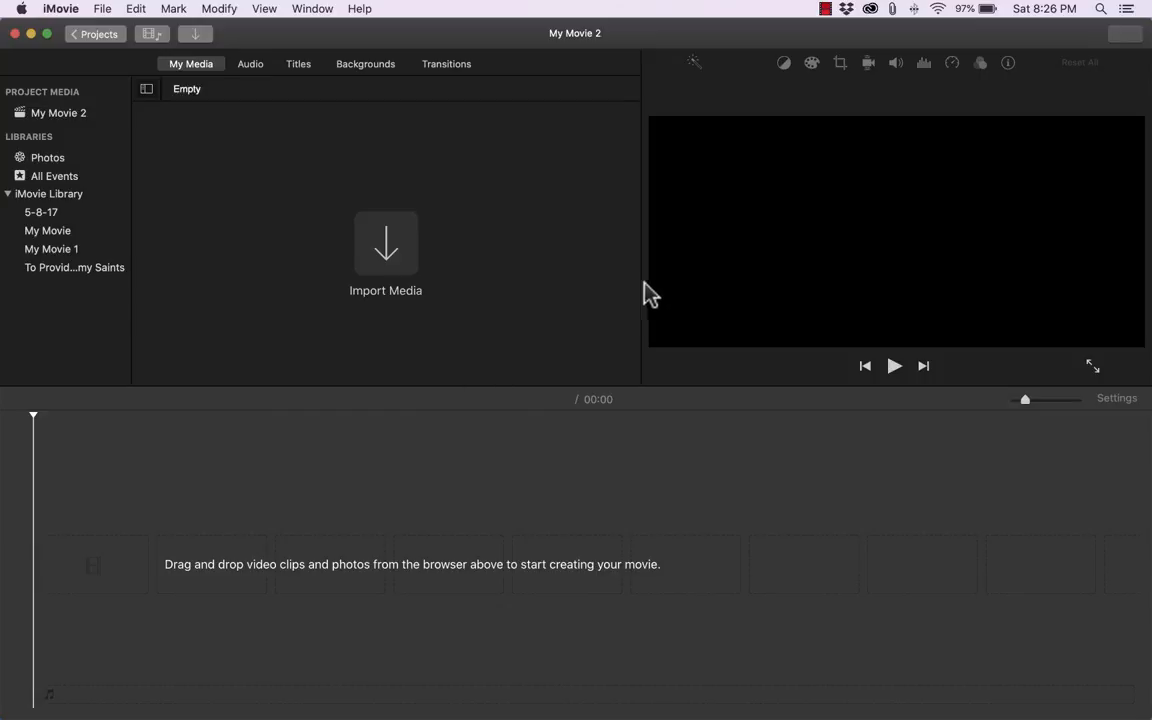
pyautogui.moveTo(693, 280)
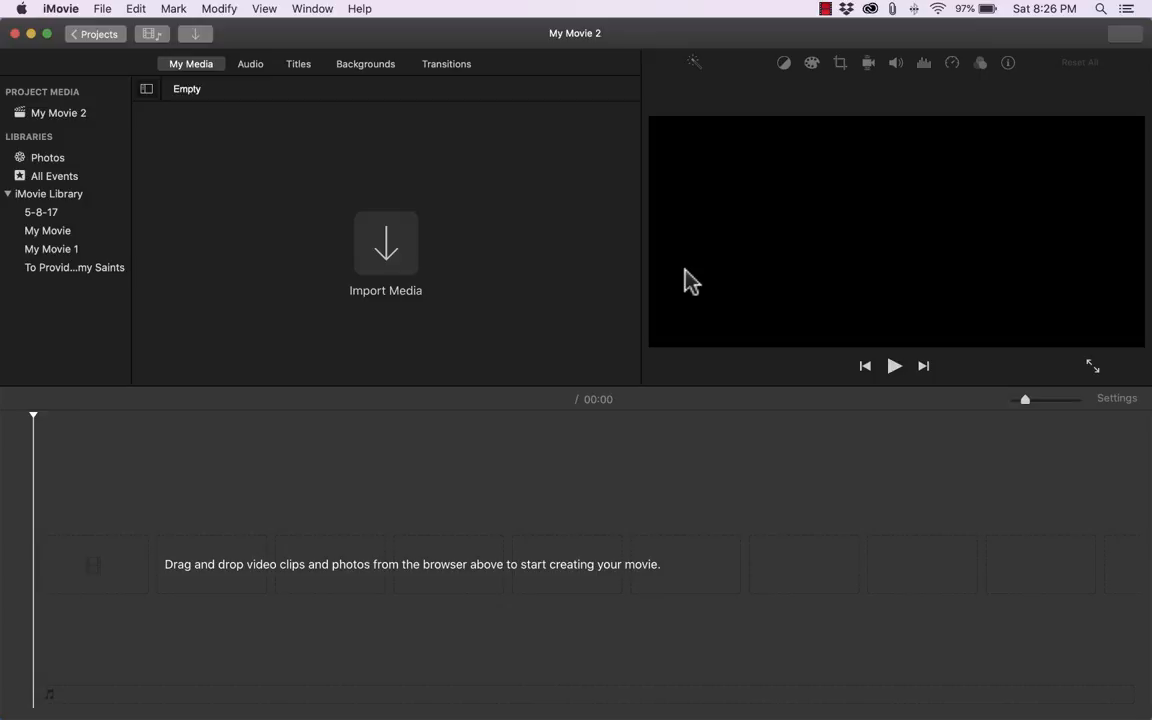
pyautogui.moveTo(588, 318)
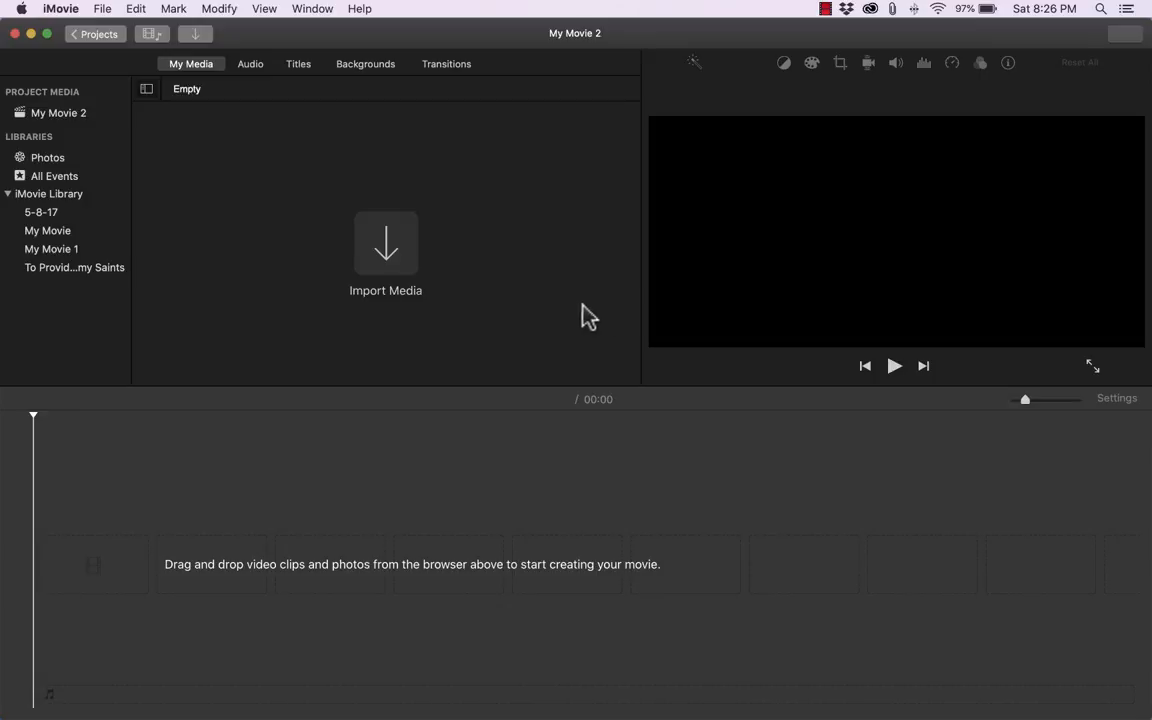
pyautogui.moveTo(565, 309)
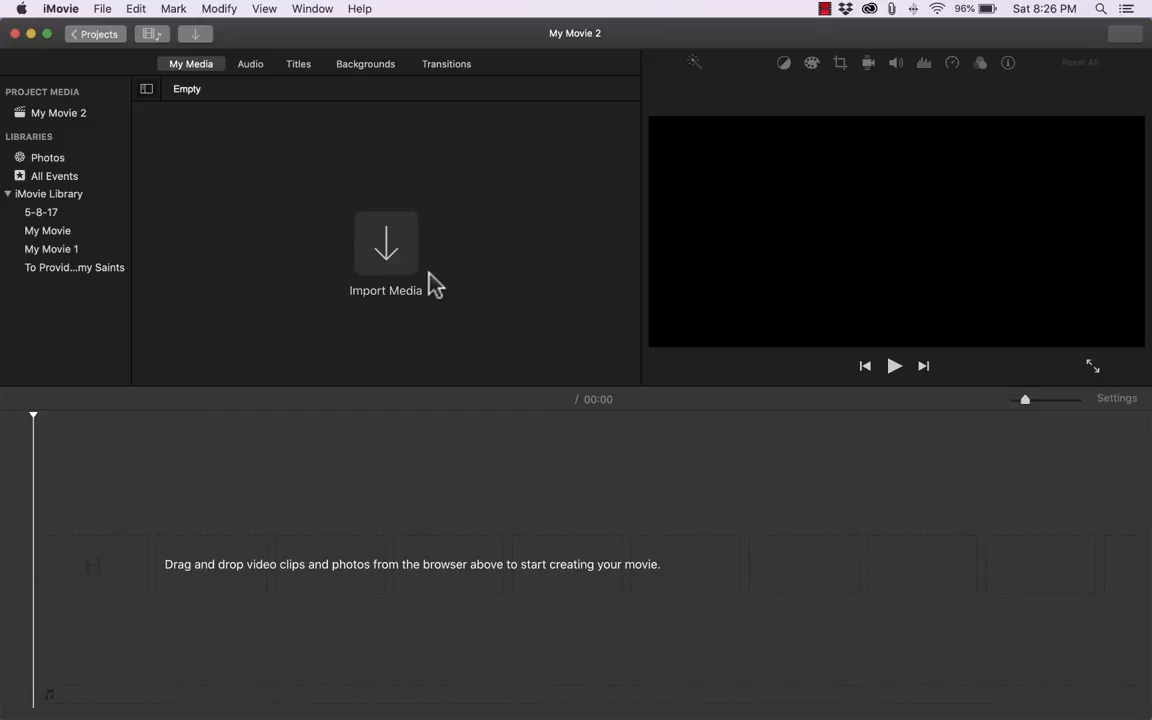
pyautogui.moveTo(387, 262)
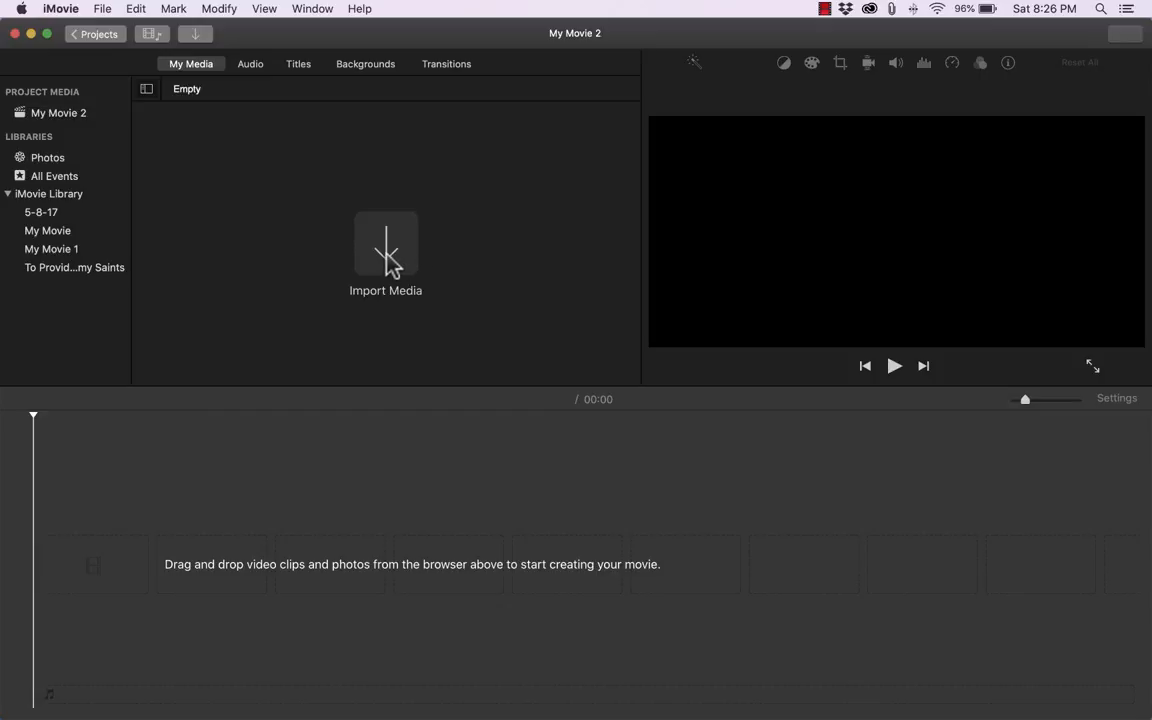
# Grant Desktop access and select ArchesVideo1–5 in Movies > Arches National Park, skipping the MP3
pyautogui.click(386, 250)
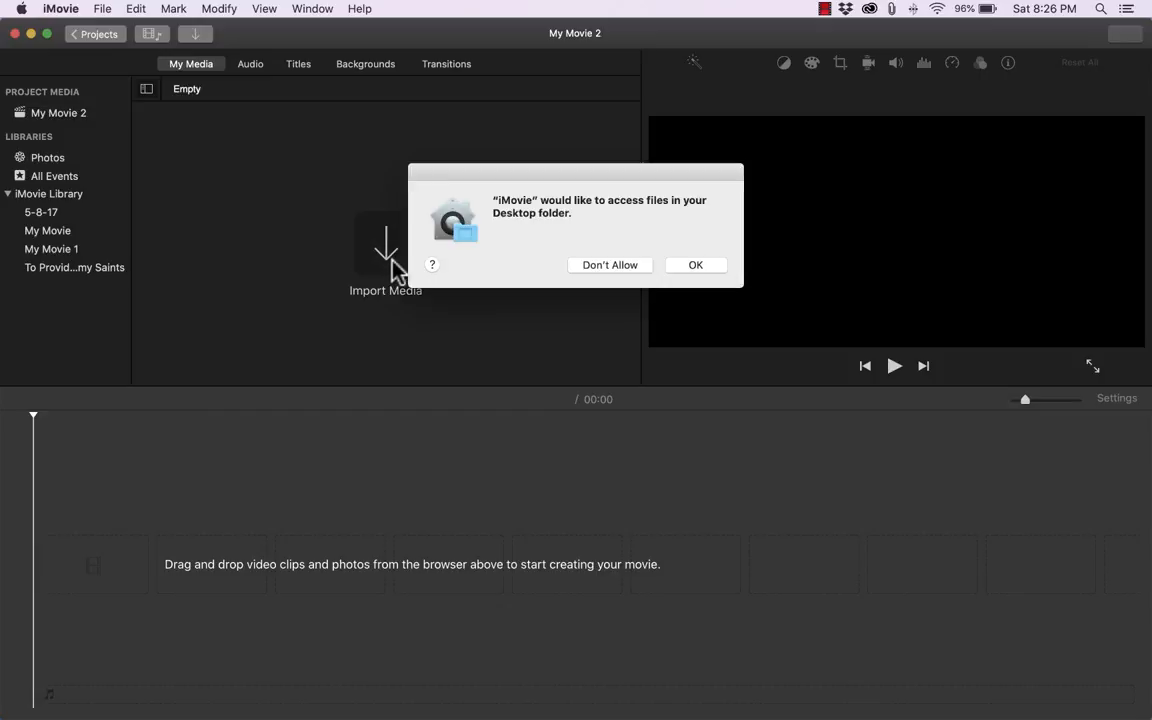
pyautogui.click(385, 250)
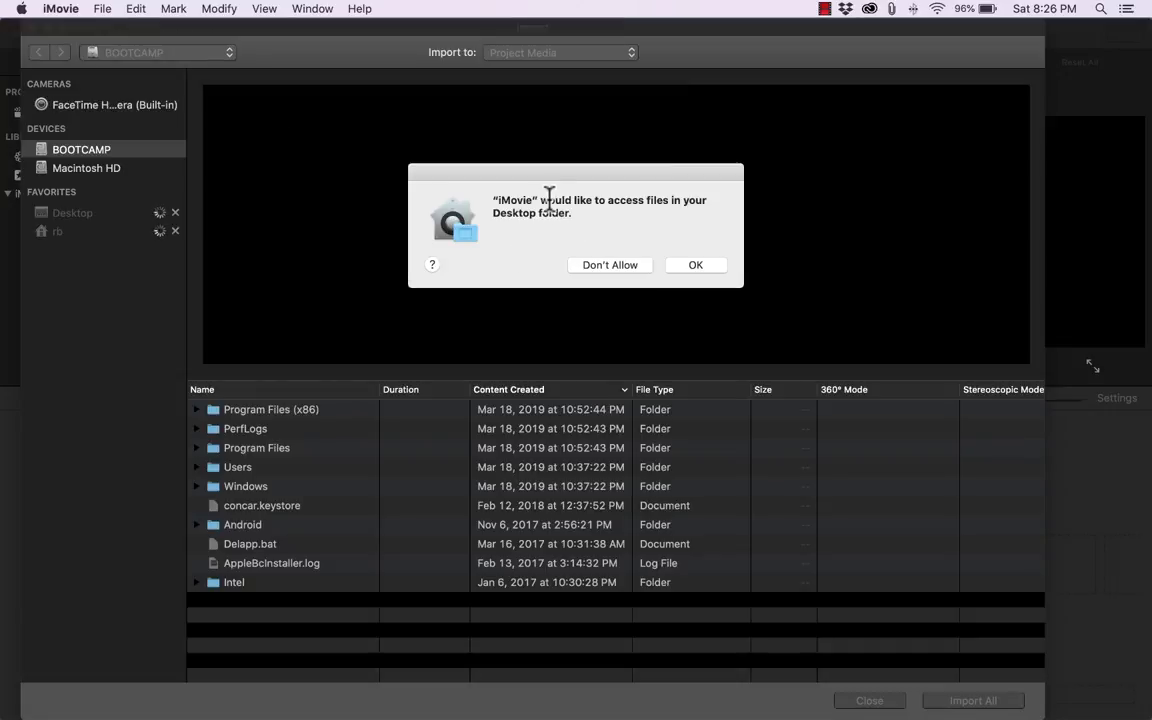
pyautogui.moveTo(584, 207)
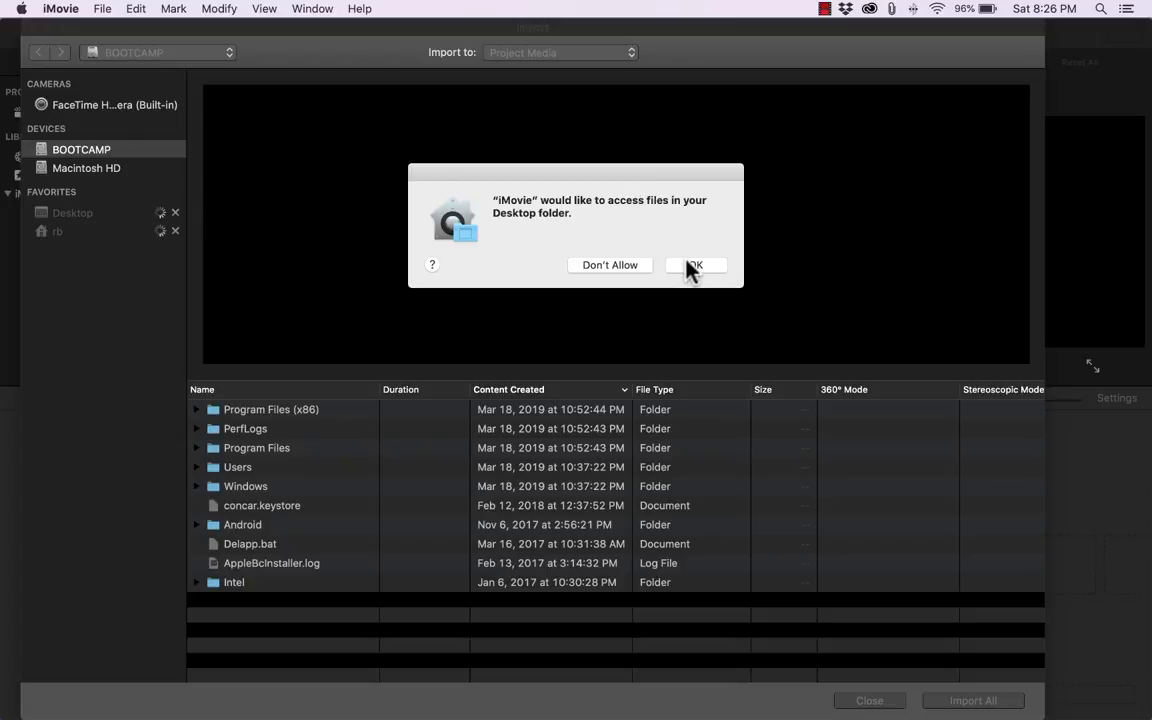
pyautogui.click(696, 265)
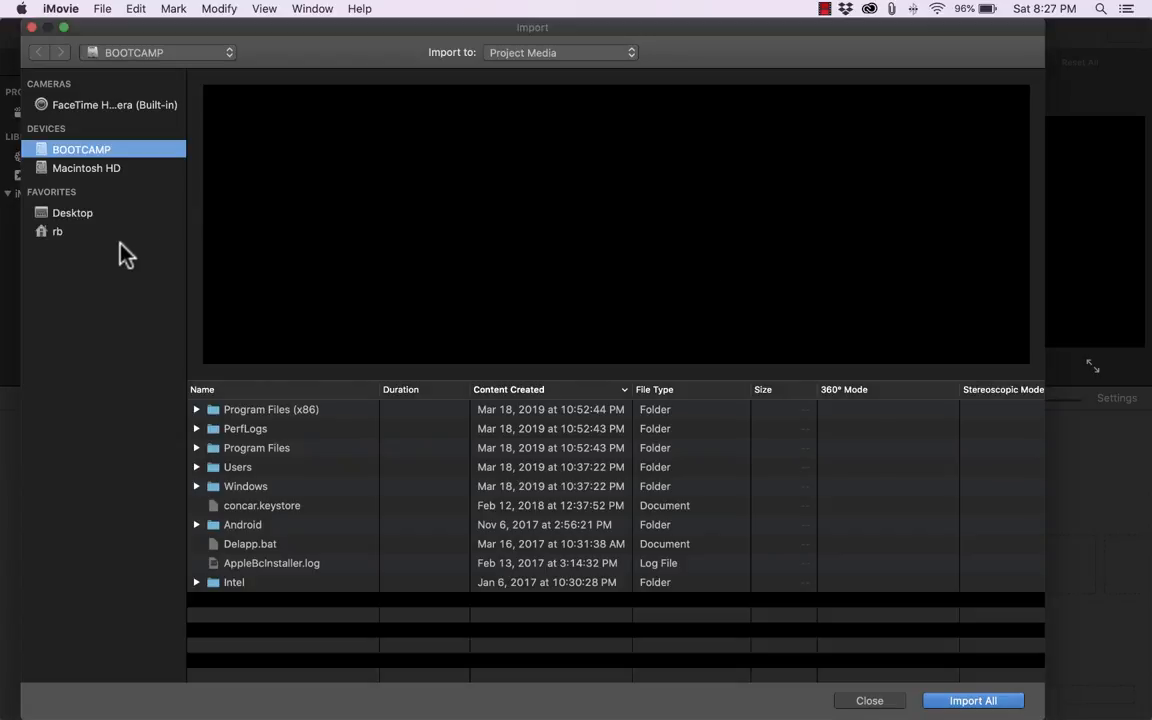
pyautogui.click(57, 231)
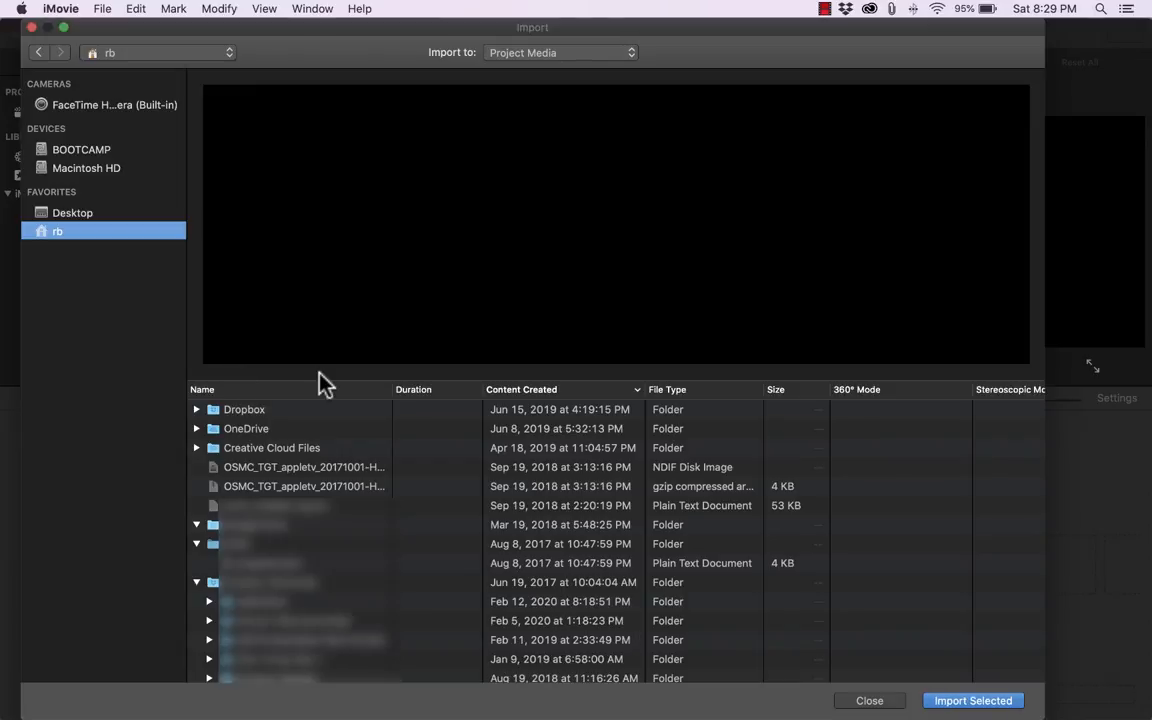
pyautogui.moveTo(288, 413)
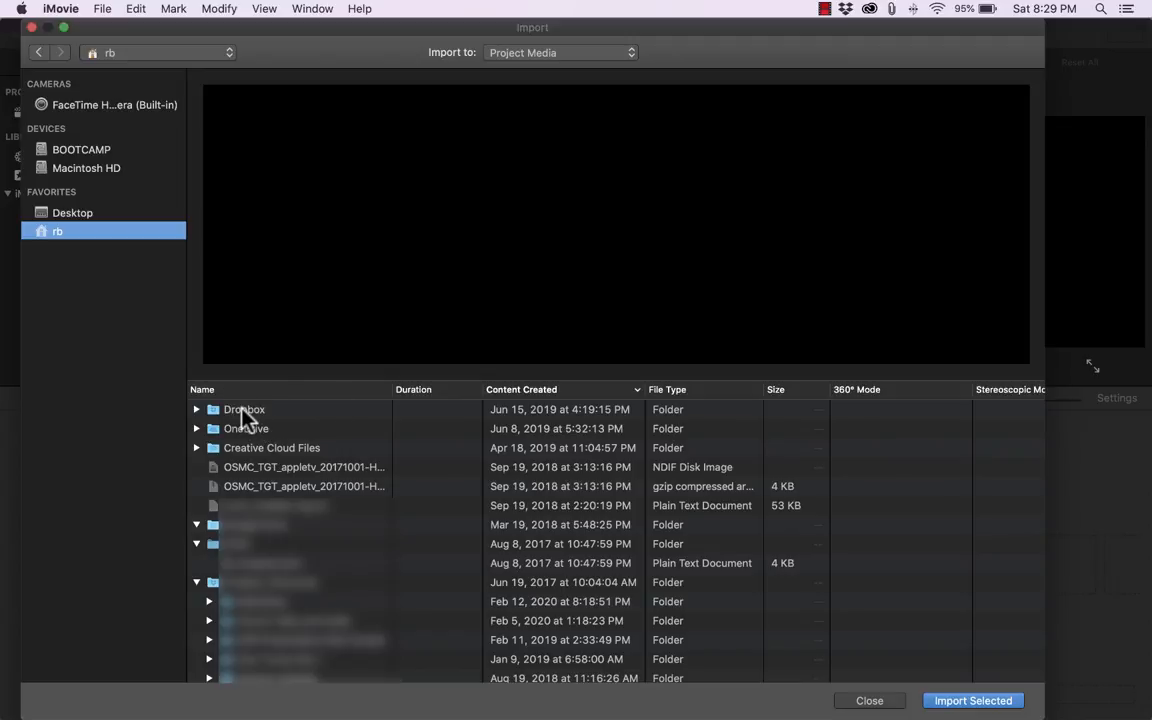
pyautogui.moveTo(215, 398)
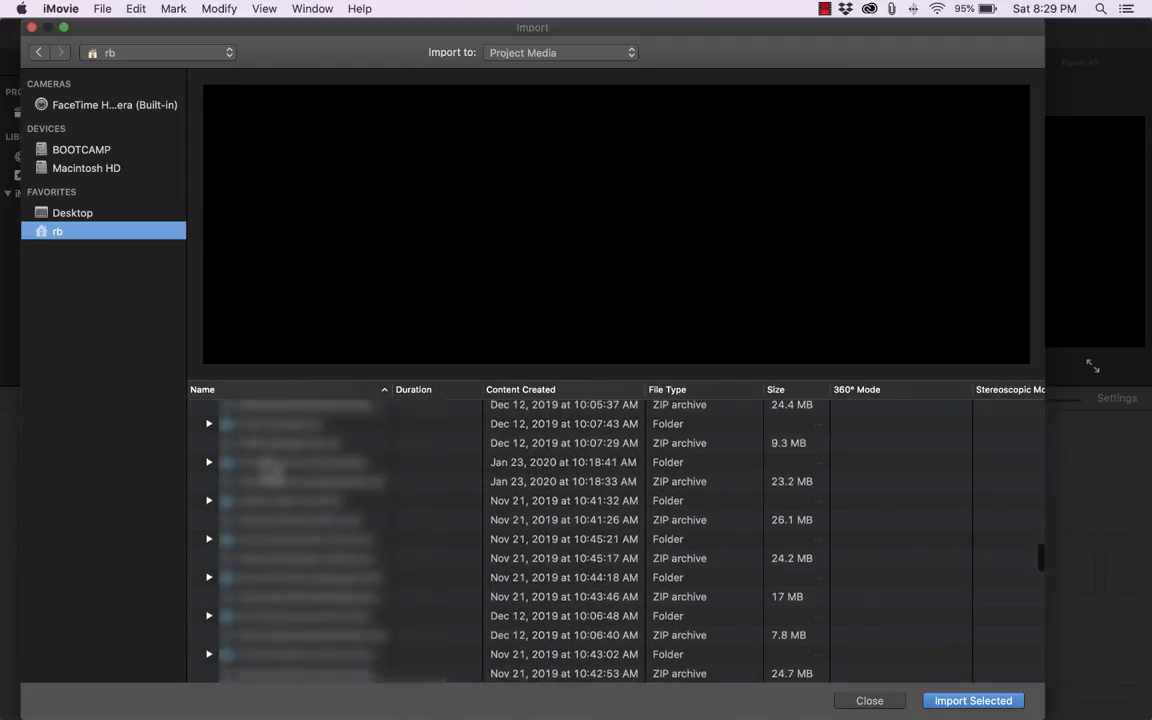
pyautogui.scroll(-3)
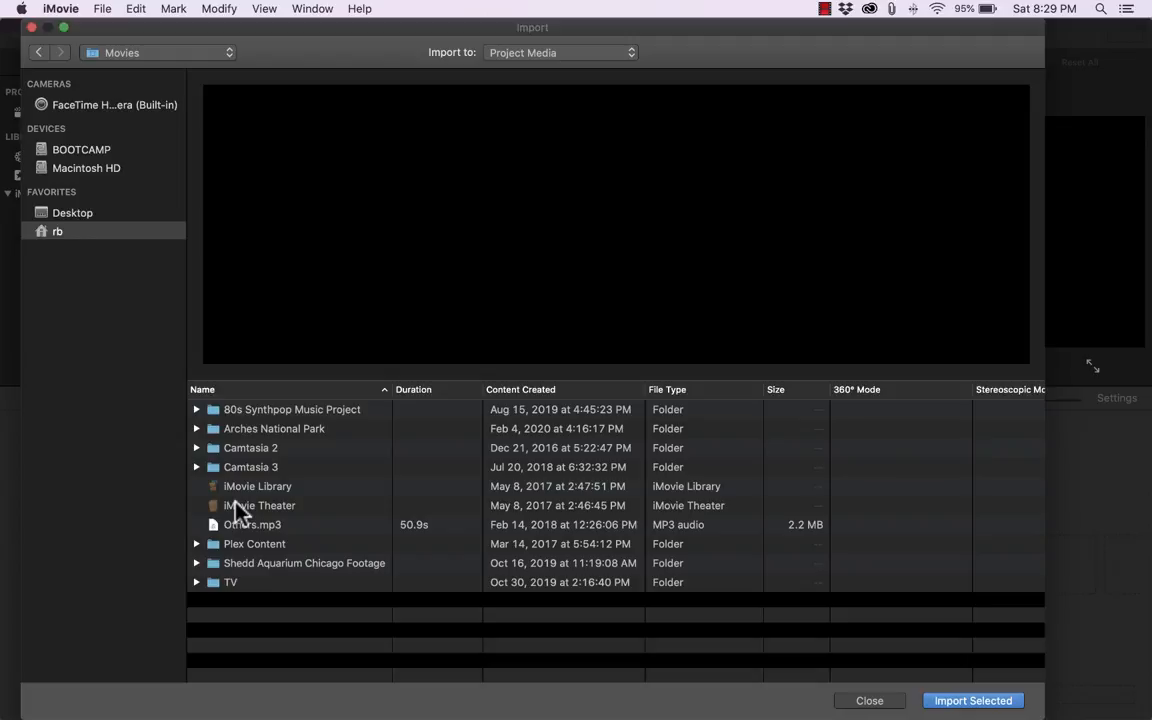
pyautogui.moveTo(238, 440)
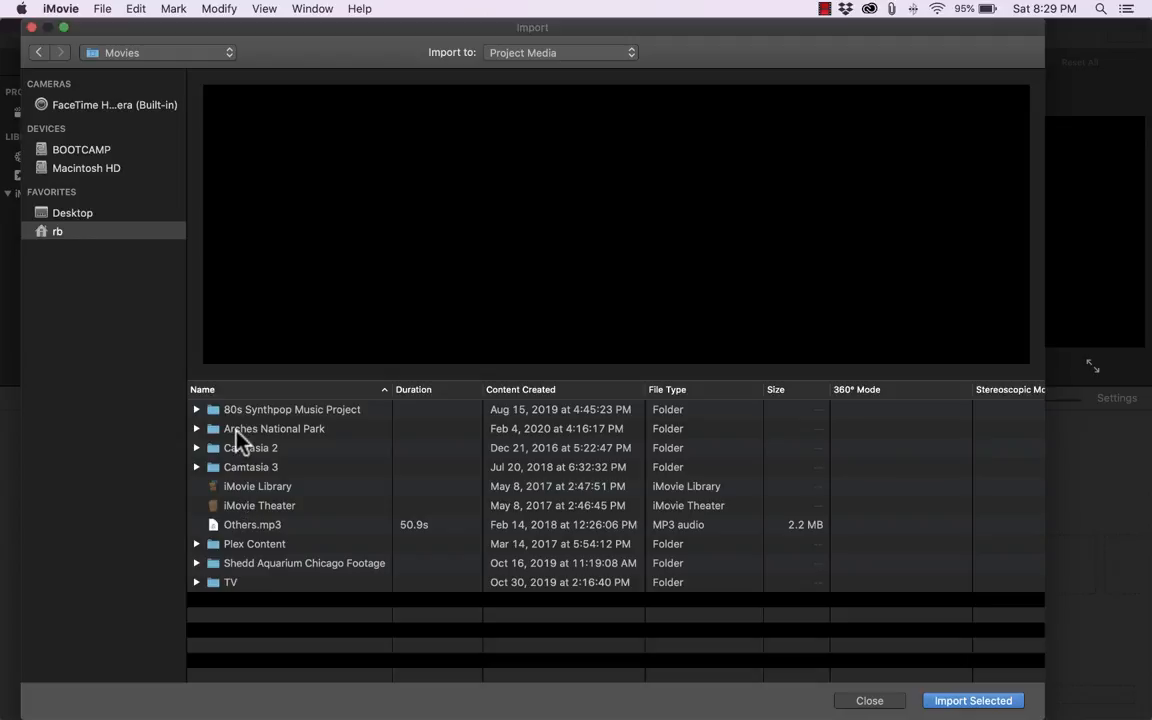
pyautogui.doubleClick(274, 428)
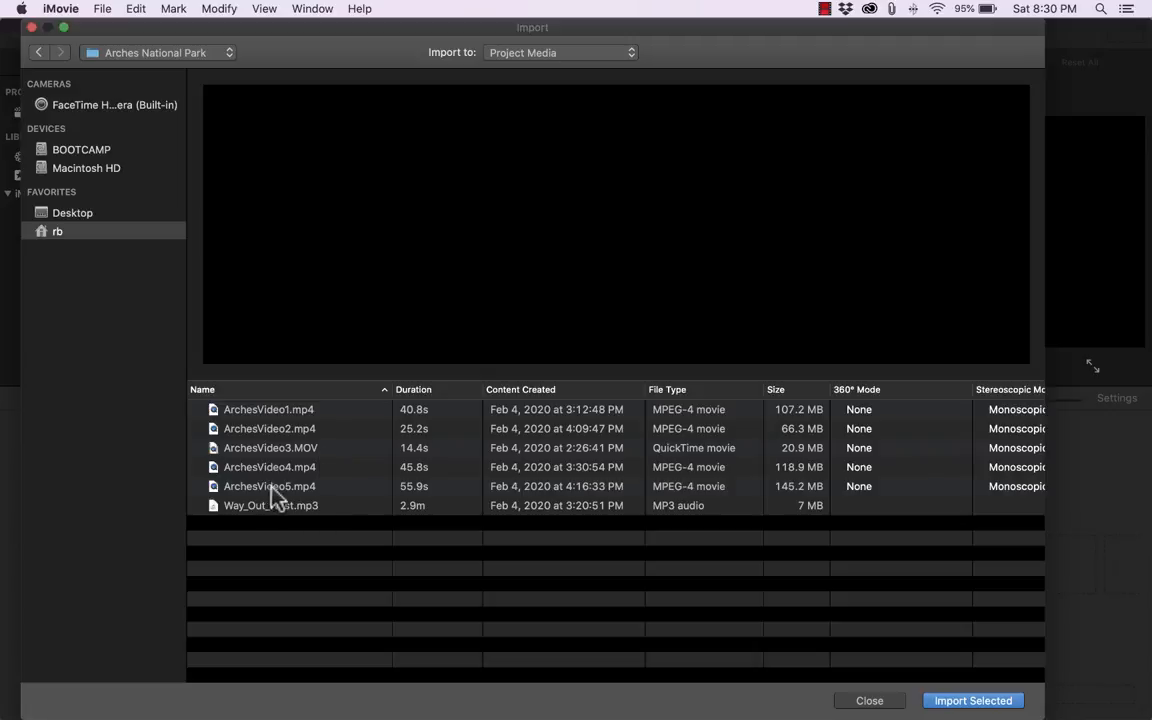
pyautogui.click(269, 486)
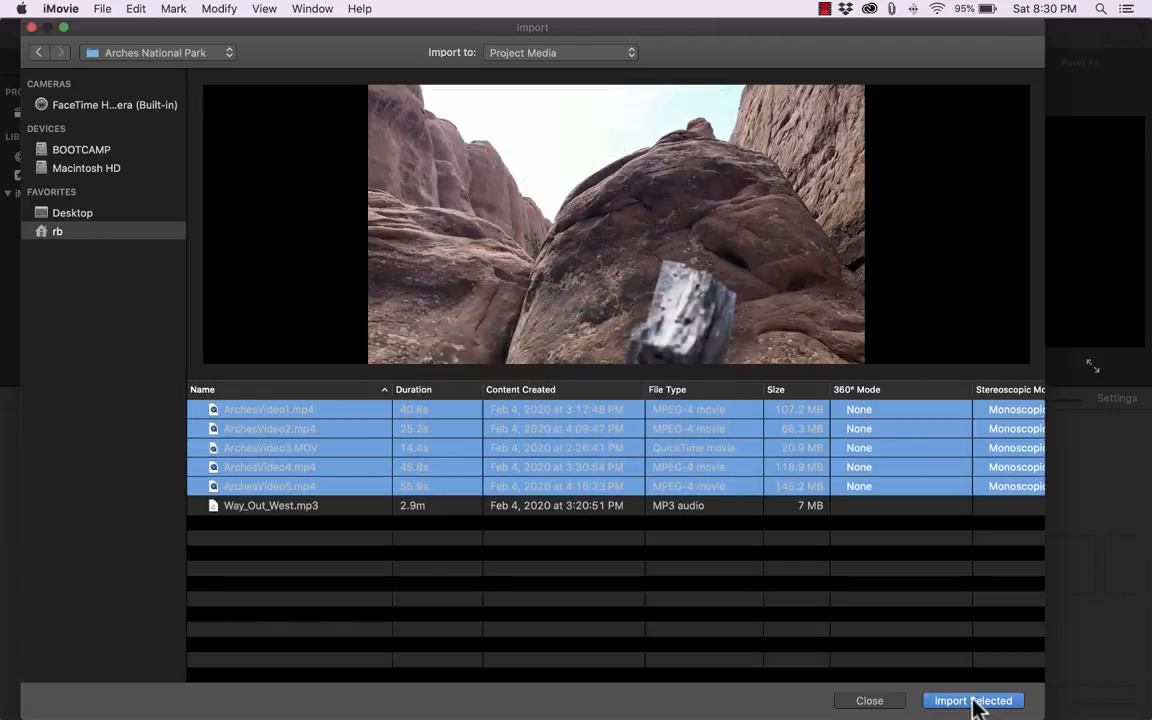
# Import the five selected ArchesVideo clips into My Media
pyautogui.click(973, 700)
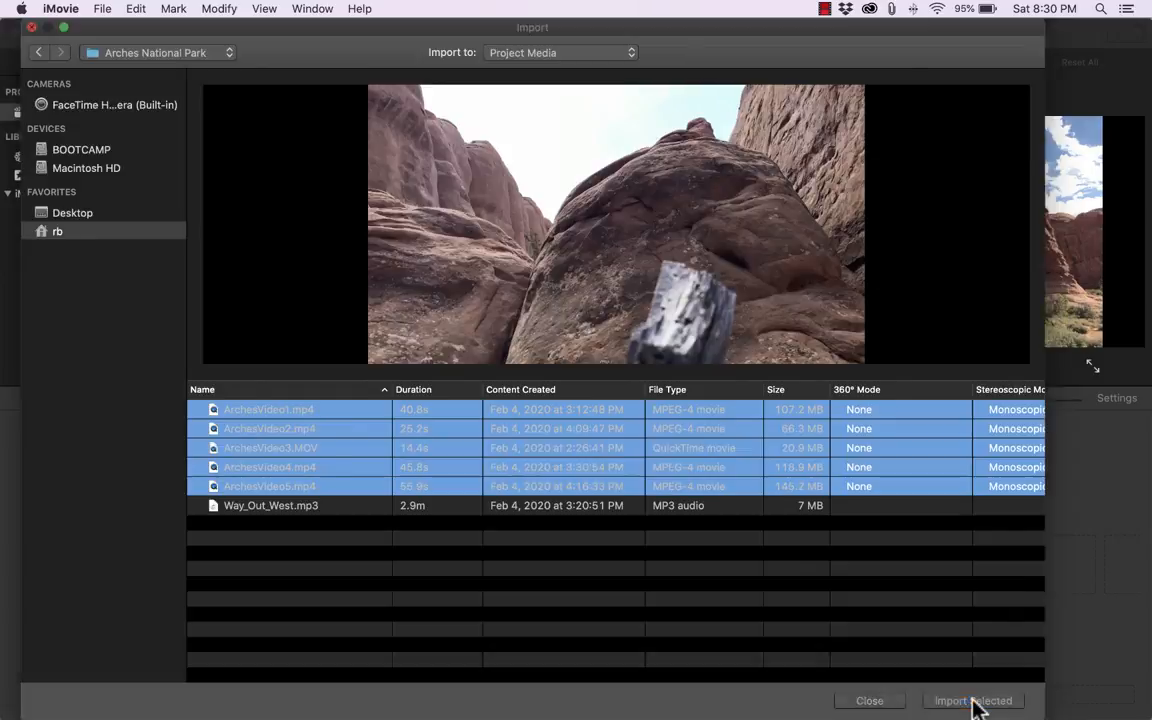
pyautogui.click(972, 700)
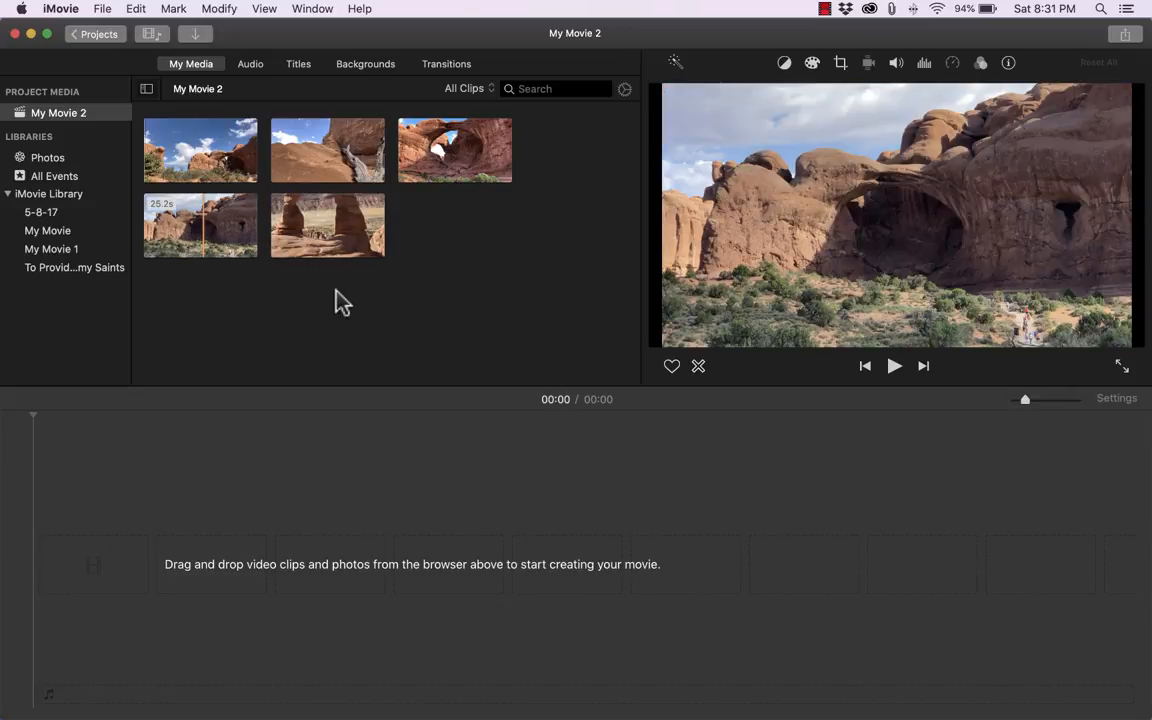
pyautogui.moveTo(459, 260)
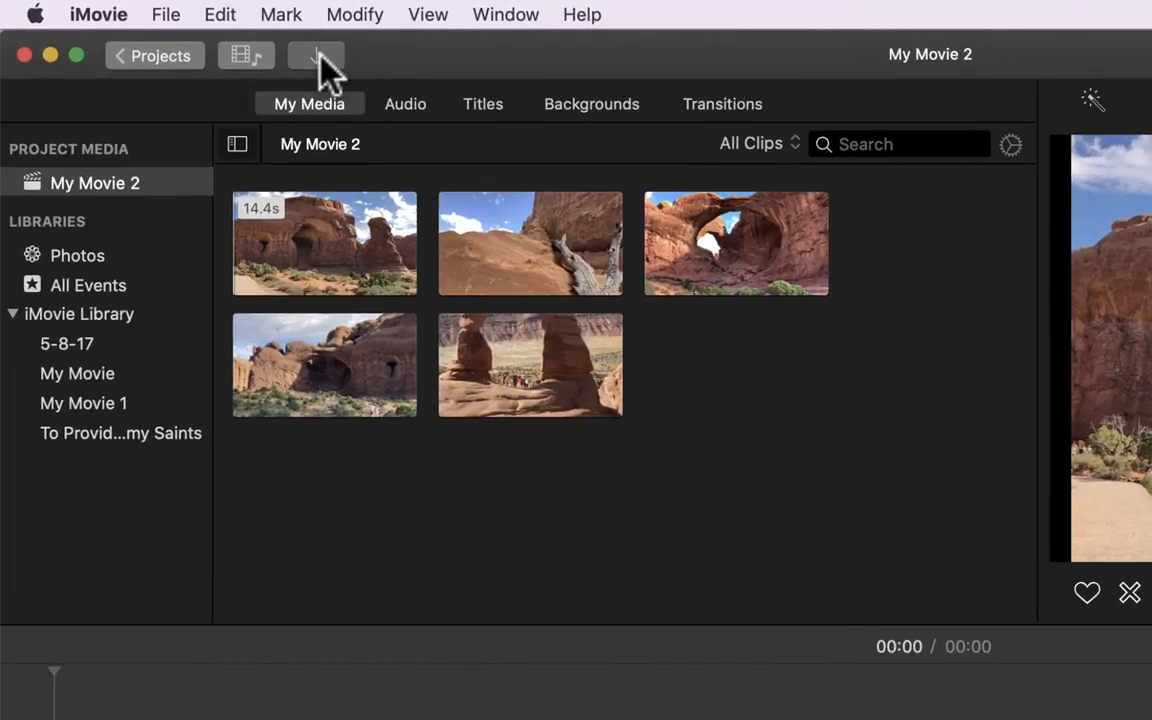
# Reopen the import window and open the Bryce Canyon folder from the home folder
pyautogui.click(316, 55)
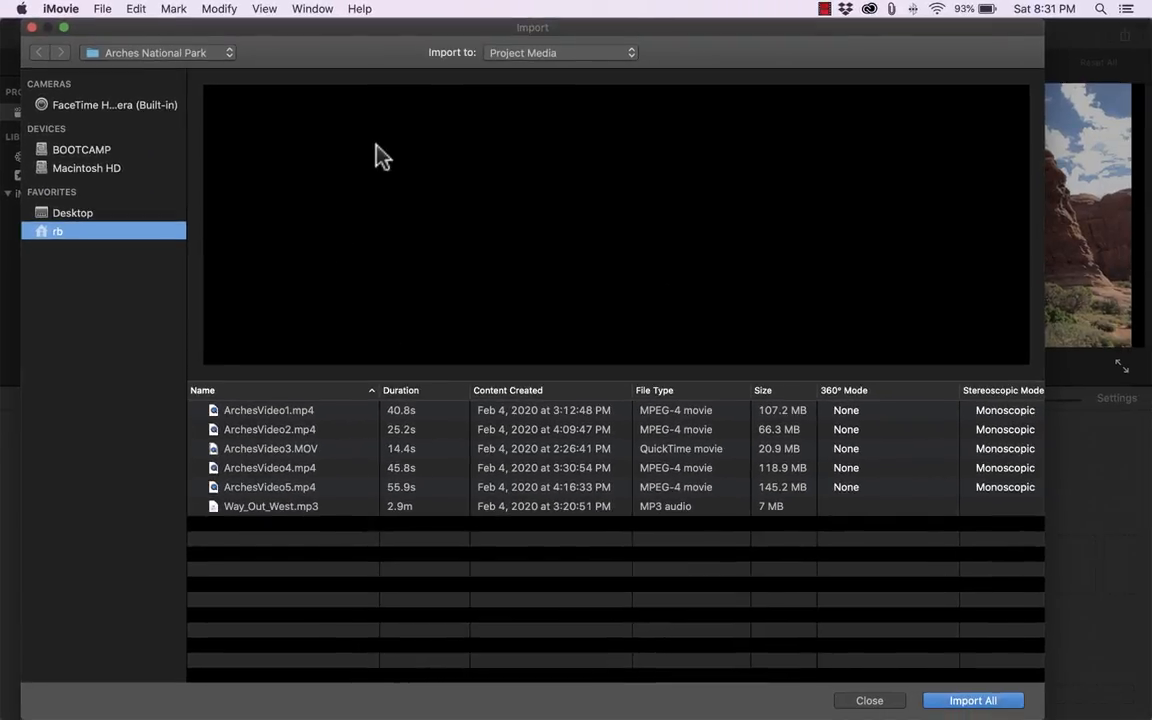
pyautogui.click(155, 52)
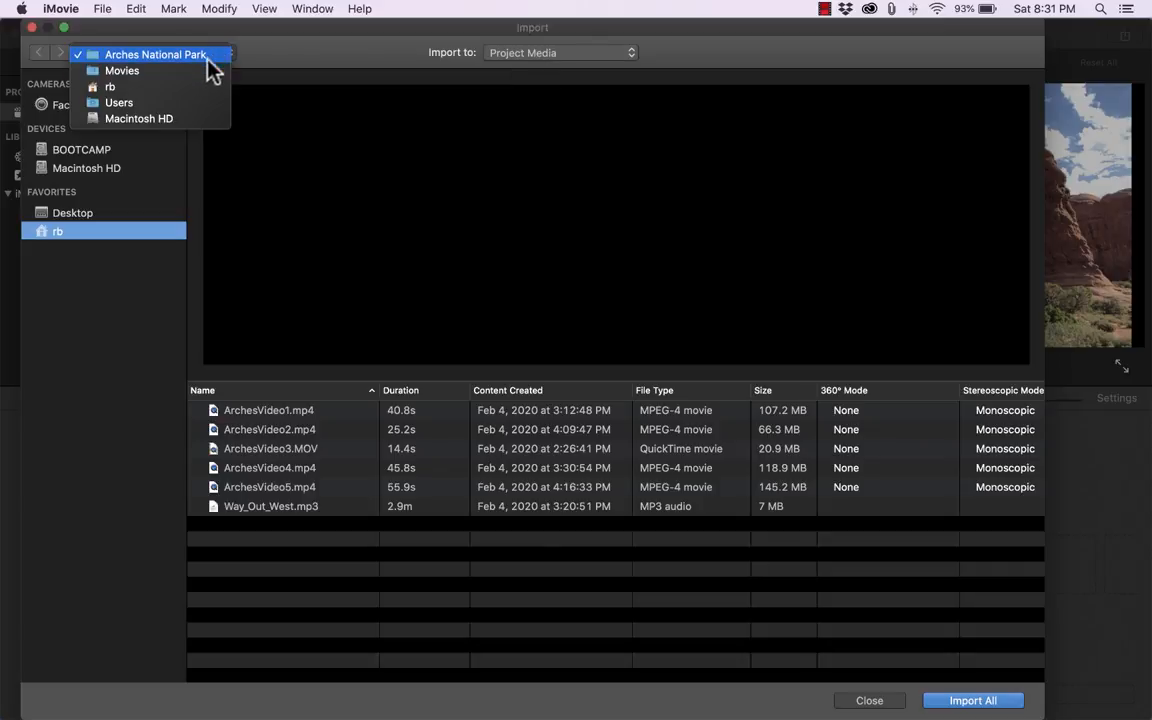
pyautogui.click(110, 87)
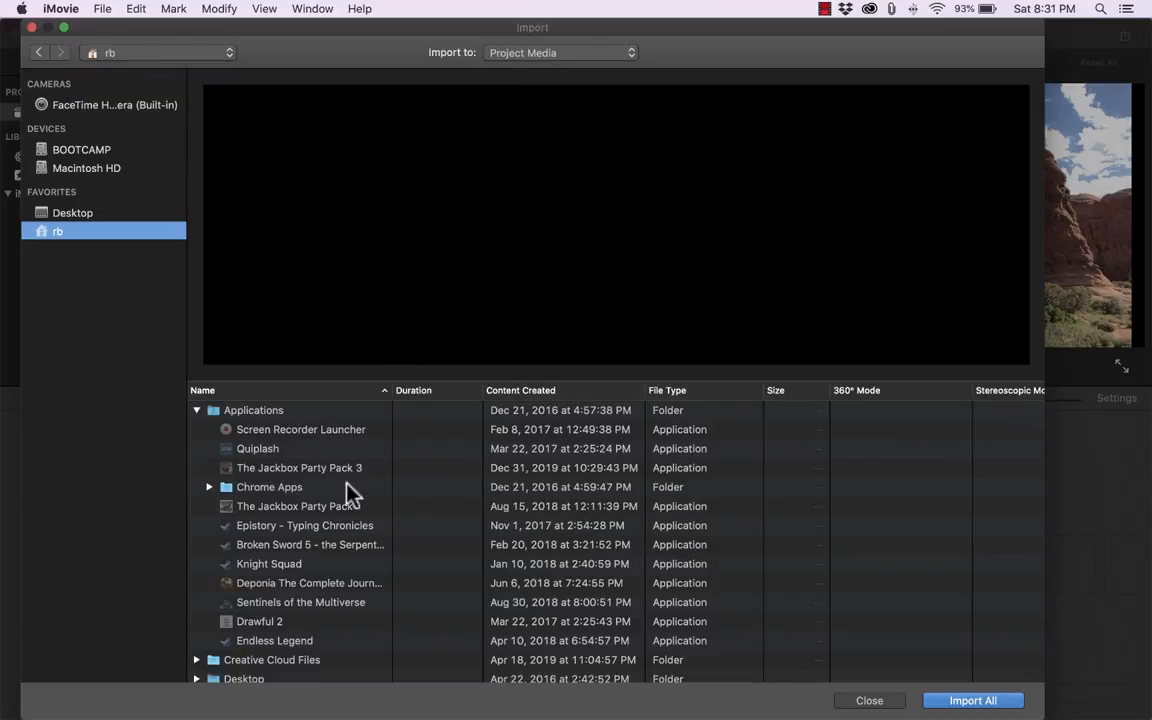
pyautogui.scroll(-3)
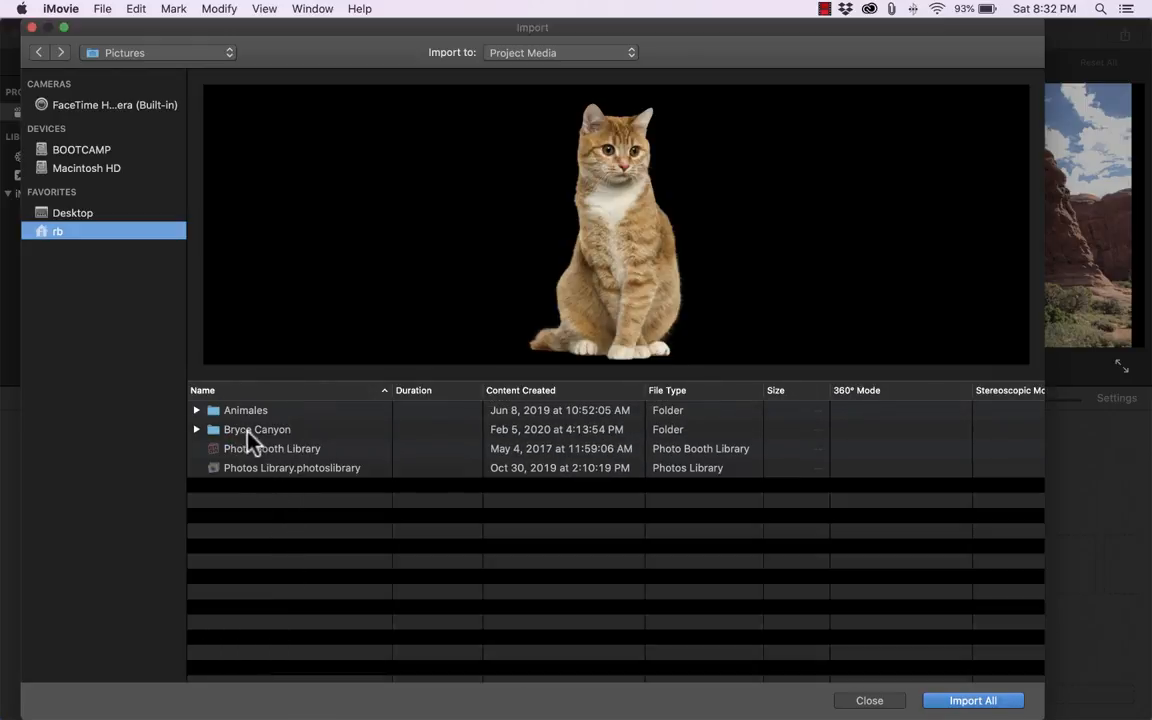
pyautogui.doubleClick(257, 429)
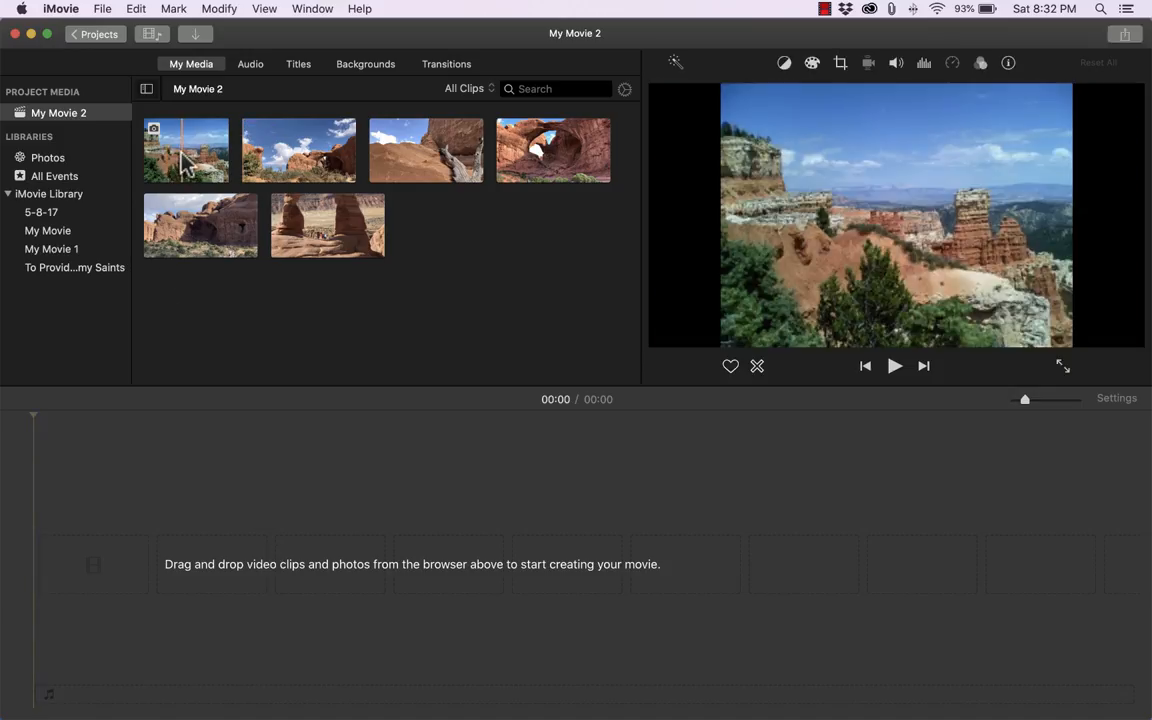
# Place the 14-second red-rock alcove clip on the empty timeline as the first shot
pyautogui.click(186, 151)
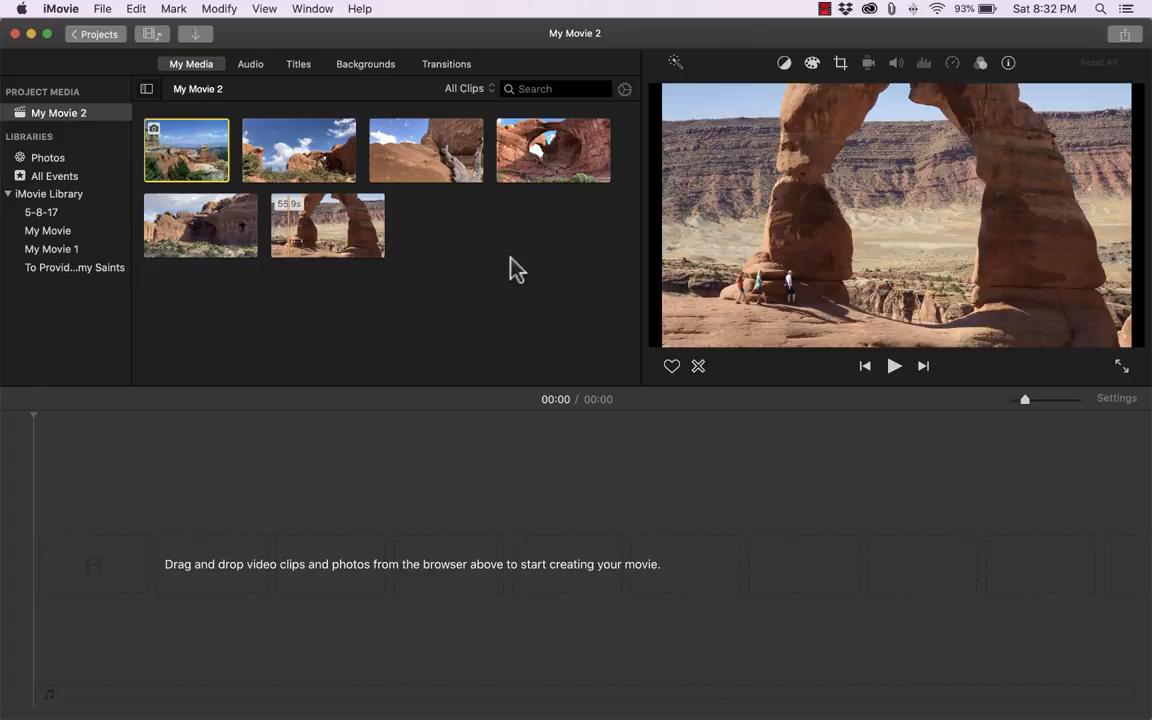
pyautogui.moveTo(420, 193)
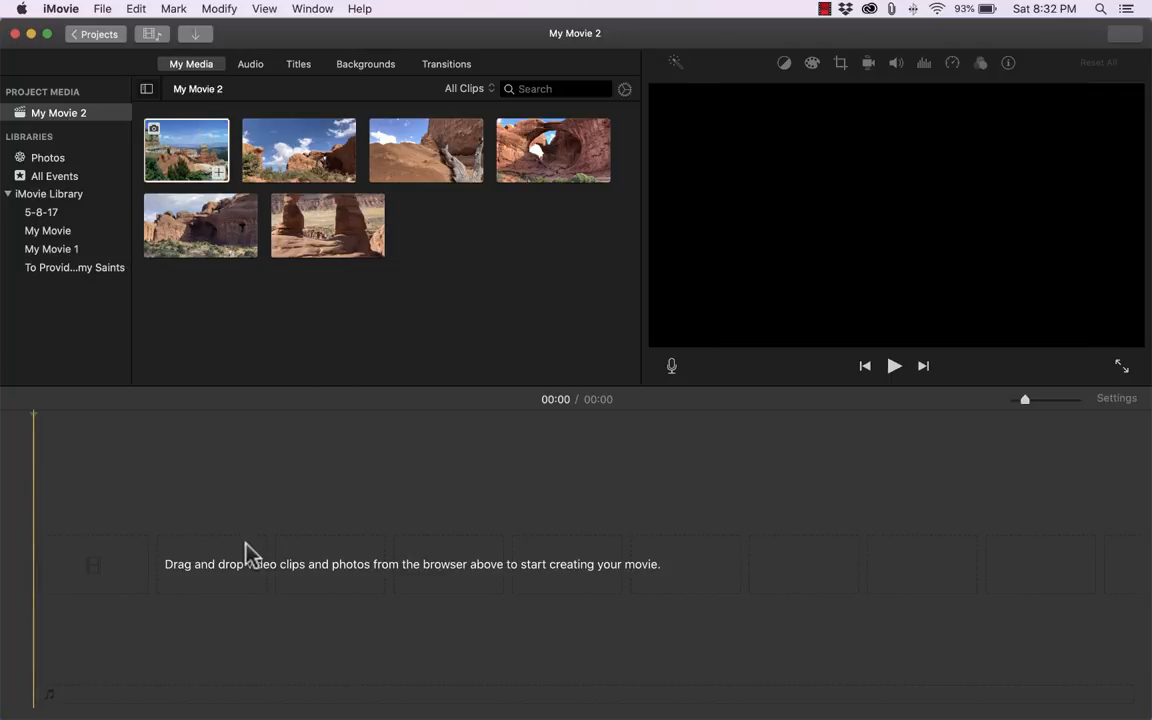
pyautogui.moveTo(119, 462)
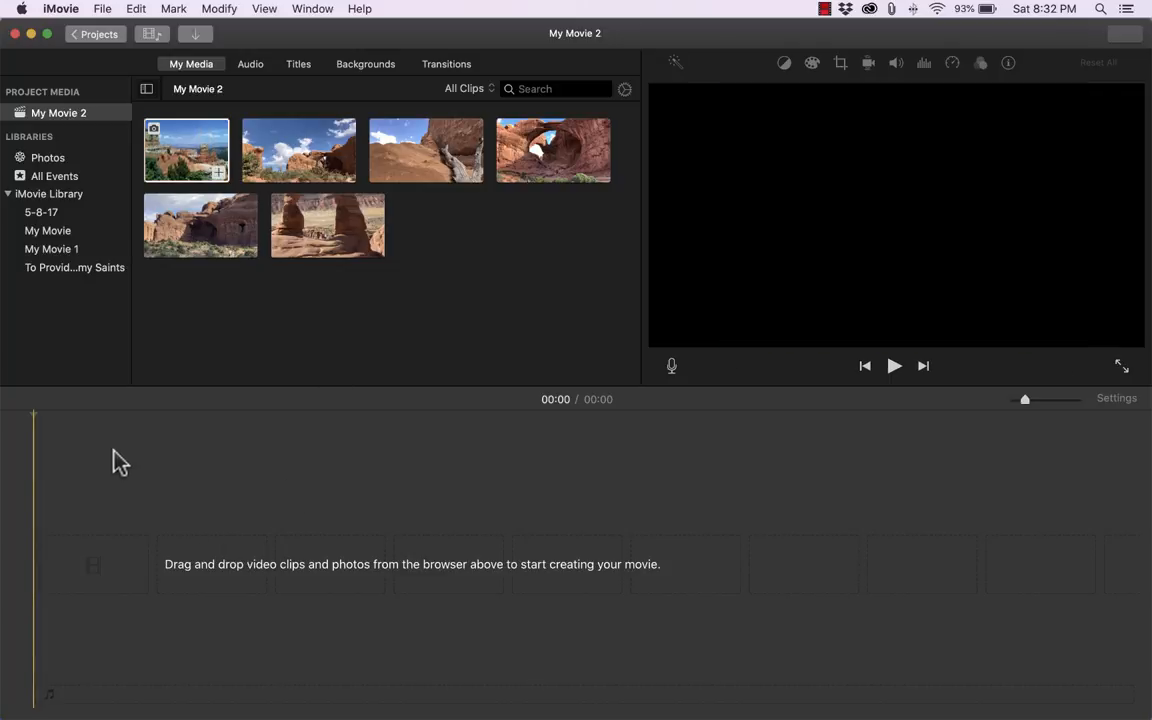
pyautogui.moveTo(134, 556)
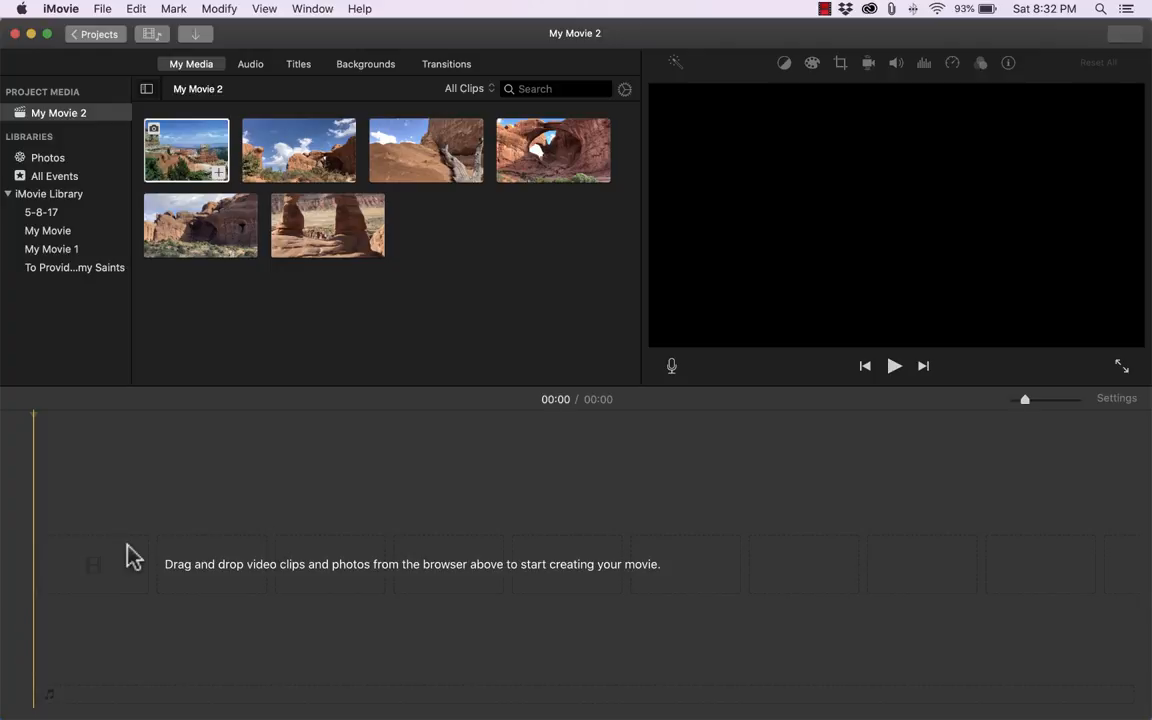
pyautogui.moveTo(195, 585)
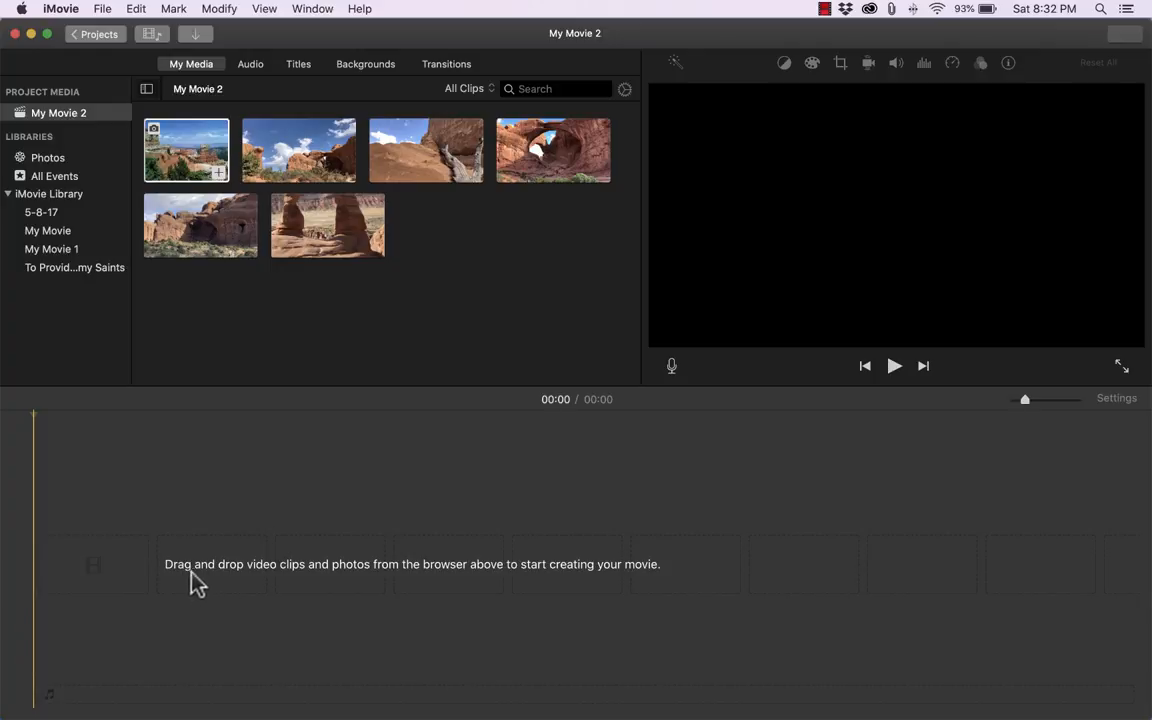
pyautogui.moveTo(371, 585)
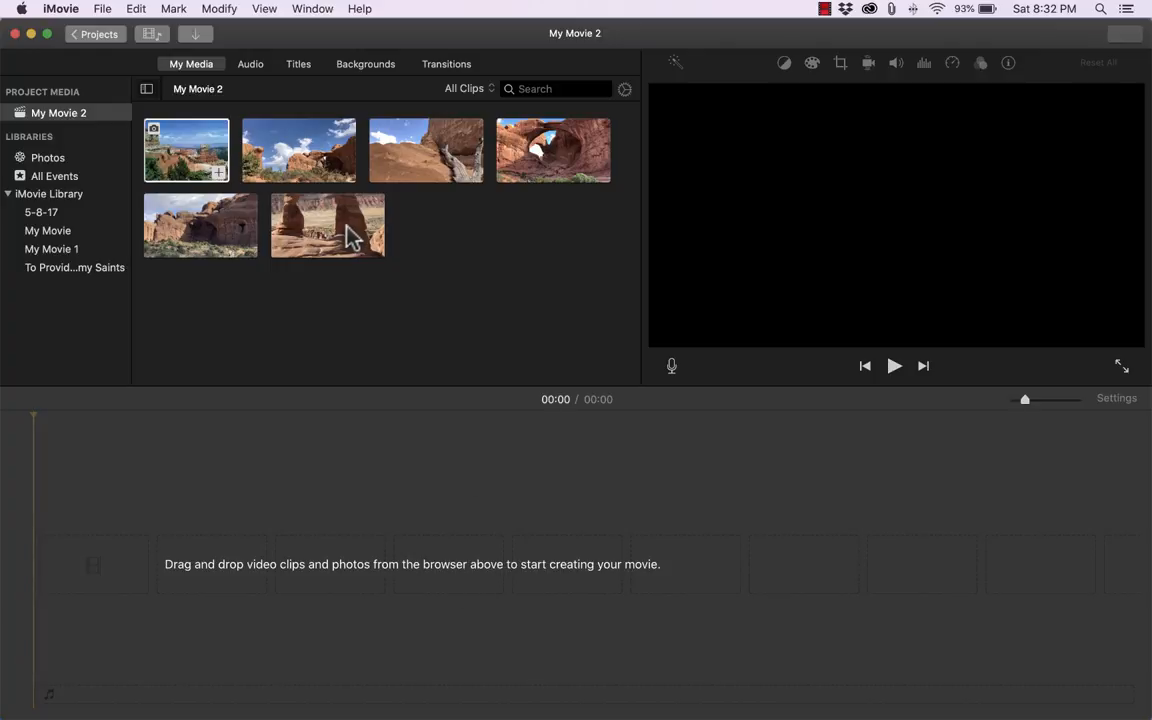
pyautogui.moveTo(457, 307)
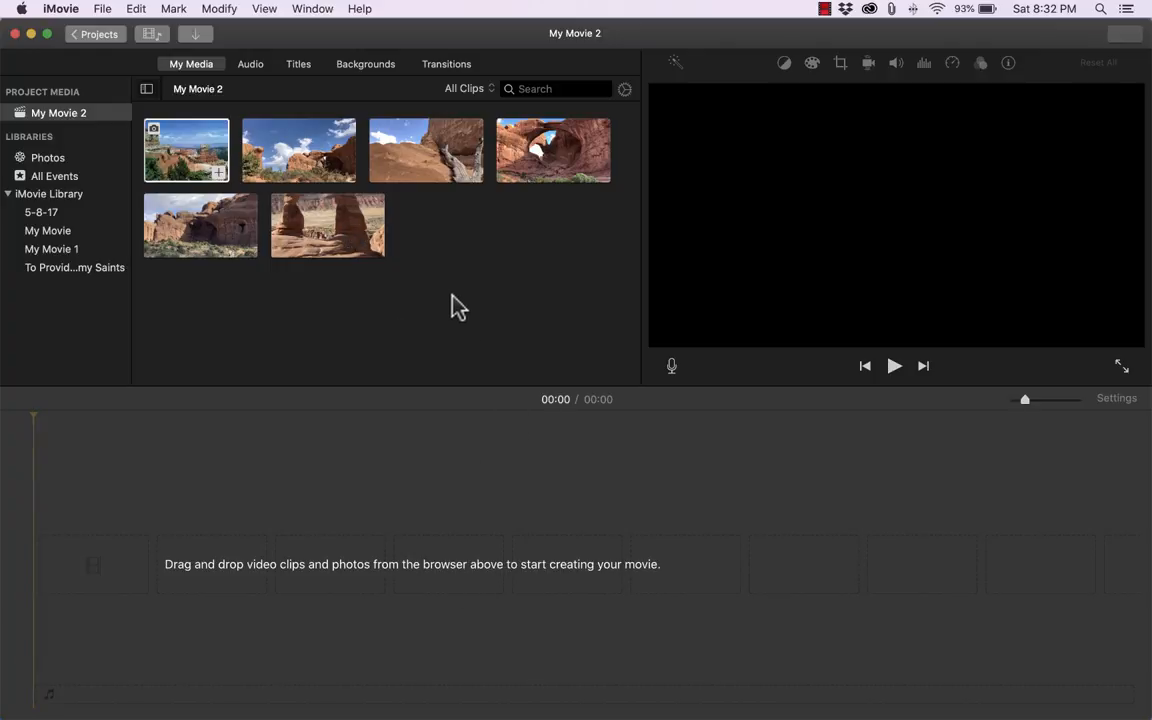
pyautogui.click(298, 150)
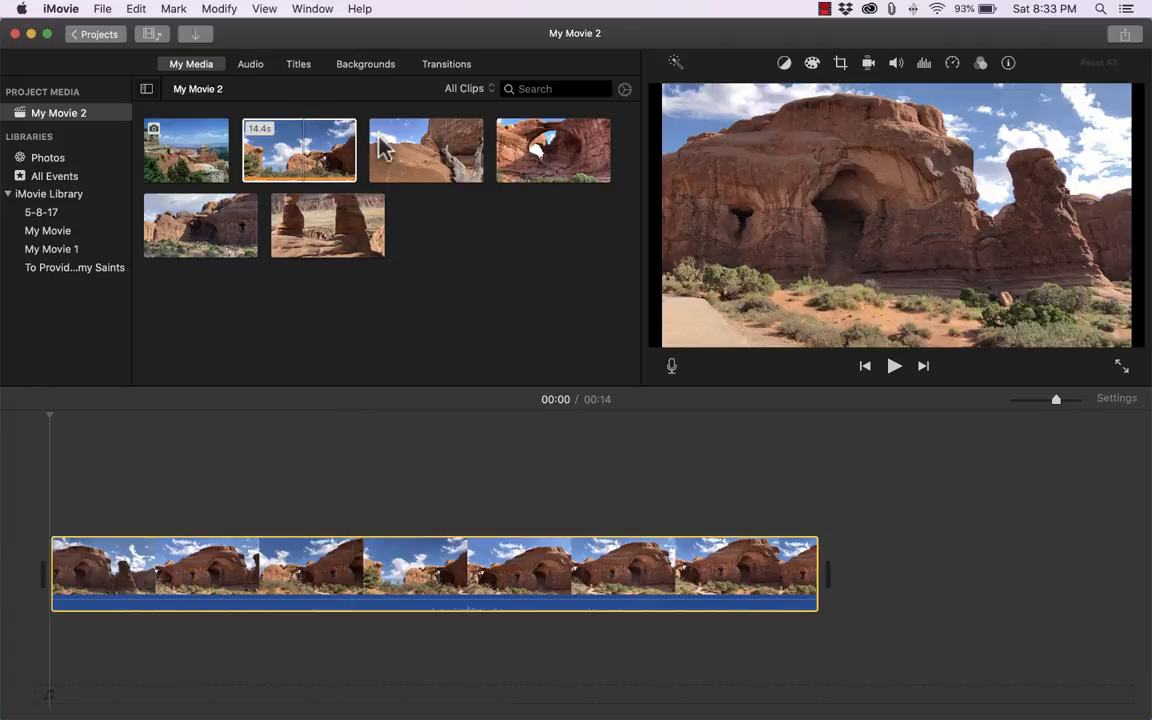
# Drag the remaining Arches clips, including the double arch, onto the timeline after the alcove clip
pyautogui.moveTo(426, 150); pyautogui.dragTo(1010, 540)
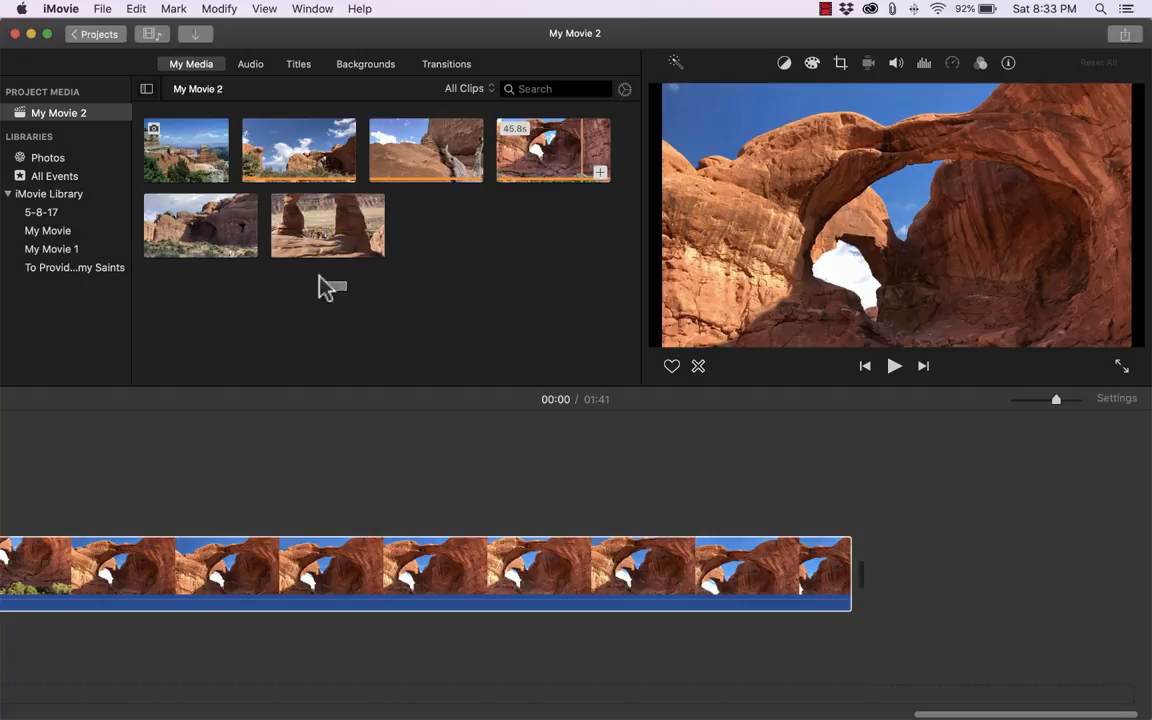
pyautogui.click(200, 225)
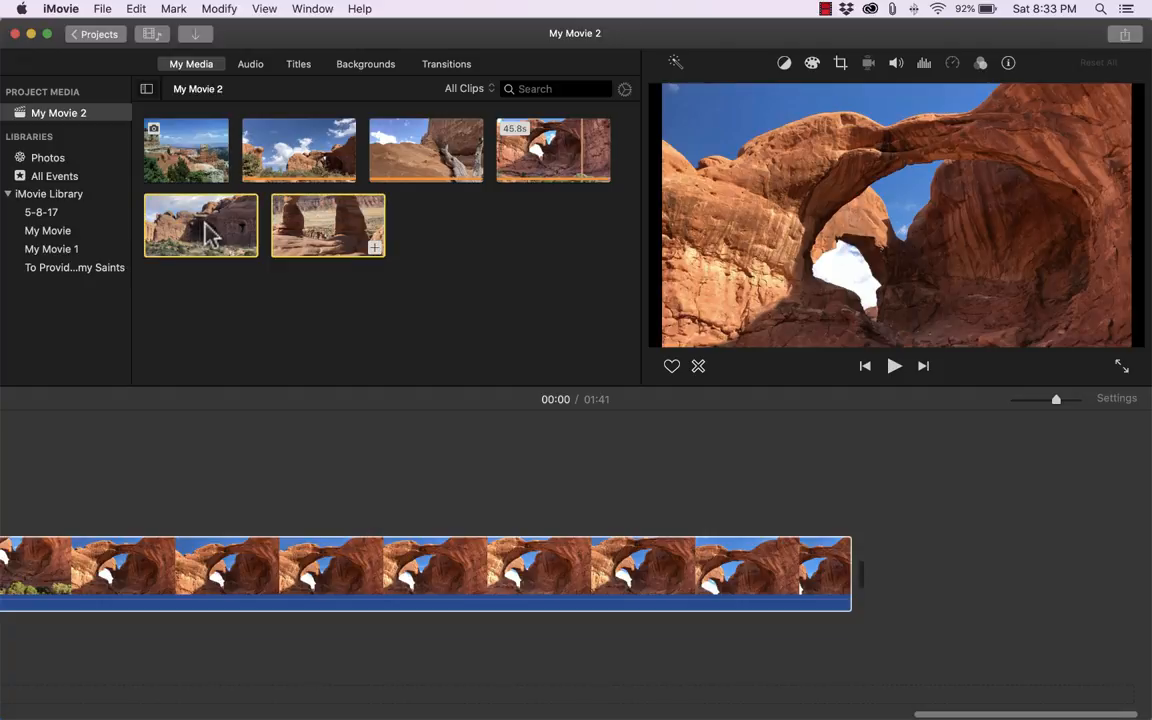
pyautogui.moveTo(200, 225); pyautogui.dragTo(910, 495)
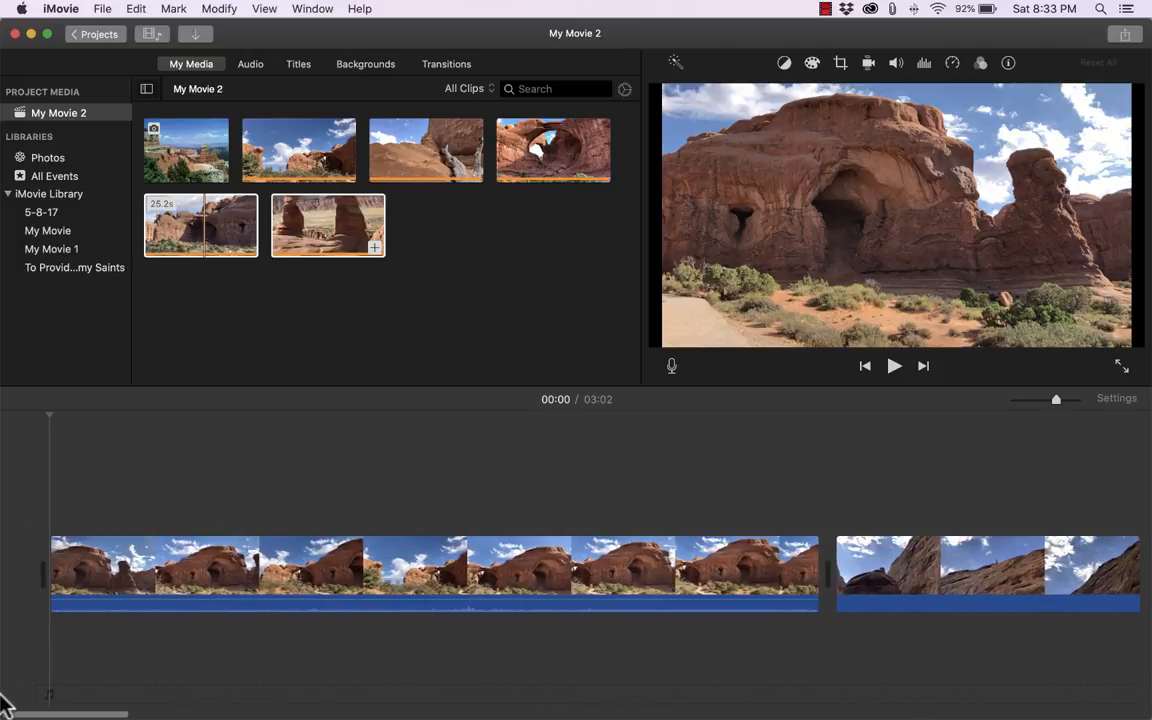
pyautogui.moveTo(193, 165)
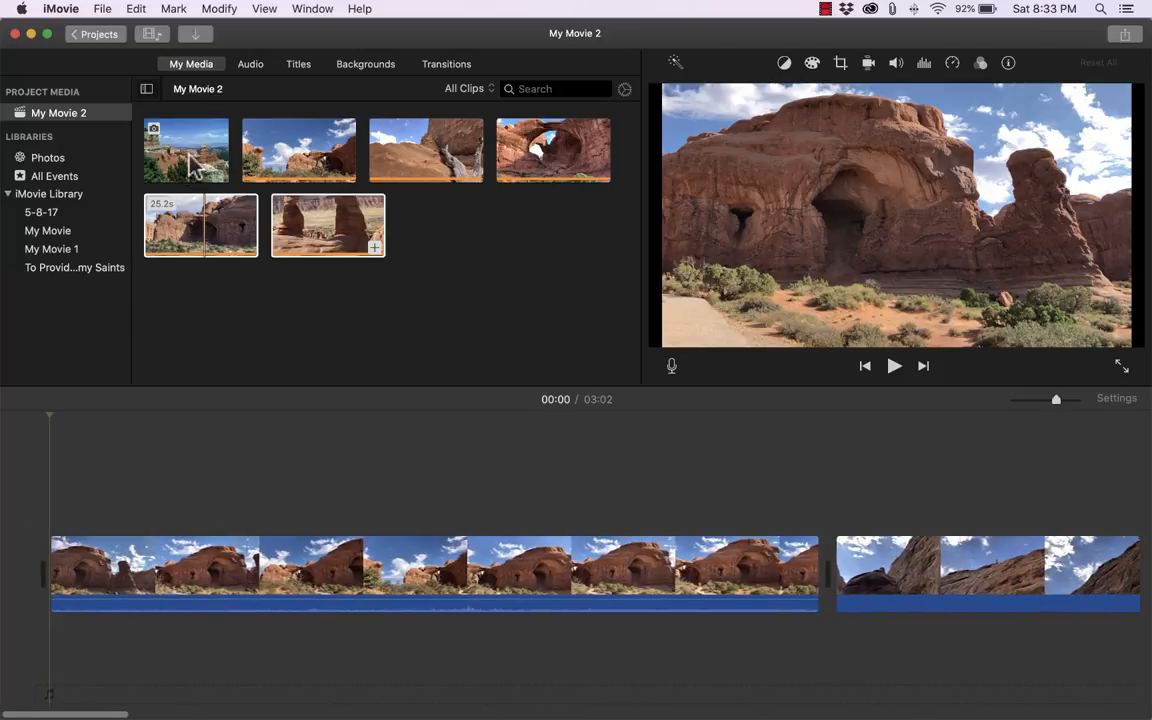
# Insert the Bryce Canyon photo as the second clip, bringing the movie to 3:06
pyautogui.click(186, 150)
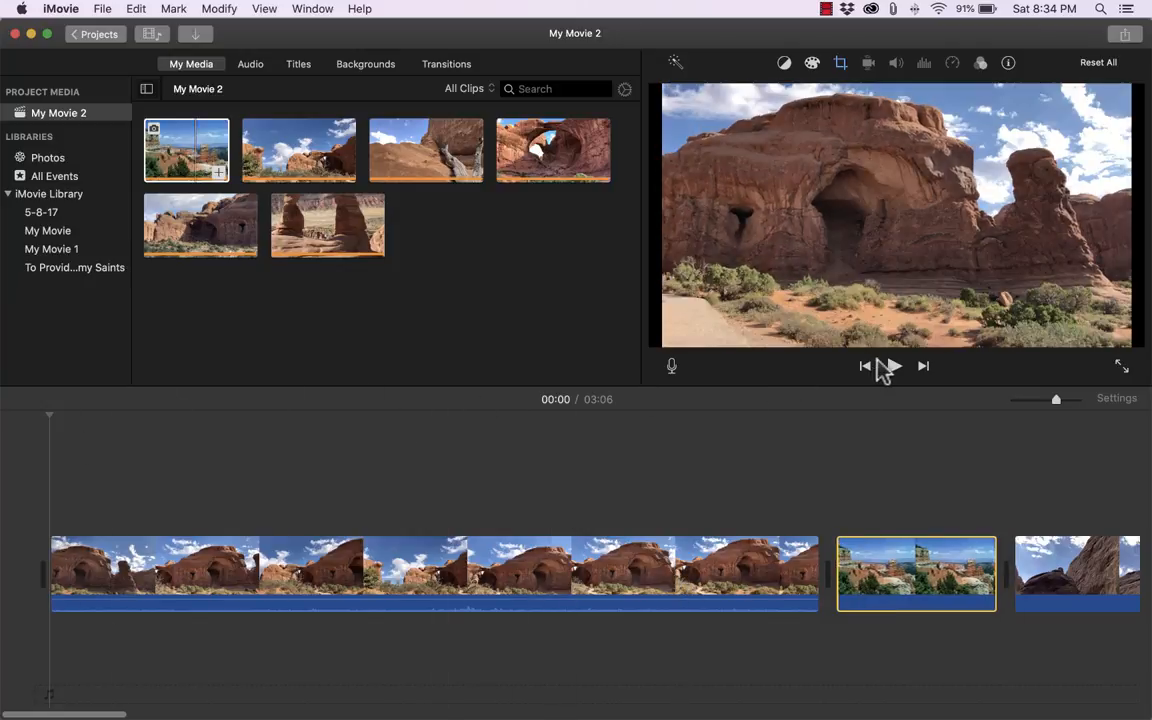
pyautogui.click(892, 366)
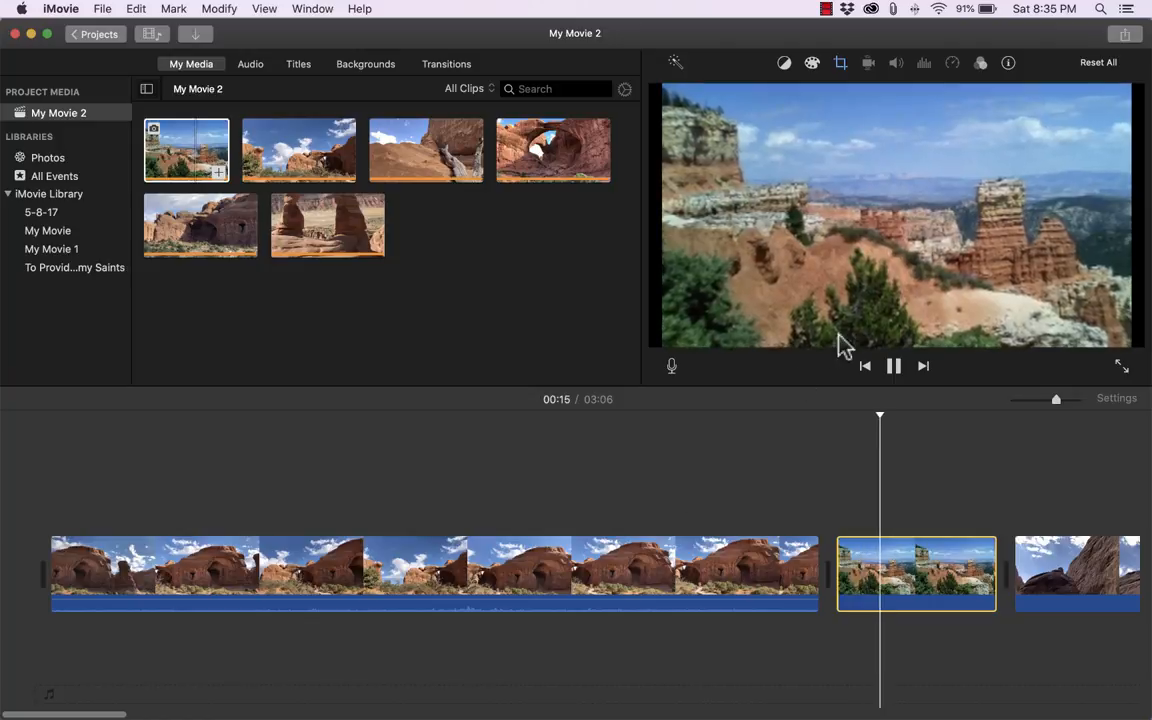
pyautogui.click(893, 366)
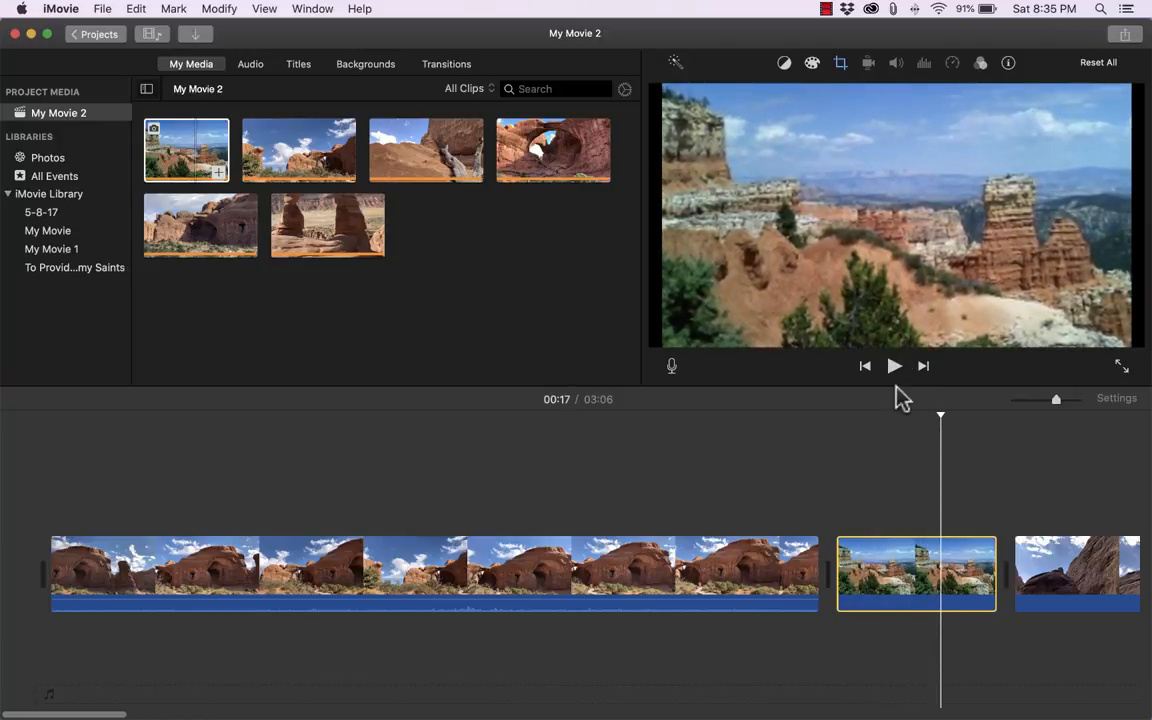
pyautogui.moveTo(898, 364)
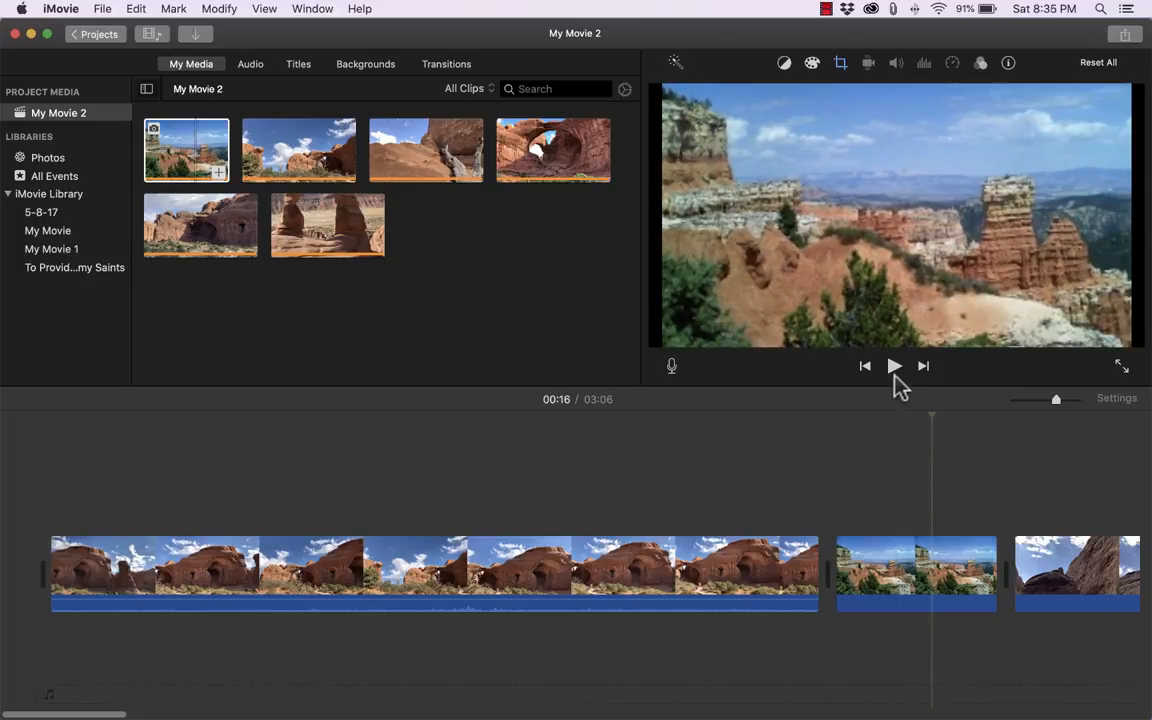
pyautogui.click(893, 365)
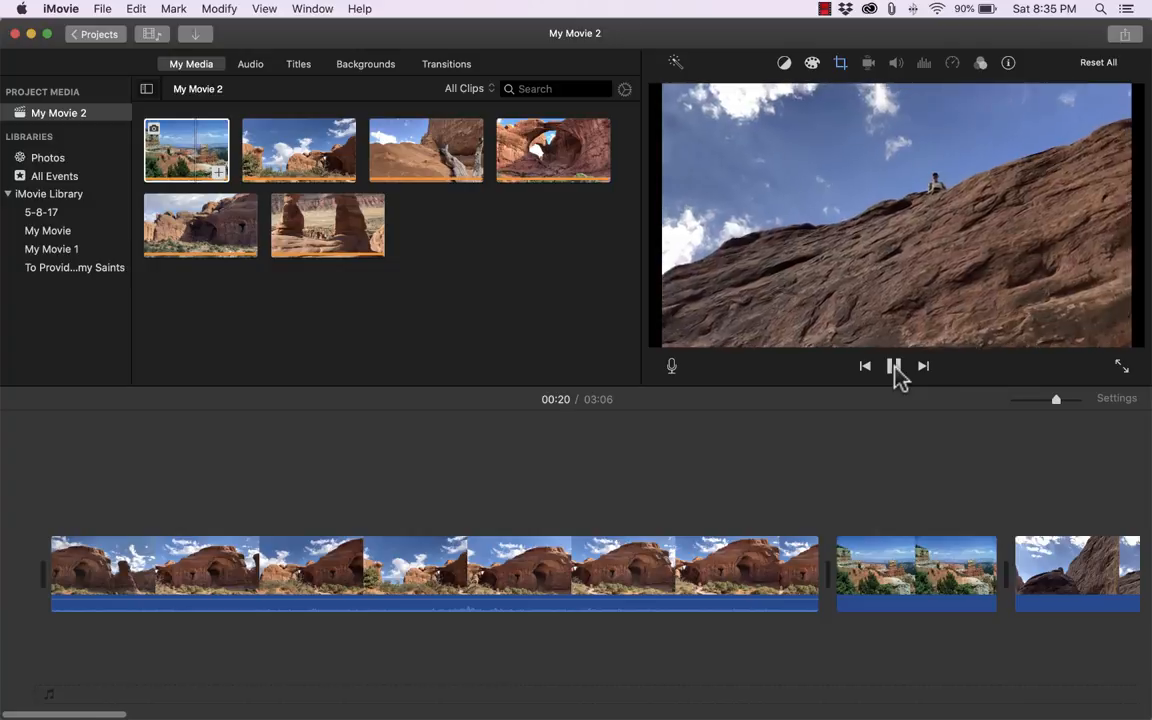
pyautogui.click(894, 365)
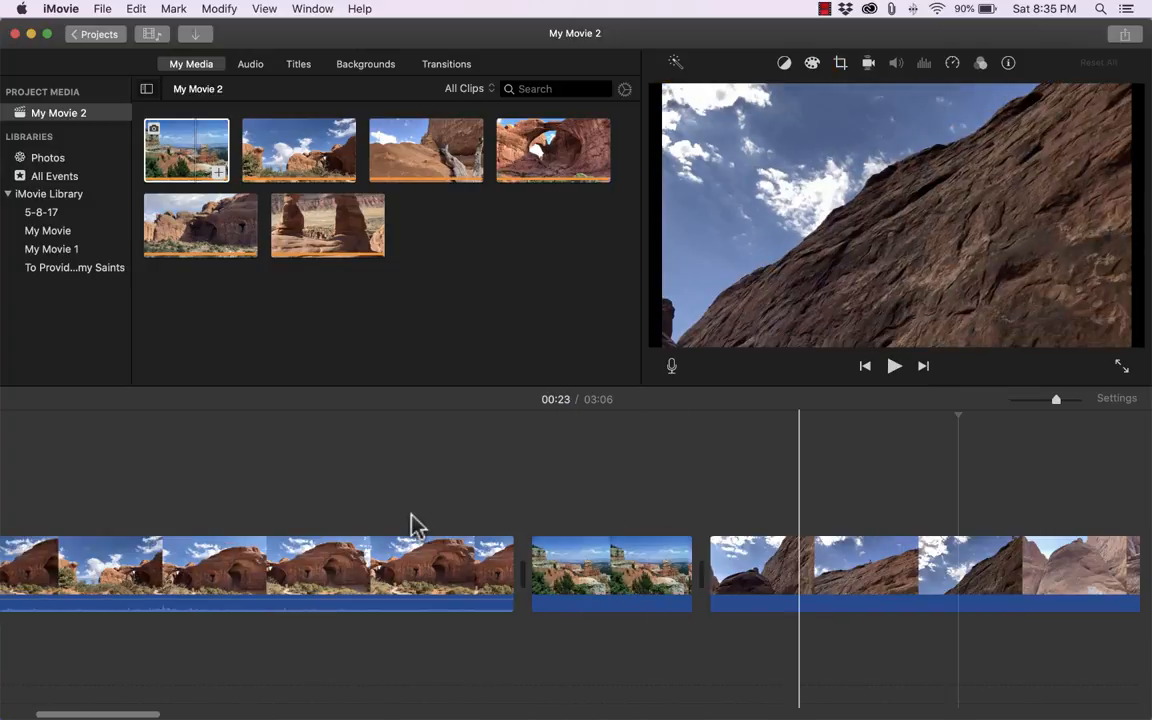
pyautogui.click(611, 573)
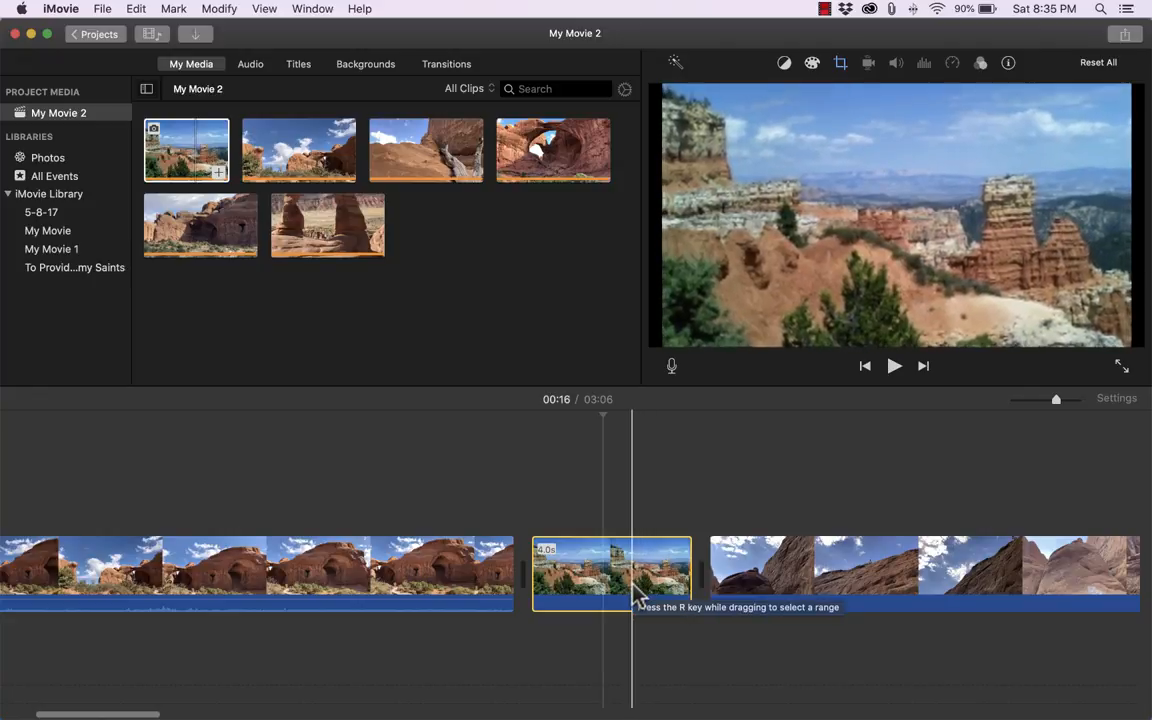
# Delete the Bryce Canyon photo clip from the timeline, leaving the movie at 3:02
pyautogui.rightClick(611, 573)
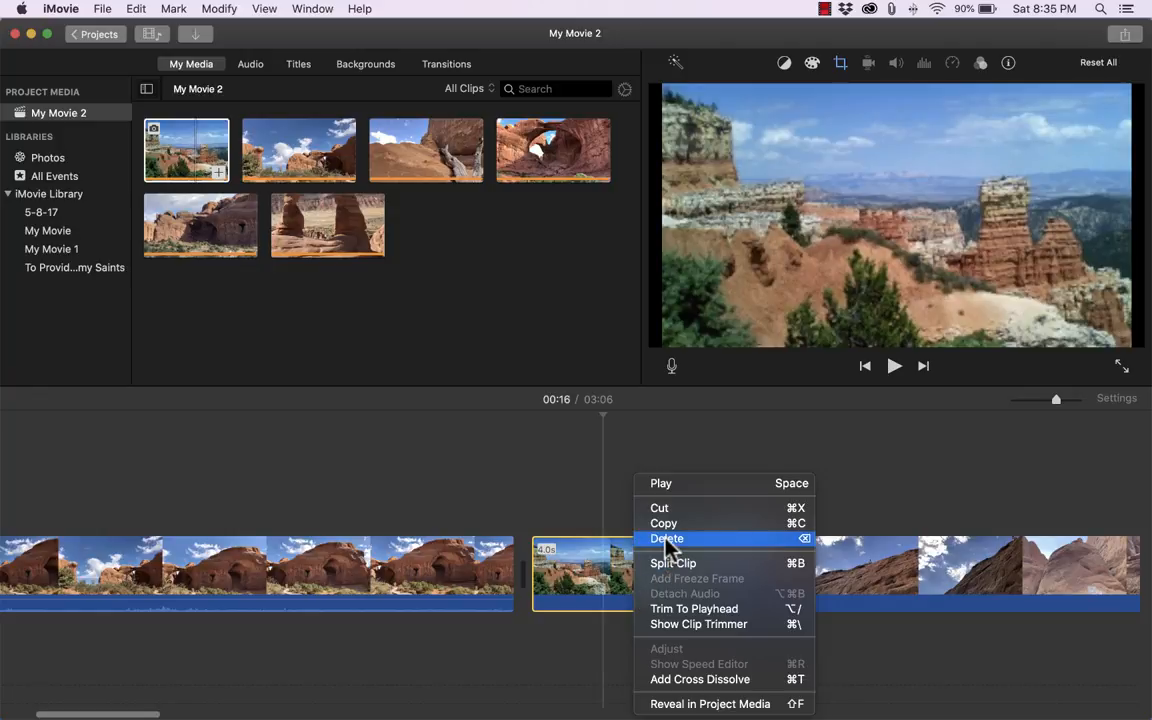
pyautogui.click(667, 538)
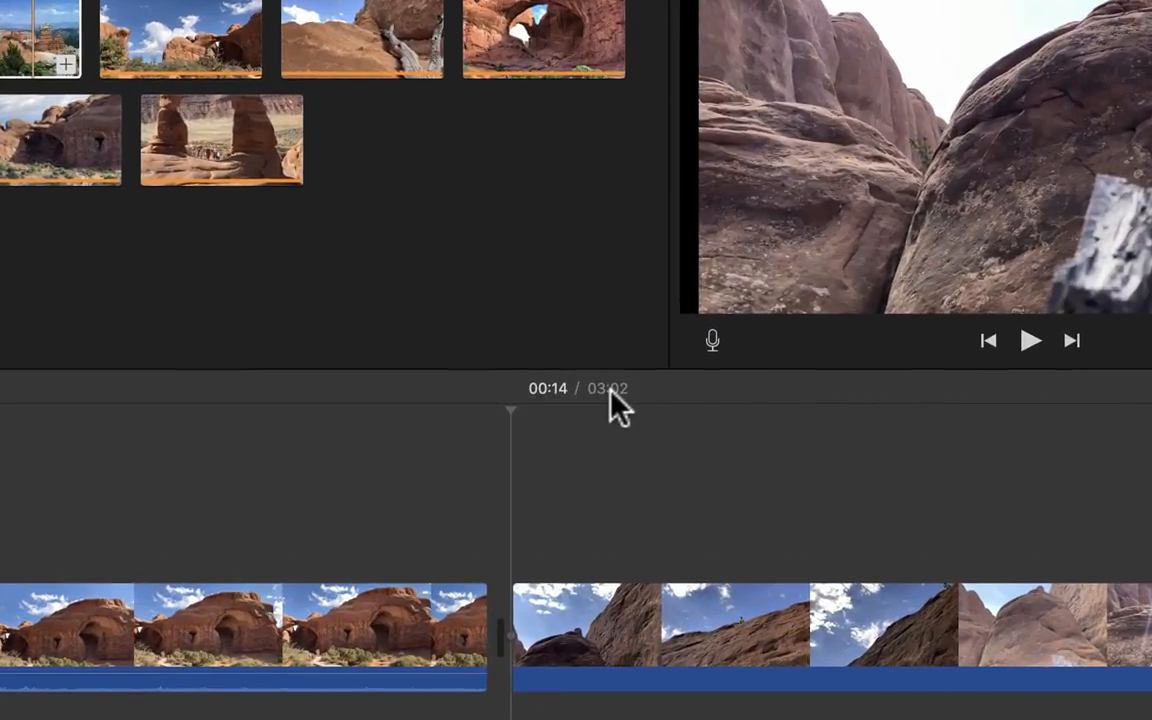
pyautogui.moveTo(600, 415)
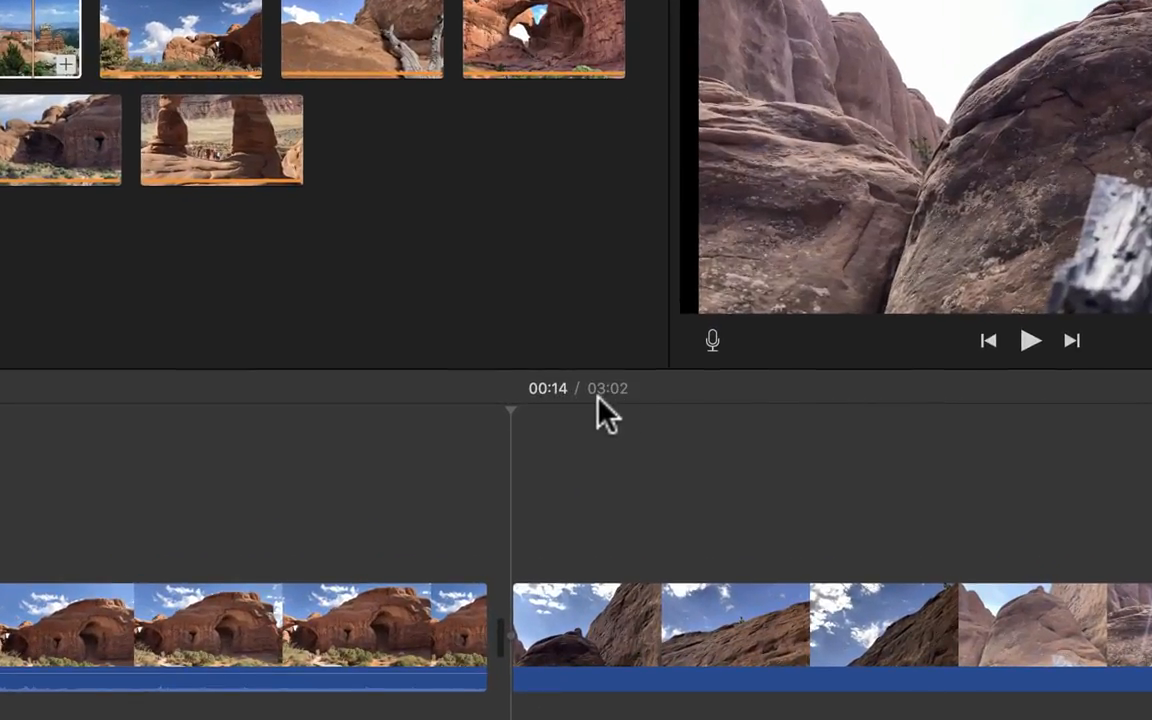
pyautogui.moveTo(618, 415)
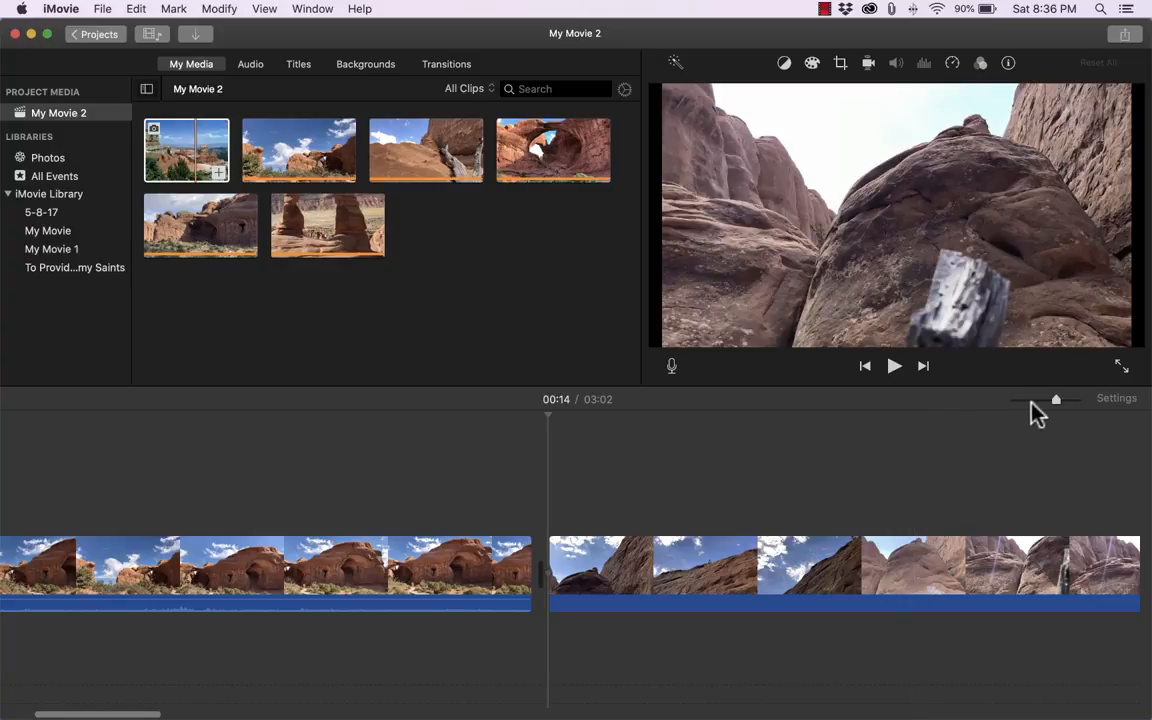
pyautogui.moveTo(1057, 408)
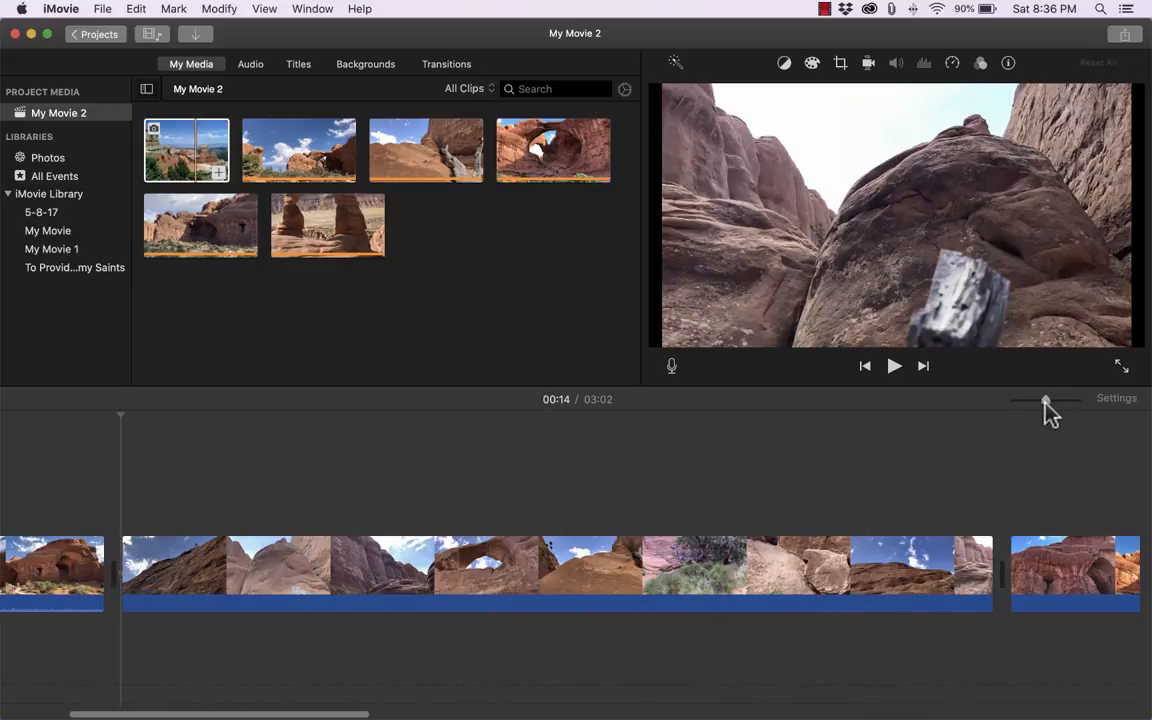
pyautogui.moveTo(1047, 400); pyautogui.dragTo(1015, 400)
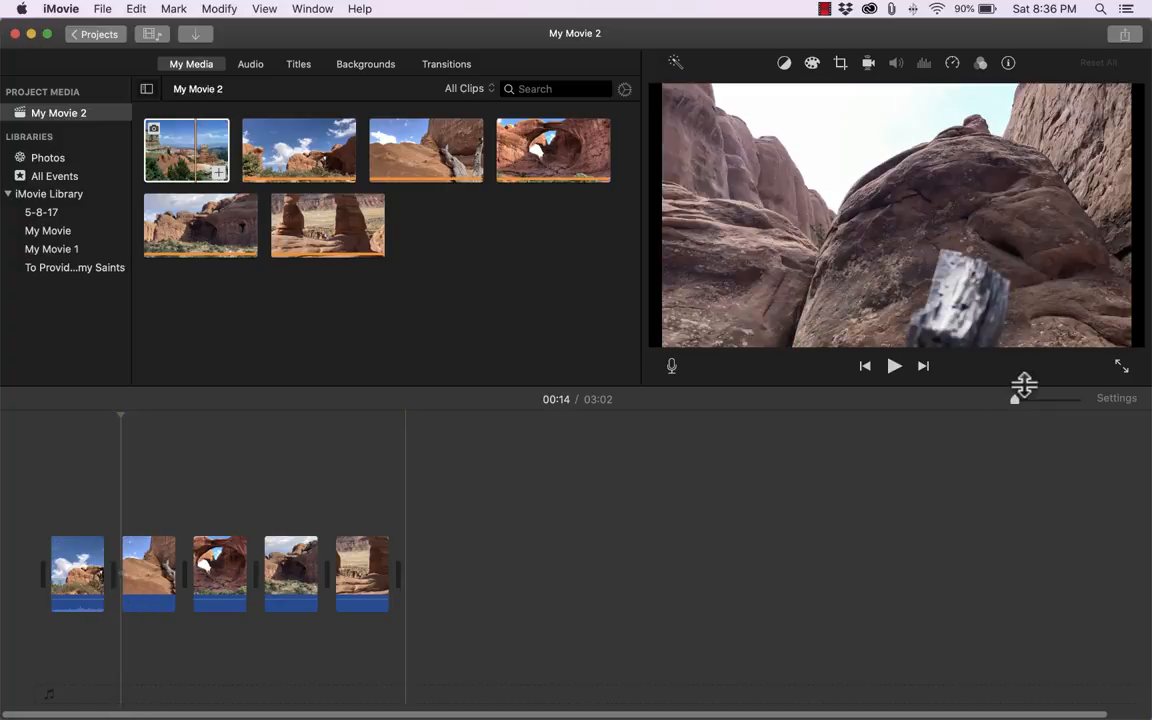
pyautogui.moveTo(1015, 405)
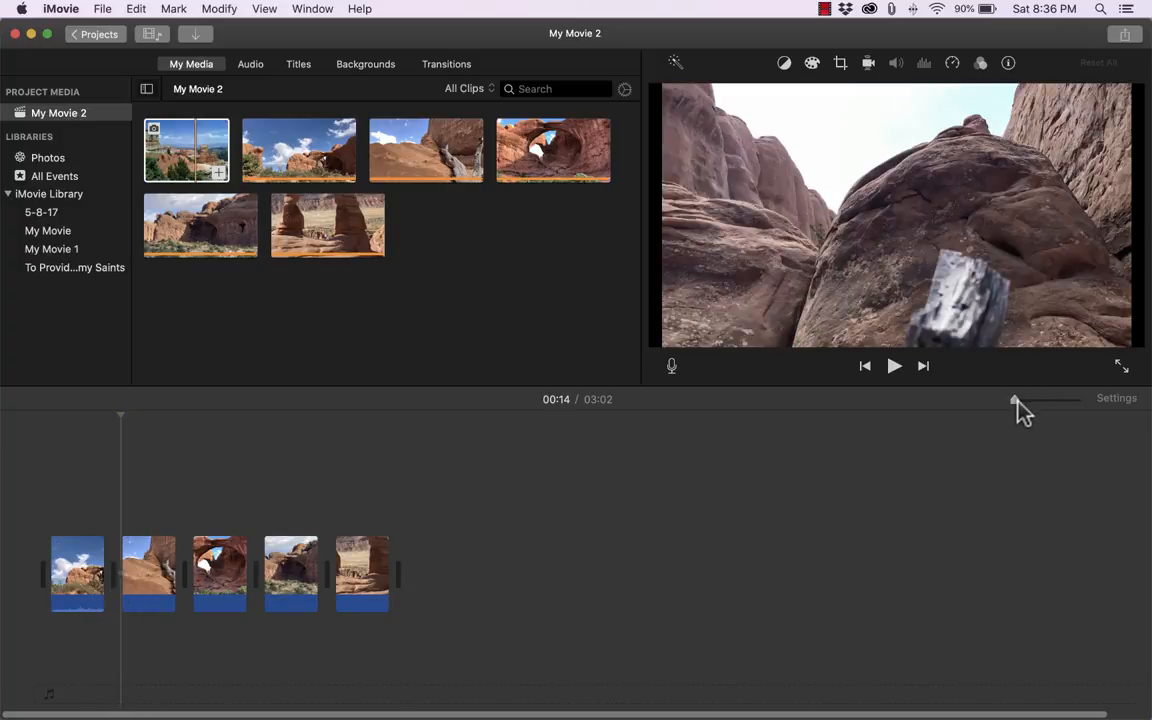
pyautogui.moveTo(1018, 400); pyautogui.dragTo(1077, 400)
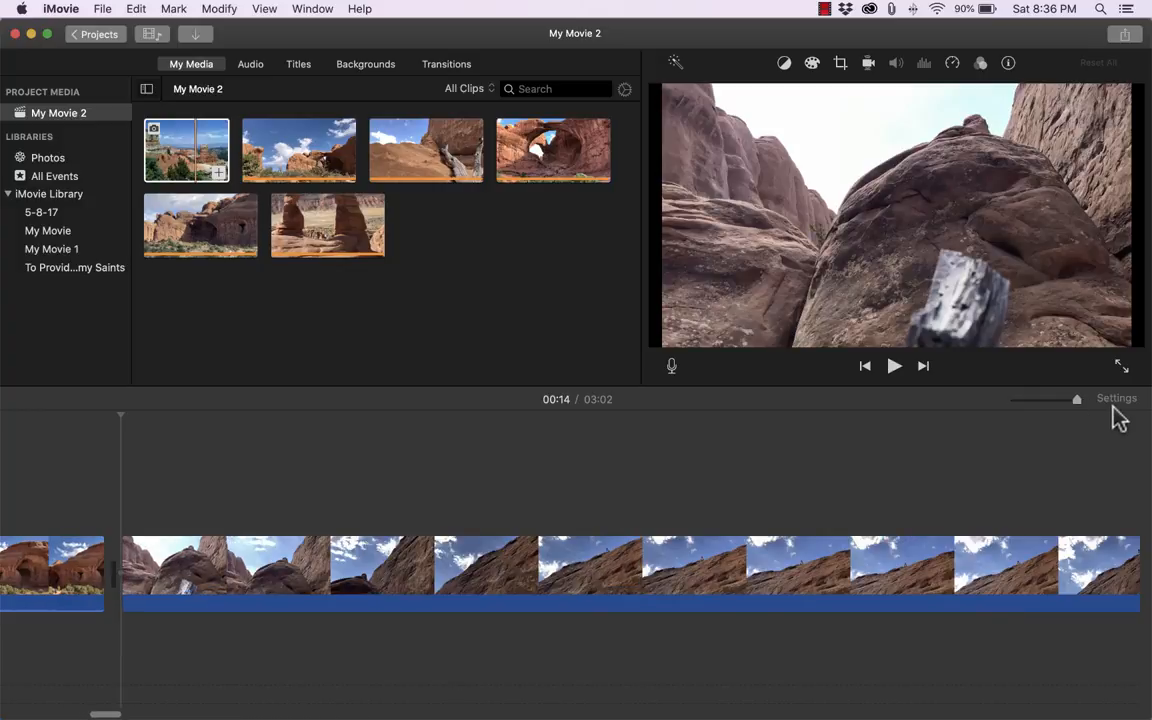
pyautogui.moveTo(1078, 400); pyautogui.dragTo(1058, 400)
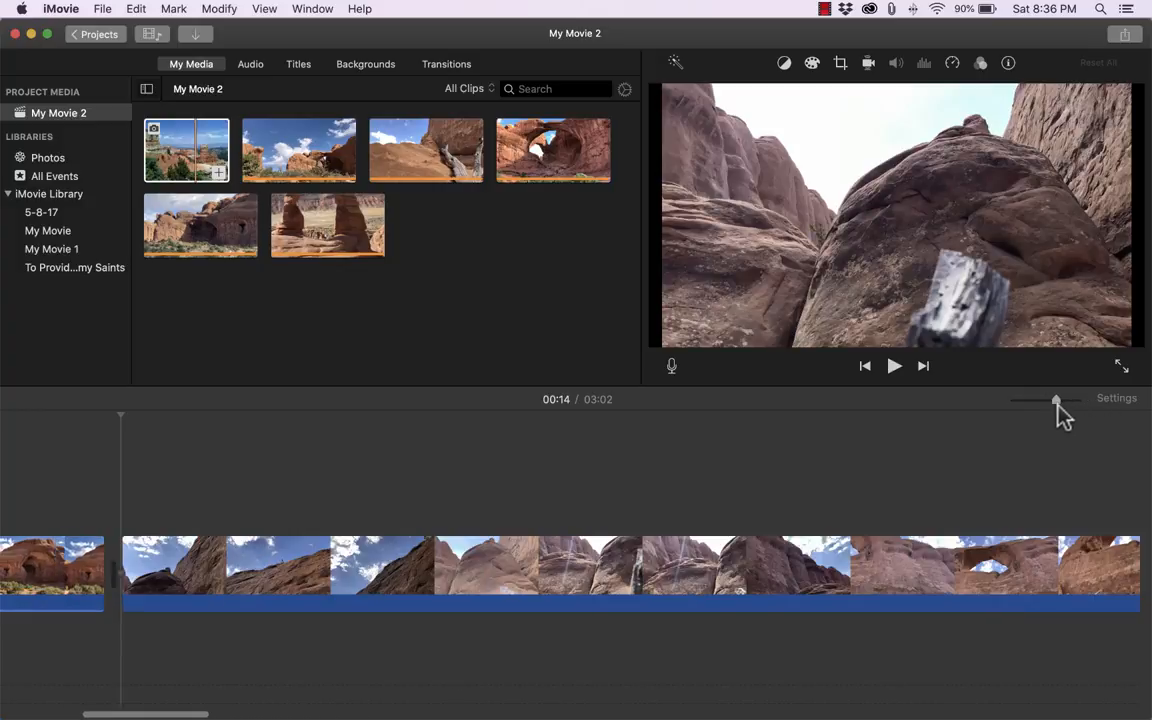
pyautogui.moveTo(1057, 400); pyautogui.dragTo(1025, 400)
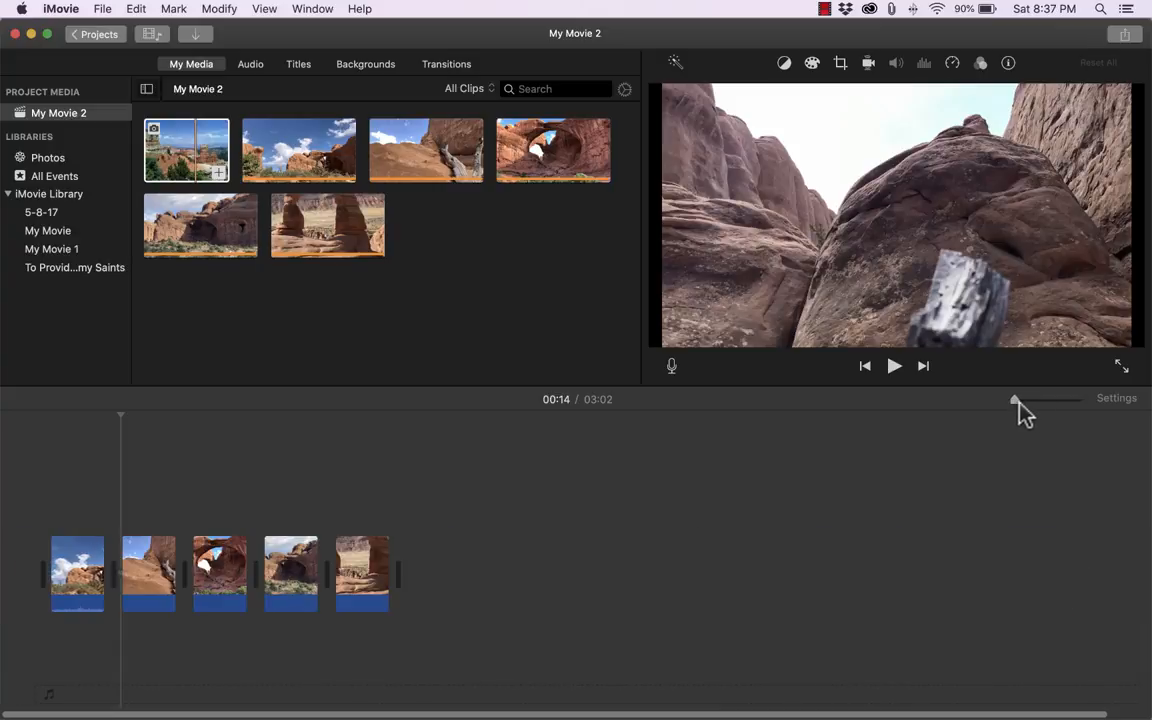
pyautogui.moveTo(1015, 401); pyautogui.dragTo(1047, 401)
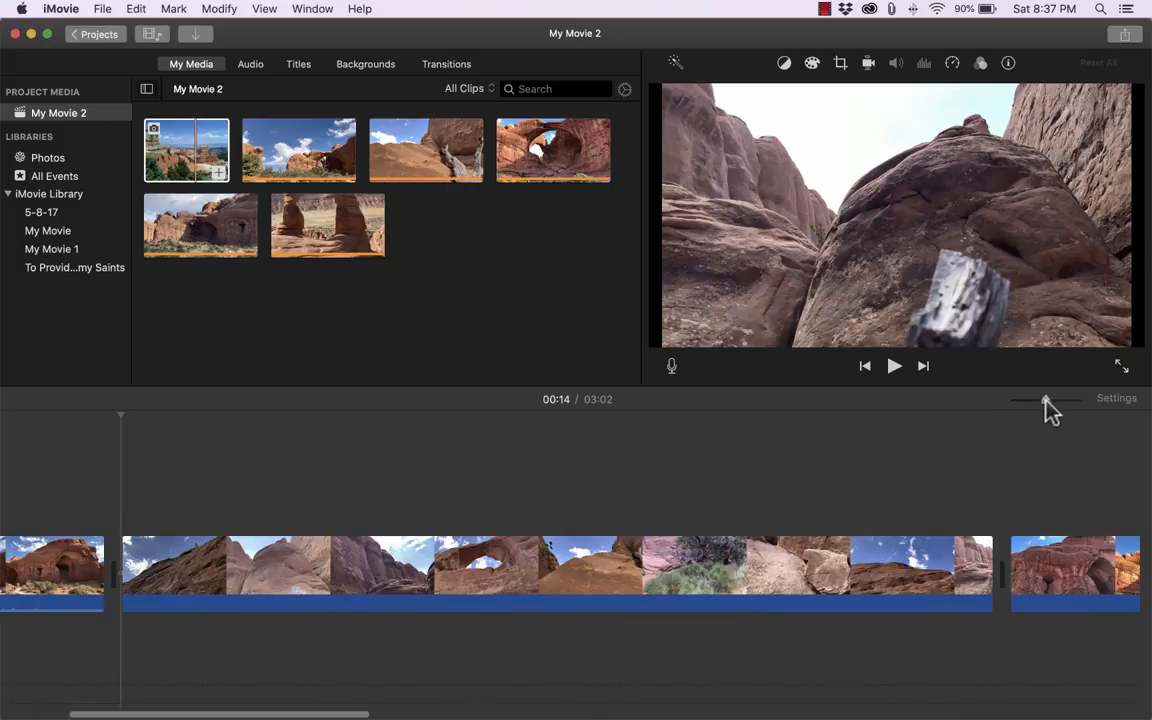
pyautogui.moveTo(1055, 400); pyautogui.dragTo(1035, 400)
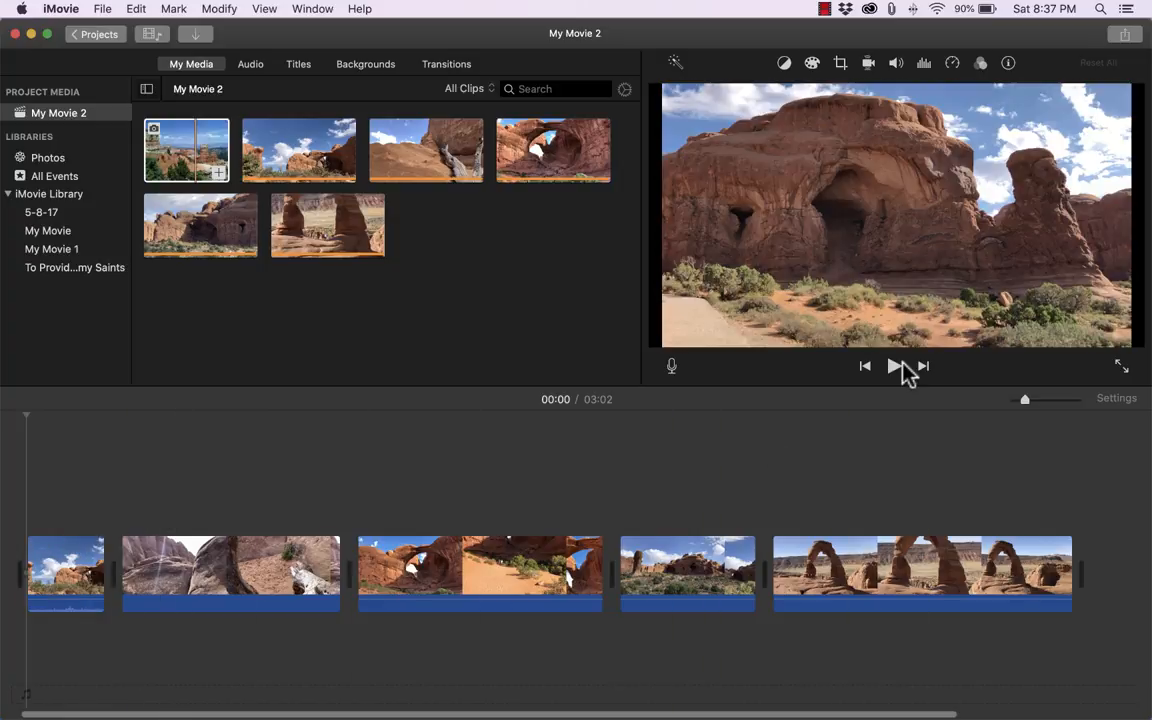
# Preview the movie, then move the 45.8s double-arch clip into second position
pyautogui.click(894, 366)
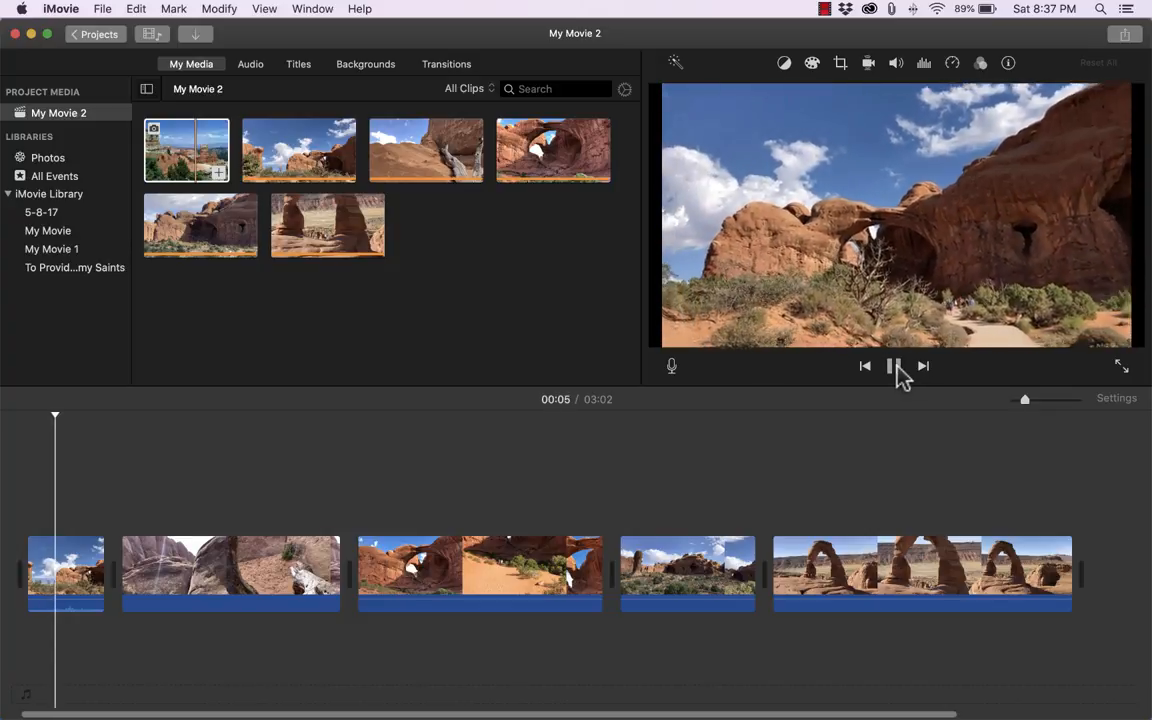
pyautogui.click(894, 366)
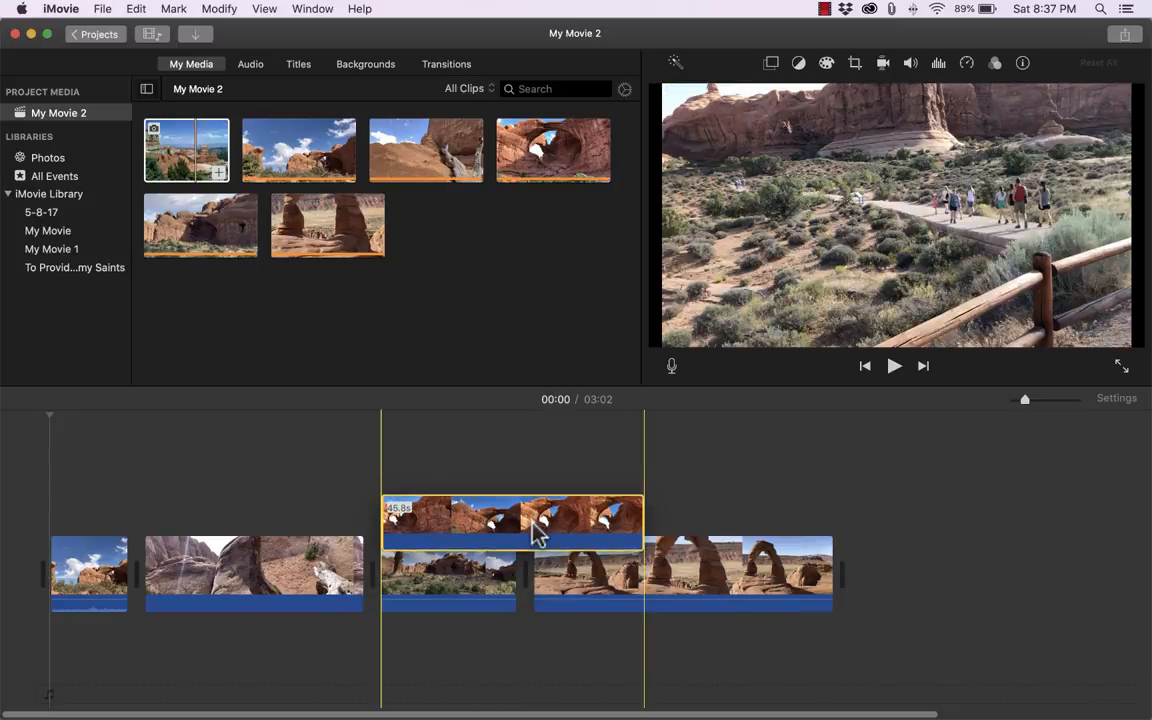
pyautogui.moveTo(512, 525); pyautogui.dragTo(443, 535)
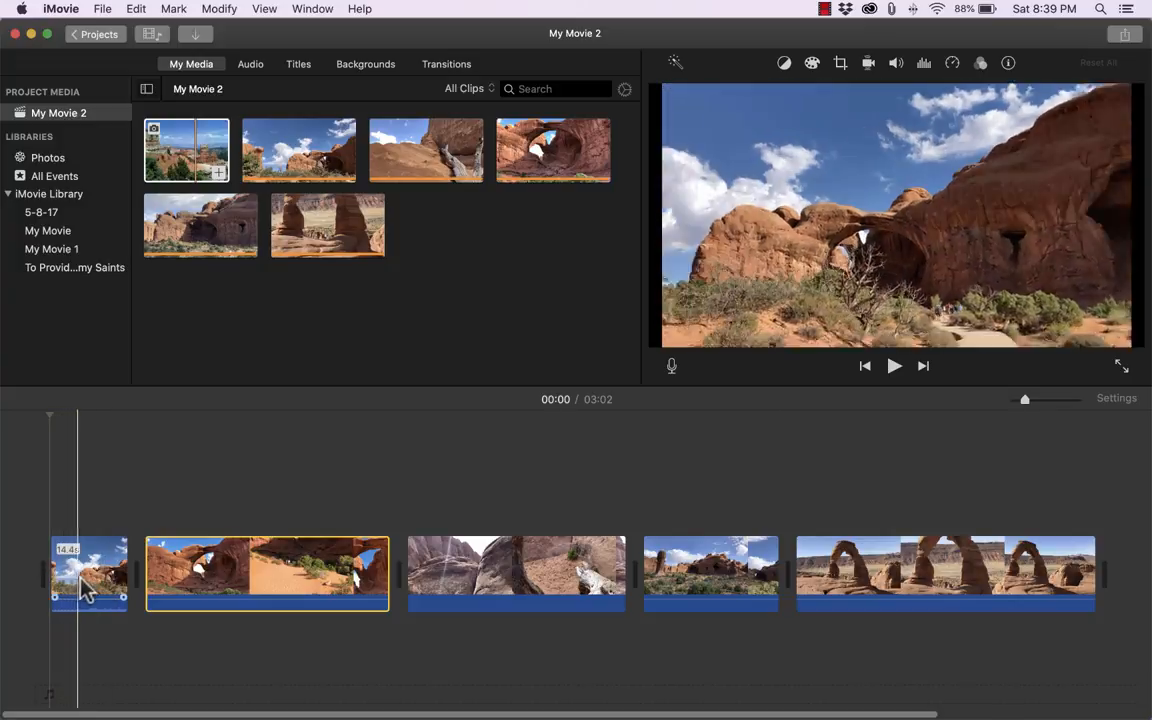
pyautogui.click(88, 573)
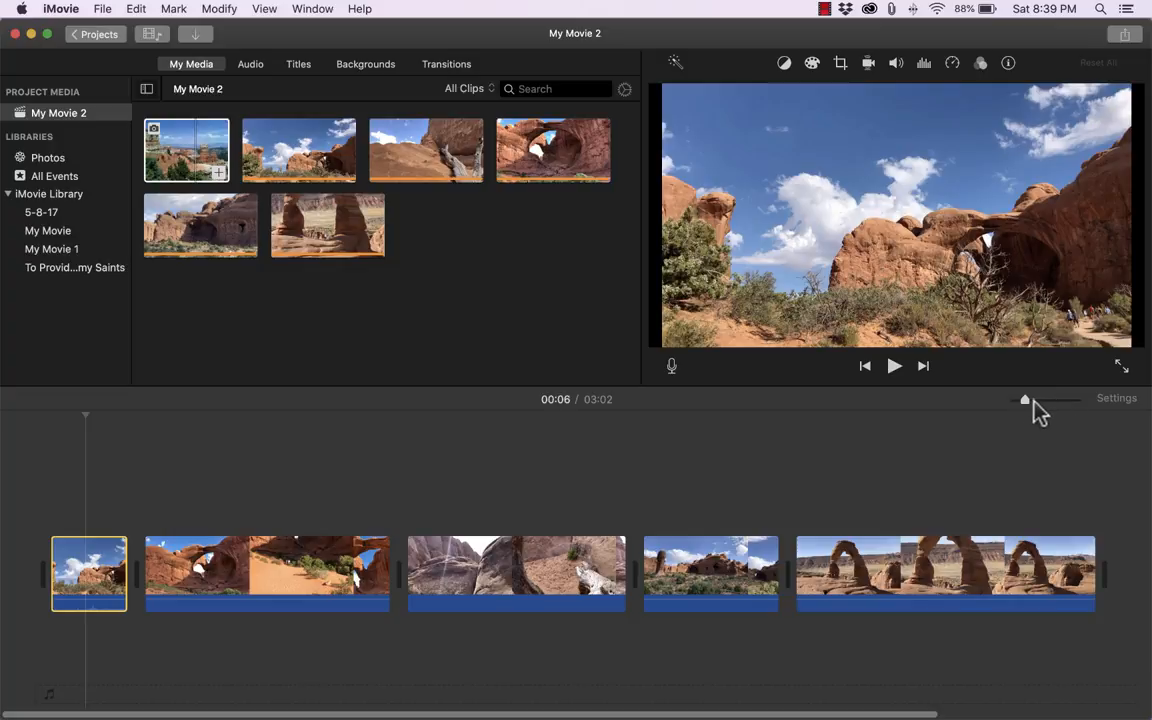
pyautogui.moveTo(1025, 399); pyautogui.dragTo(1058, 399)
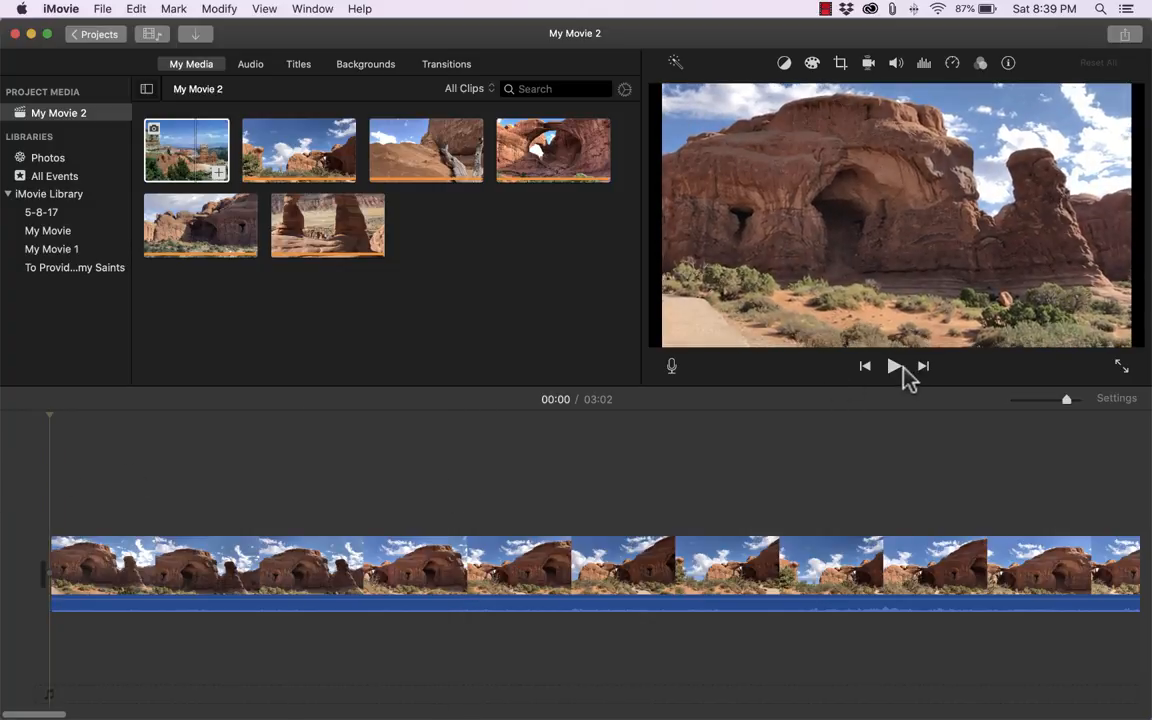
pyautogui.click(893, 365)
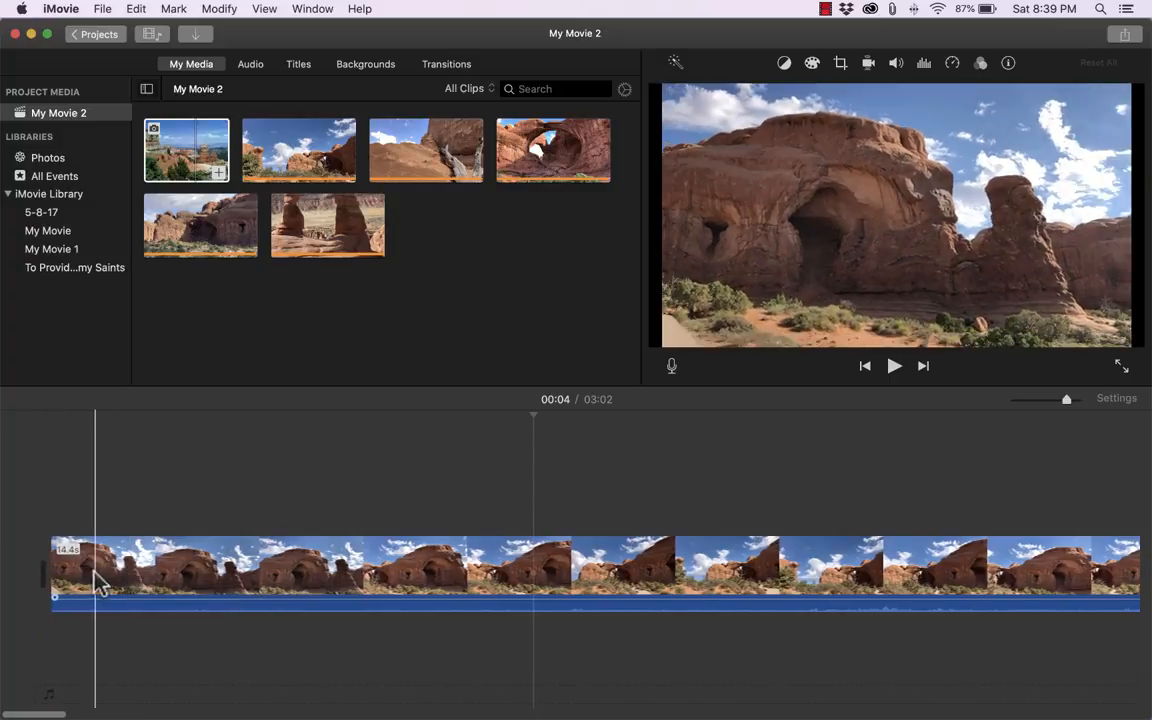
# Trim the start and end of the opening alcove clip down to 12.7 seconds
pyautogui.click(812, 575)
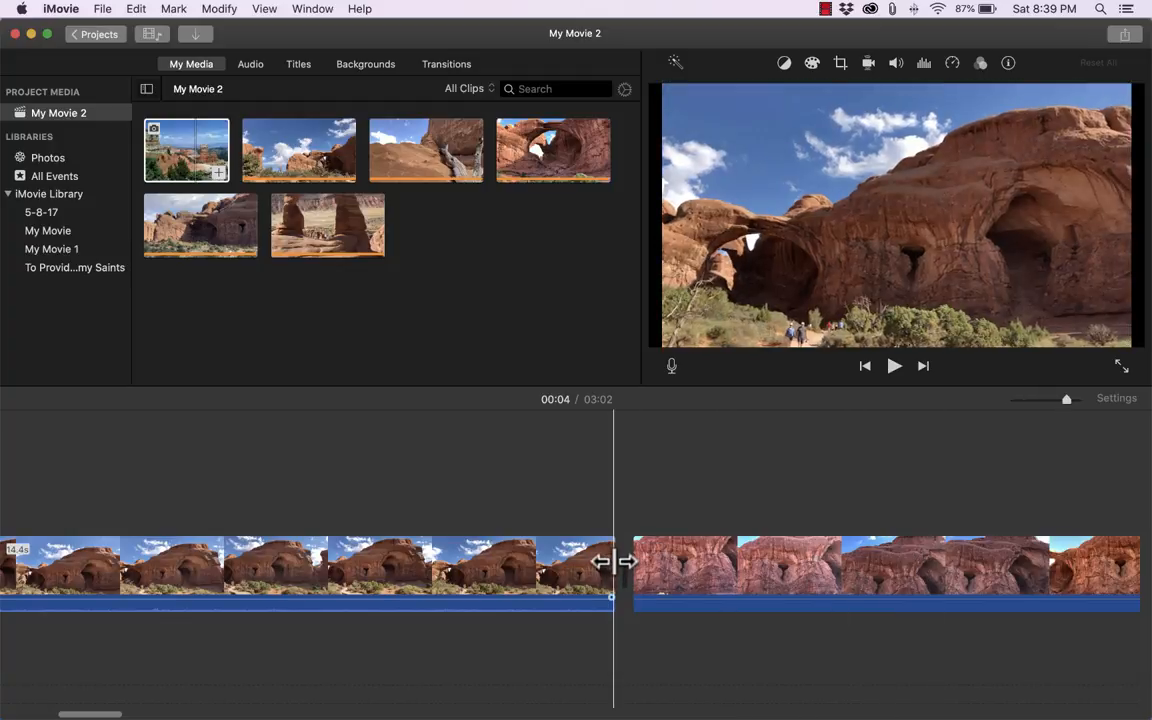
pyautogui.moveTo(620, 560)
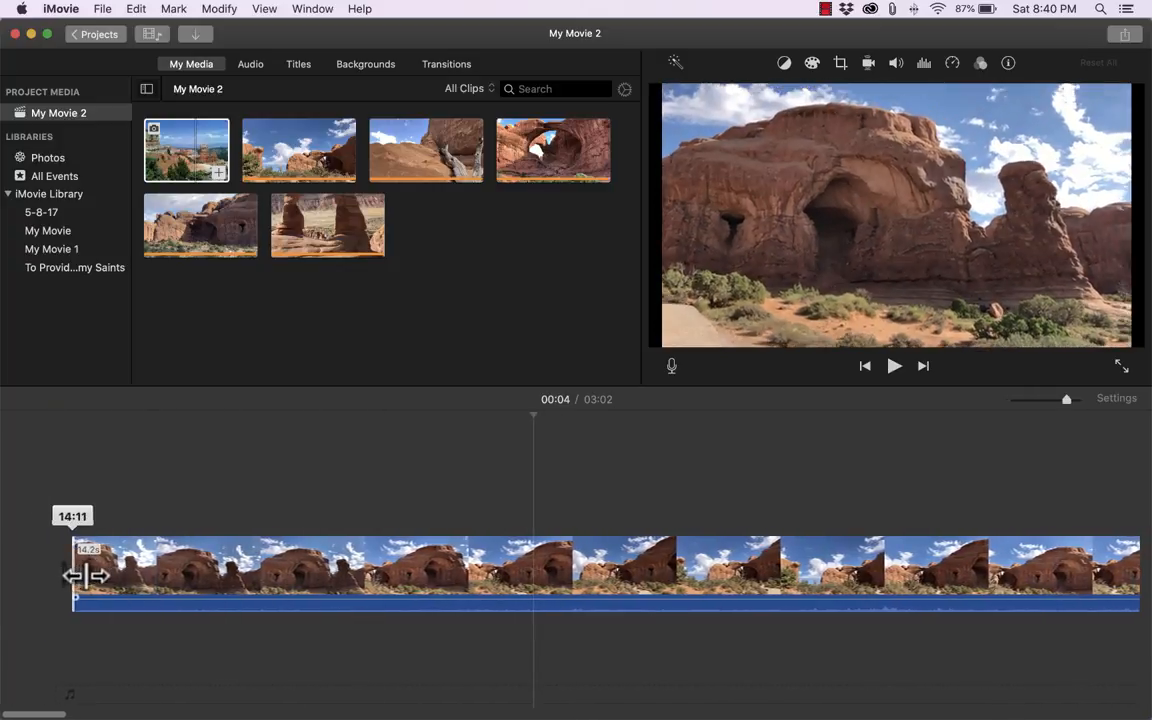
pyautogui.moveTo(80, 575); pyautogui.dragTo(235, 578)
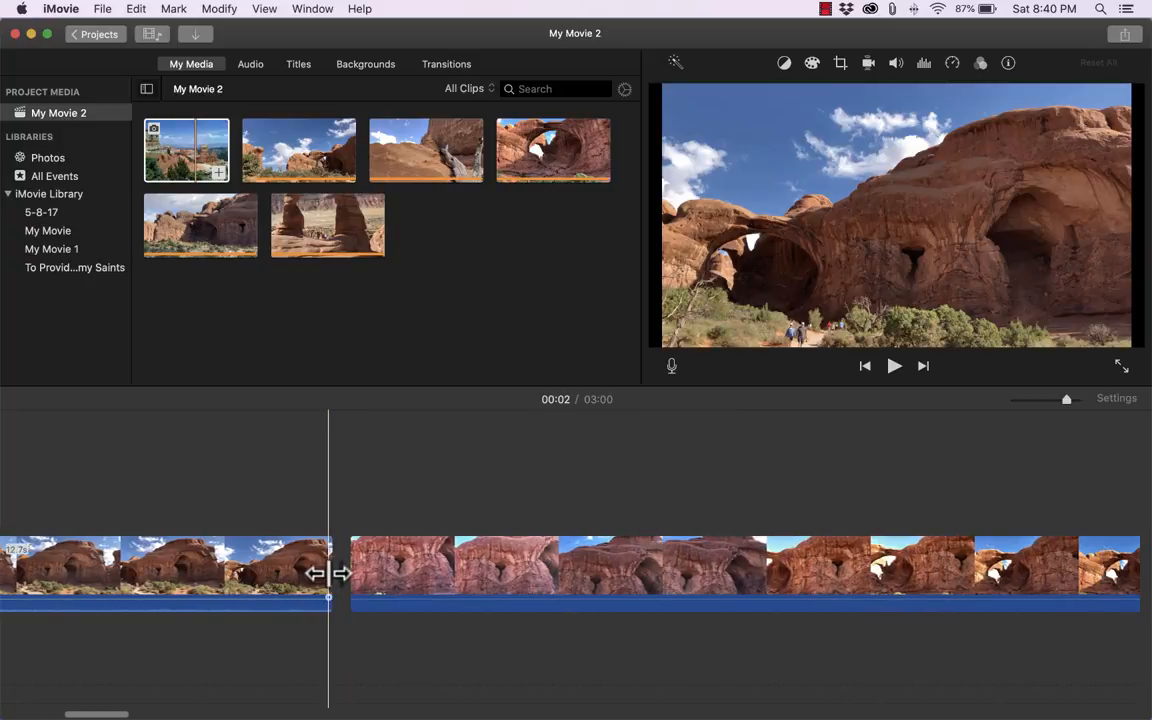
pyautogui.moveTo(330, 573); pyautogui.dragTo(255, 573)
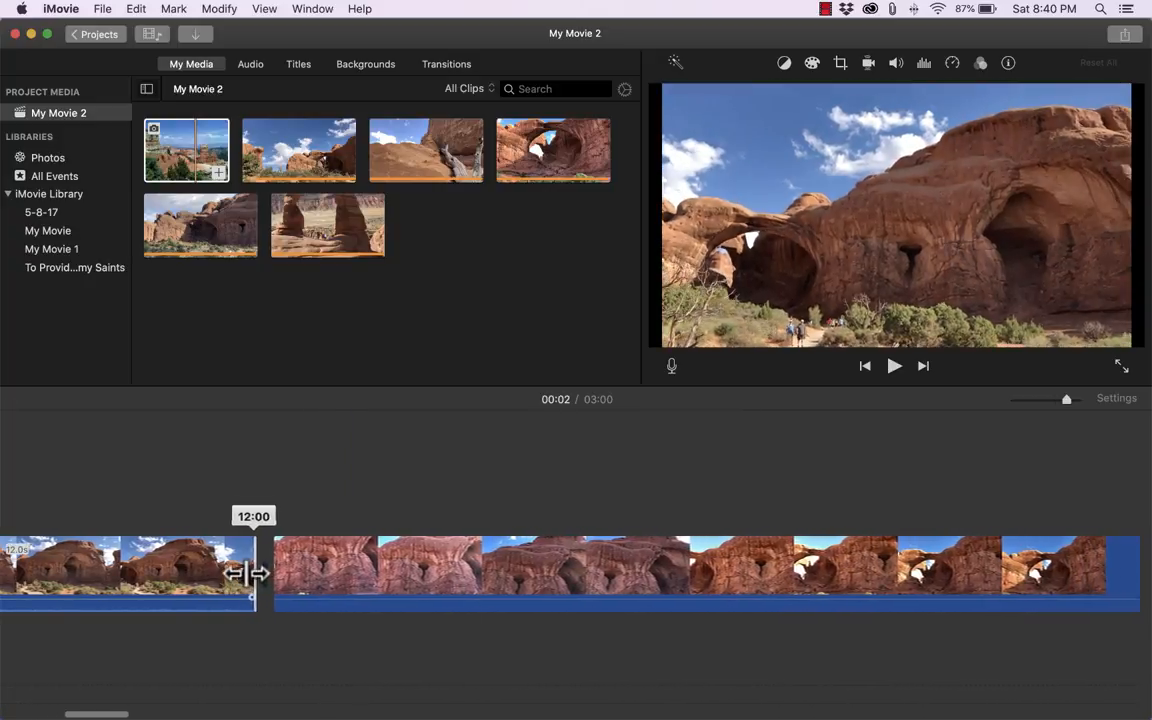
pyautogui.moveTo(253, 573); pyautogui.dragTo(168, 573)
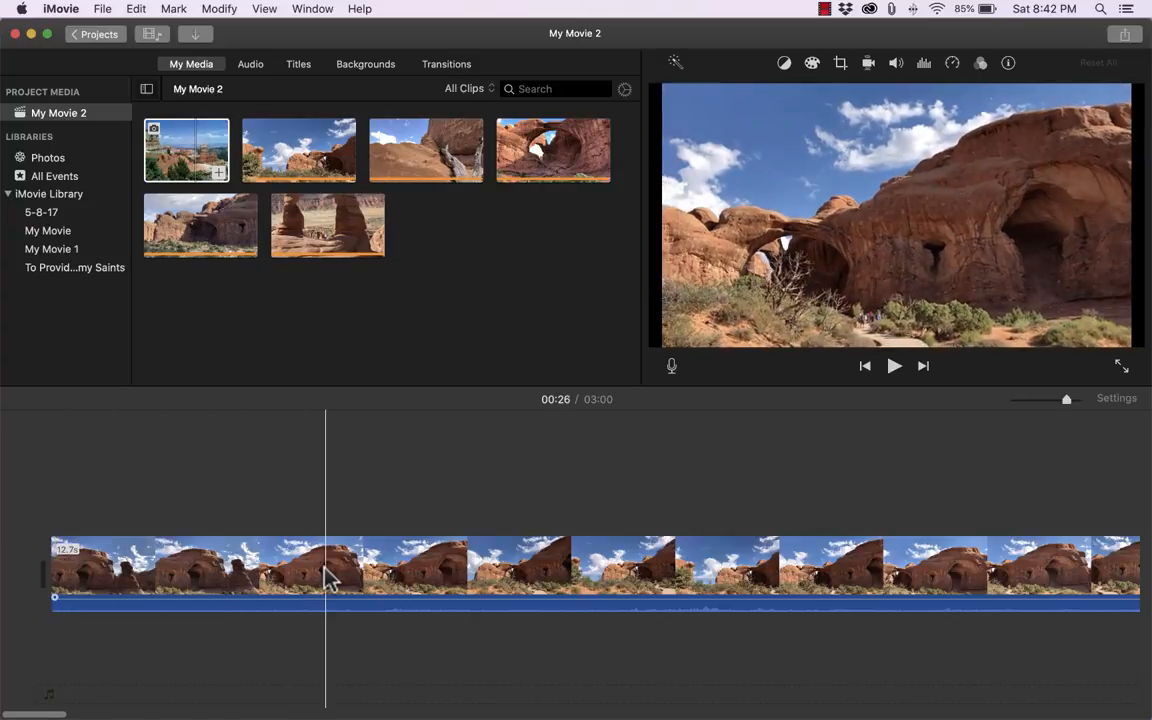
pyautogui.moveTo(330, 580)
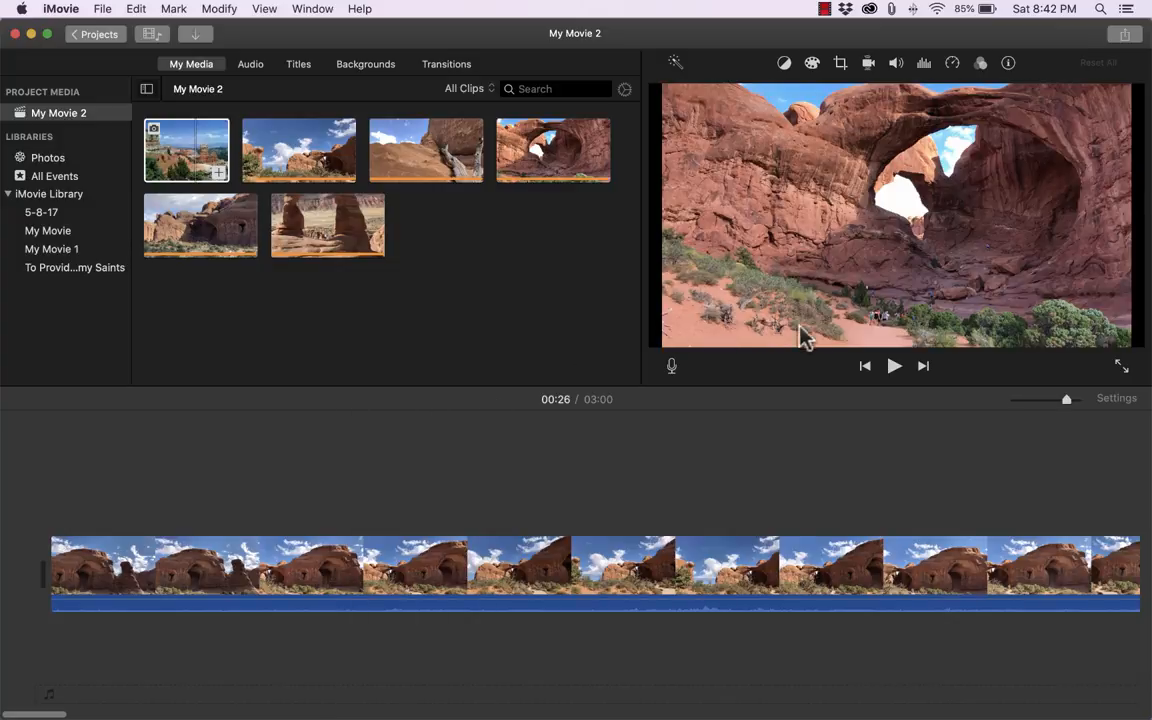
# Place the playhead near the start of the opening alcove clip and bring up Split Clip
pyautogui.click(272, 565)
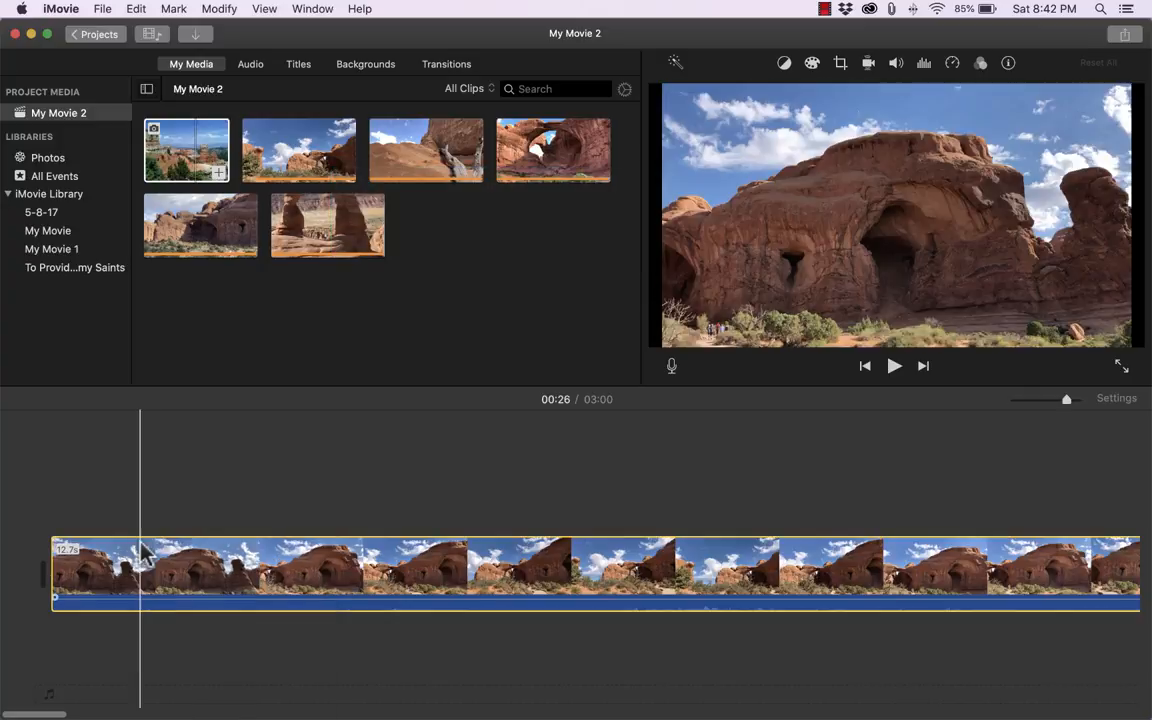
pyautogui.rightClick(140, 575)
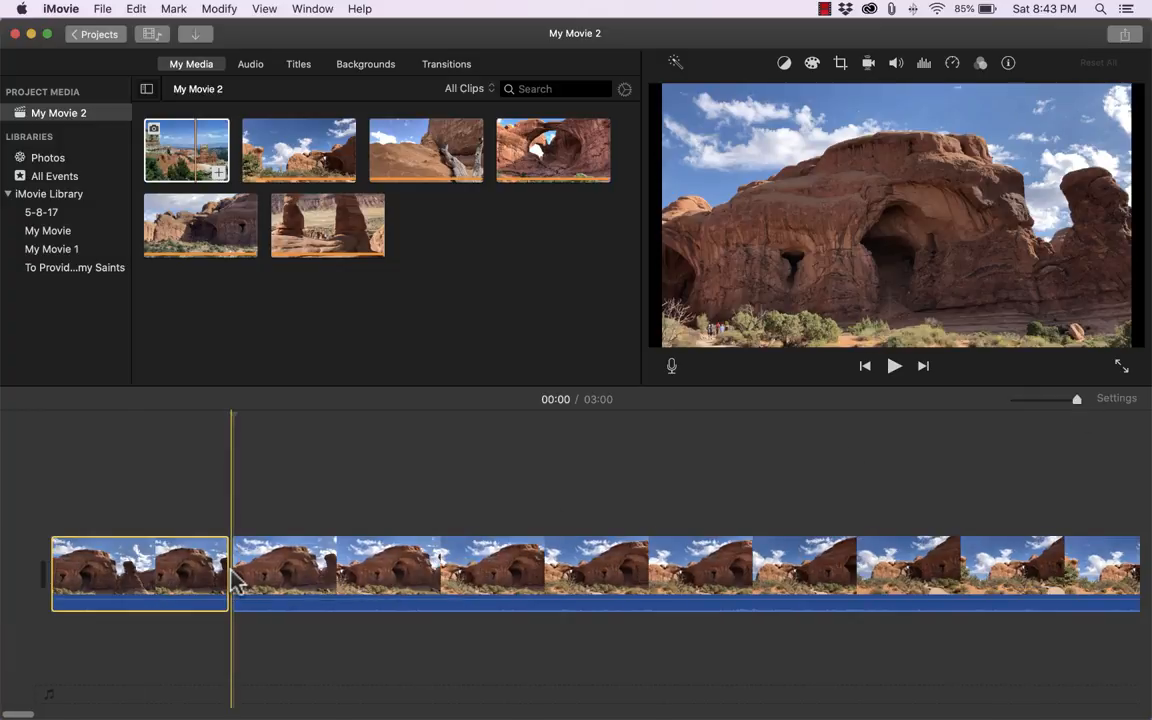
# Reposition the playhead and split the long opening clip at it
pyautogui.moveTo(228, 575); pyautogui.dragTo(188, 575)
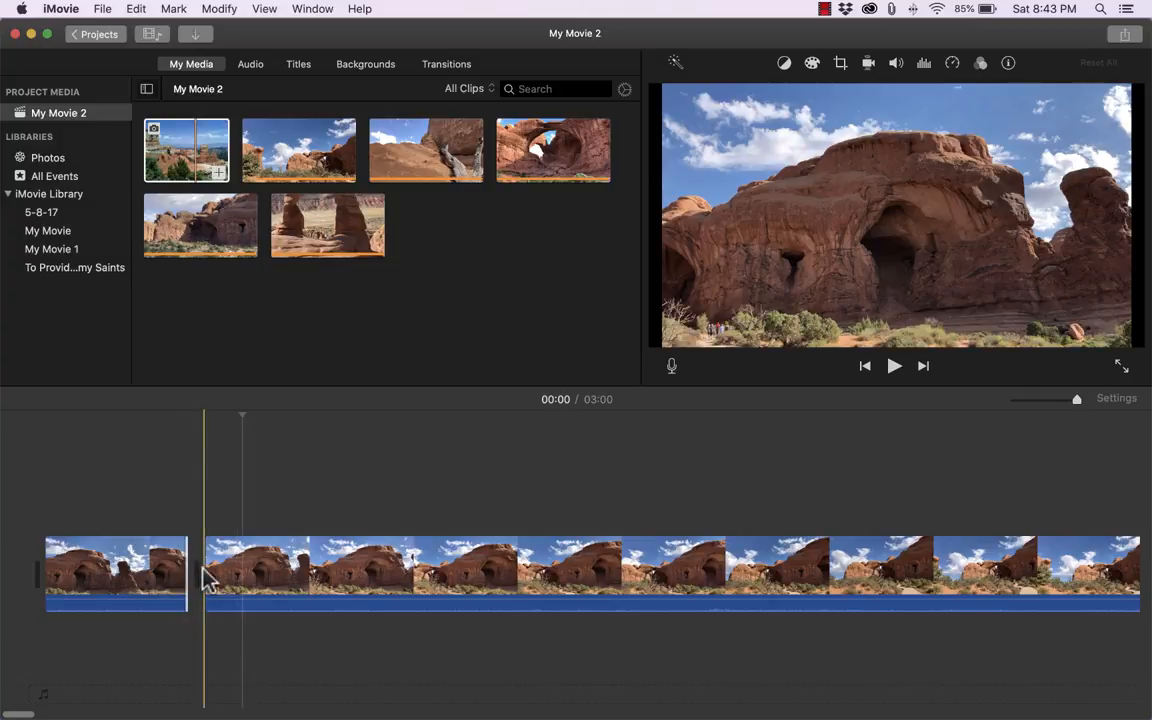
pyautogui.moveTo(205, 575); pyautogui.dragTo(312, 575)
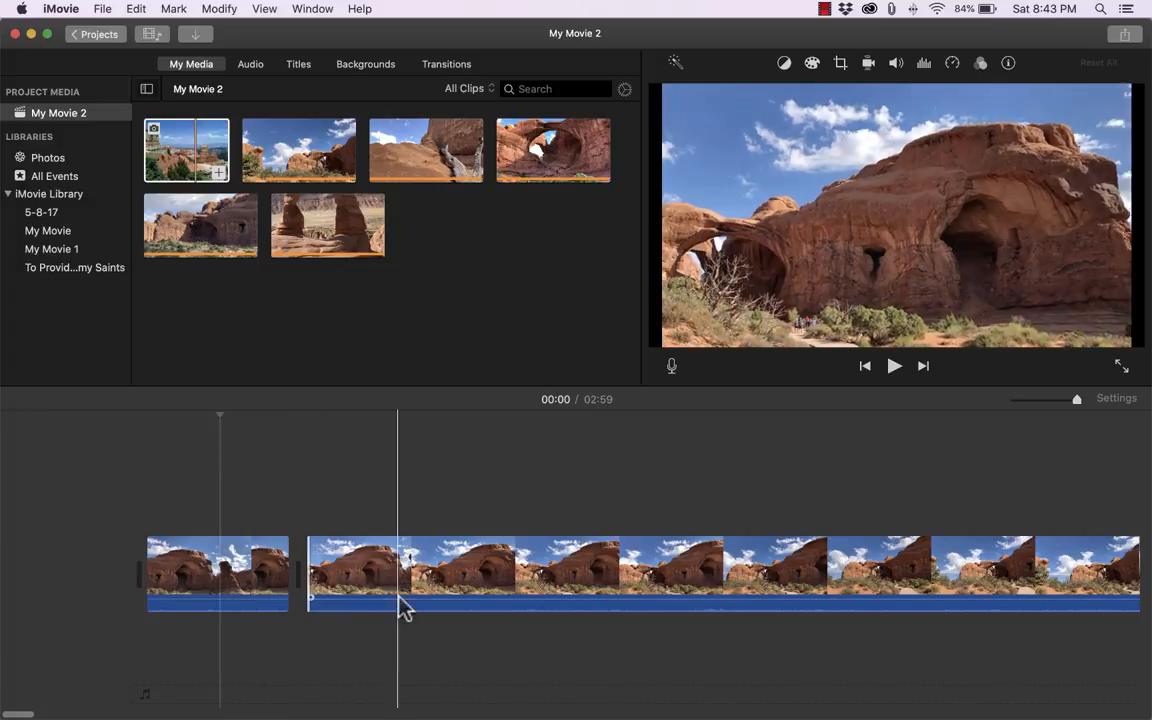
pyautogui.rightClick(400, 570)
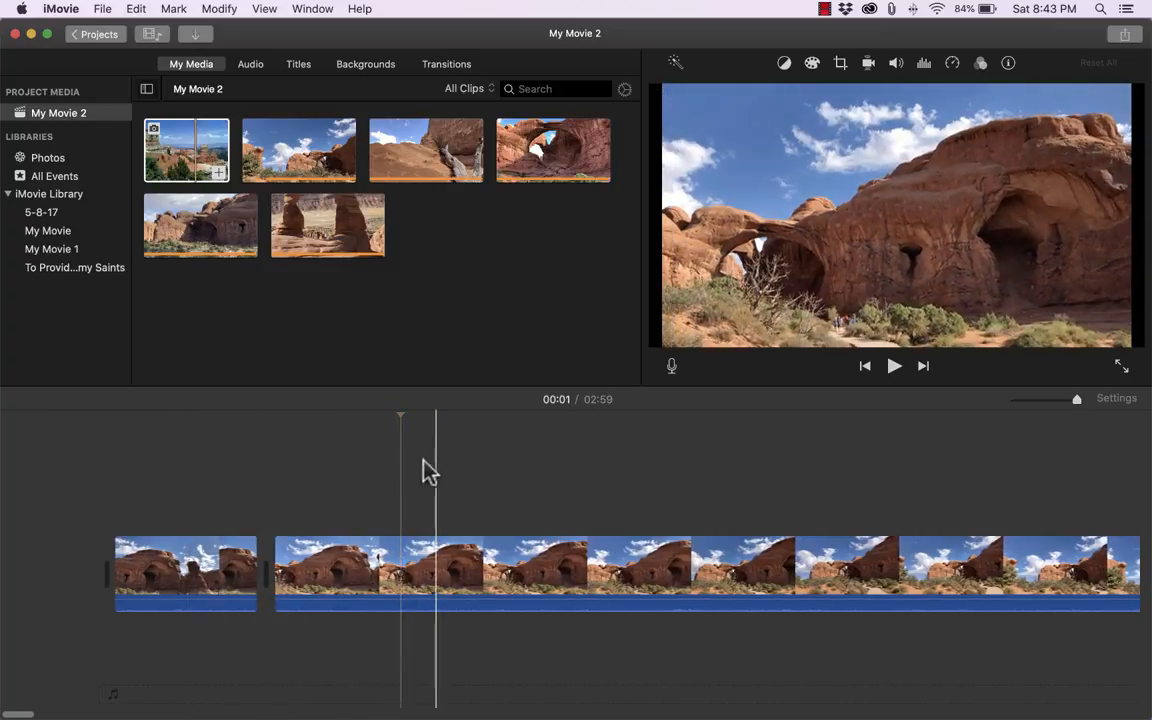
pyautogui.rightClick(355, 570)
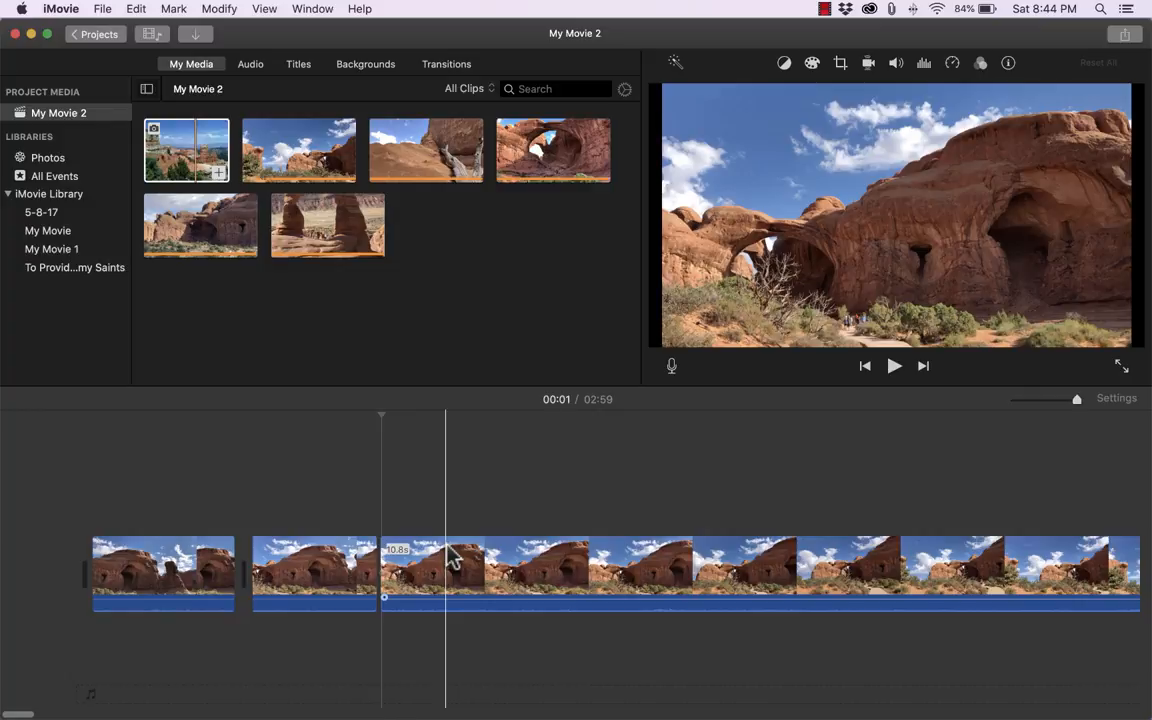
# Split off and remove a small piece, leaving a 0.6-second fragment and a 2:59 movie
pyautogui.click(445, 572)
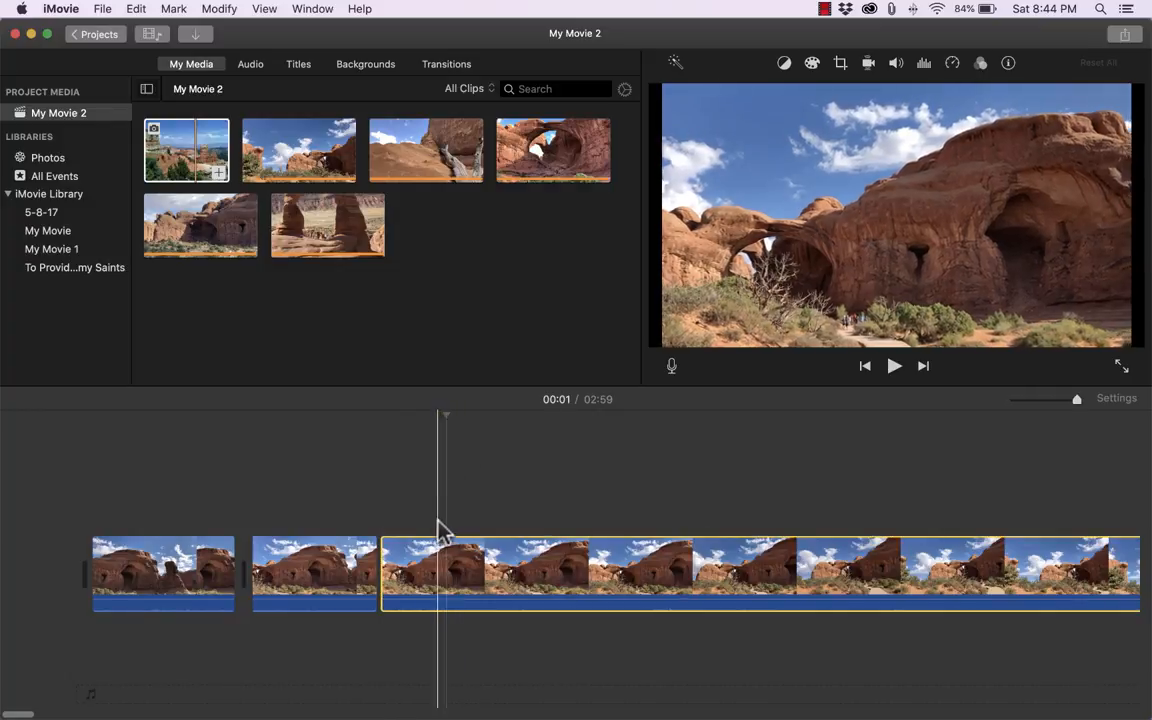
pyautogui.rightClick(432, 572)
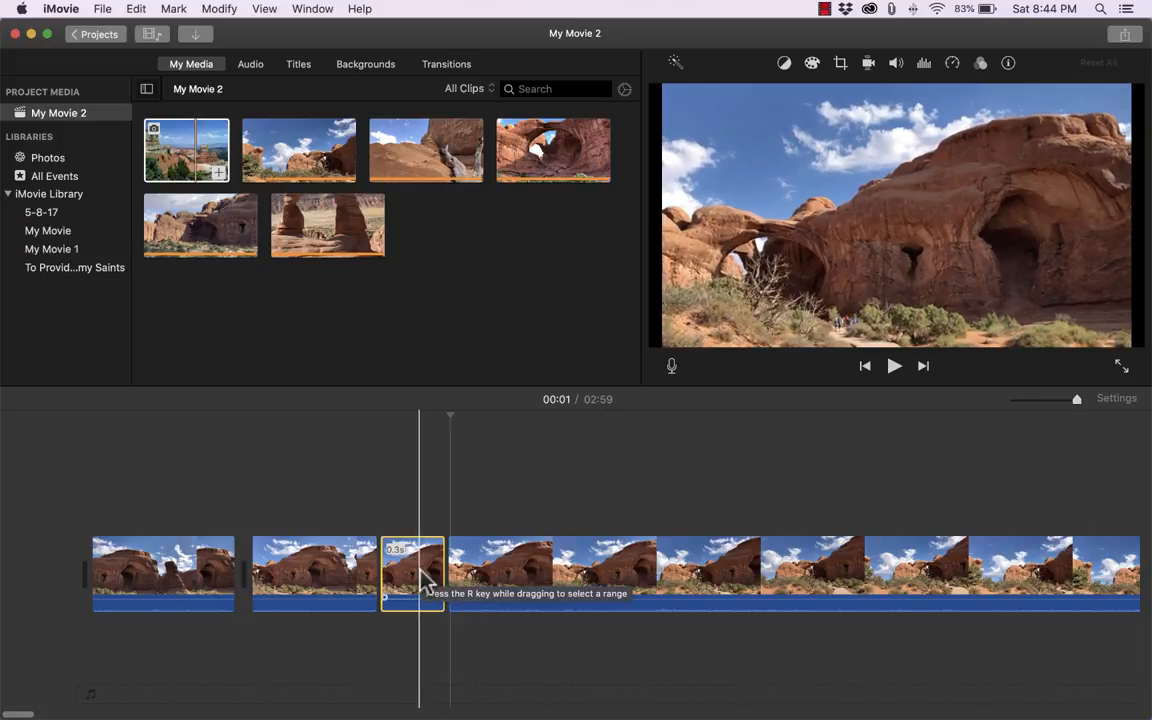
pyautogui.rightClick(412, 573)
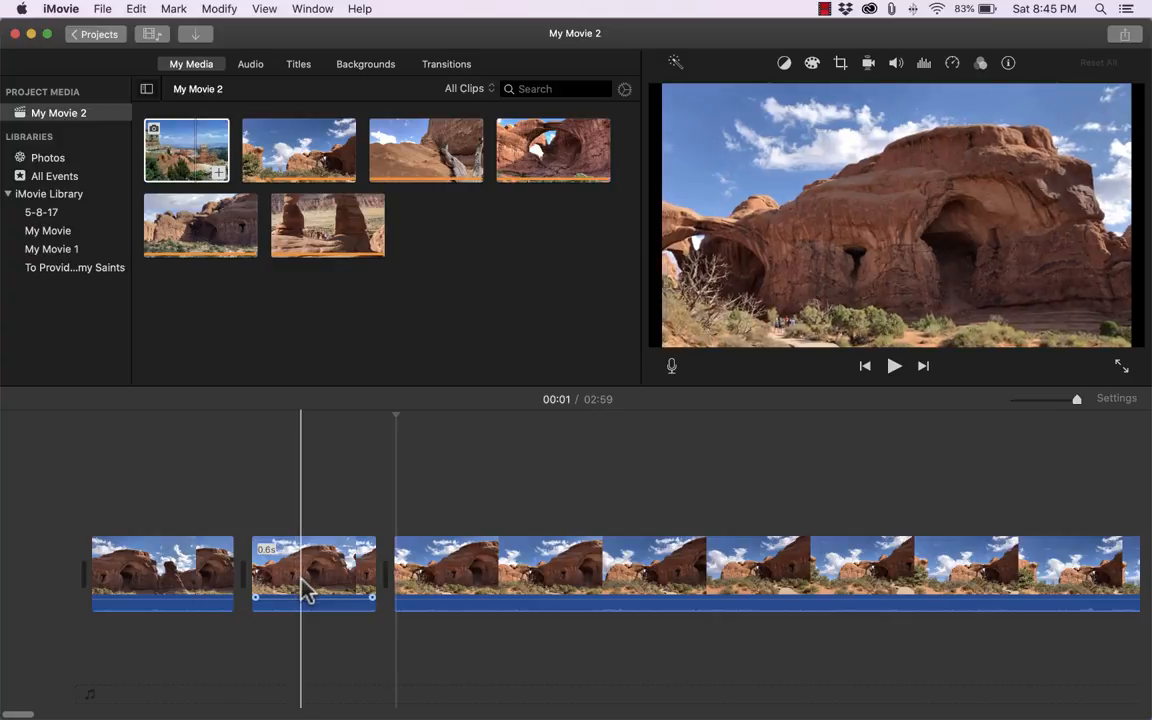
# Detach and delete the 0.6-second fragment's ArchesVideo3 audio, then play the opening
pyautogui.rightClick(305, 590)
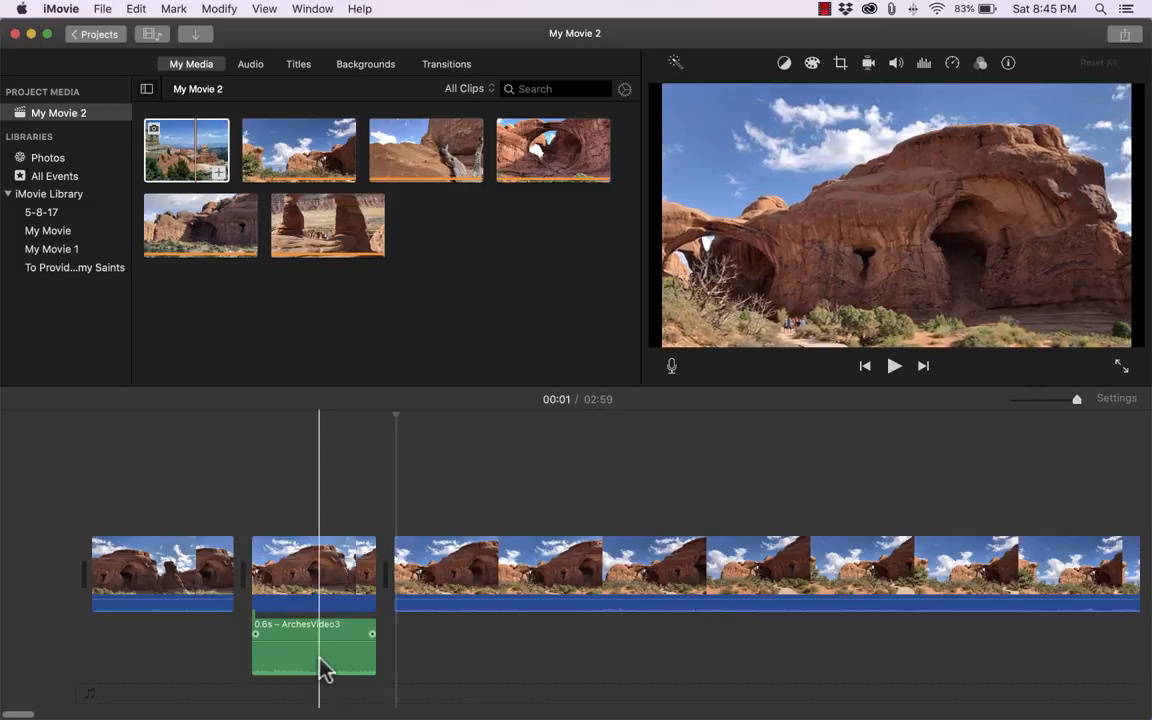
pyautogui.rightClick(320, 660)
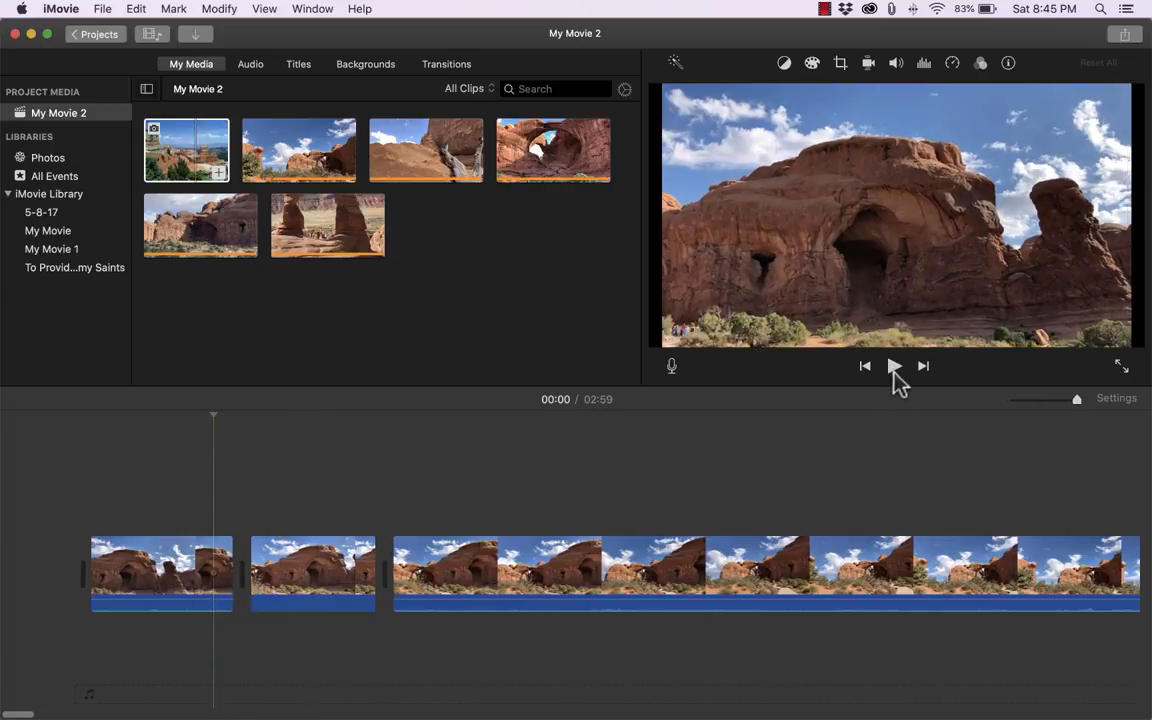
pyautogui.click(893, 365)
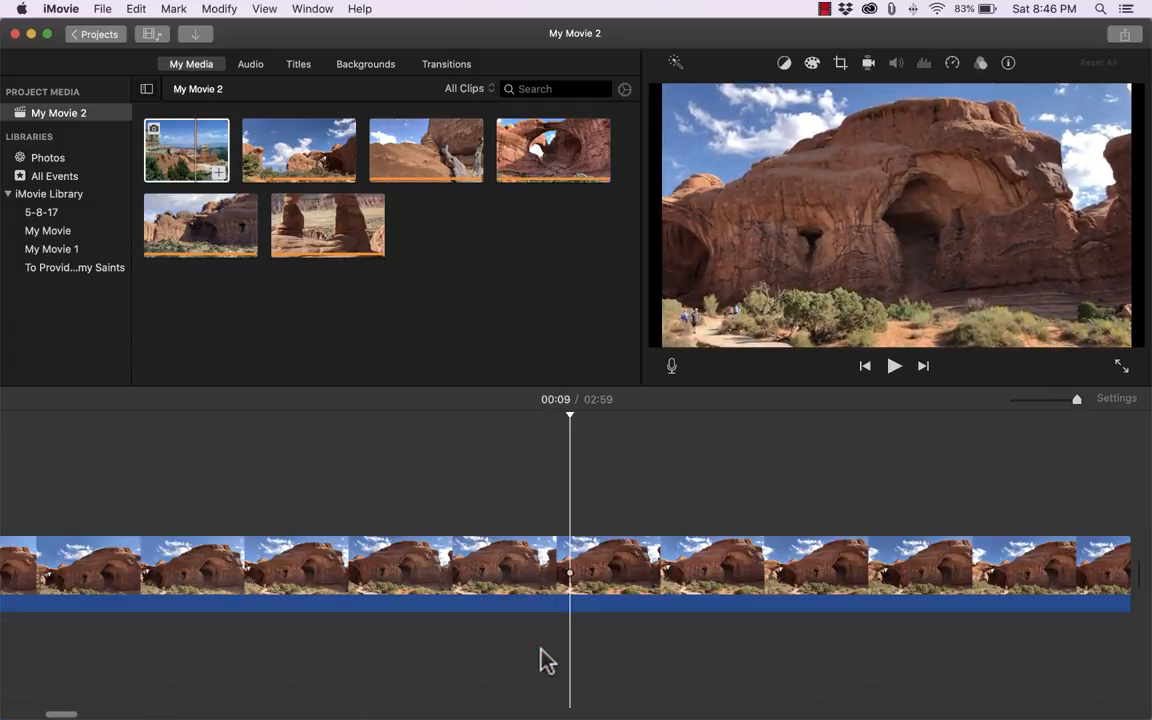
pyautogui.click(893, 365)
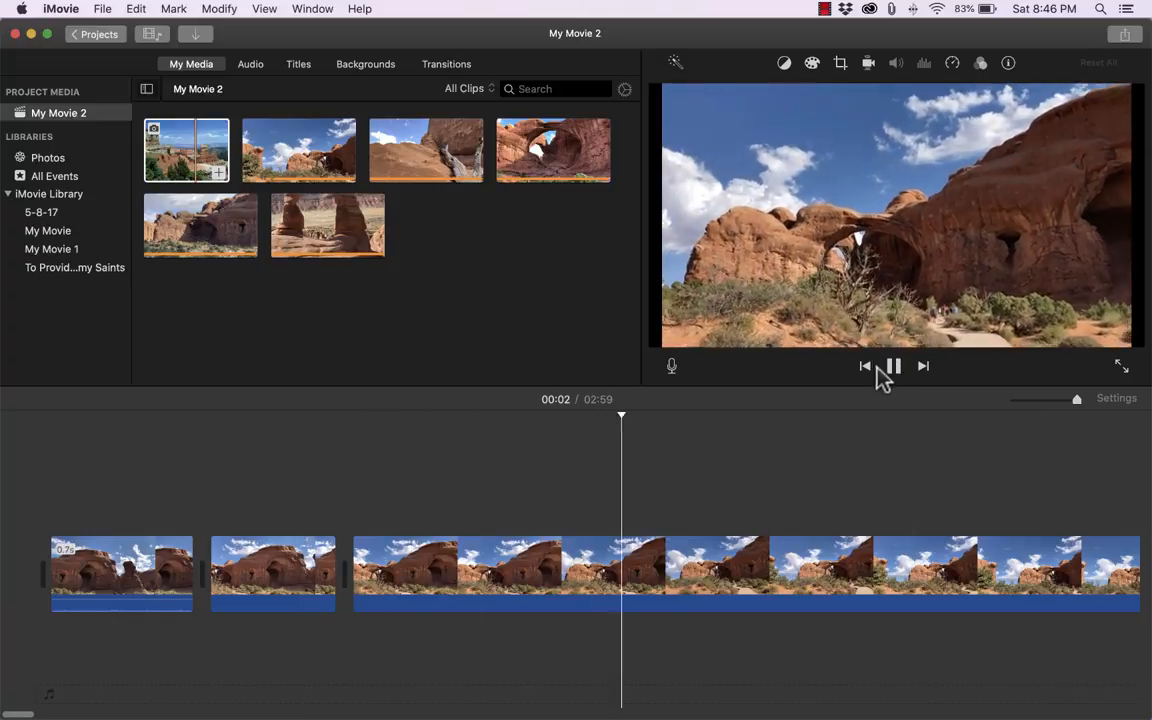
pyautogui.click(893, 365)
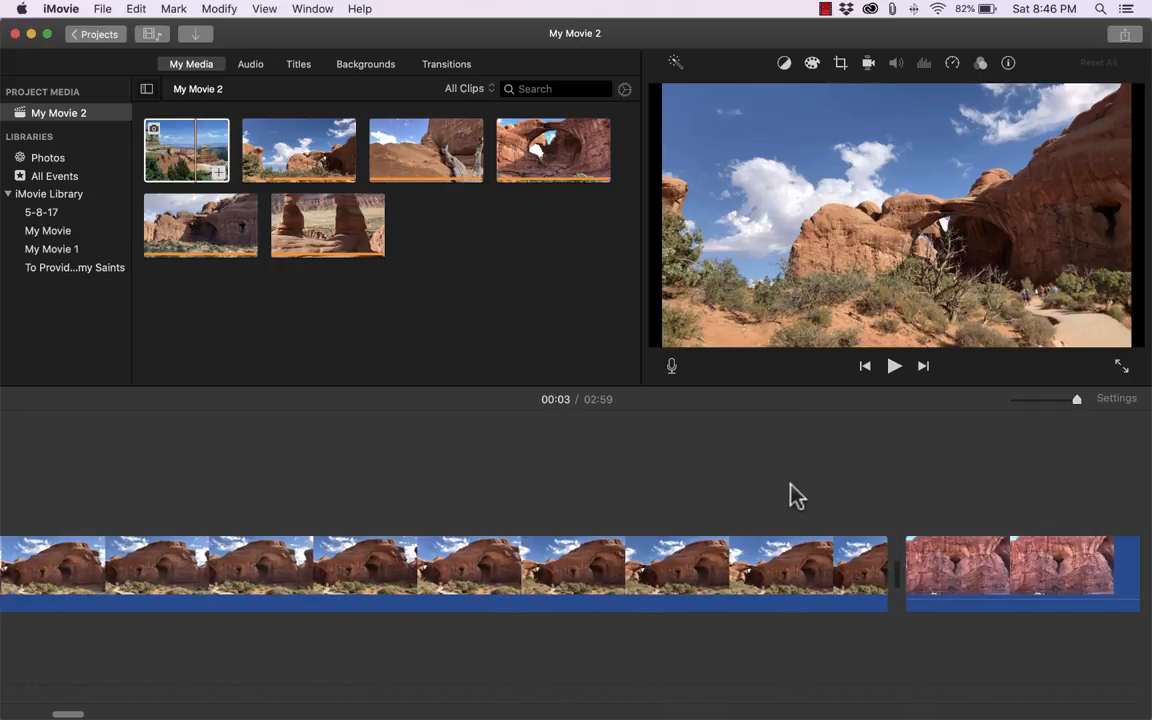
# Insert a freeze frame at 00:26 in the double arch clip and preview it
pyautogui.click(308, 565)
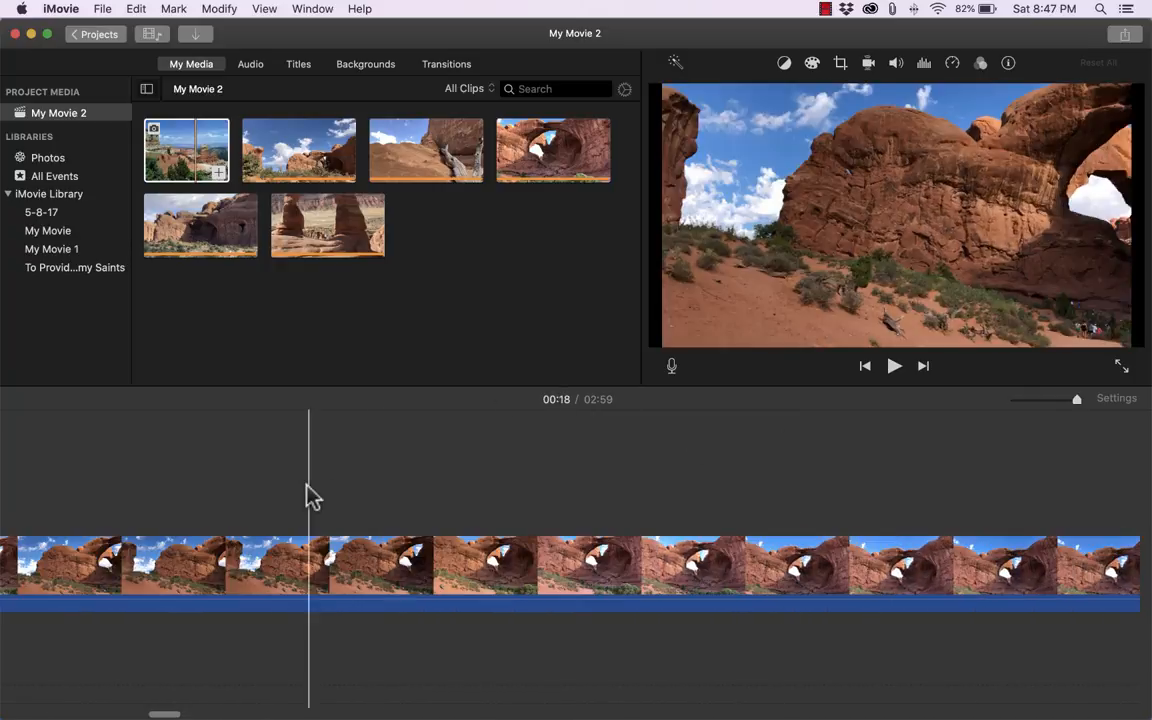
pyautogui.click(558, 565)
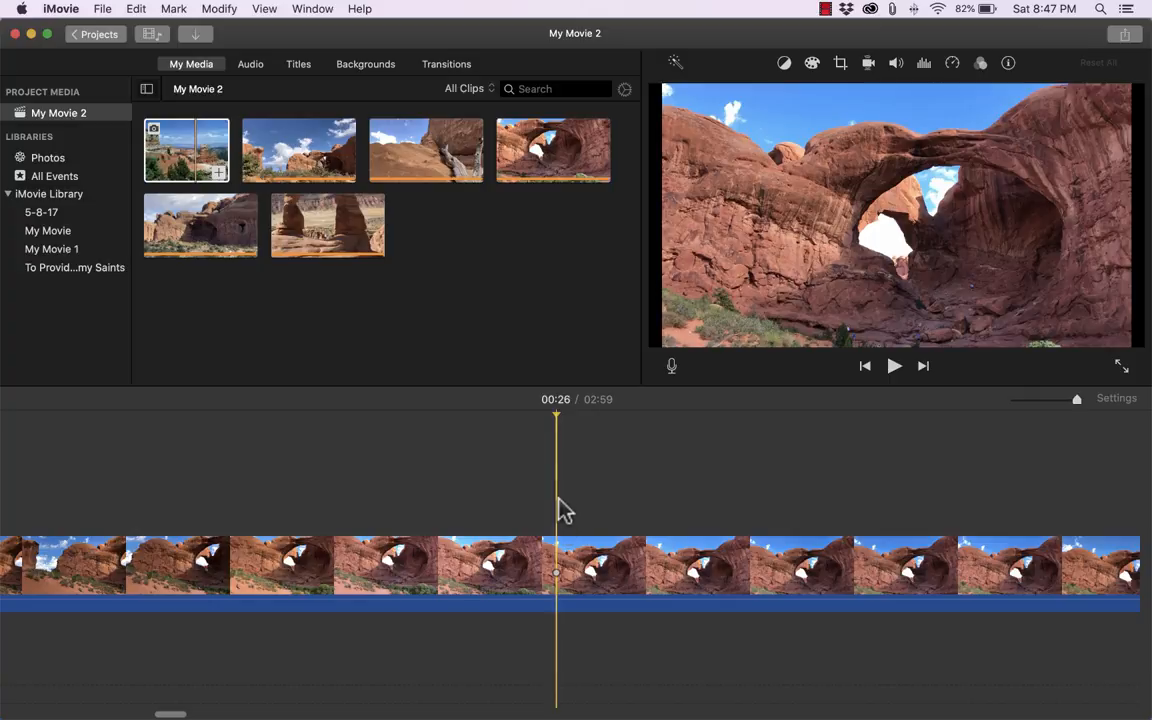
pyautogui.rightClick(560, 565)
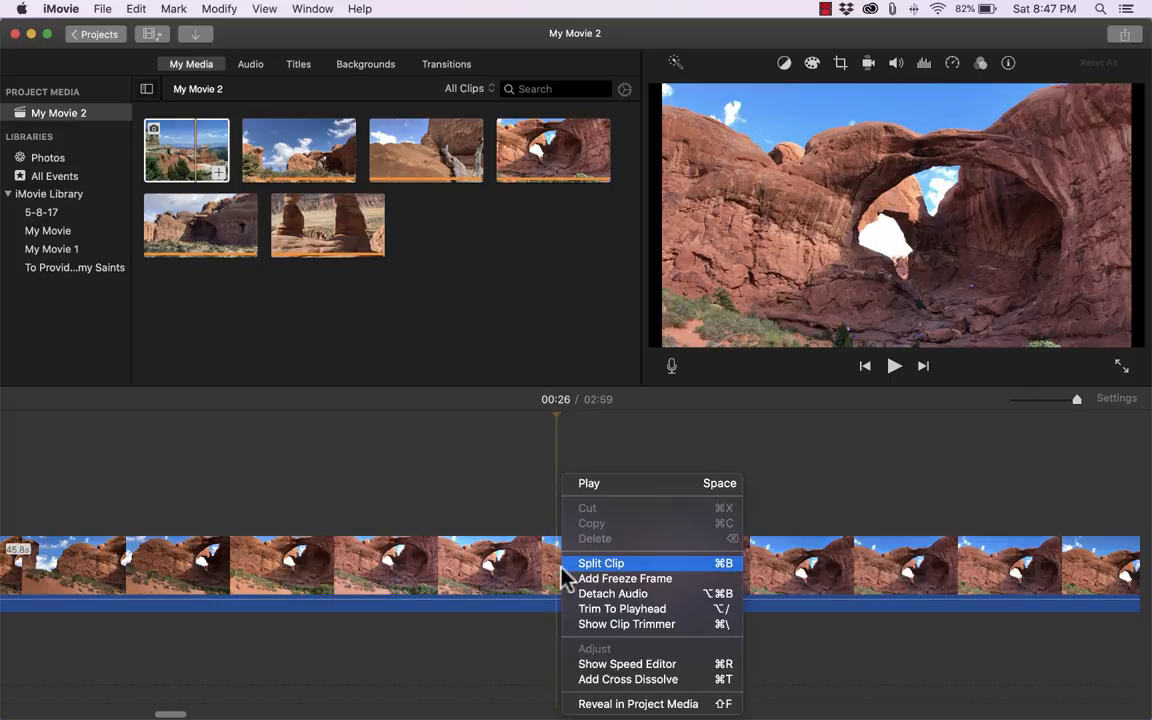
pyautogui.moveTo(625, 578)
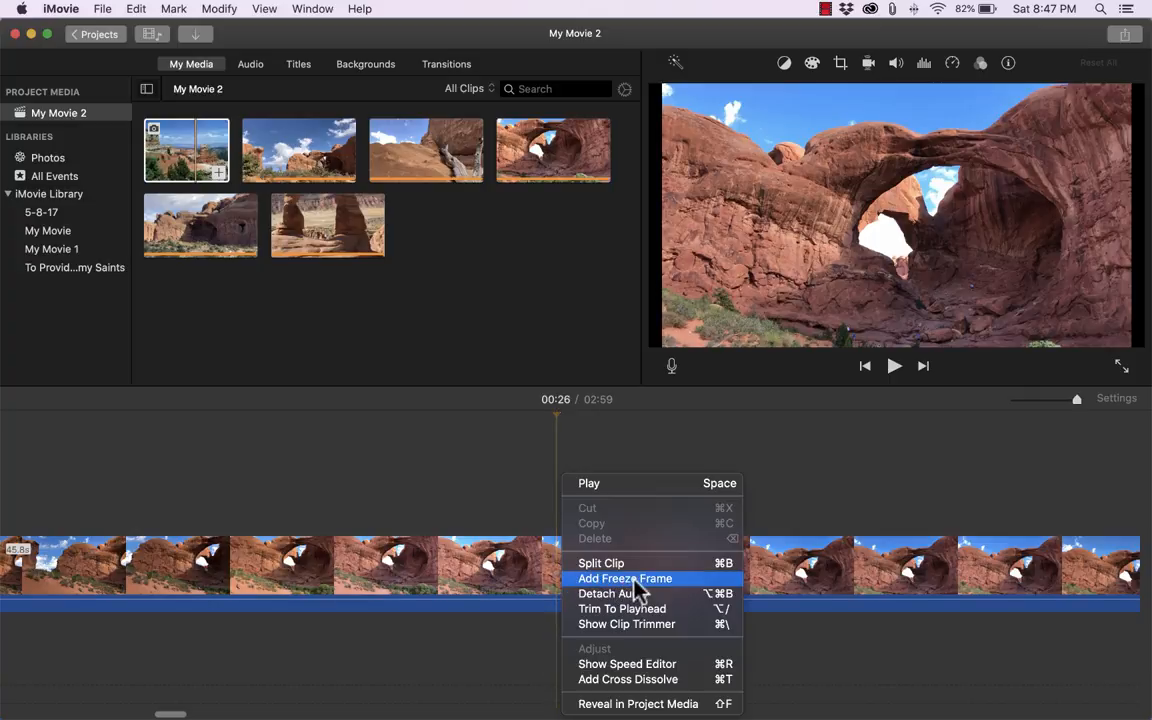
pyautogui.click(625, 578)
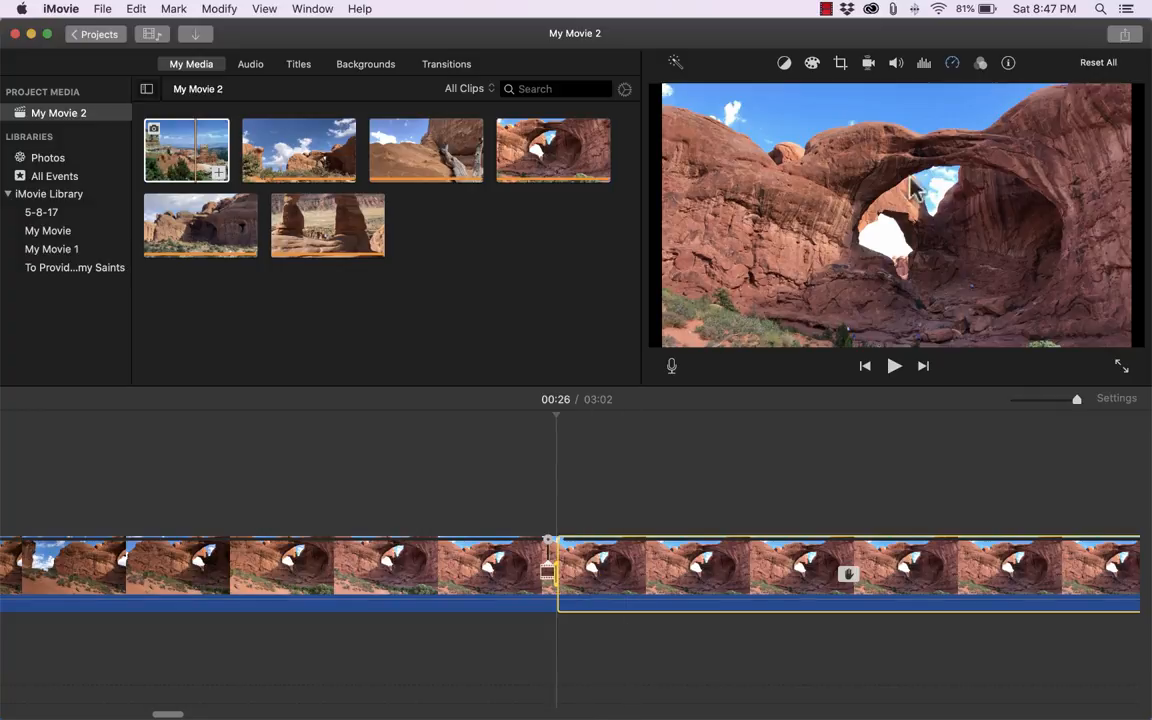
pyautogui.moveTo(780, 310)
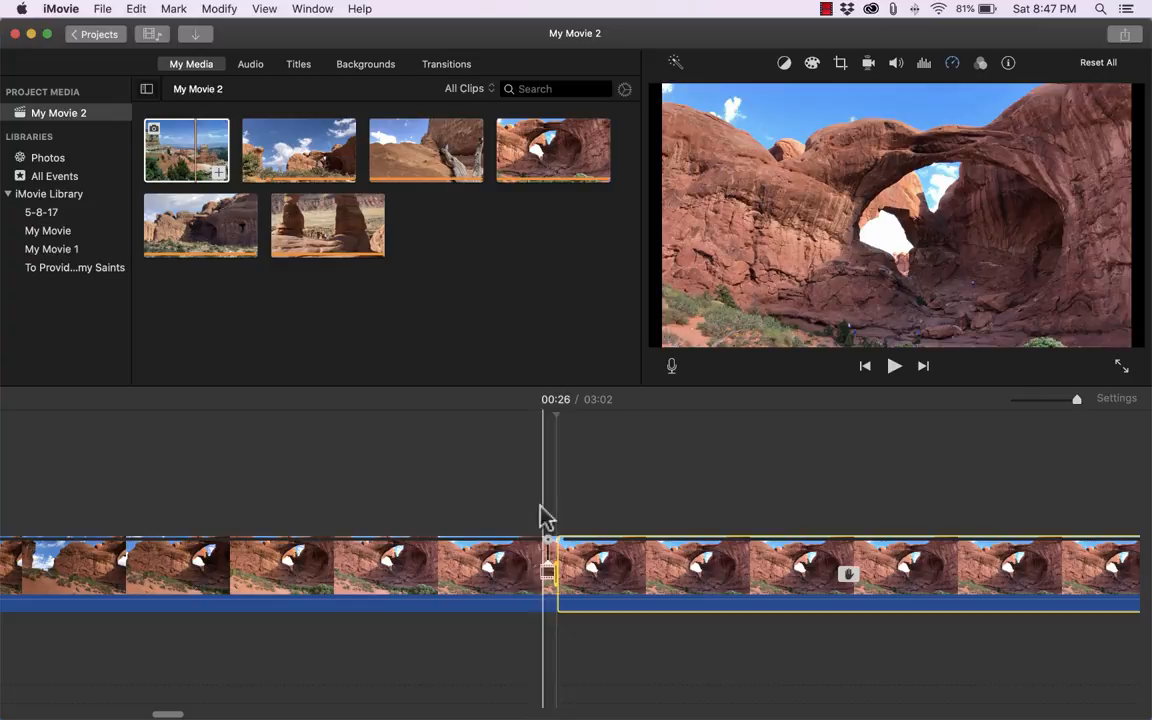
pyautogui.click(402, 565)
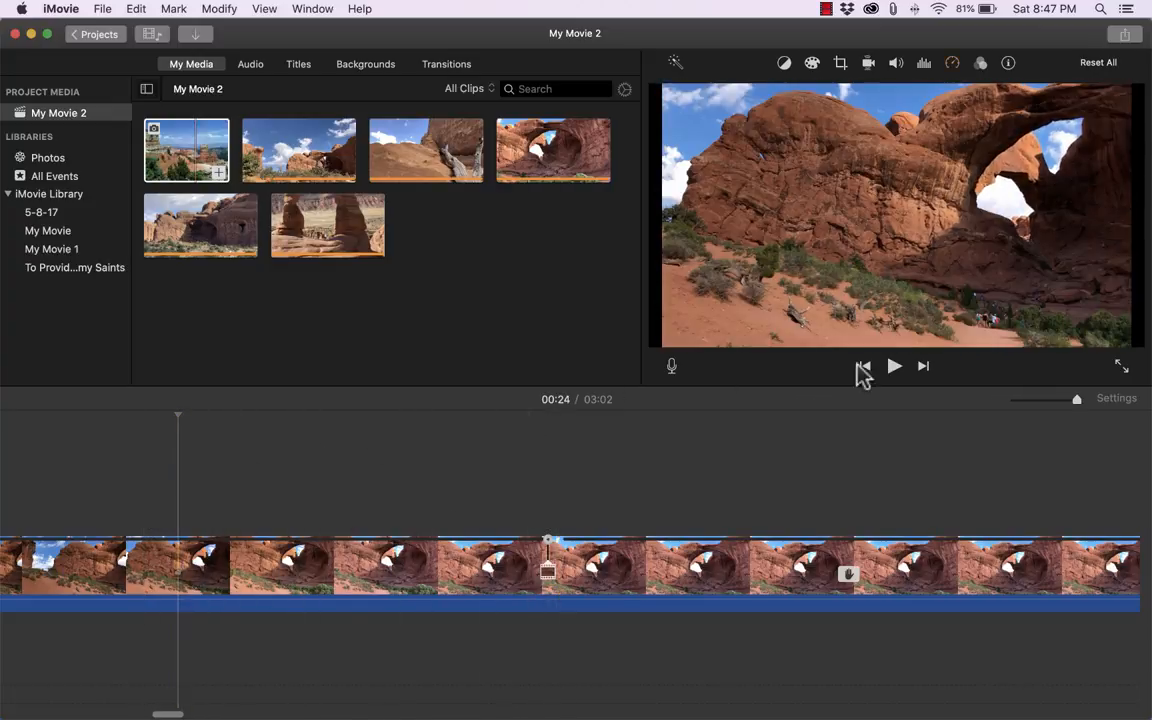
pyautogui.click(893, 365)
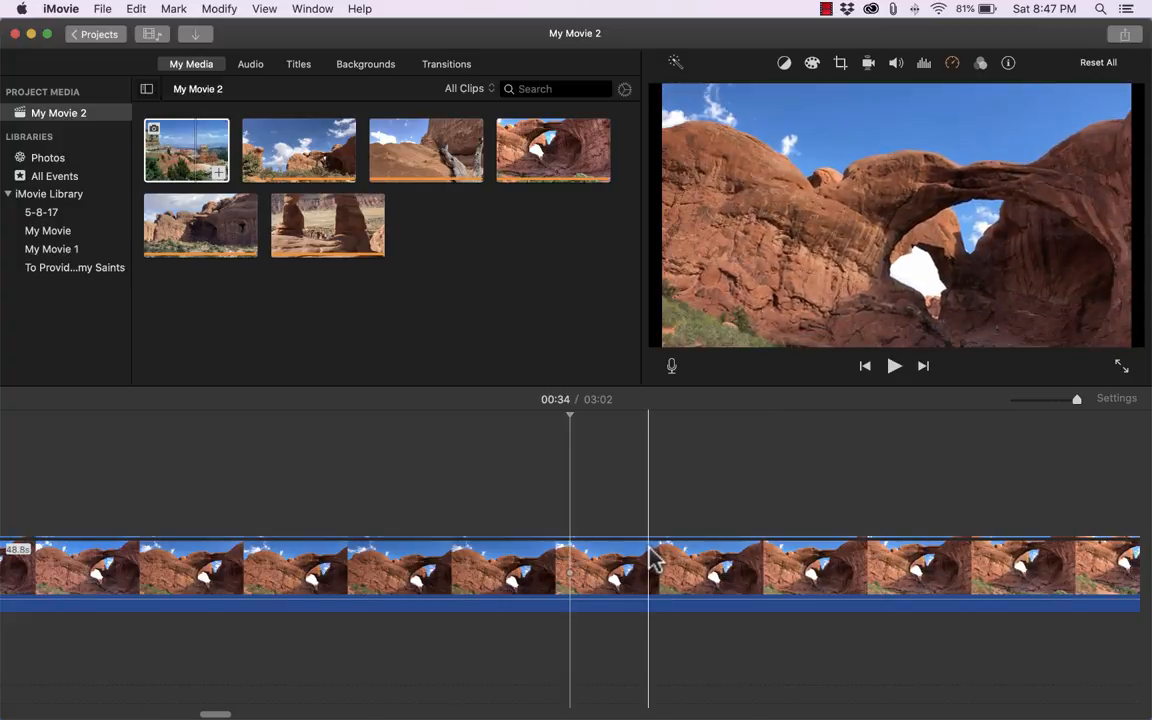
pyautogui.moveTo(670, 557)
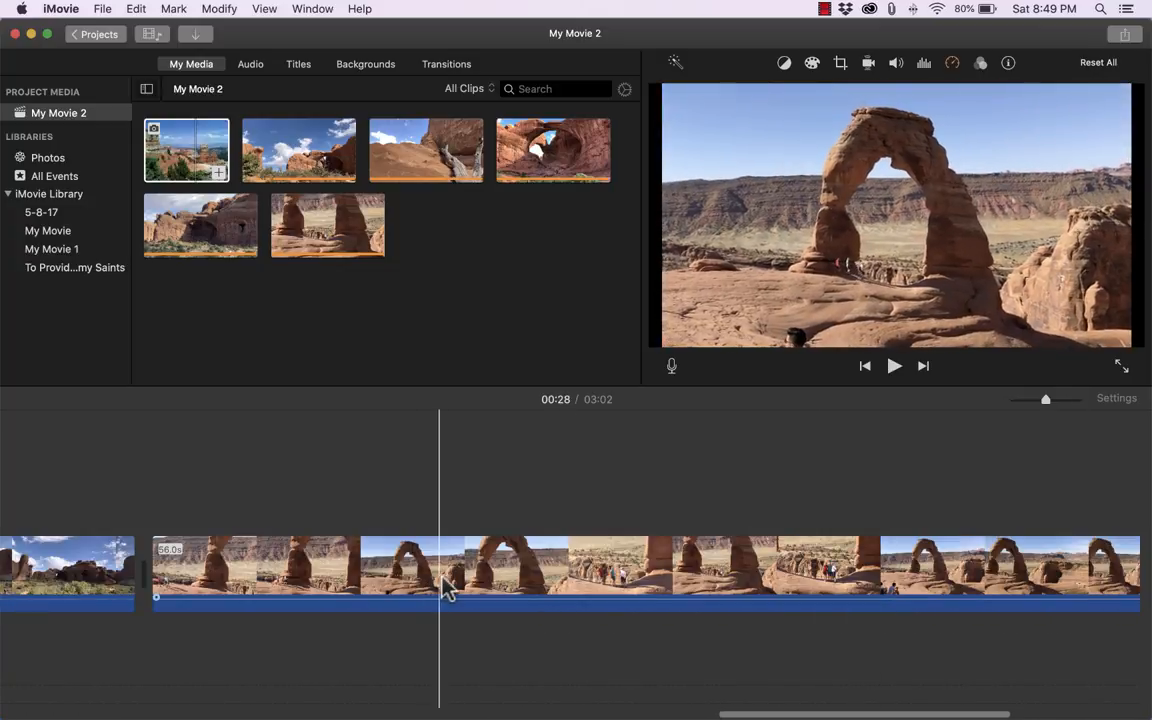
# Set the single tall arch clip's volume to 24% with Lower volume of other clips on
pyautogui.click(465, 570)
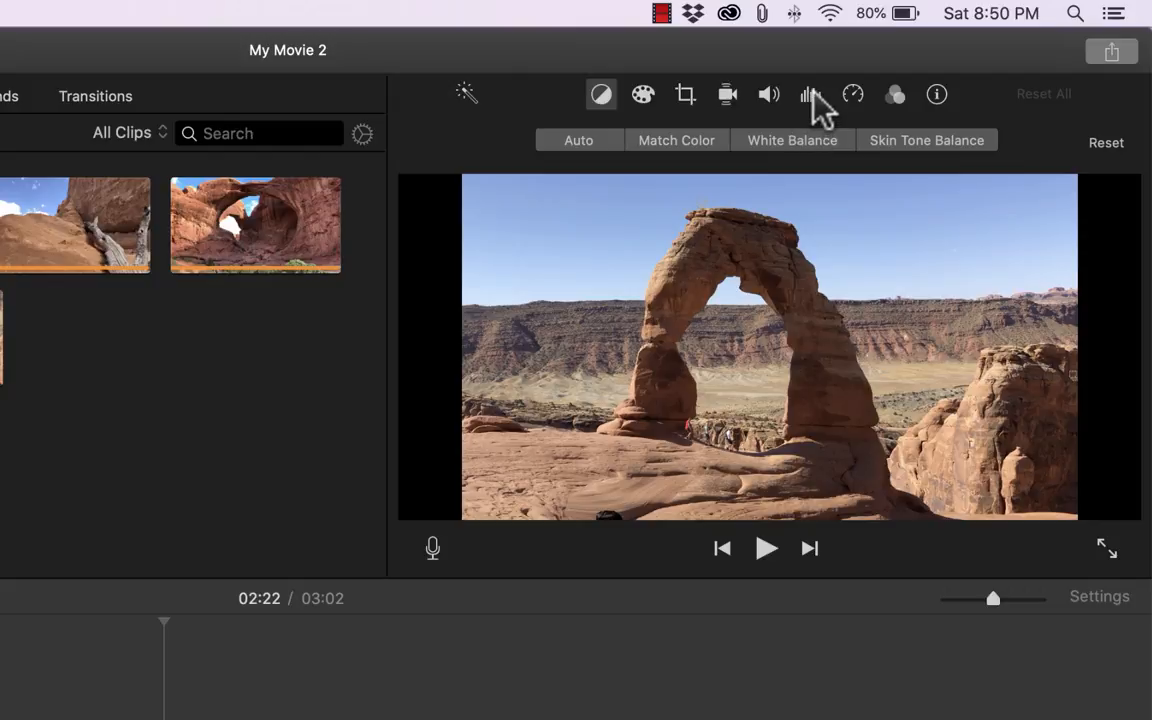
pyautogui.click(810, 94)
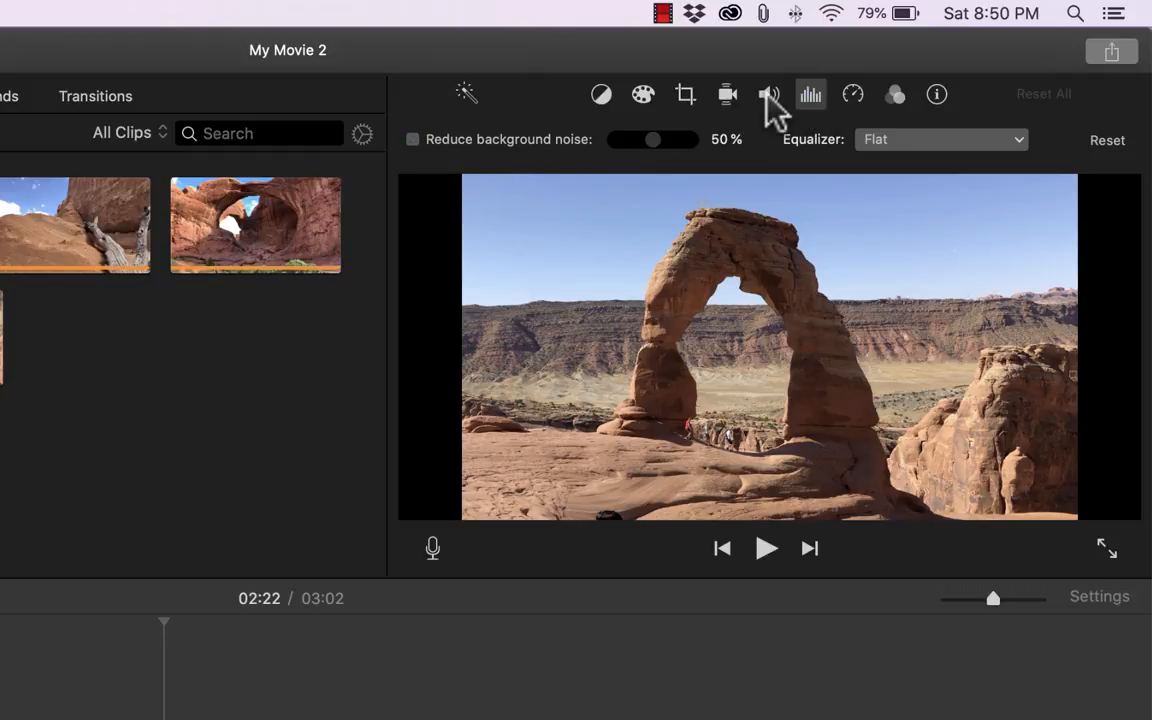
pyautogui.click(769, 94)
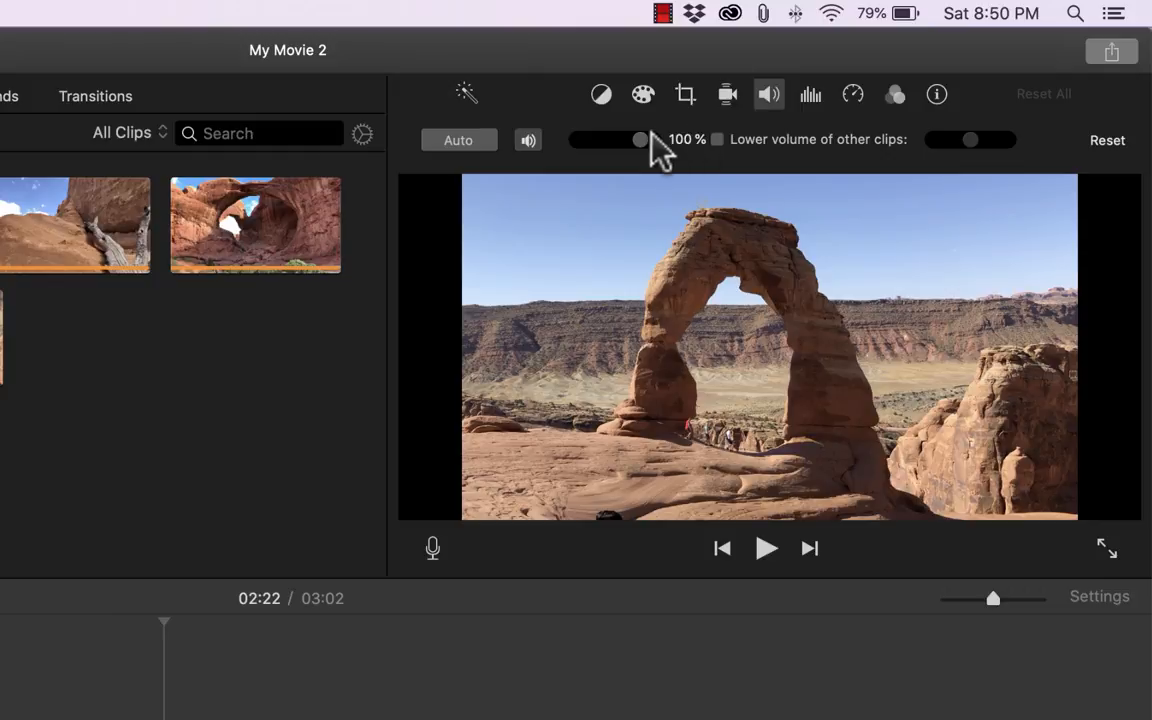
pyautogui.moveTo(640, 139); pyautogui.dragTo(606, 139)
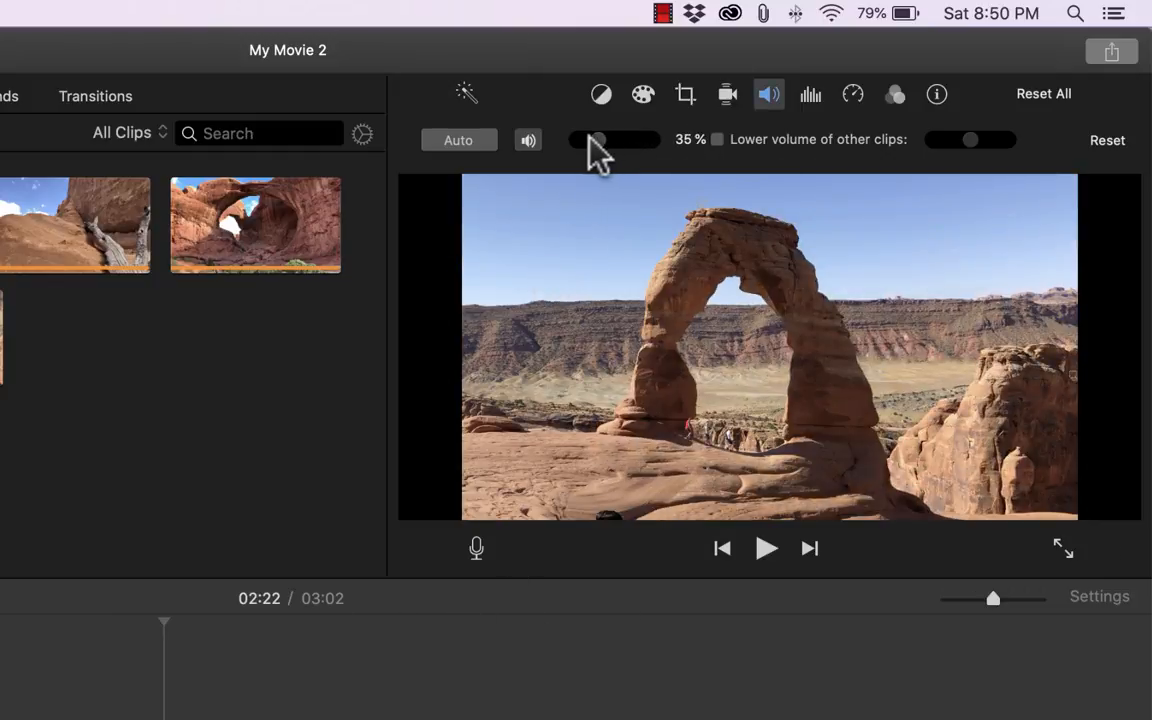
pyautogui.moveTo(598, 139); pyautogui.dragTo(588, 139)
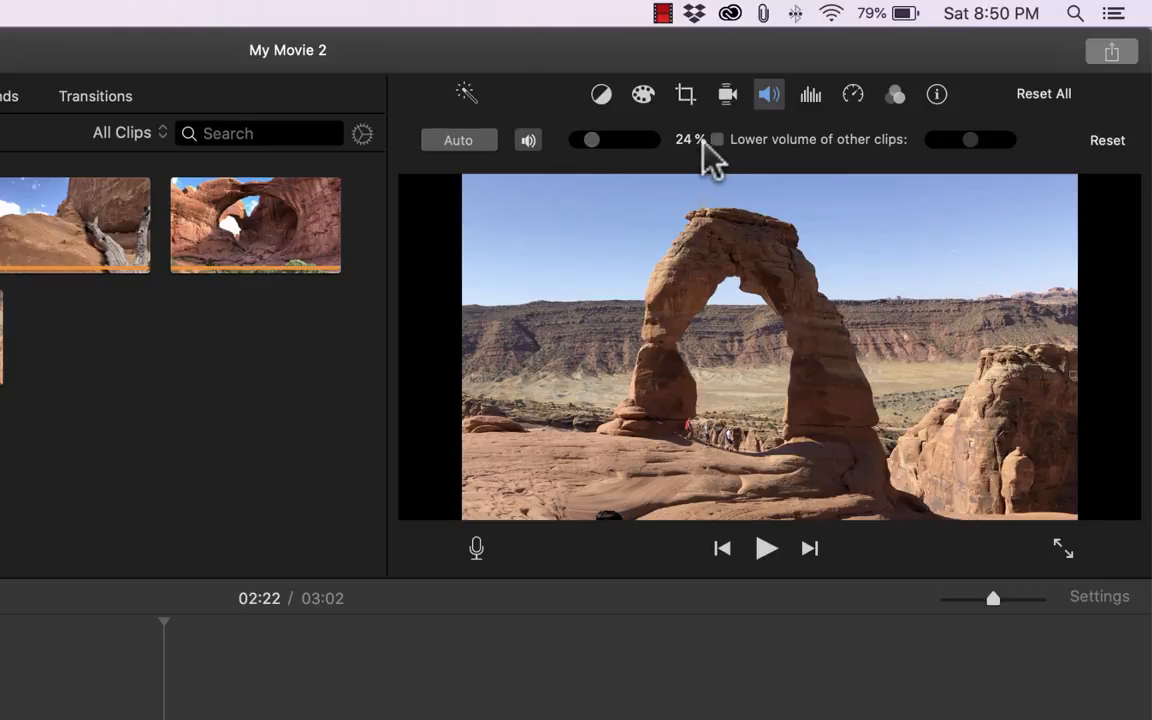
pyautogui.click(717, 139)
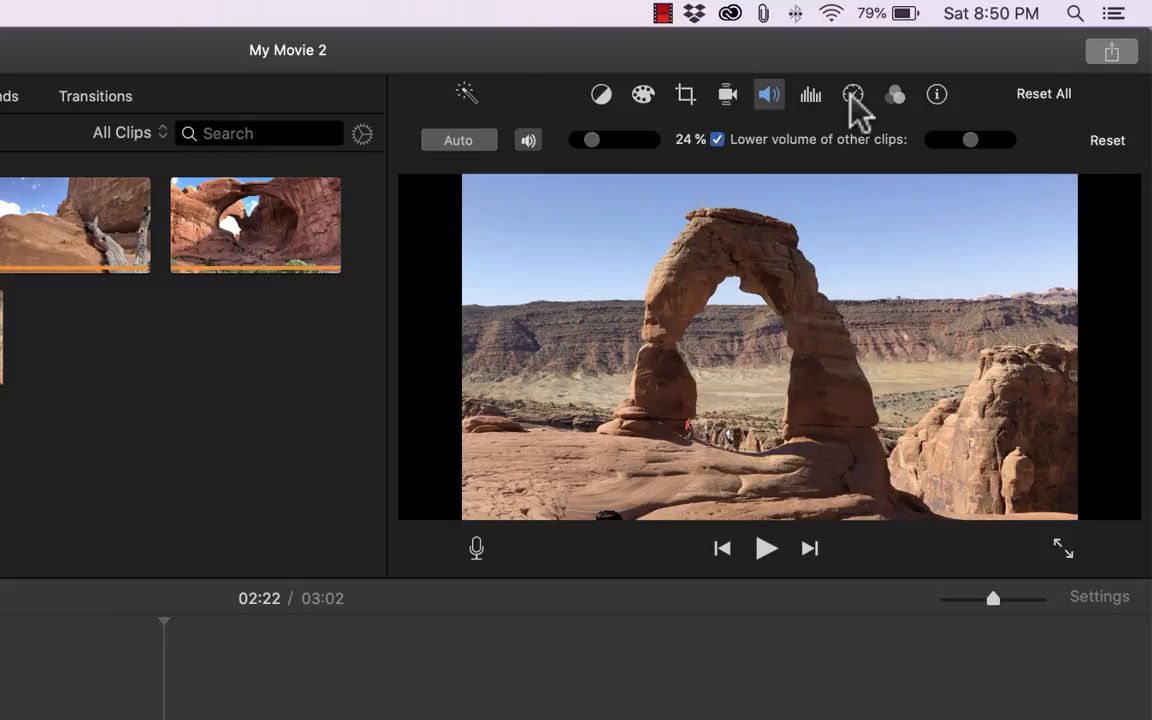
# Review the single arch clip's Speed dropdown, leaving it at Normal
pyautogui.click(852, 93)
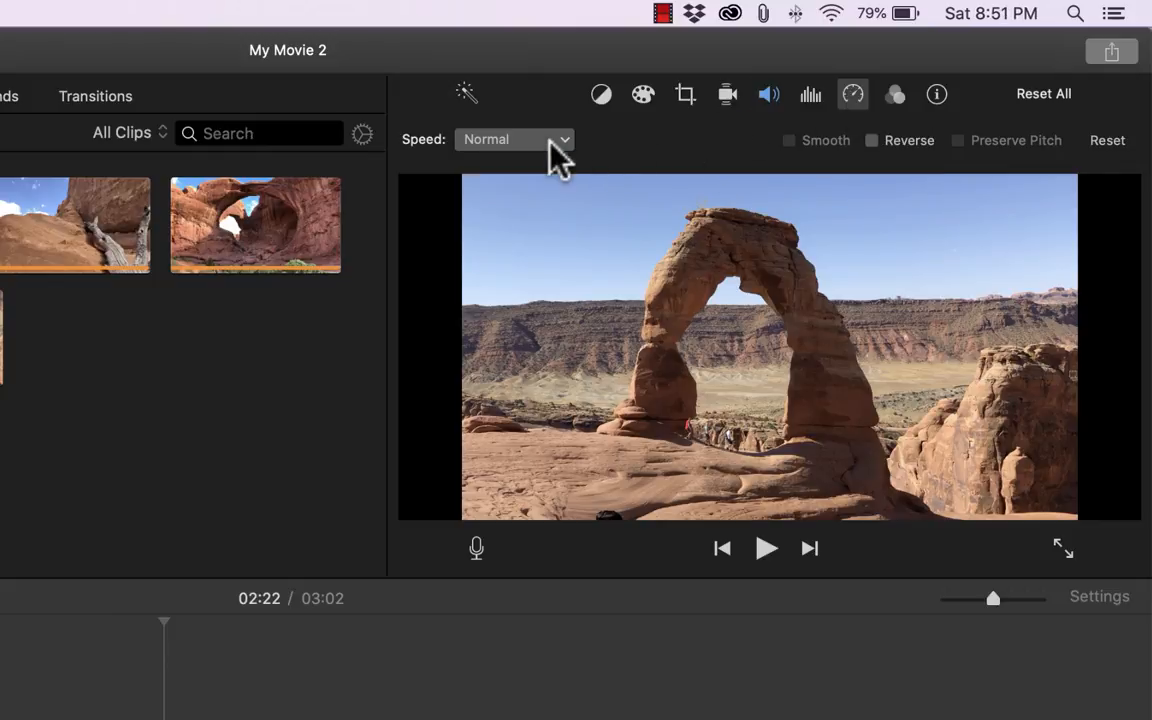
pyautogui.click(514, 139)
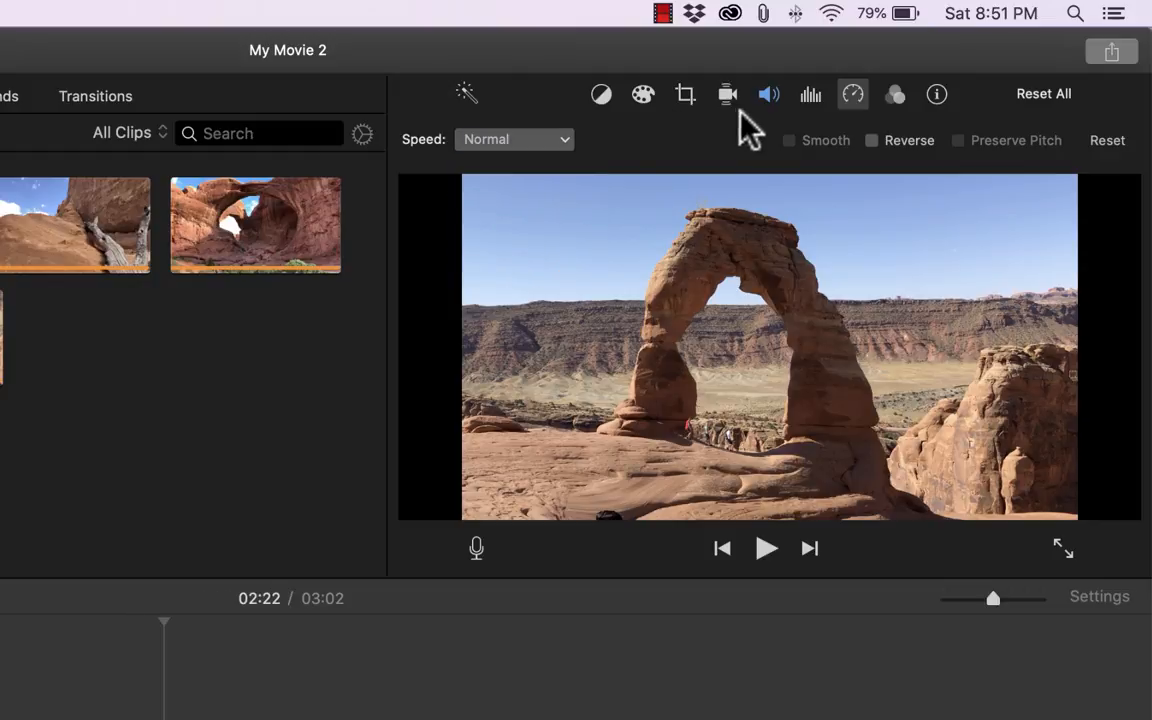
pyautogui.moveTo(687, 108)
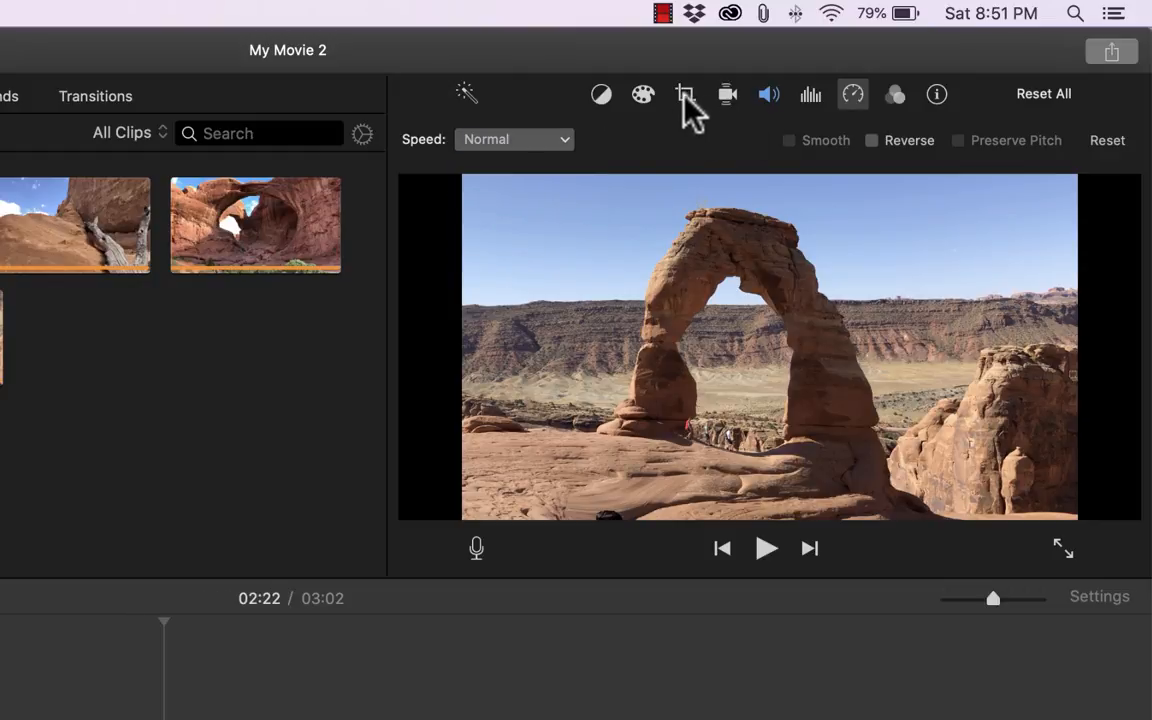
# Crop the single arch clip to fill with a tighter frame, then apply Ken Burns
pyautogui.click(685, 94)
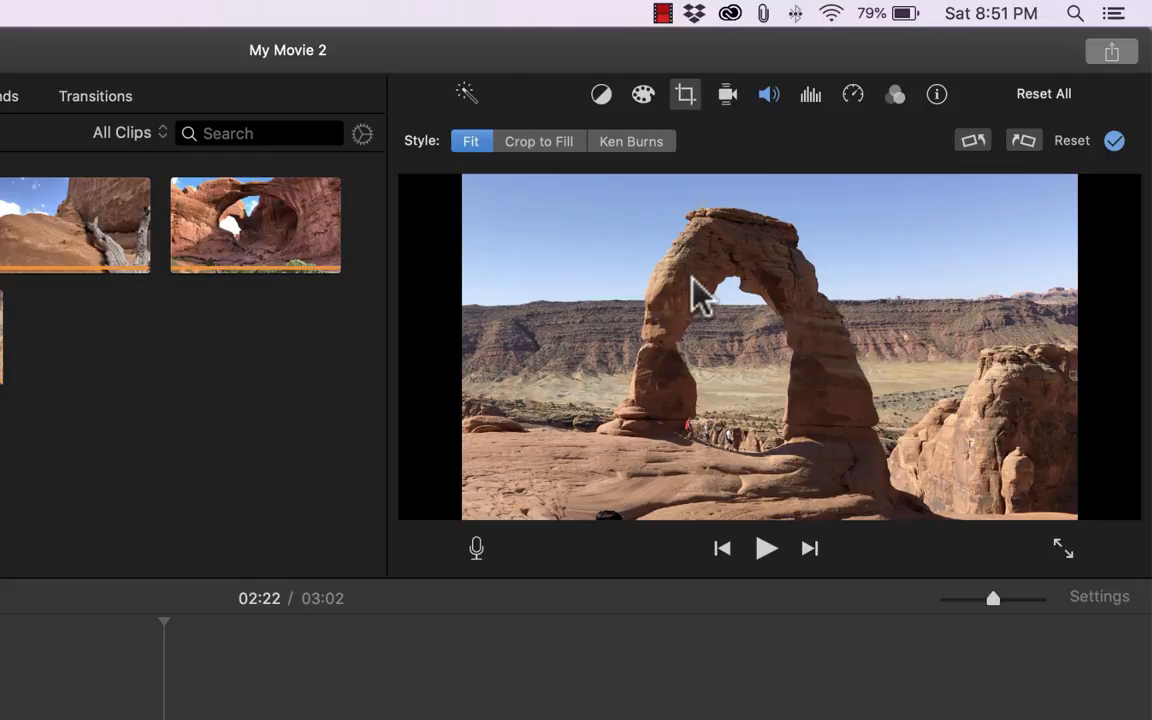
pyautogui.moveTo(613, 225)
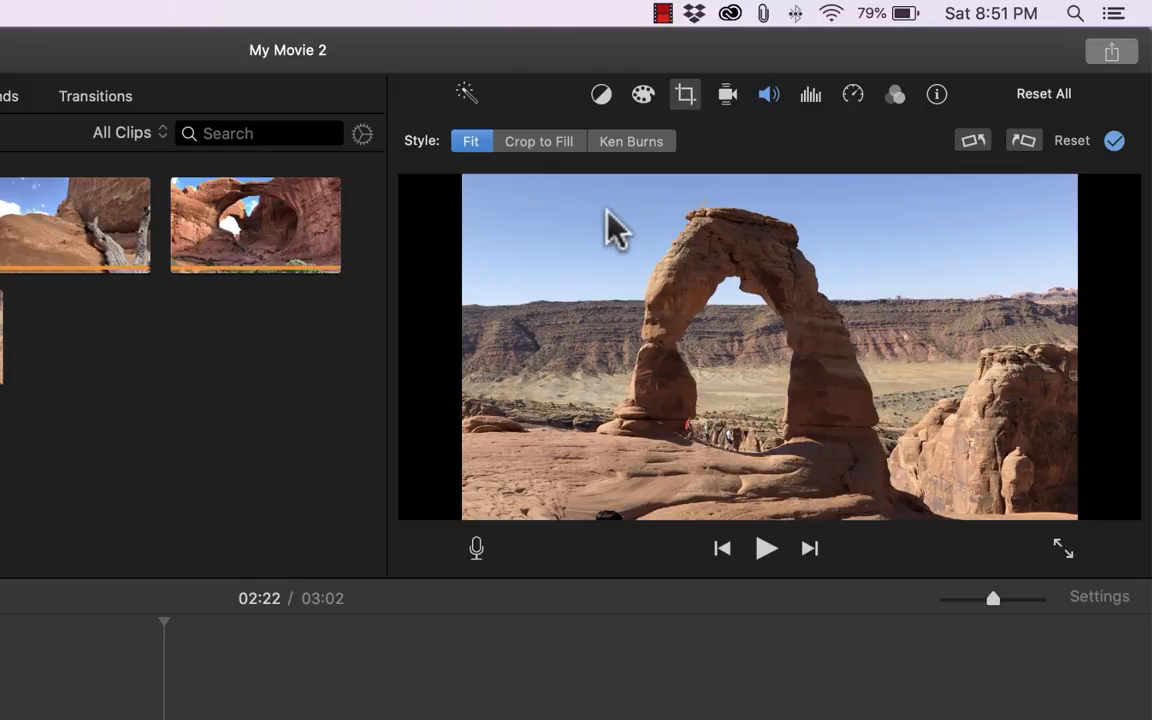
pyautogui.moveTo(710, 235)
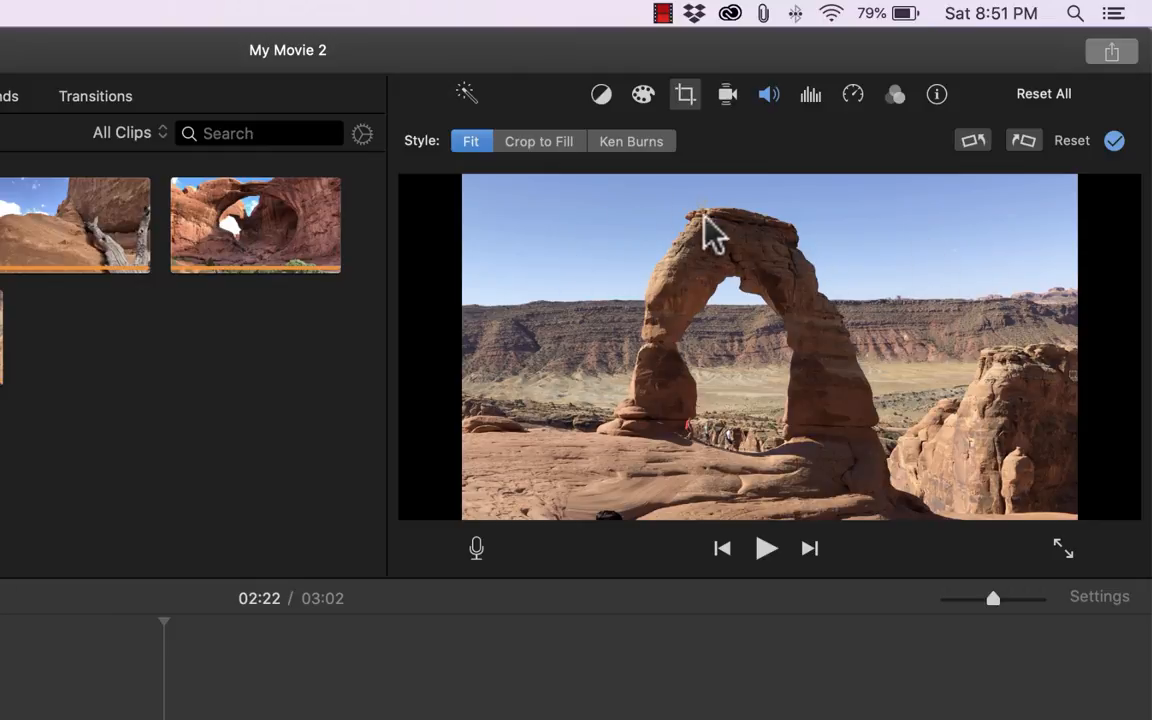
pyautogui.click(538, 140)
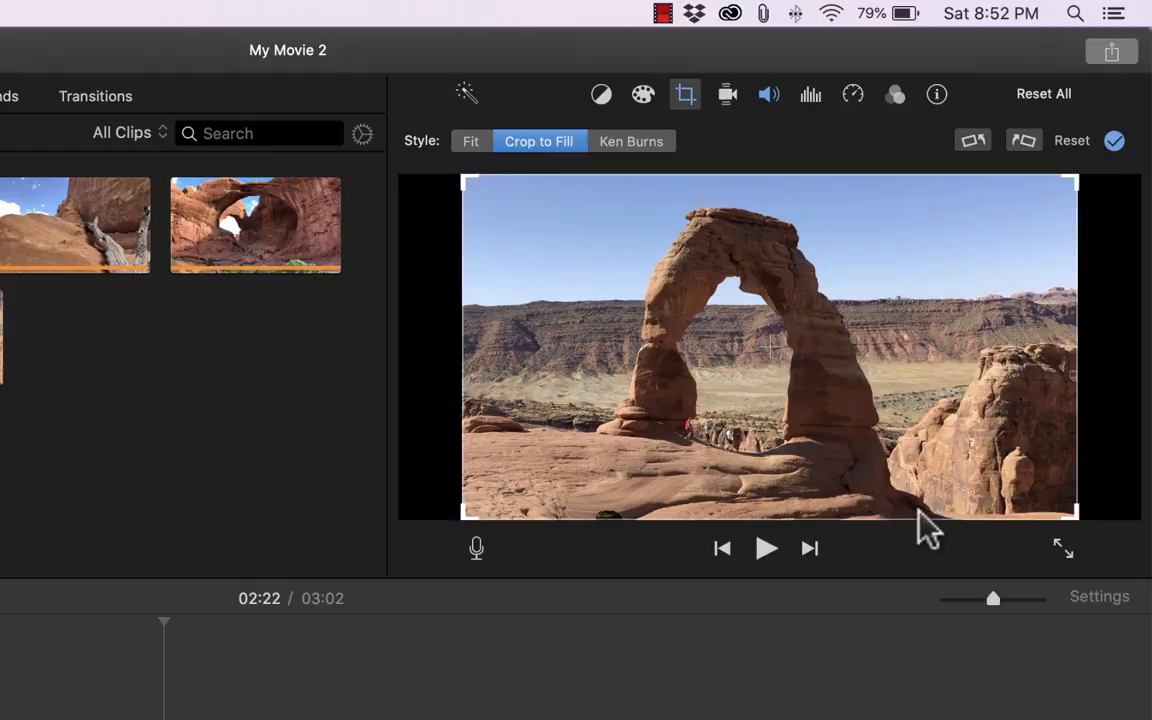
pyautogui.moveTo(1075, 515); pyautogui.dragTo(928, 438)
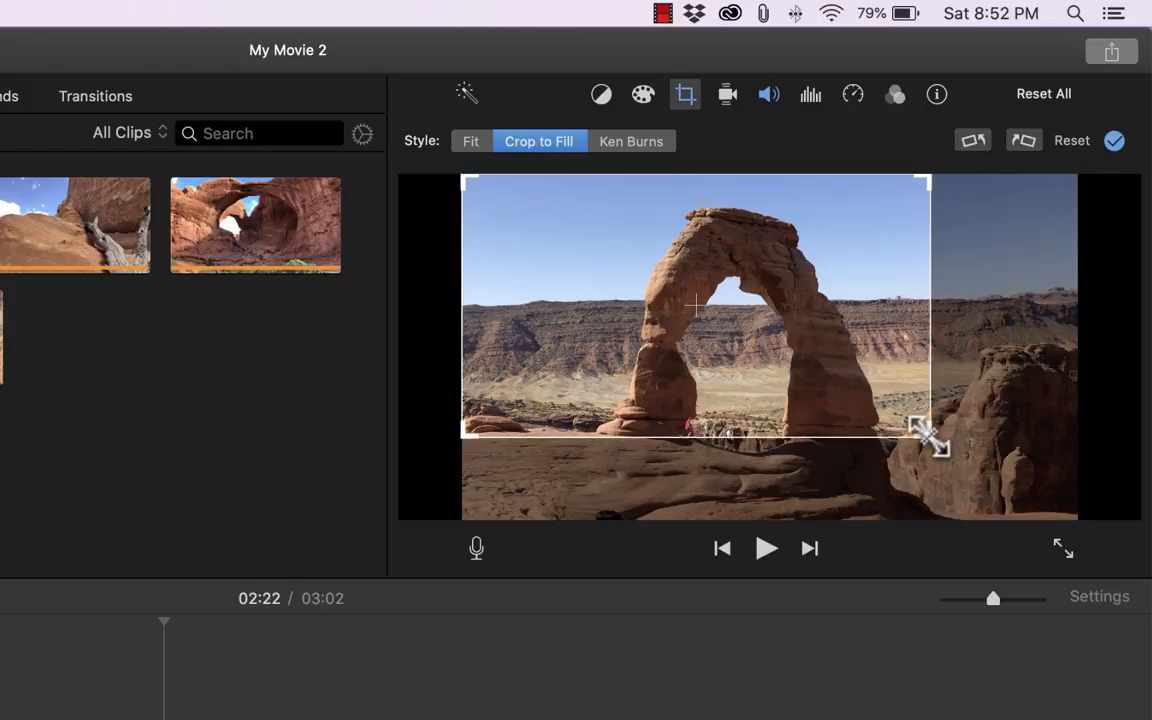
pyautogui.moveTo(930, 438); pyautogui.dragTo(910, 430)
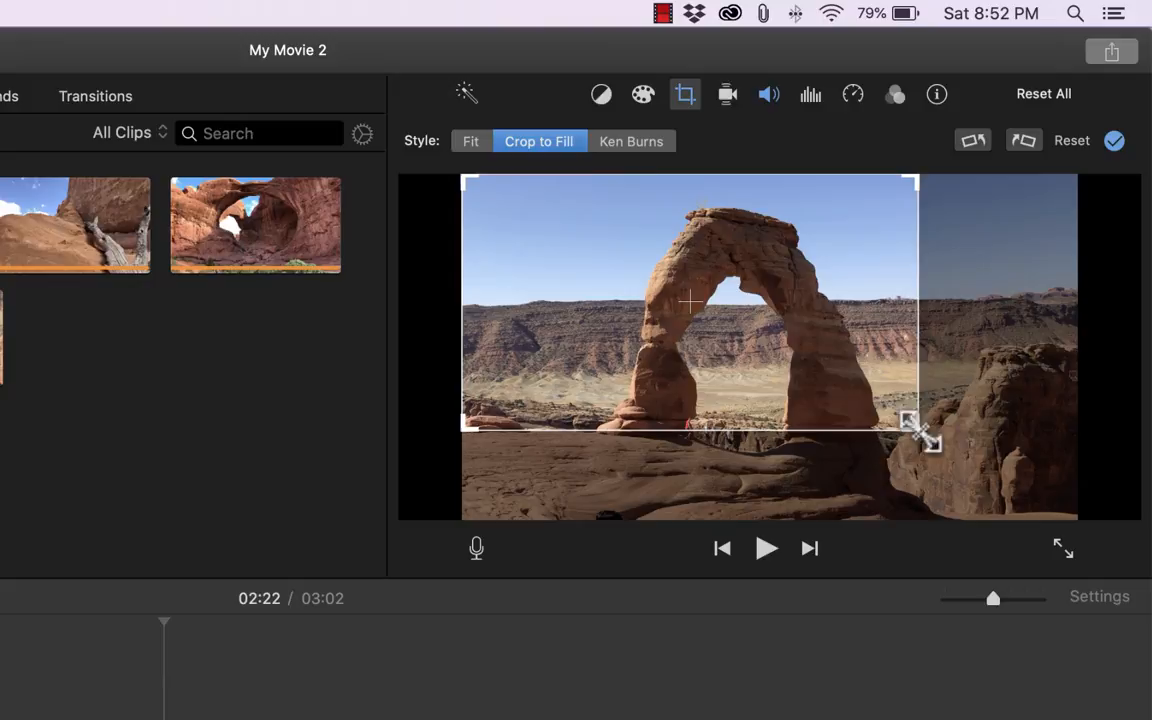
pyautogui.click(631, 140)
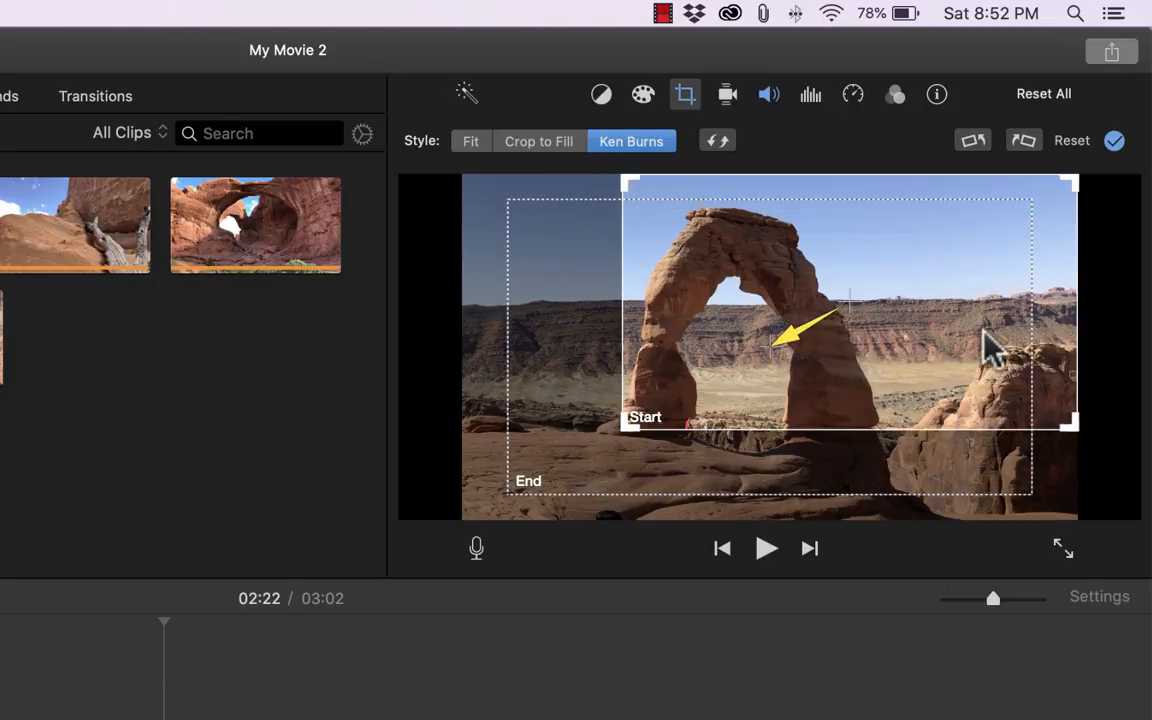
pyautogui.moveTo(550, 510)
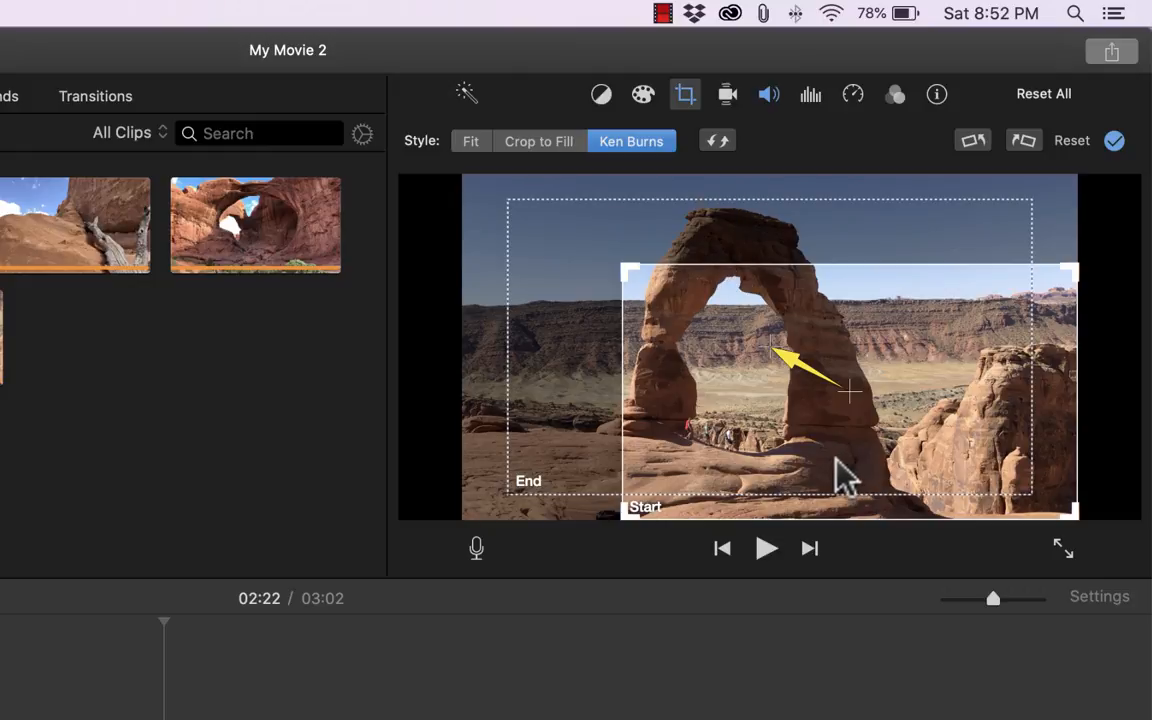
pyautogui.moveTo(910, 110)
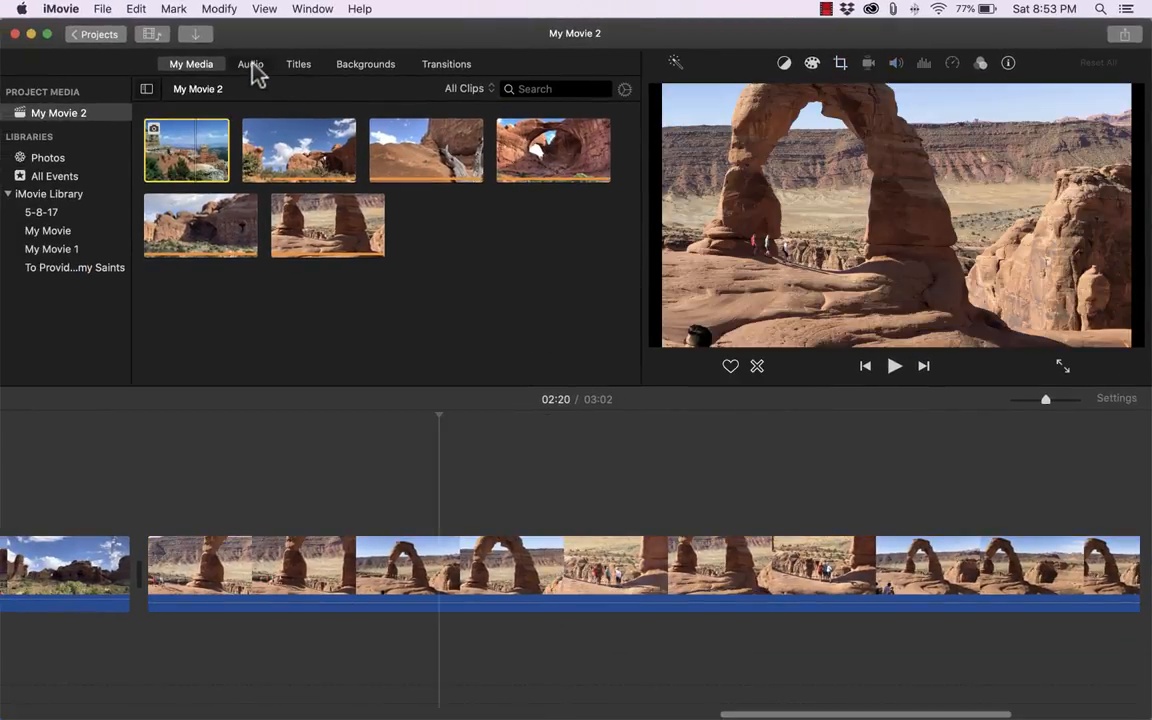
# Open the music and sound effects library to browse the available songs
pyautogui.click(250, 64)
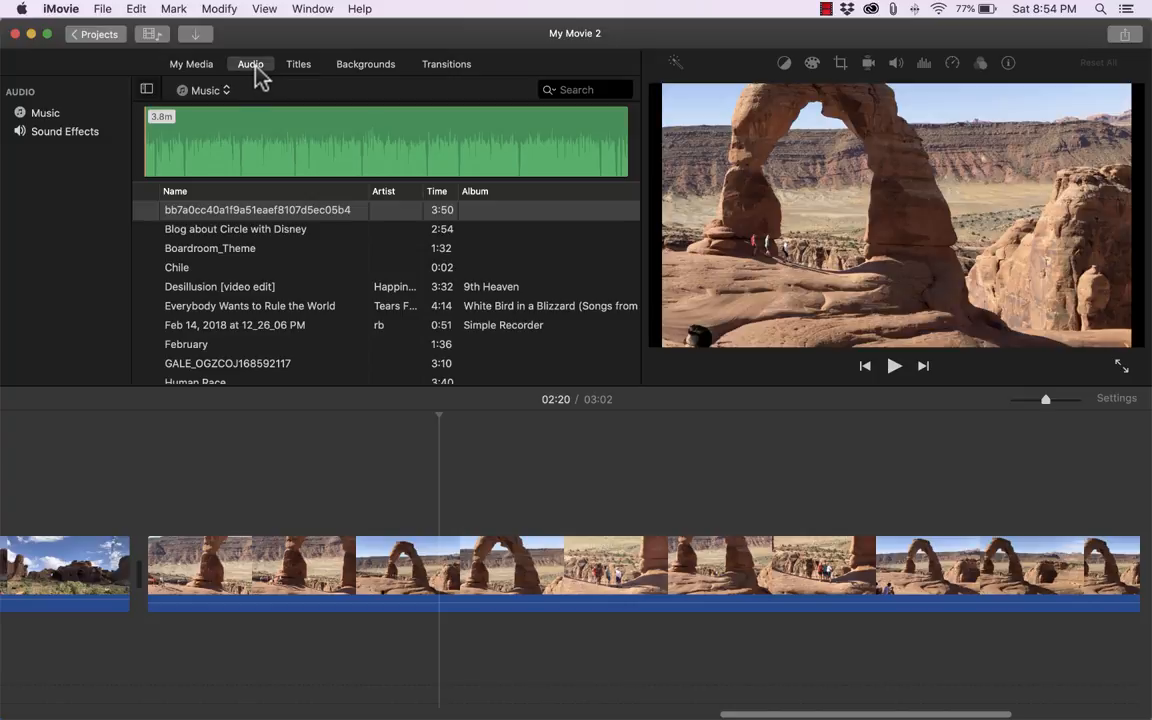
pyautogui.moveTo(203, 48)
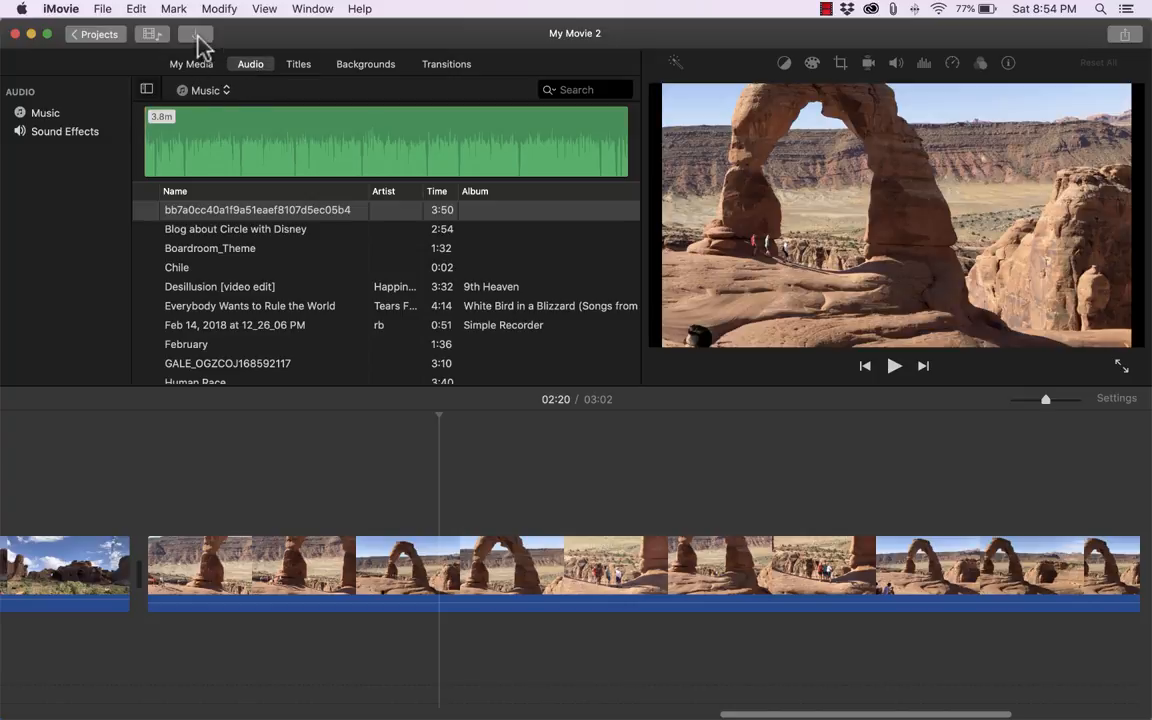
pyautogui.click(258, 210)
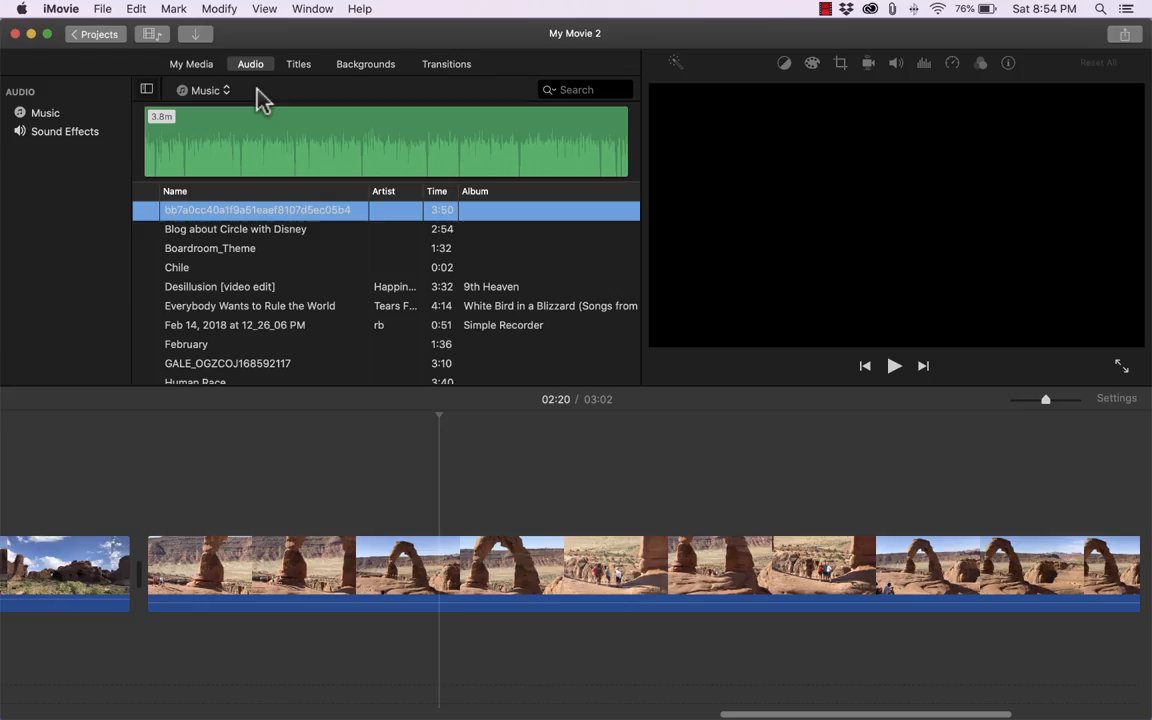
pyautogui.moveTo(250, 306)
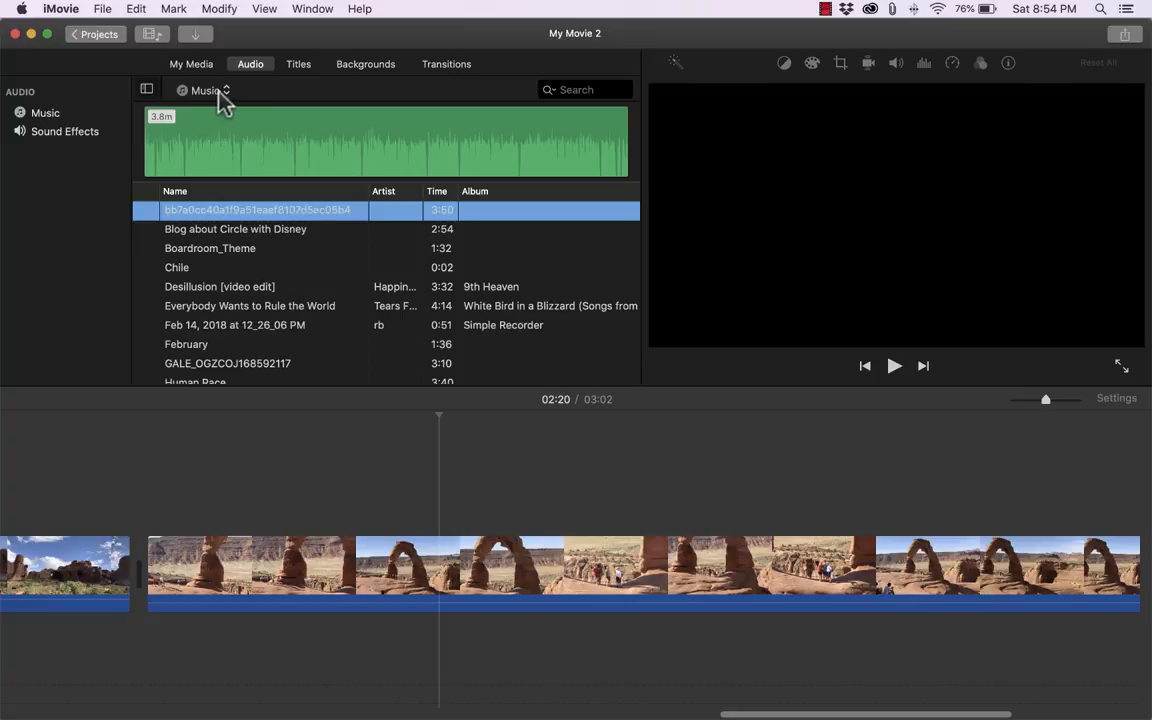
pyautogui.moveTo(285, 365)
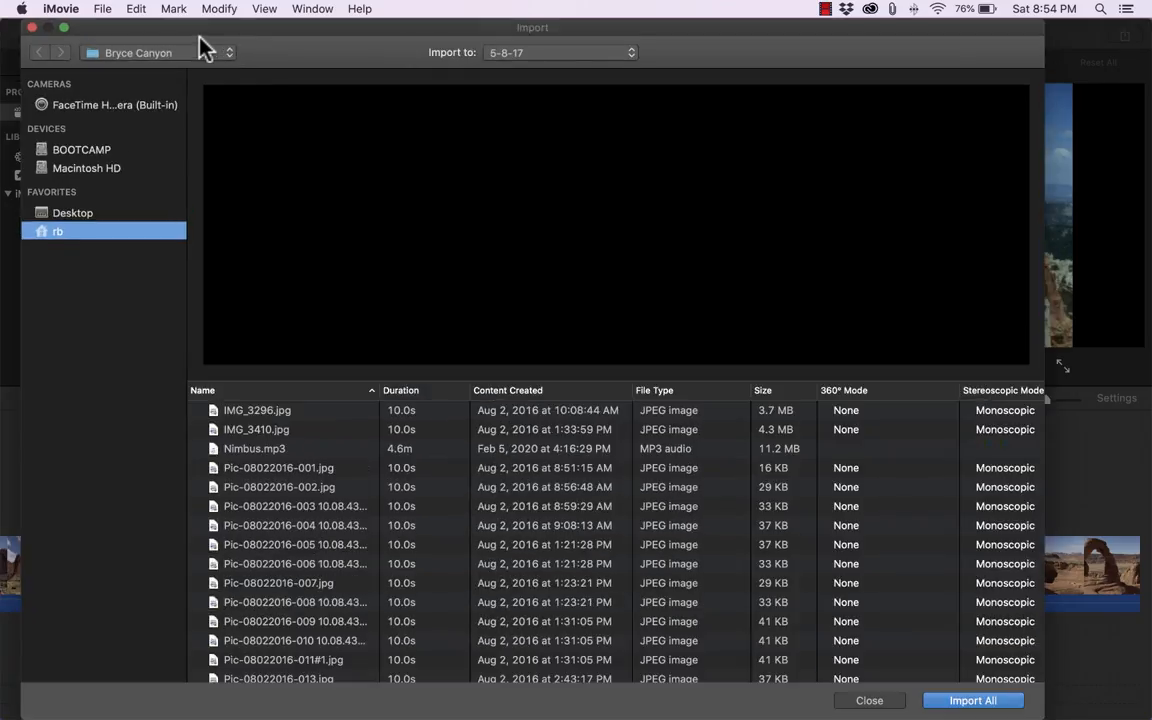
# Close and reopen the Import window, then import the audio file into project media
pyautogui.click(868, 700)
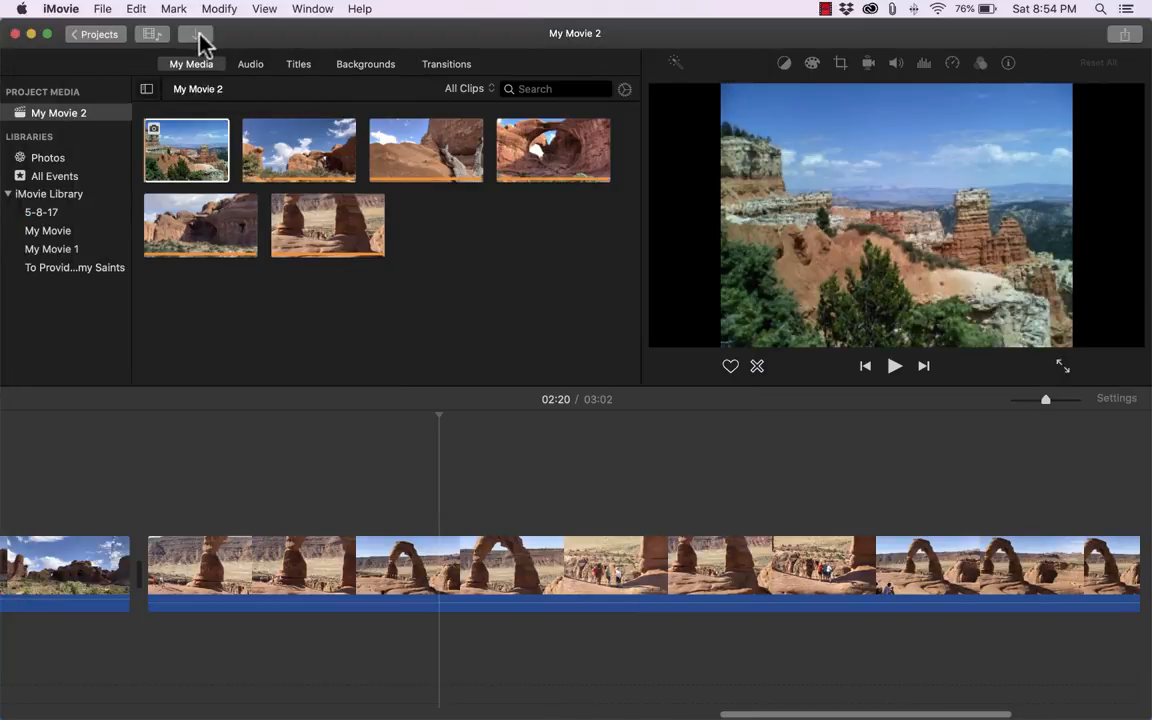
pyautogui.click(196, 34)
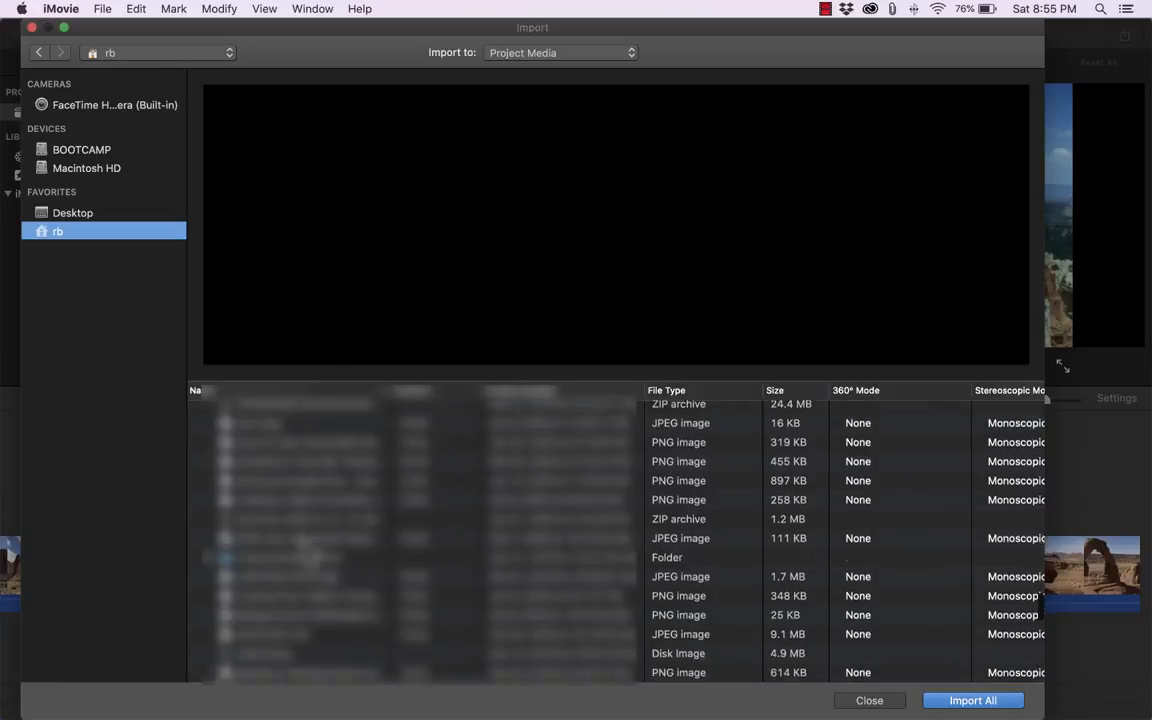
pyautogui.scroll(-3)
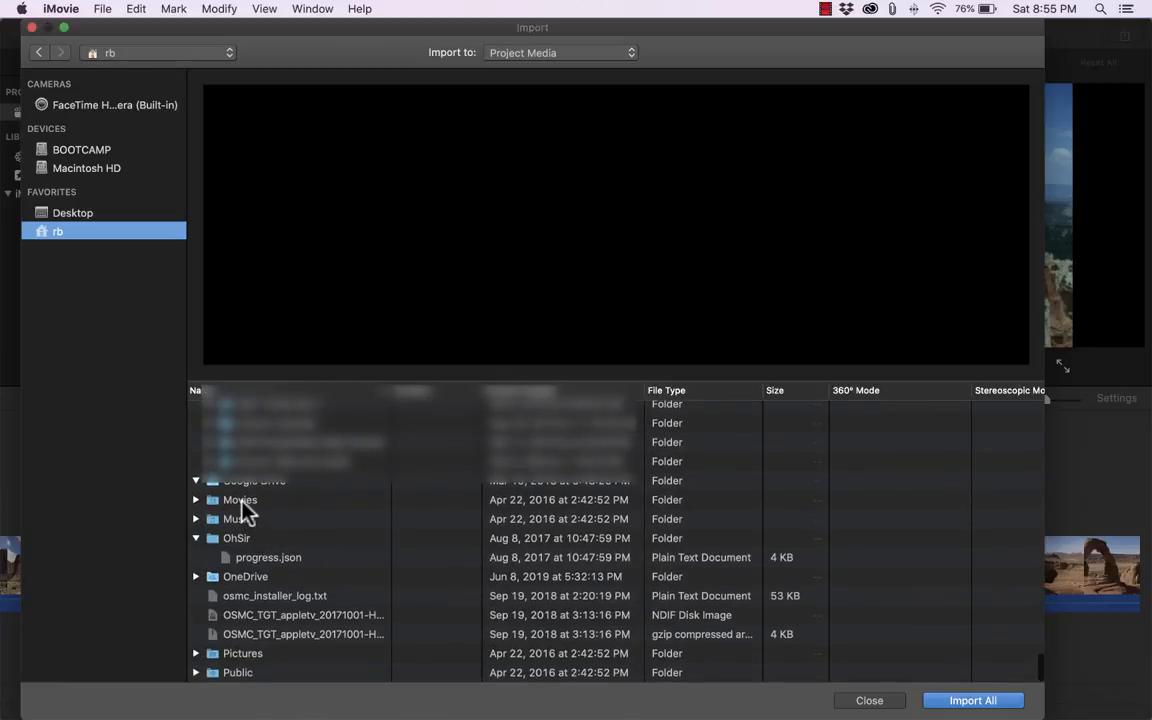
pyautogui.click(868, 700)
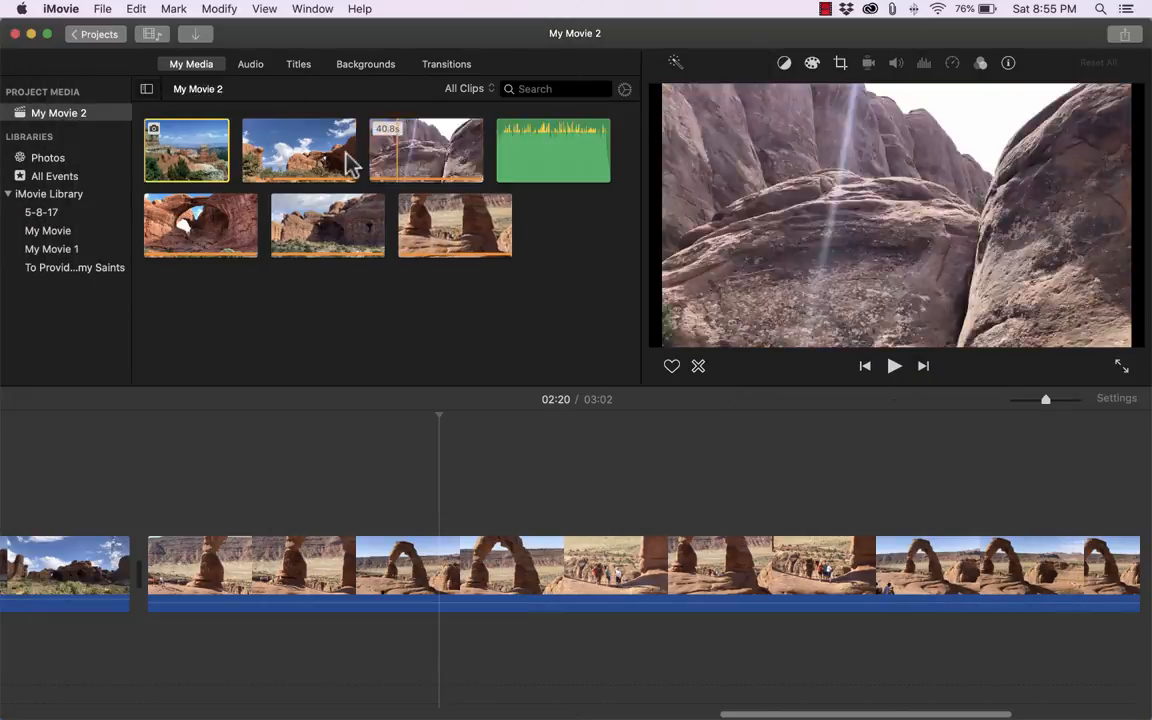
# Place Way_Out_West under the whole timeline as background music, preview it, then browse audio
pyautogui.click(553, 150)
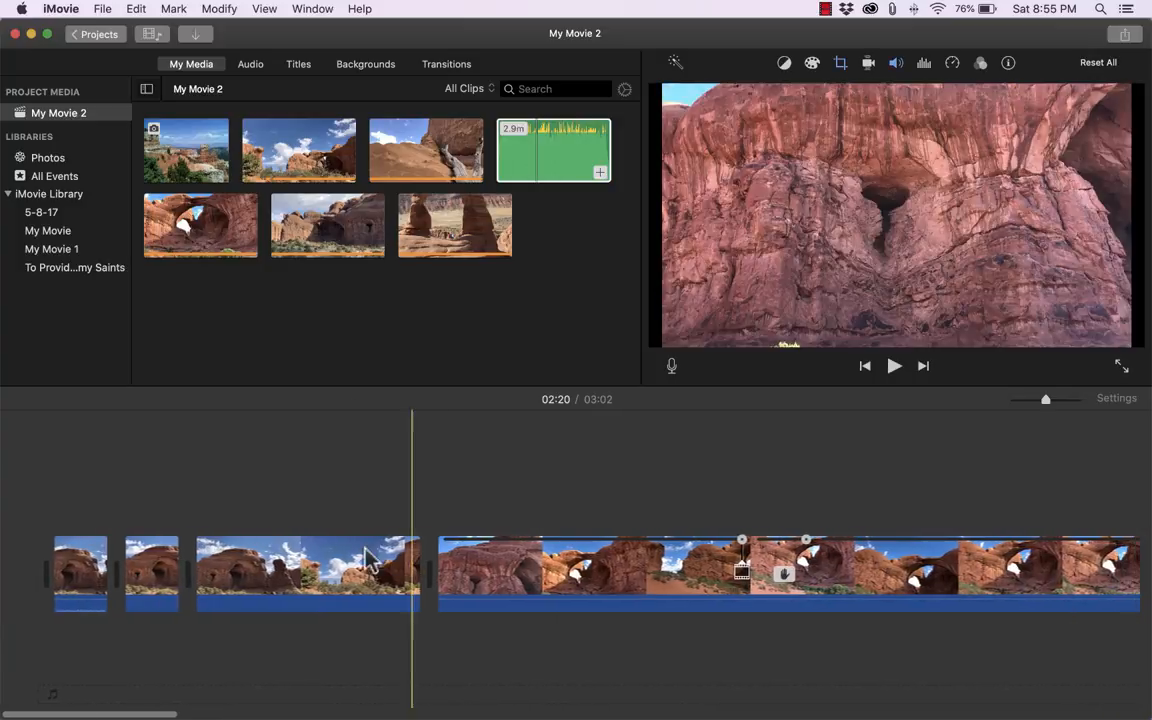
pyautogui.click(553, 151)
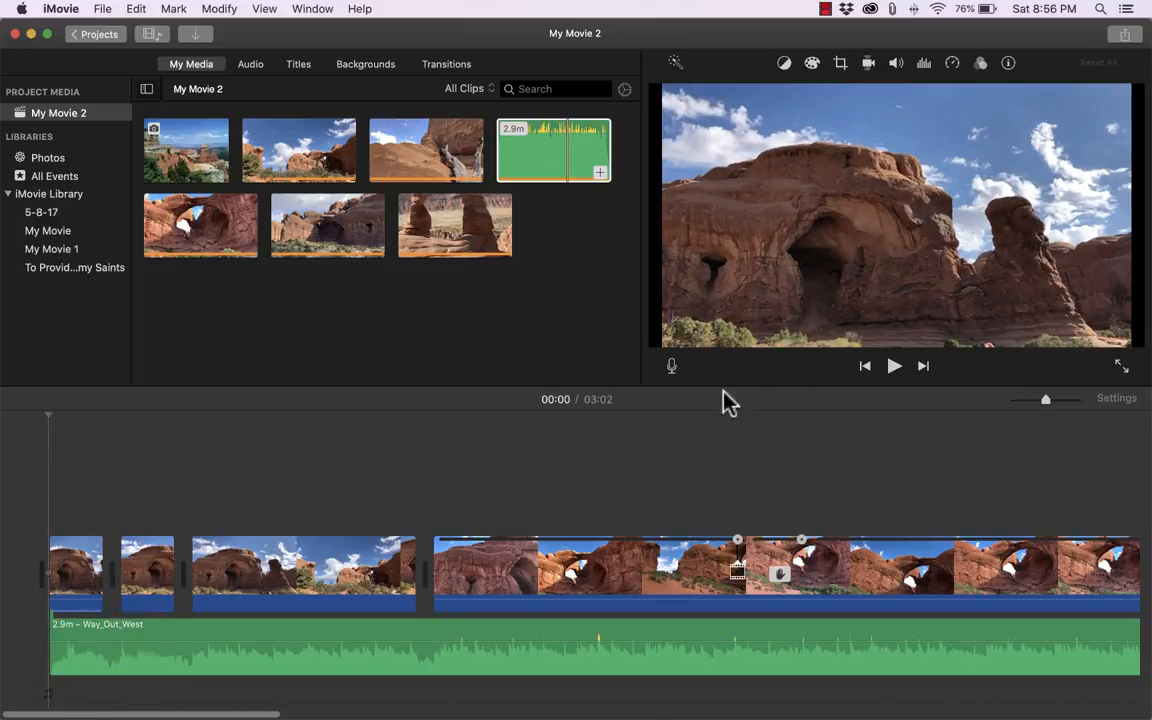
pyautogui.click(894, 365)
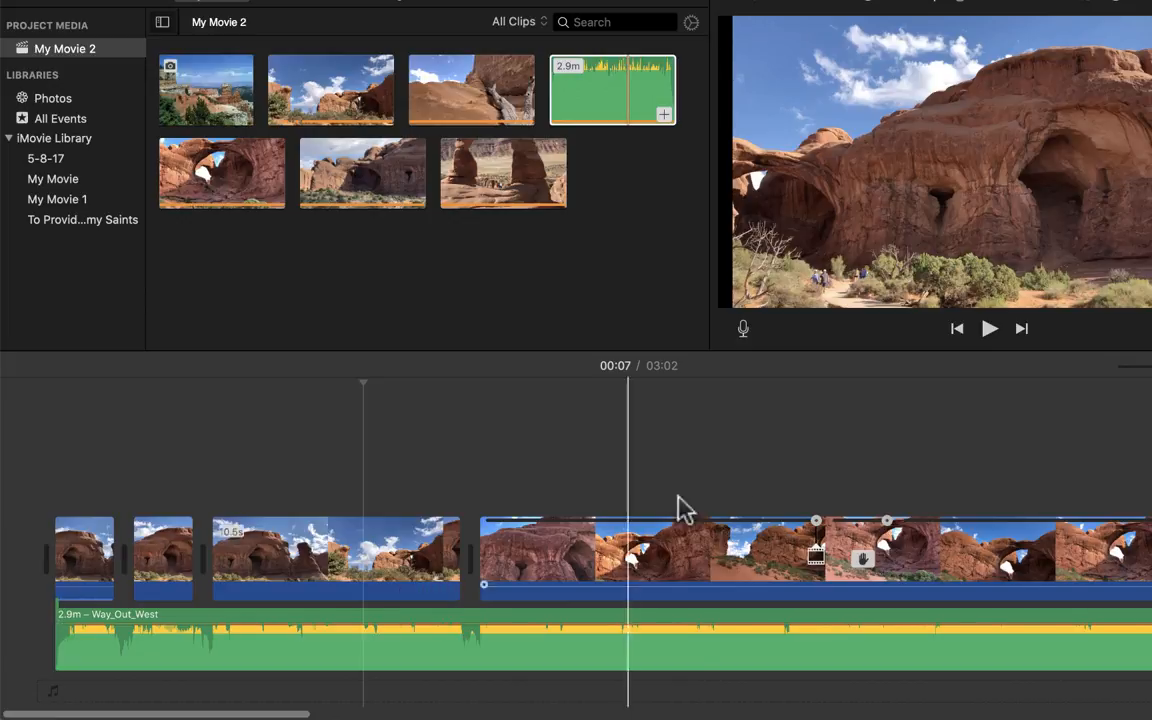
pyautogui.click(989, 328)
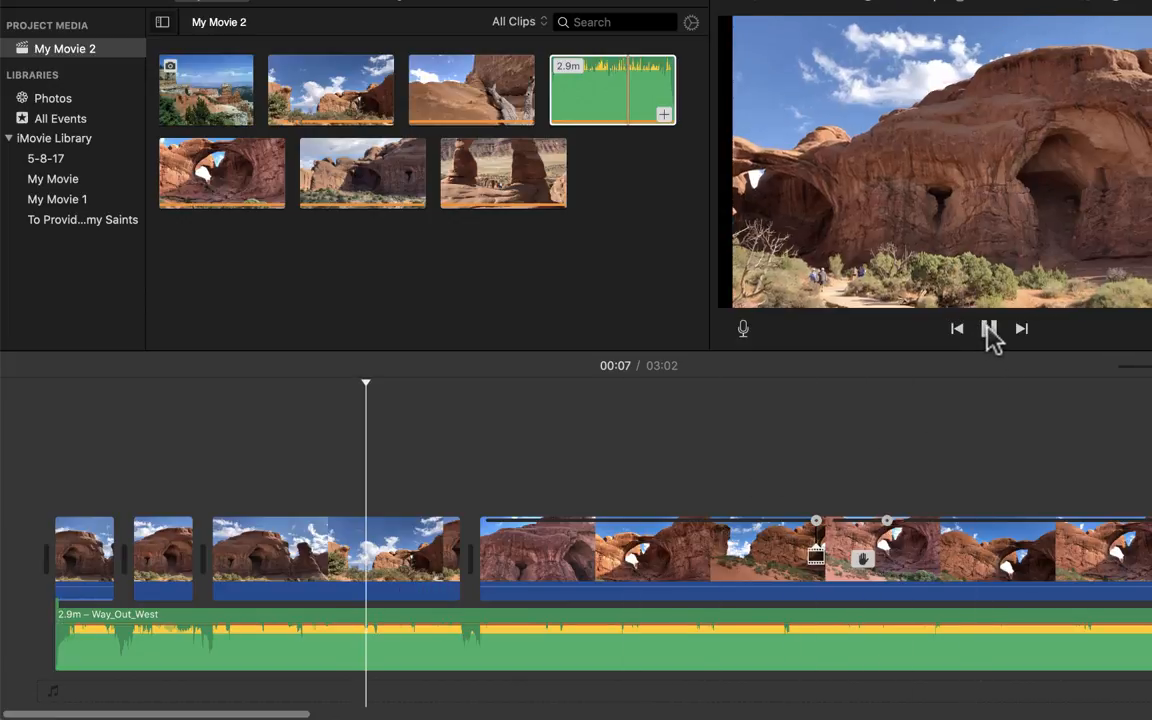
pyautogui.click(989, 328)
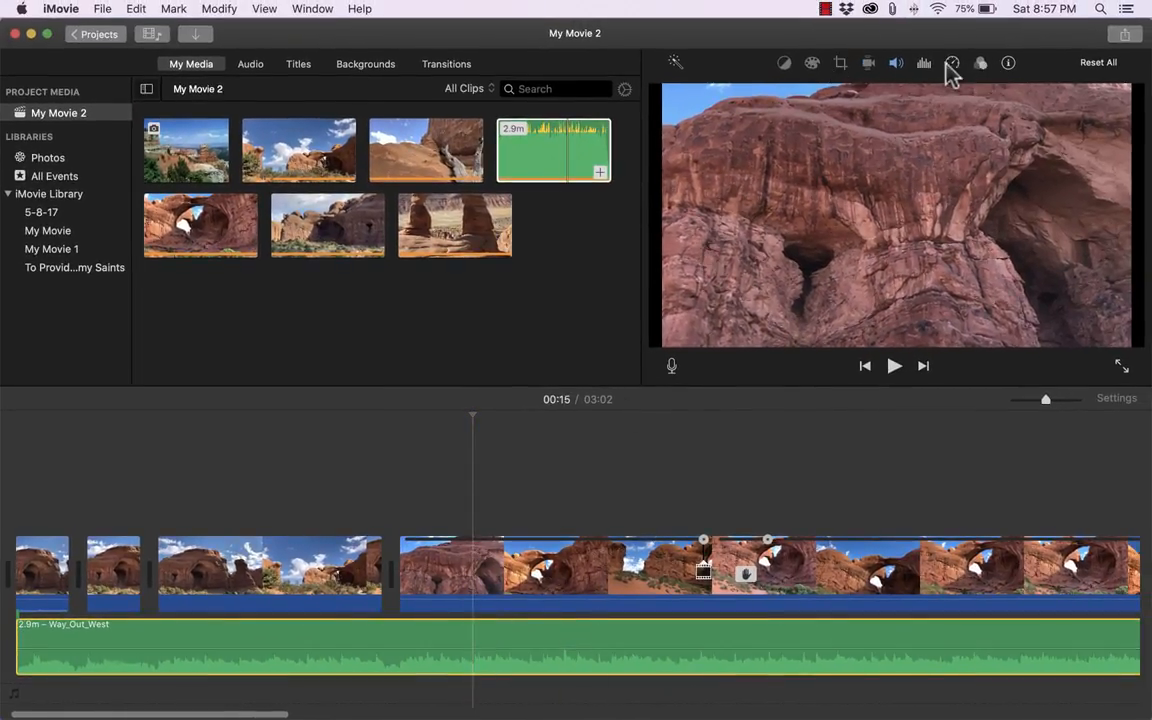
pyautogui.moveTo(778, 165)
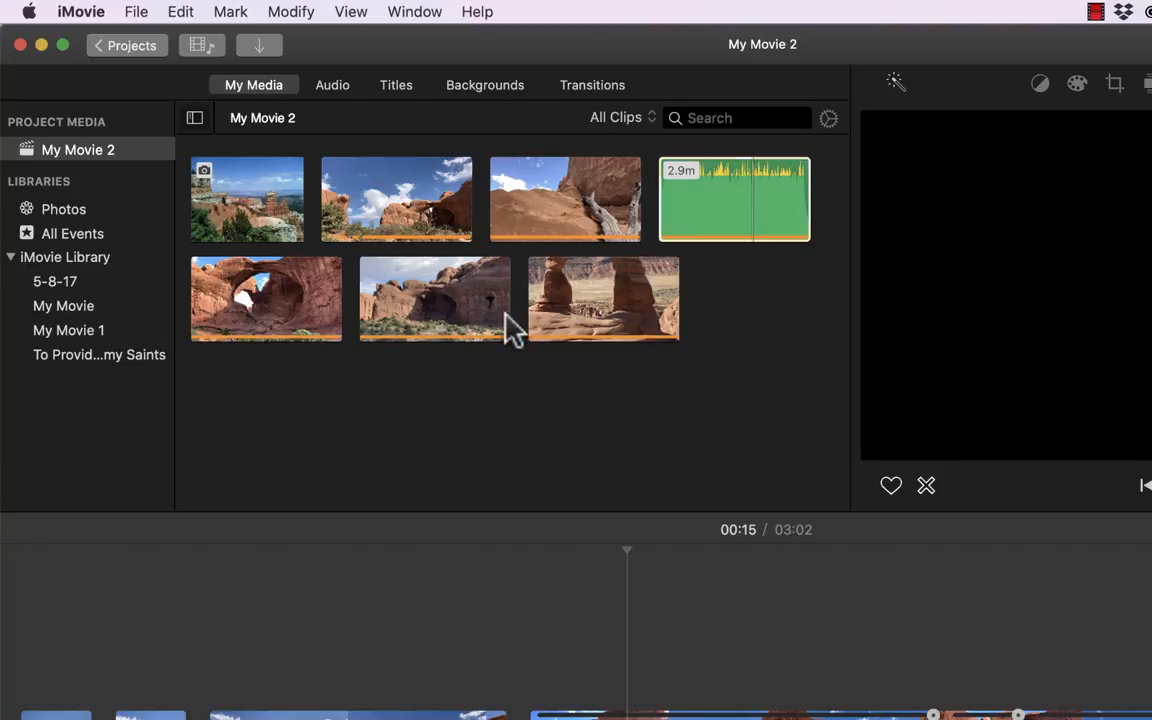
pyautogui.click(332, 84)
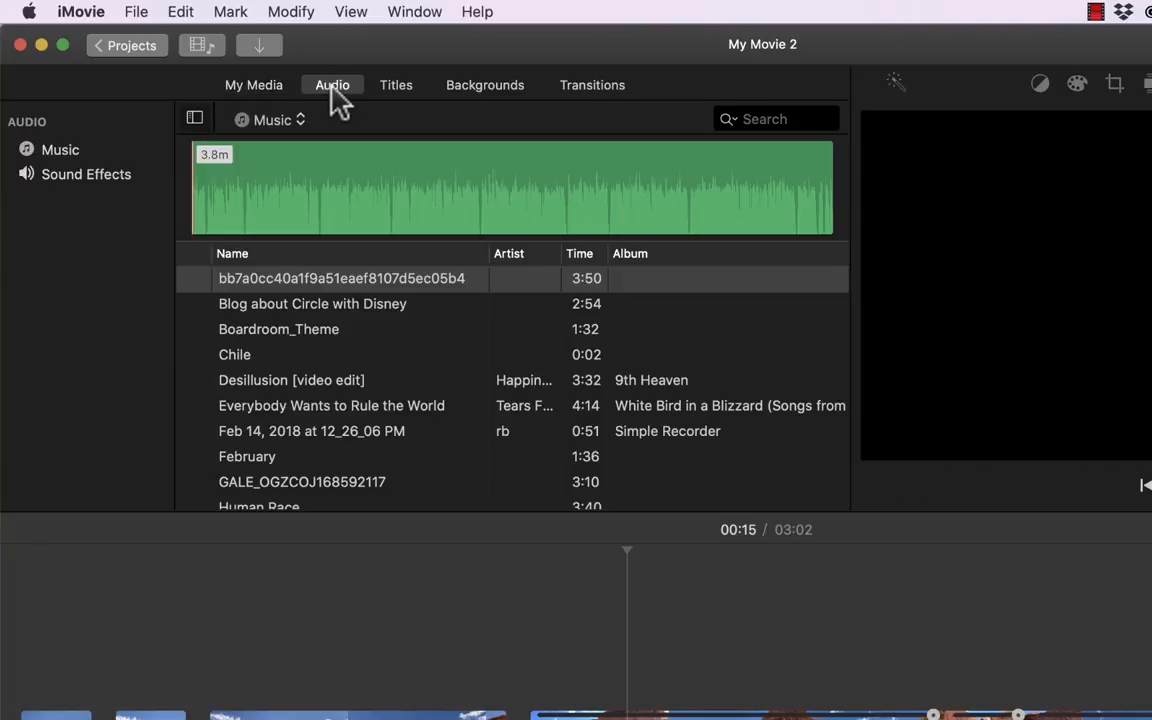
pyautogui.click(342, 278)
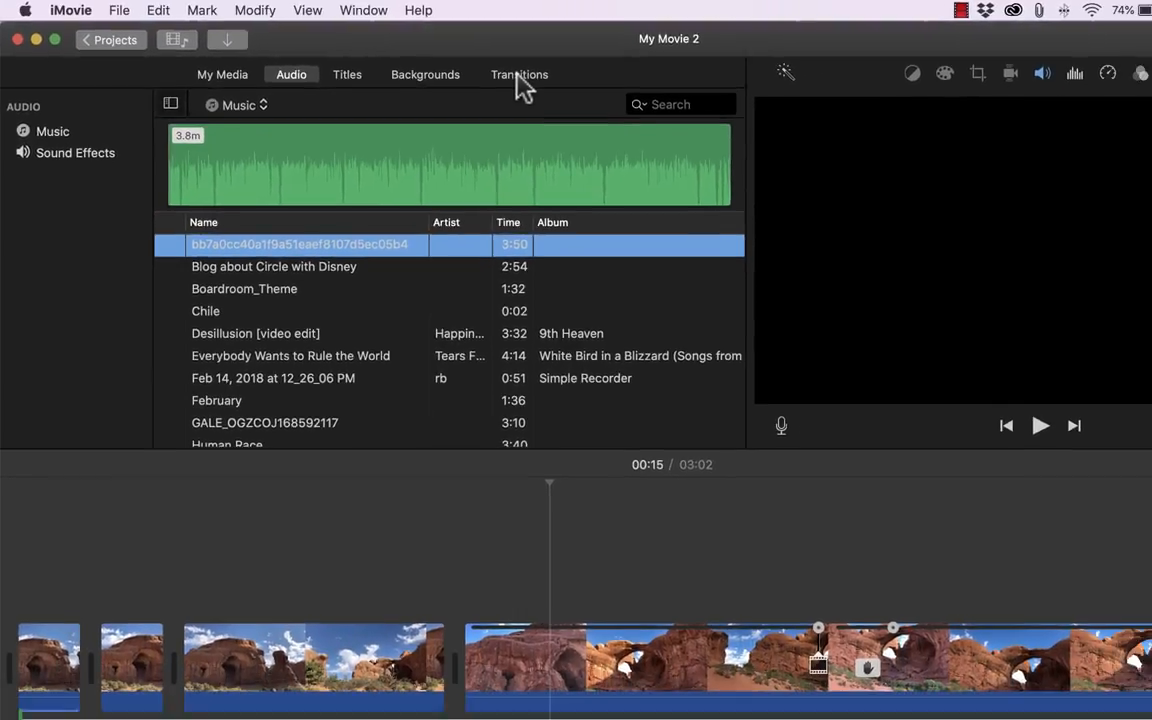
# Add a Cube transition after the blue-sky arch clip, preview it, then change it to Swap
pyautogui.click(519, 74)
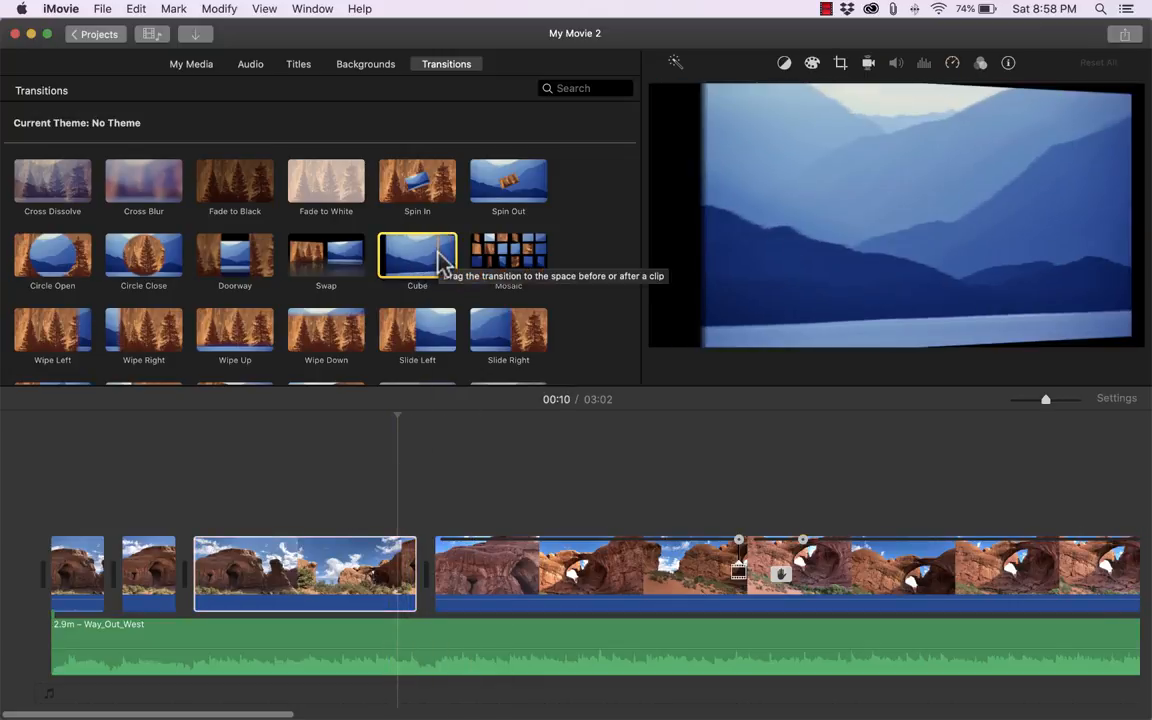
pyautogui.moveTo(417, 257); pyautogui.dragTo(417, 588)
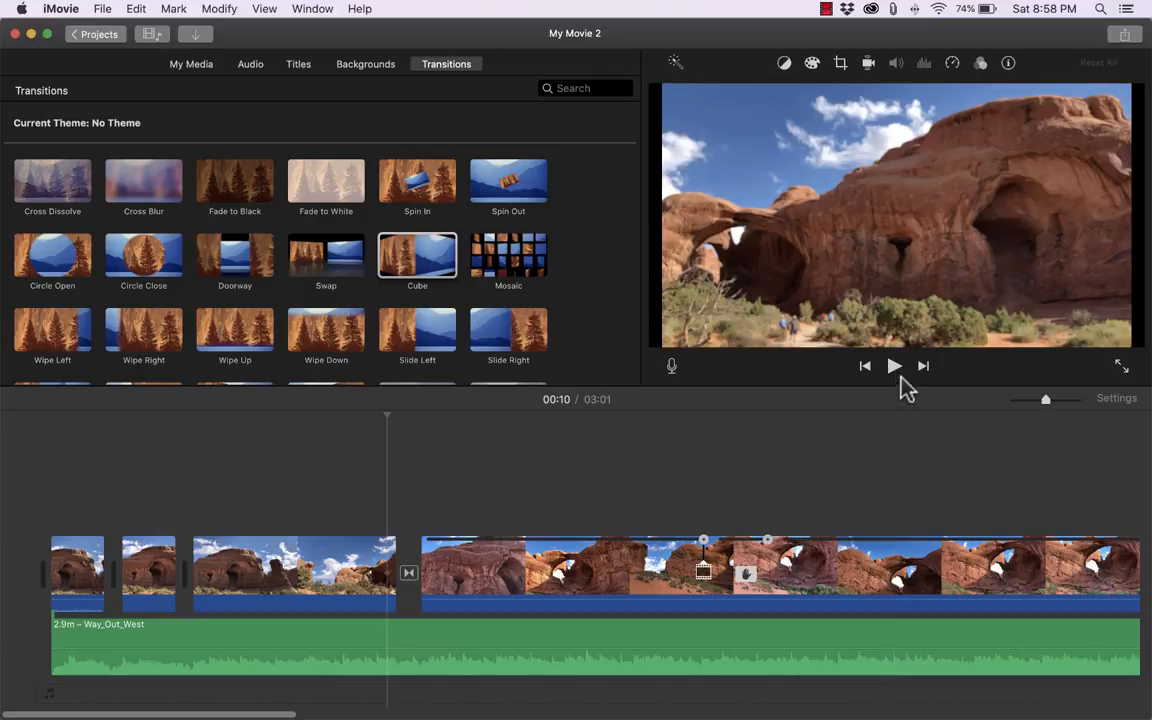
pyautogui.click(893, 365)
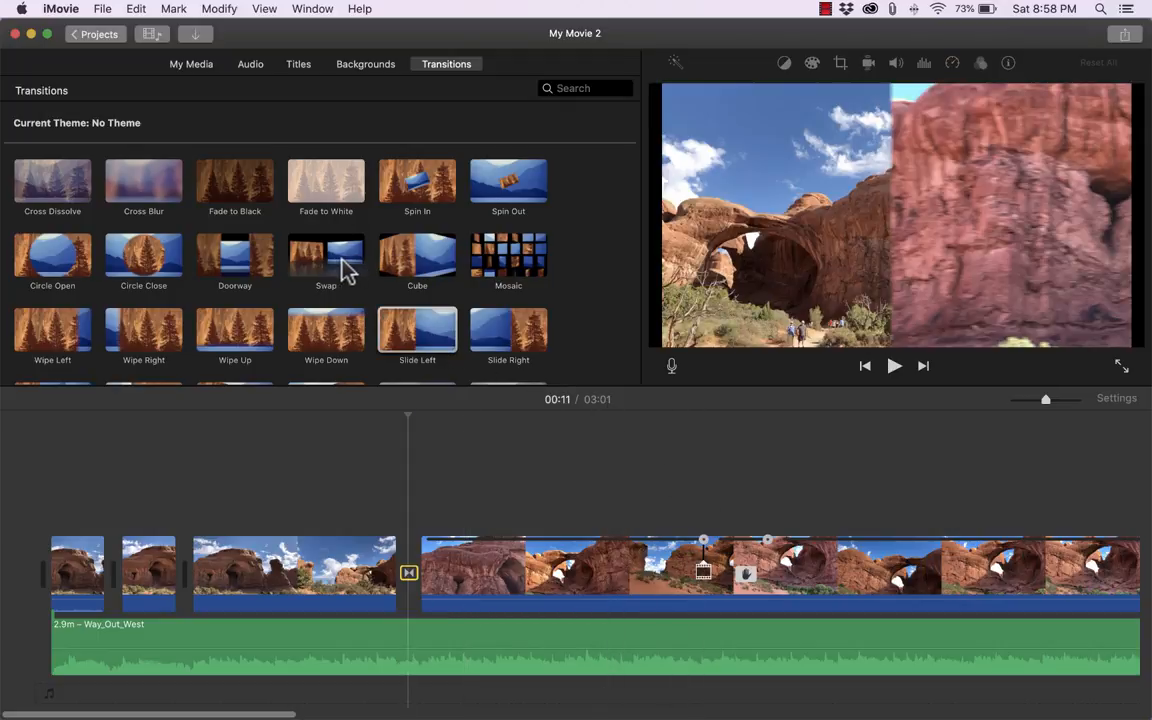
pyautogui.click(326, 256)
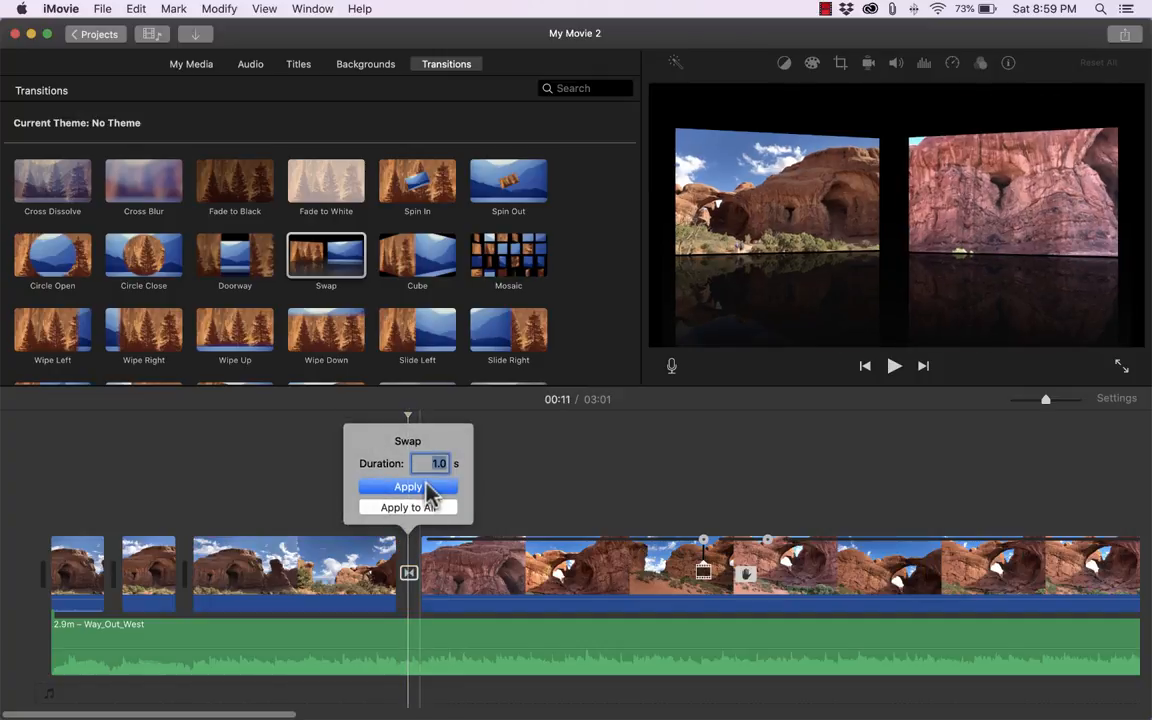
pyautogui.write('2')
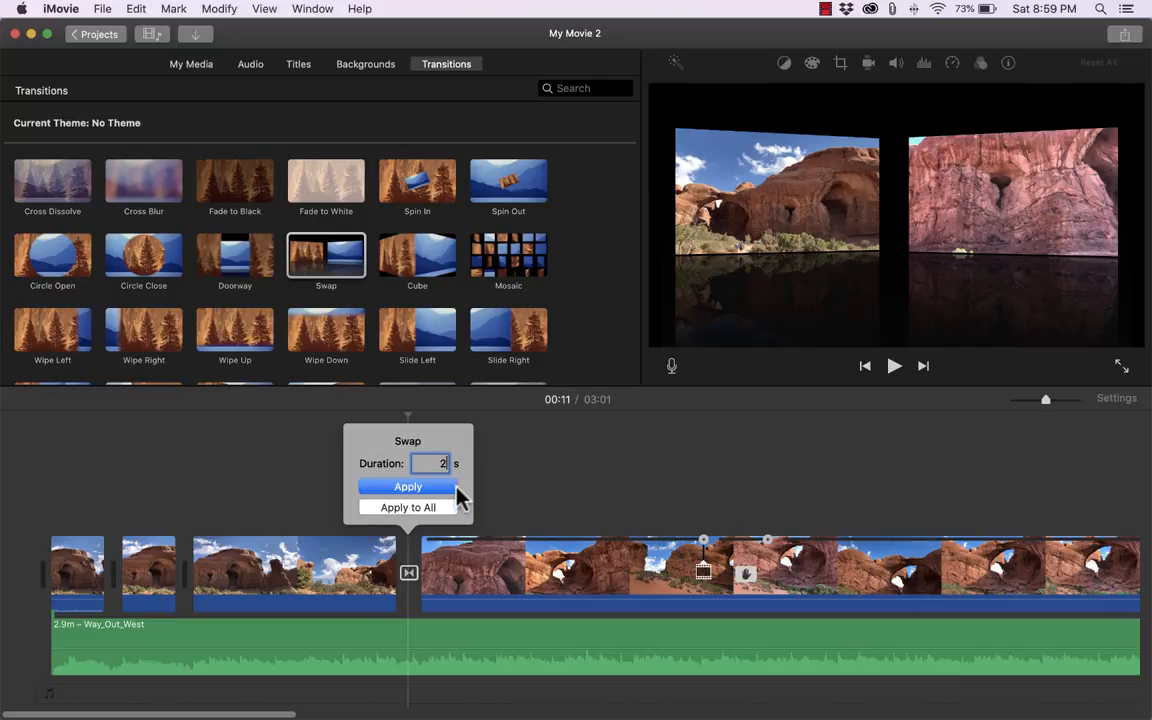
pyautogui.moveTo(452, 500)
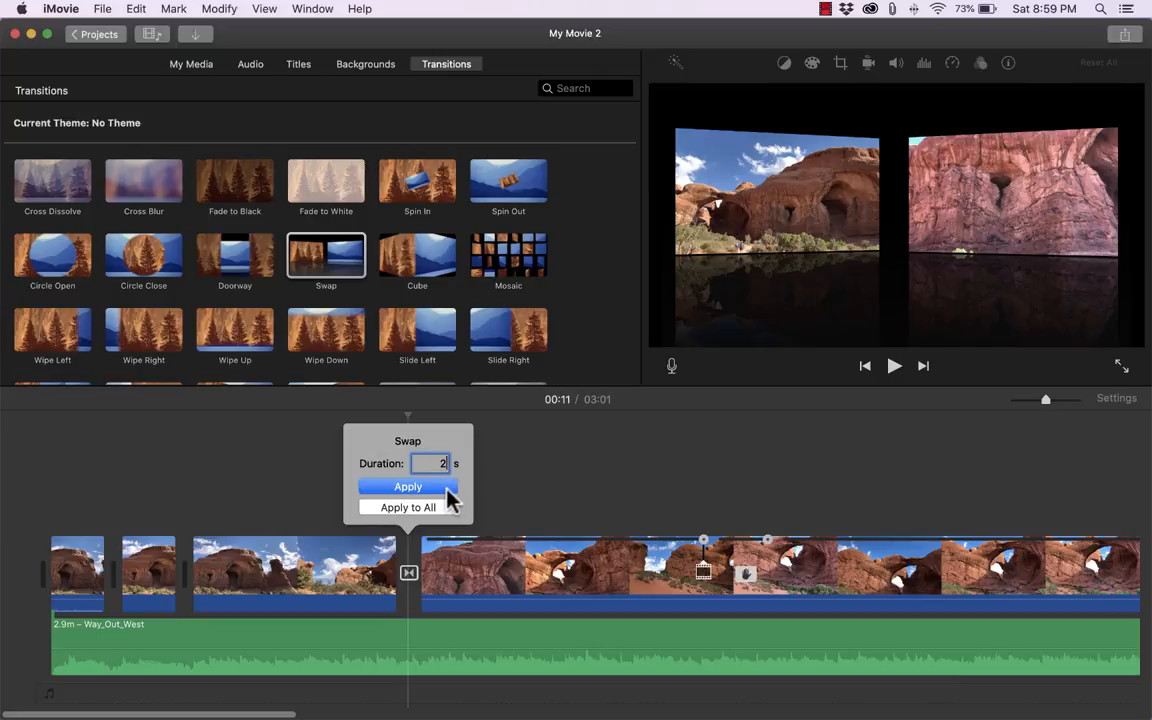
pyautogui.click(407, 487)
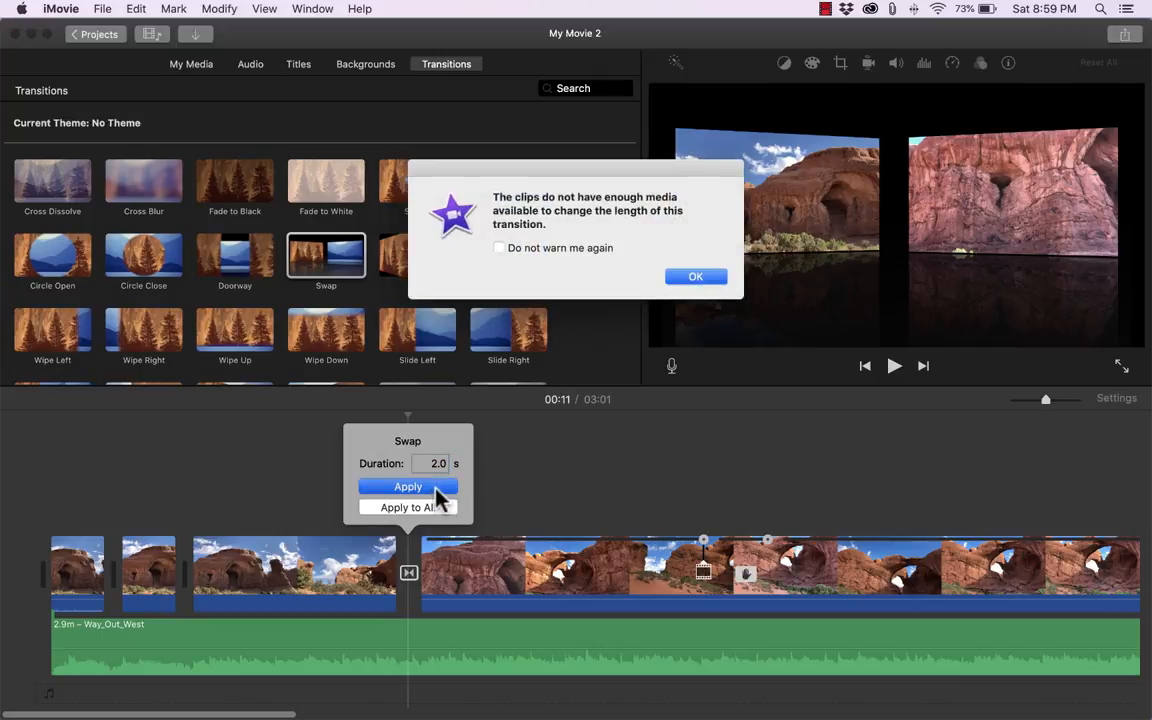
pyautogui.click(696, 276)
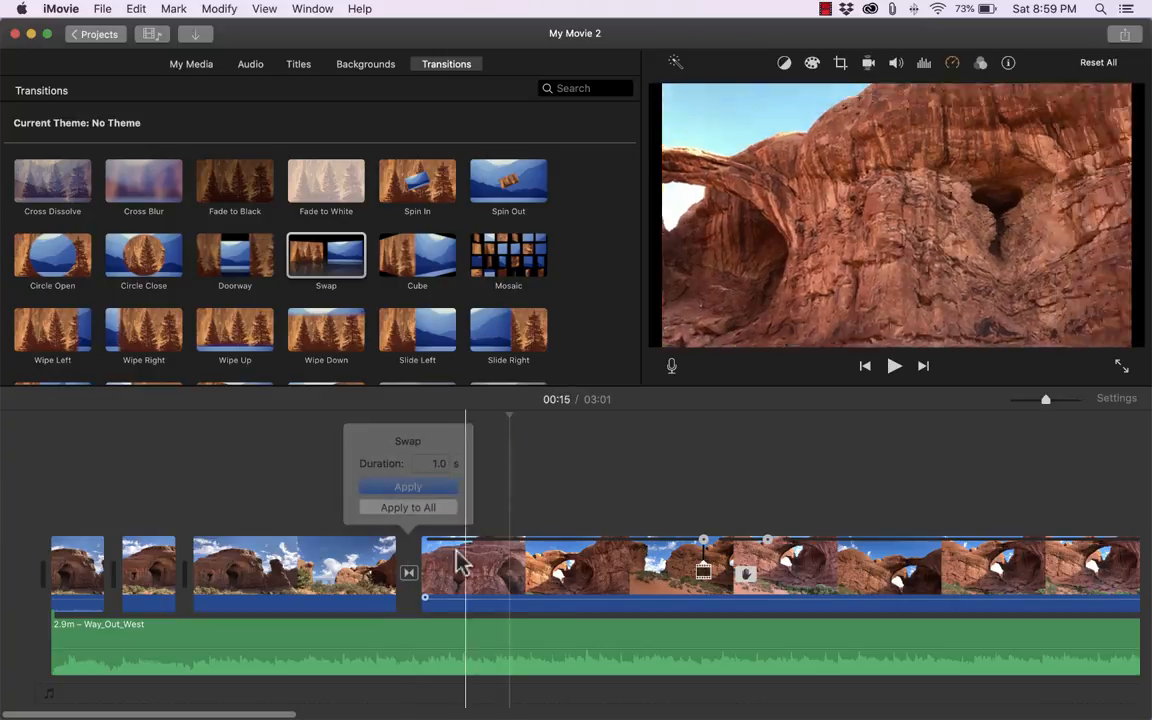
# Open the Swap transition in the Precision Editor and drag its handles to shift the overlap
pyautogui.rightClick(408, 572)
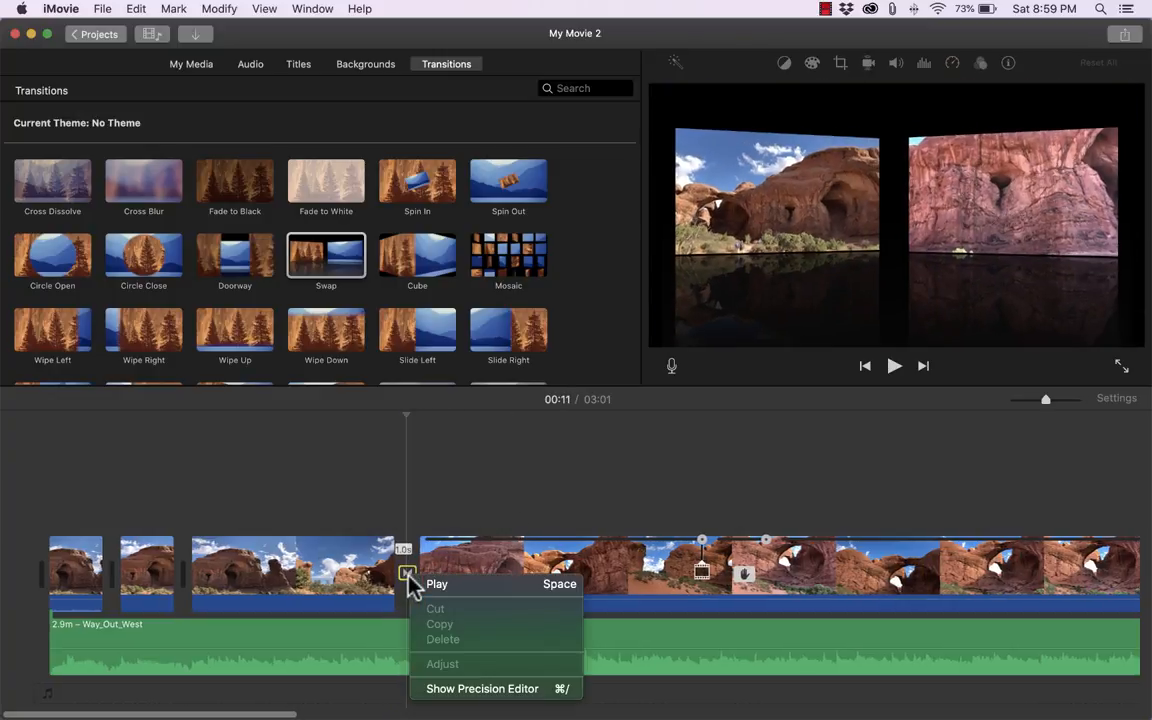
pyautogui.moveTo(481, 688)
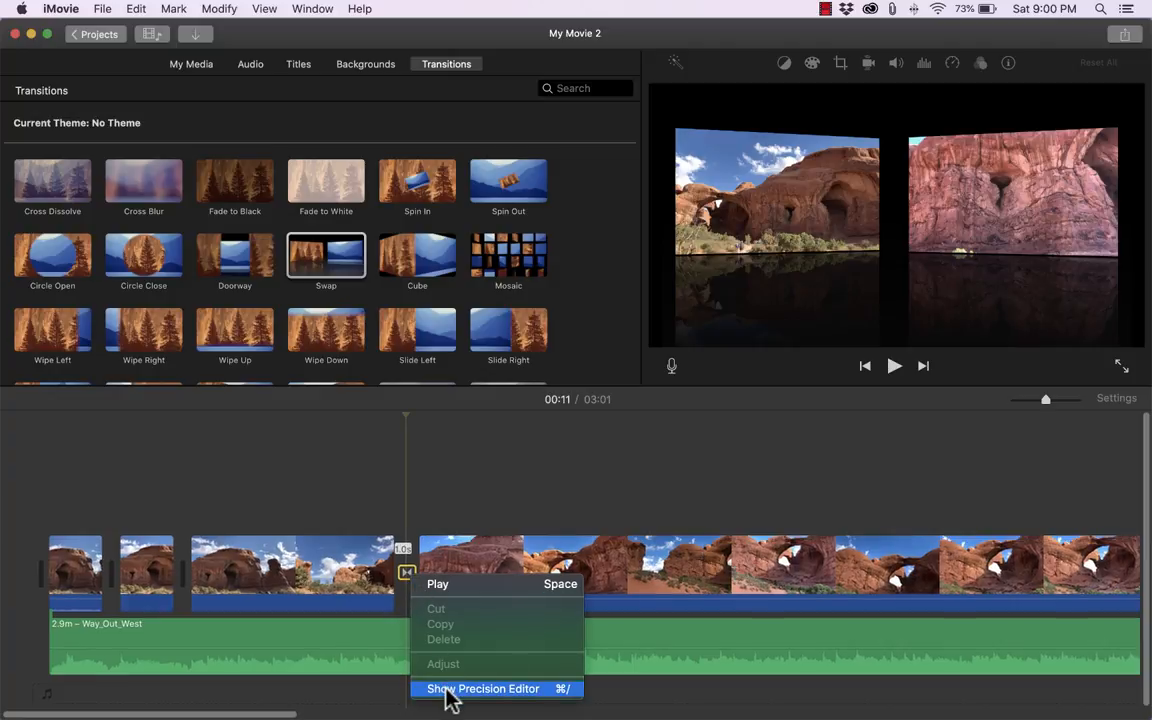
pyautogui.click(483, 688)
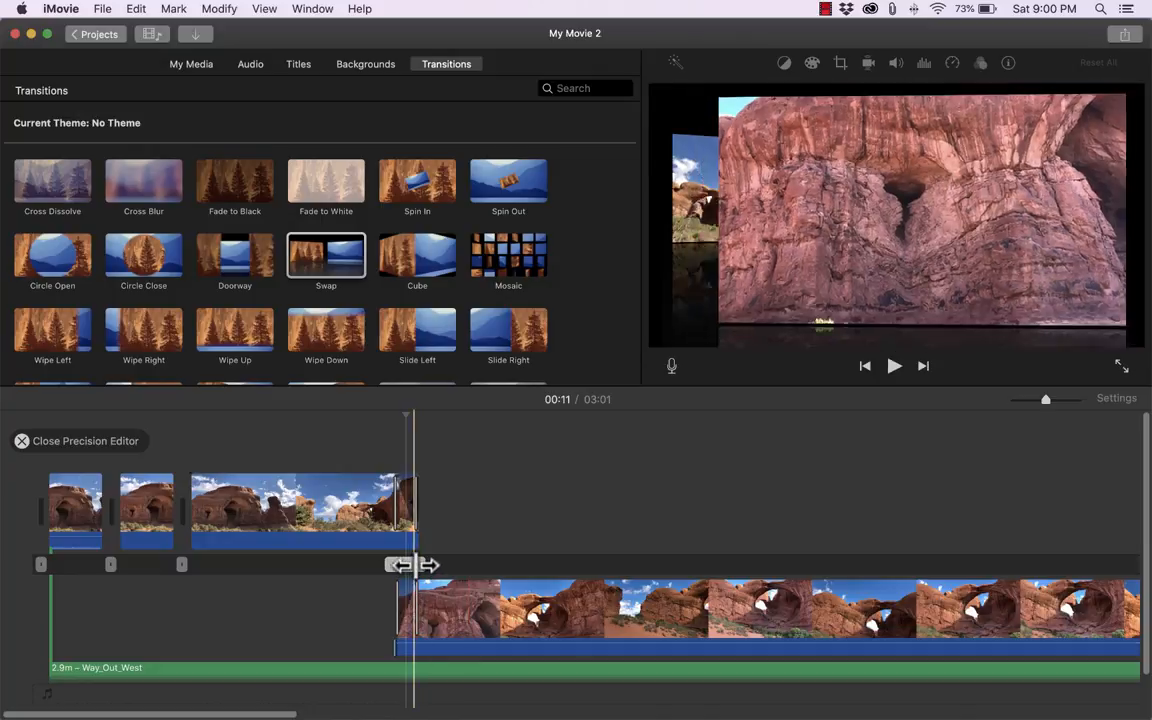
pyautogui.moveTo(398, 565); pyautogui.dragTo(413, 565)
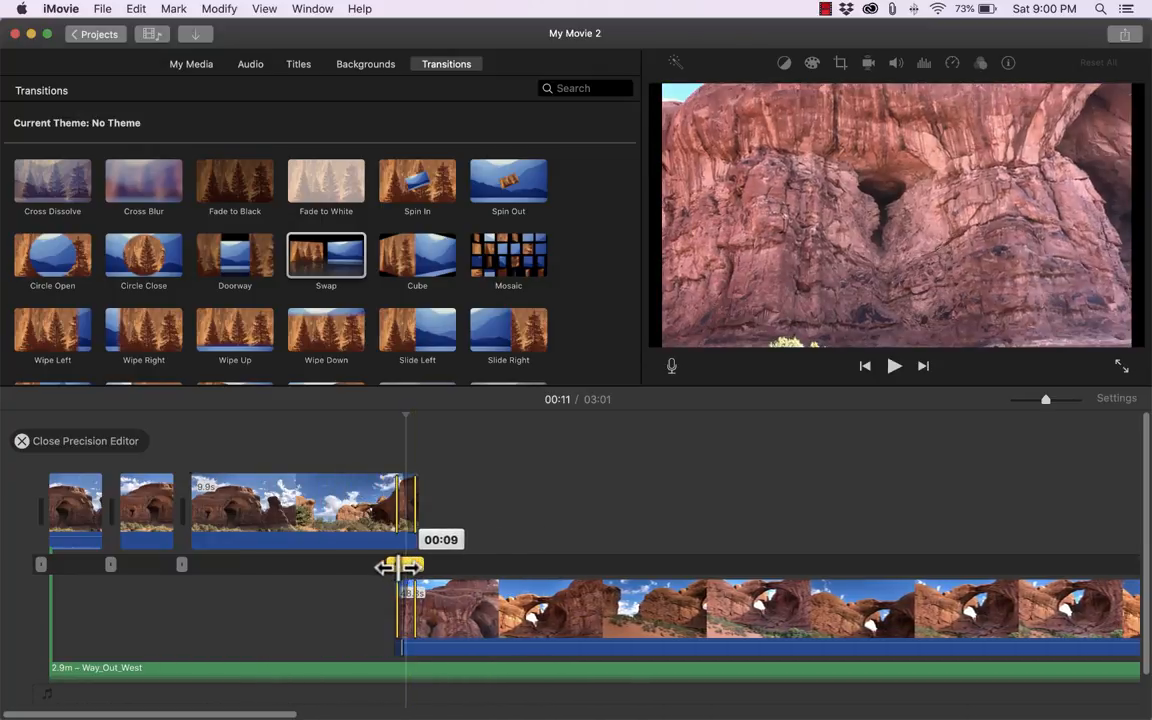
pyautogui.moveTo(398, 566); pyautogui.dragTo(420, 566)
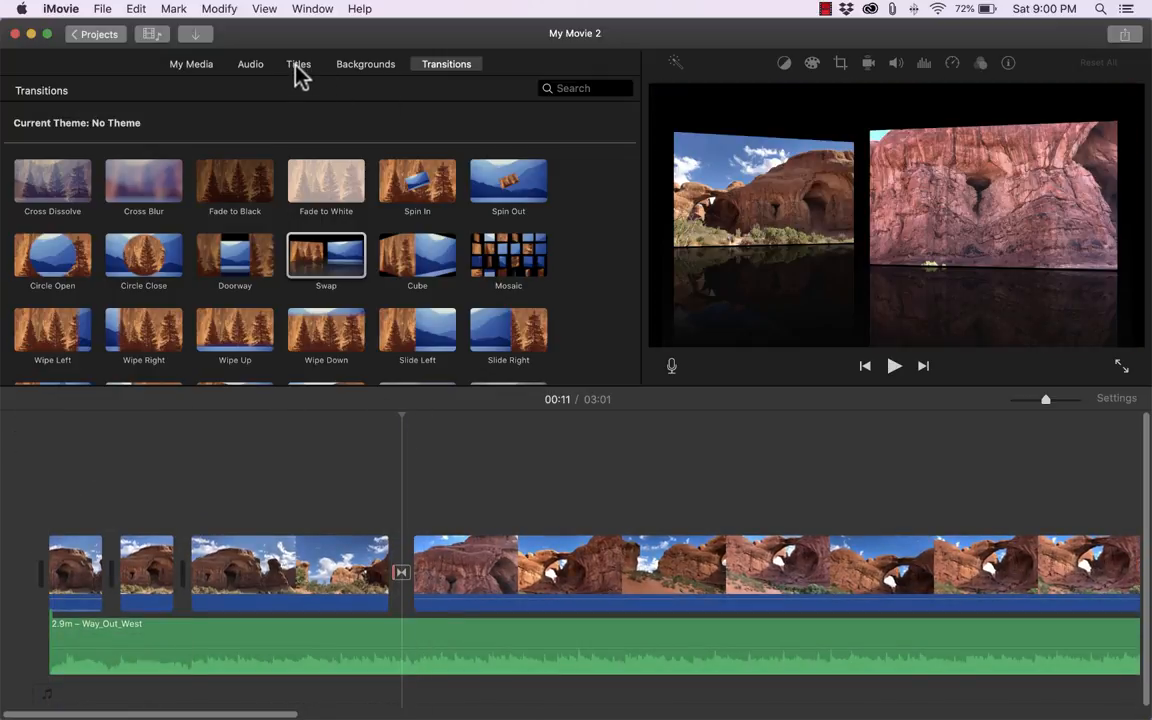
# Drop a Reveal title reading 'Arches National Park' on the opening clip, styled size 124 yellow
pyautogui.click(298, 64)
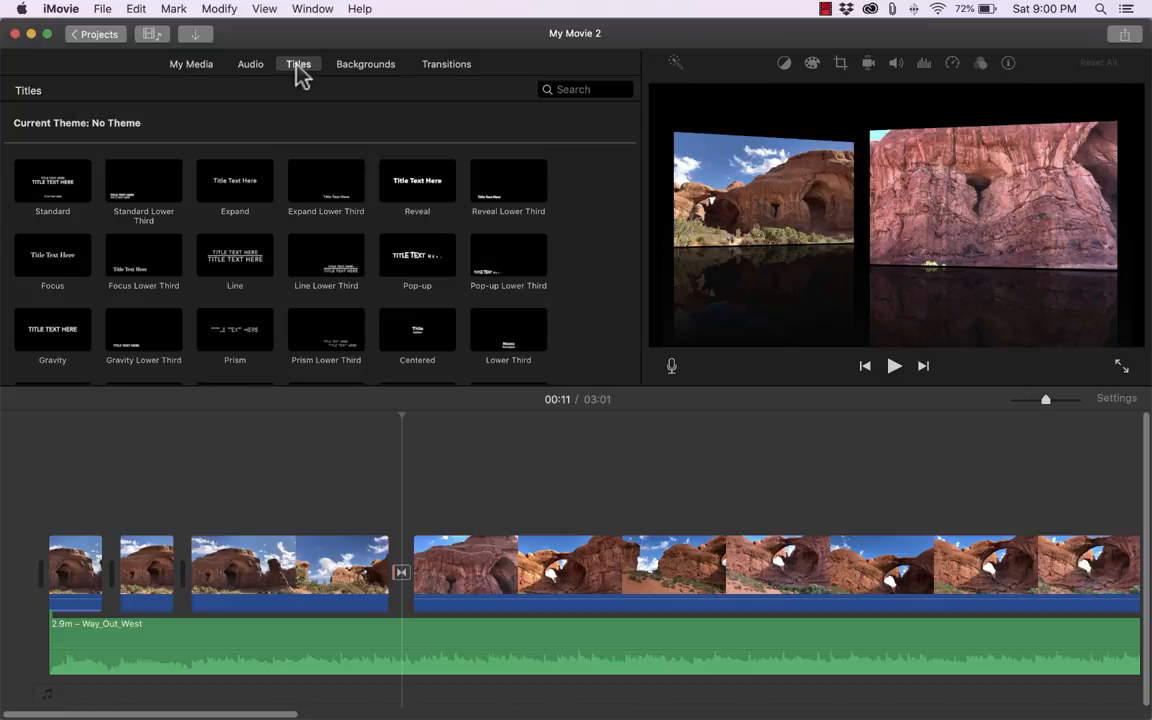
pyautogui.click(85, 570)
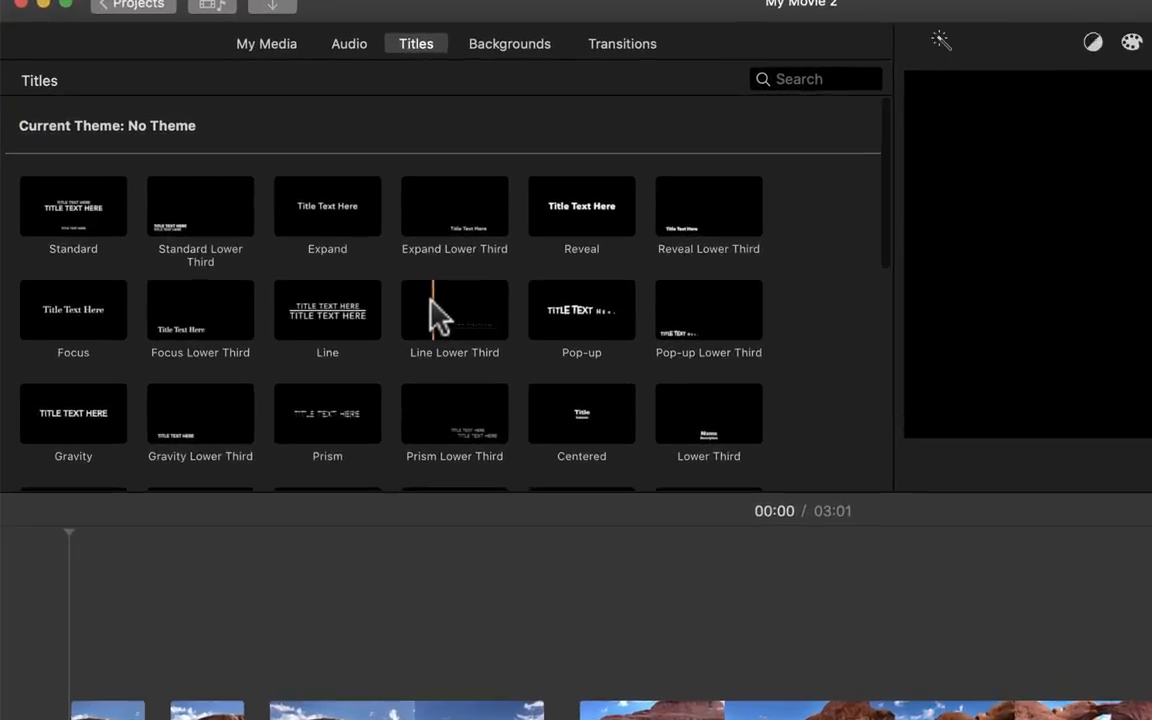
pyautogui.click(72, 207)
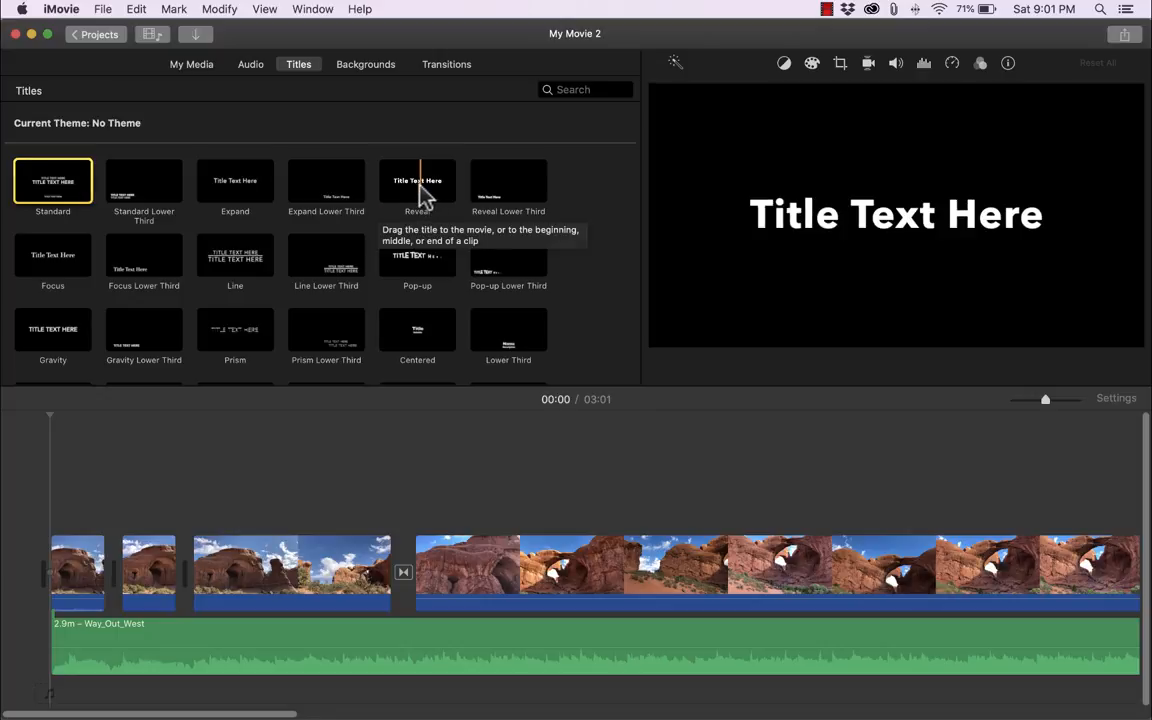
pyautogui.moveTo(417, 181); pyautogui.dragTo(90, 570)
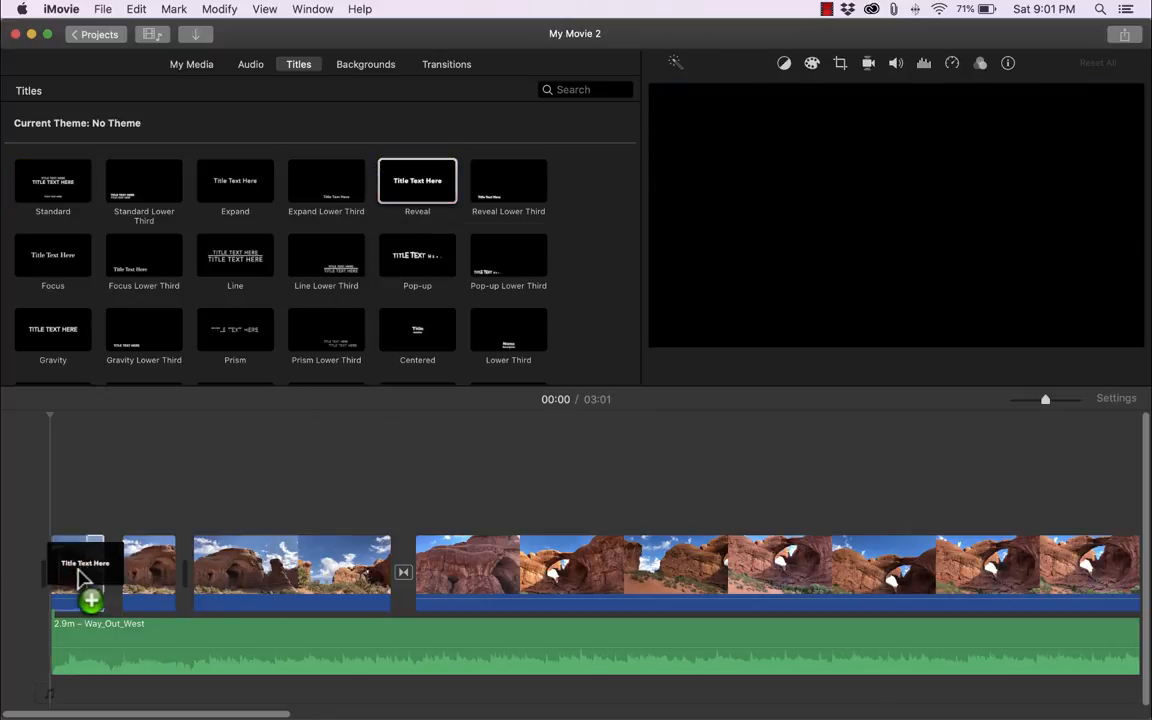
pyautogui.moveTo(417, 180); pyautogui.dragTo(85, 570)
pyautogui.write('Arches National Park')
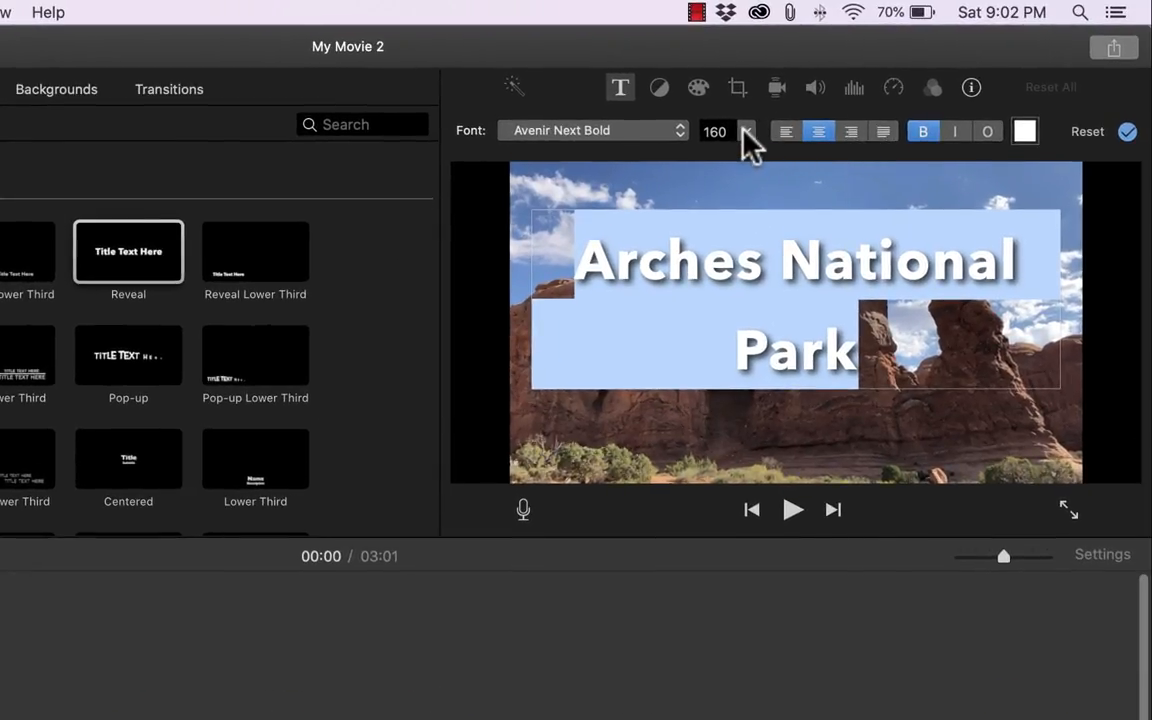
pyautogui.click(746, 137)
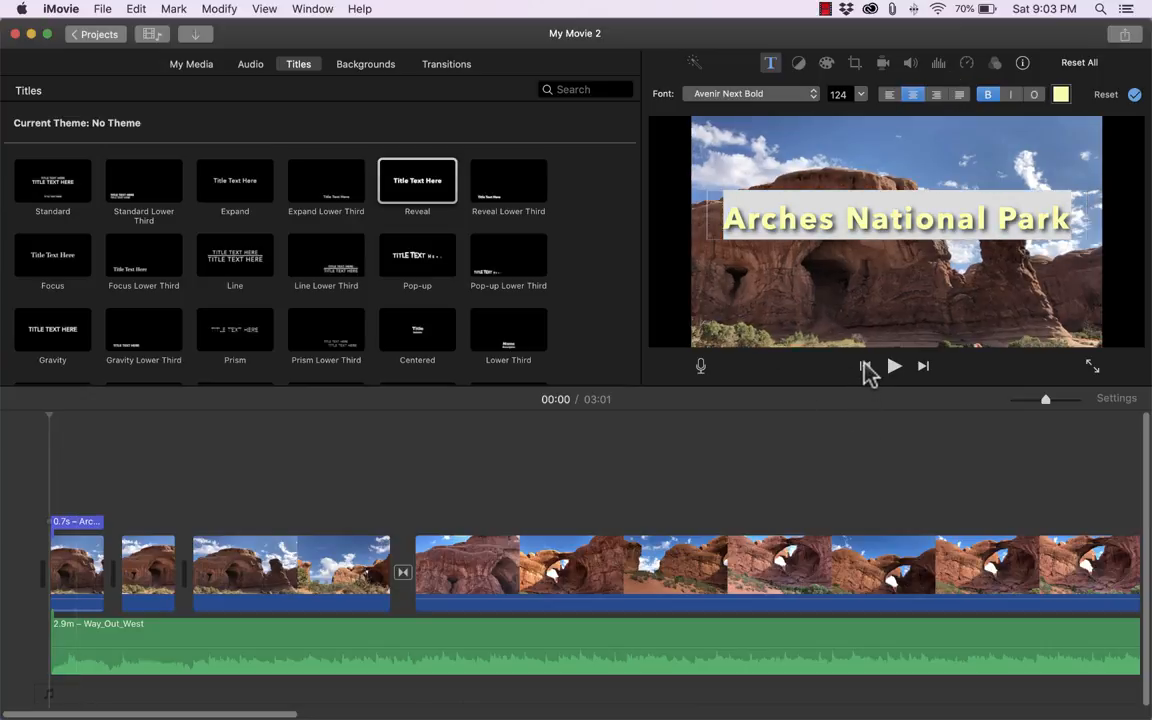
# Close the title settings and play the movie to review the 5.3-second title
pyautogui.click(190, 64)
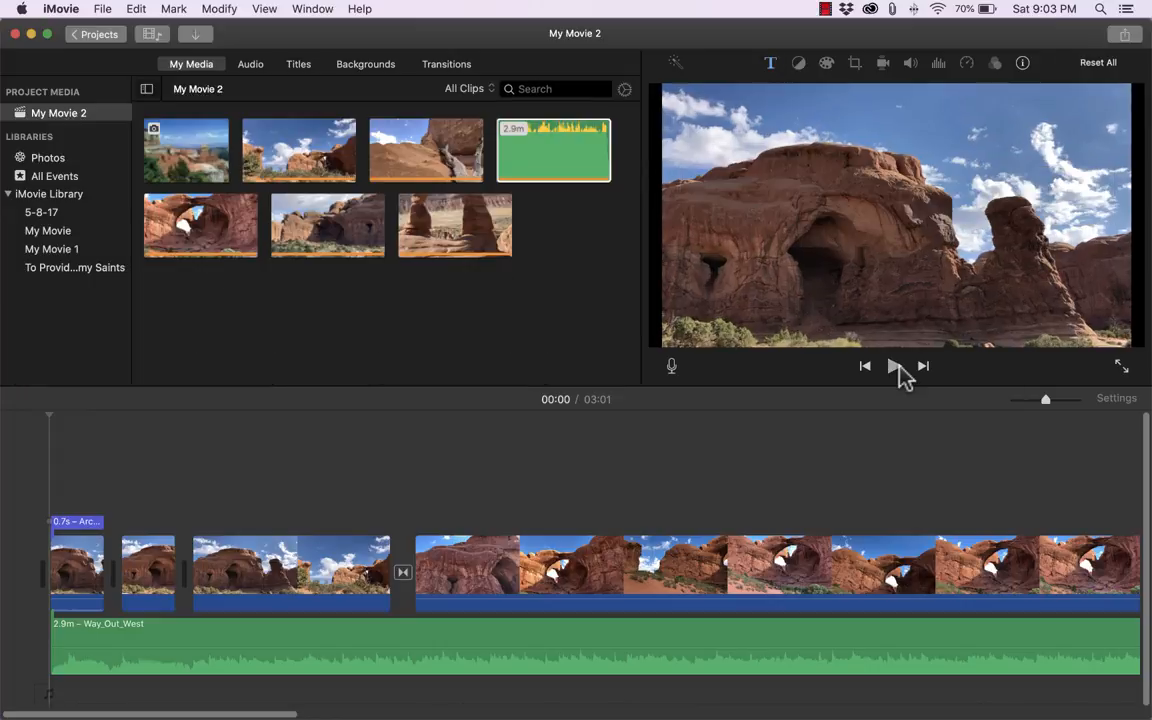
pyautogui.click(893, 366)
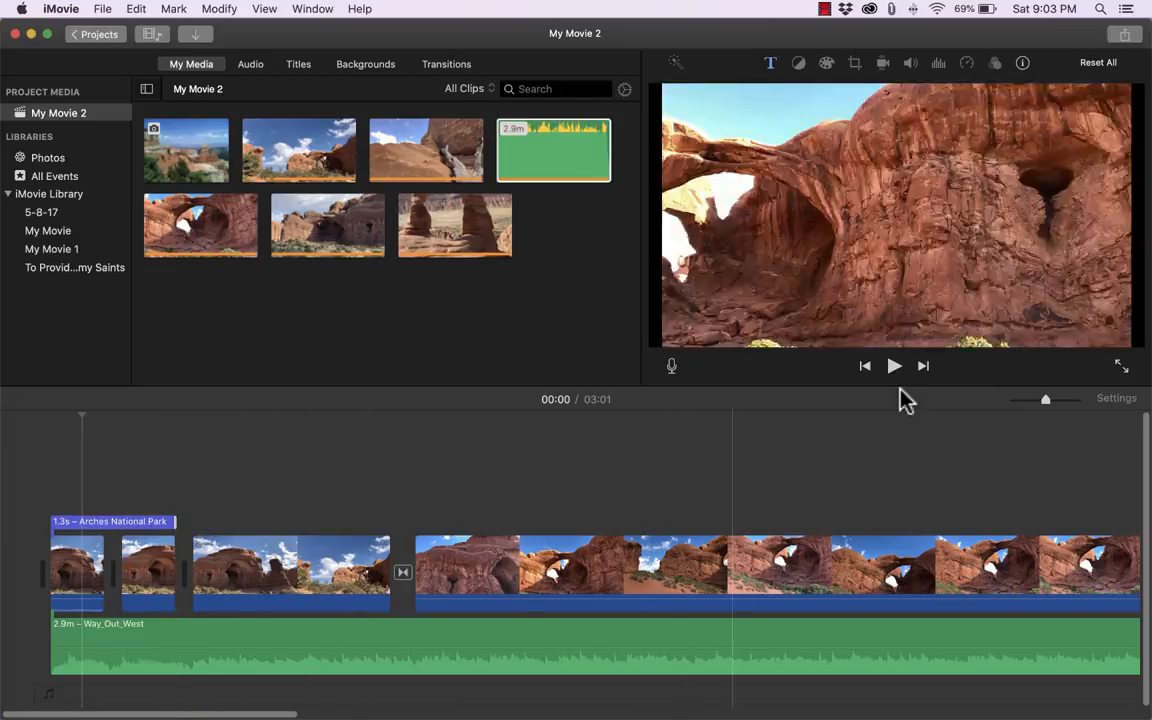
pyautogui.click(893, 365)
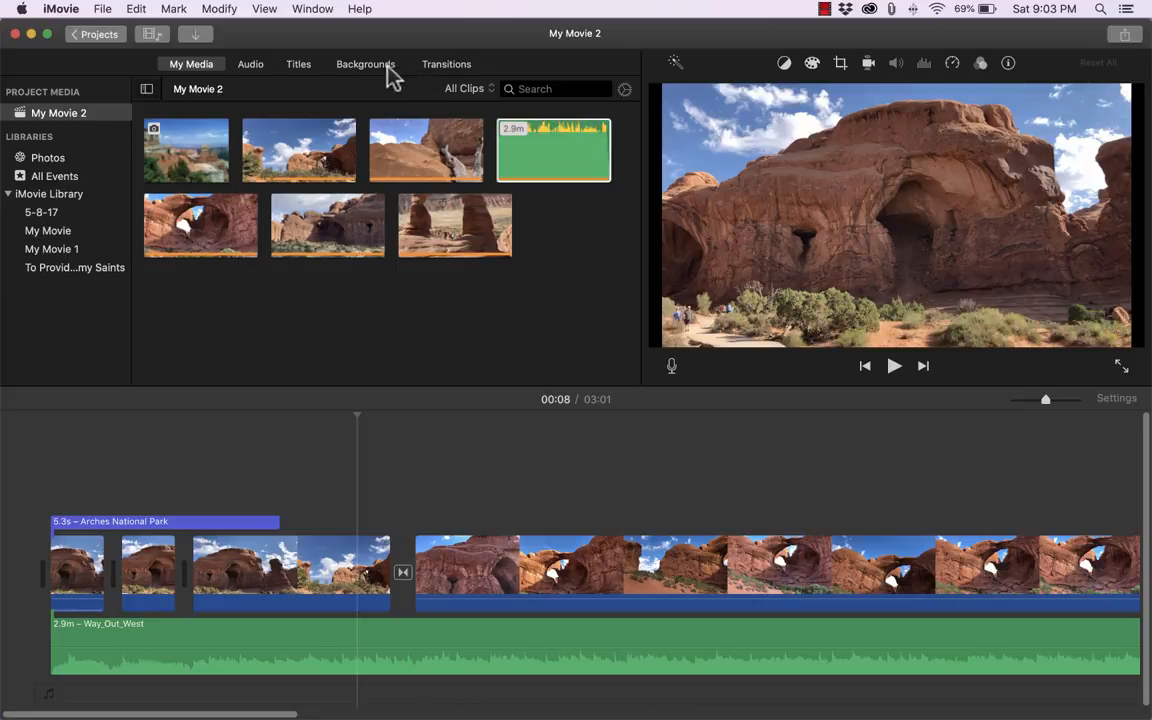
# Add the Watercolor Globe background after the third clip and play it
pyautogui.click(365, 63)
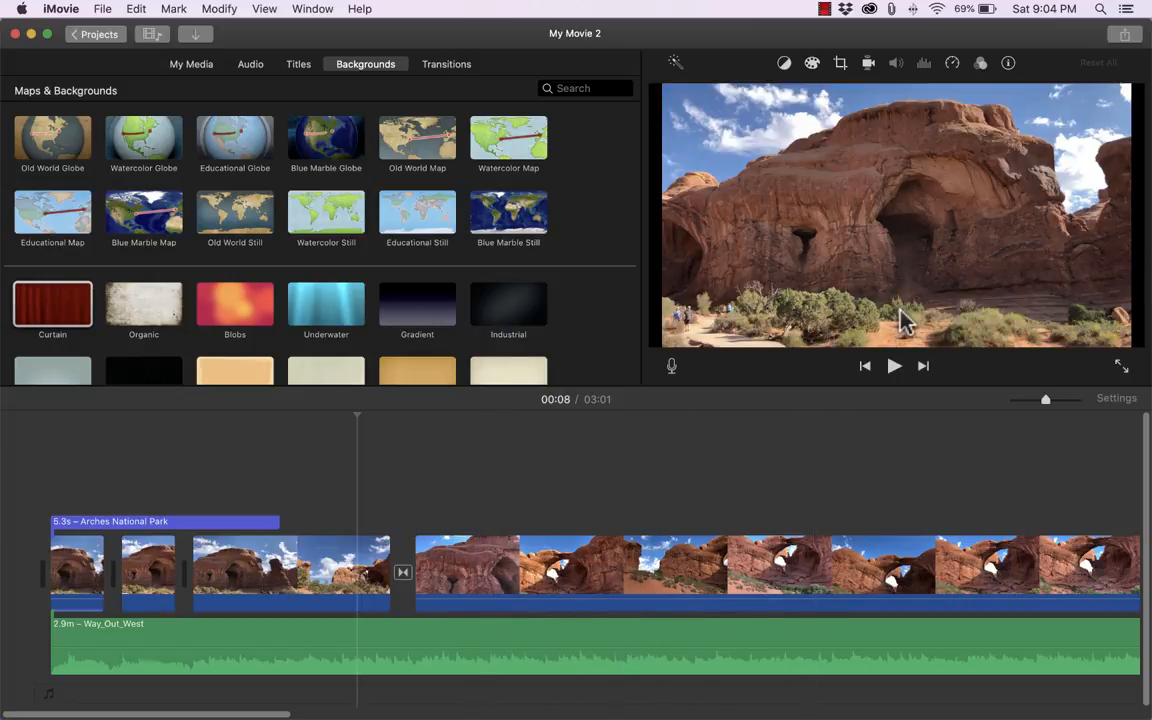
pyautogui.moveTo(150, 315)
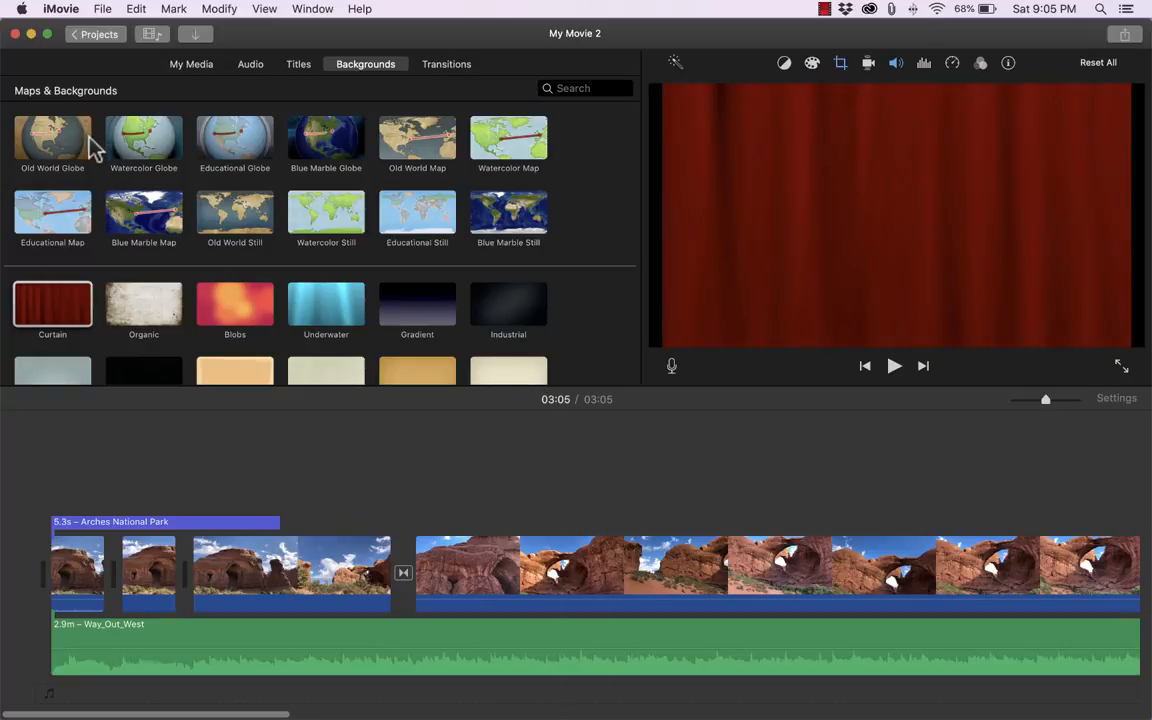
pyautogui.click(143, 138)
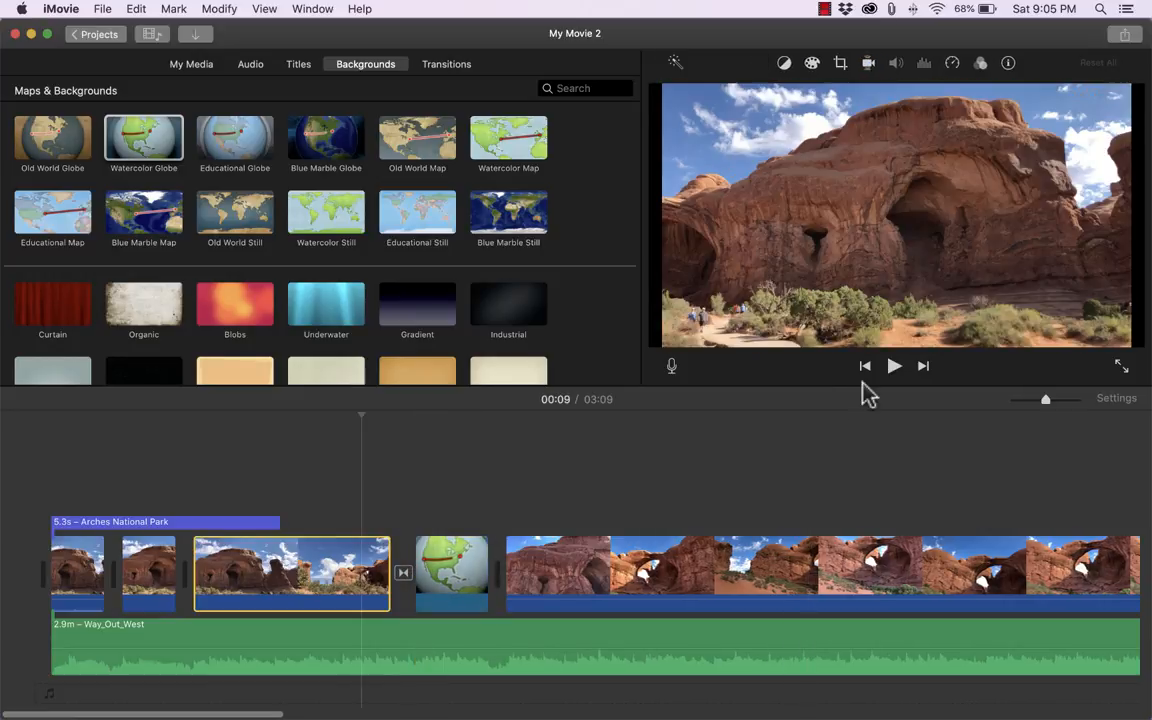
pyautogui.click(894, 365)
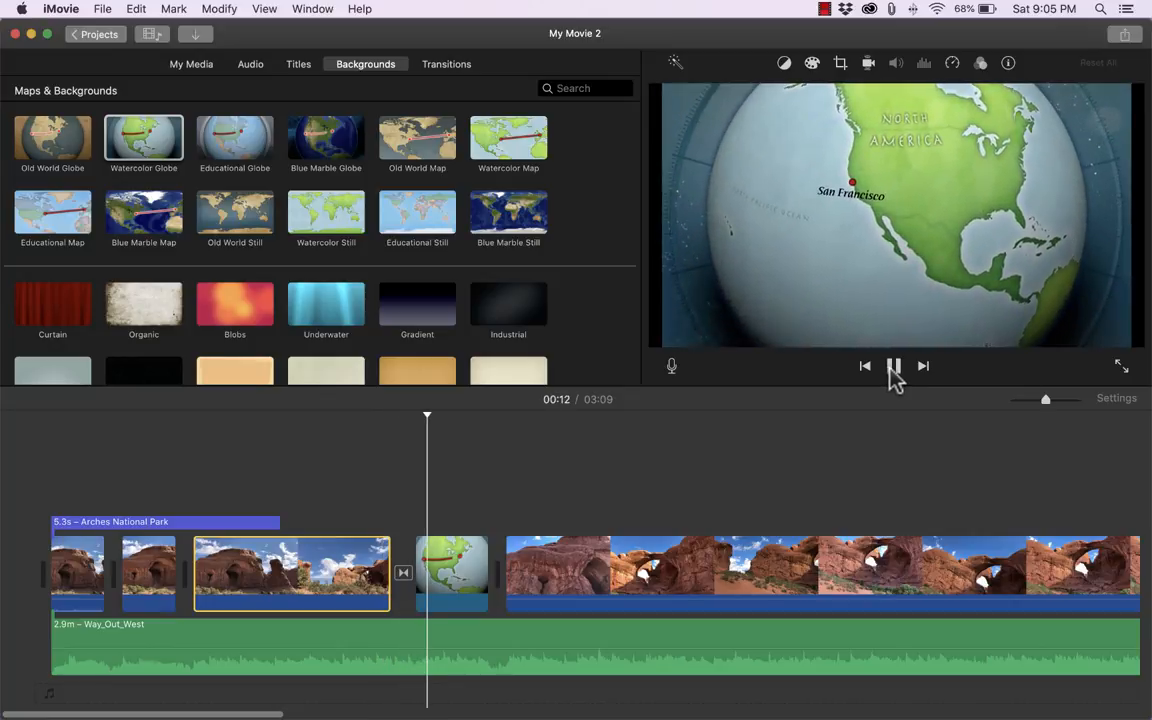
# Route the globe from Aachen to Acapulco and play the route animation
pyautogui.click(451, 573)
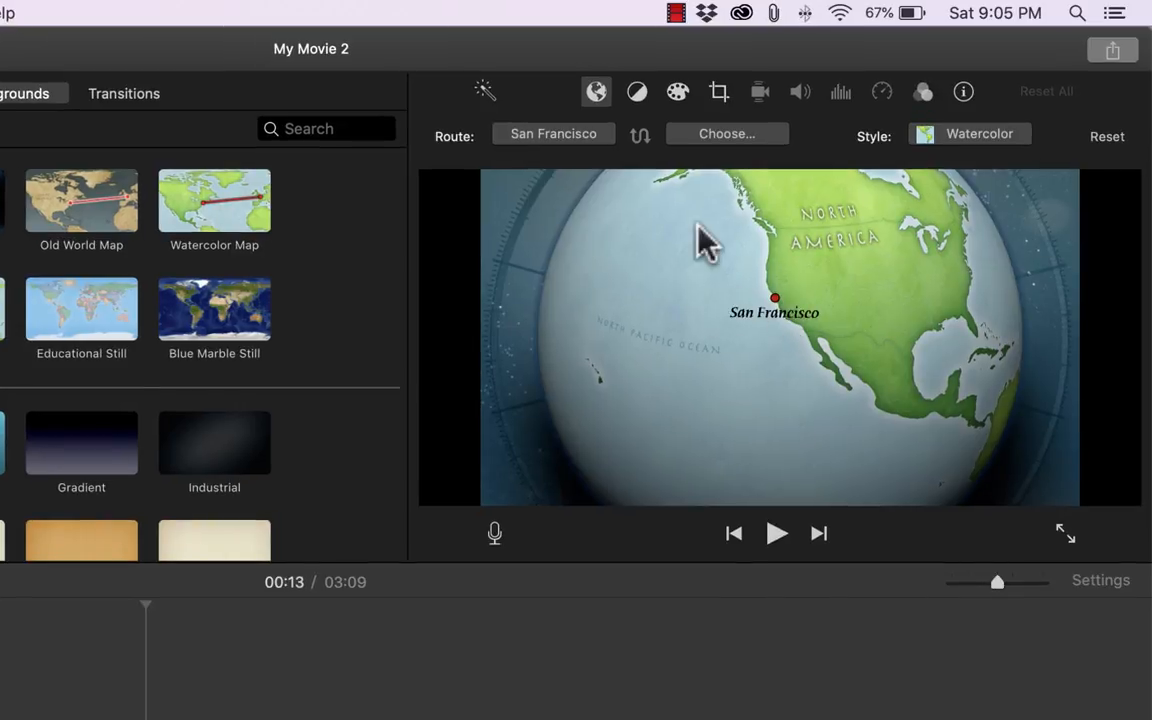
pyautogui.click(553, 133)
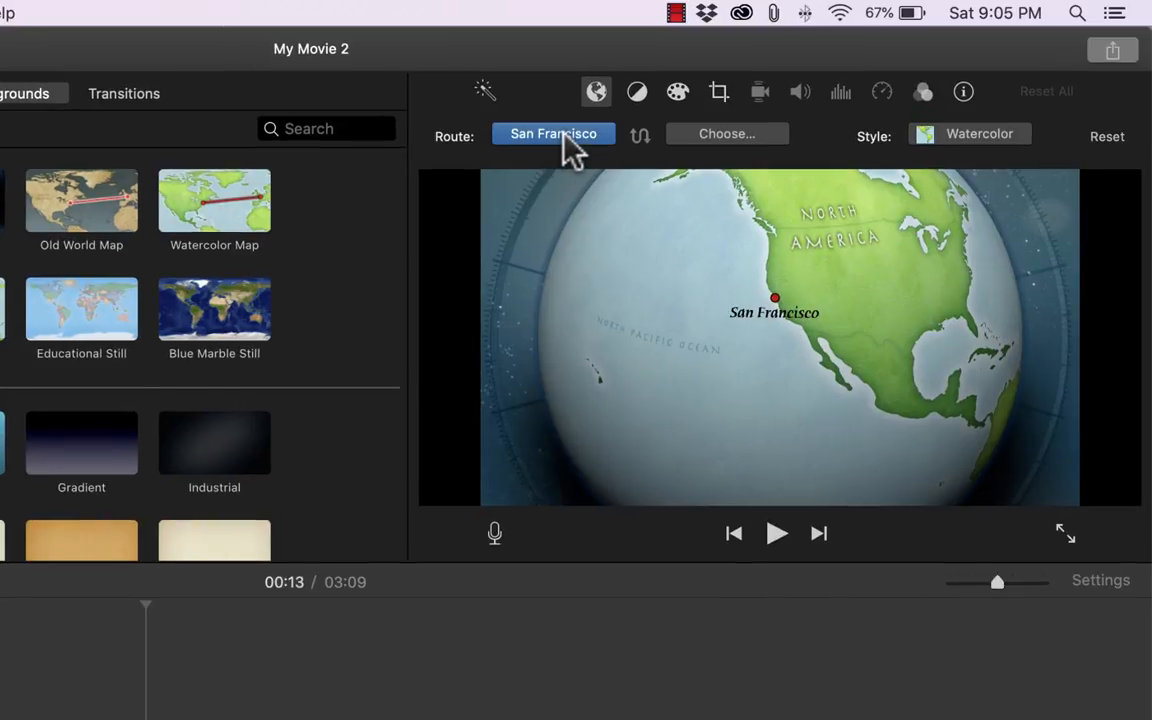
pyautogui.click(553, 133)
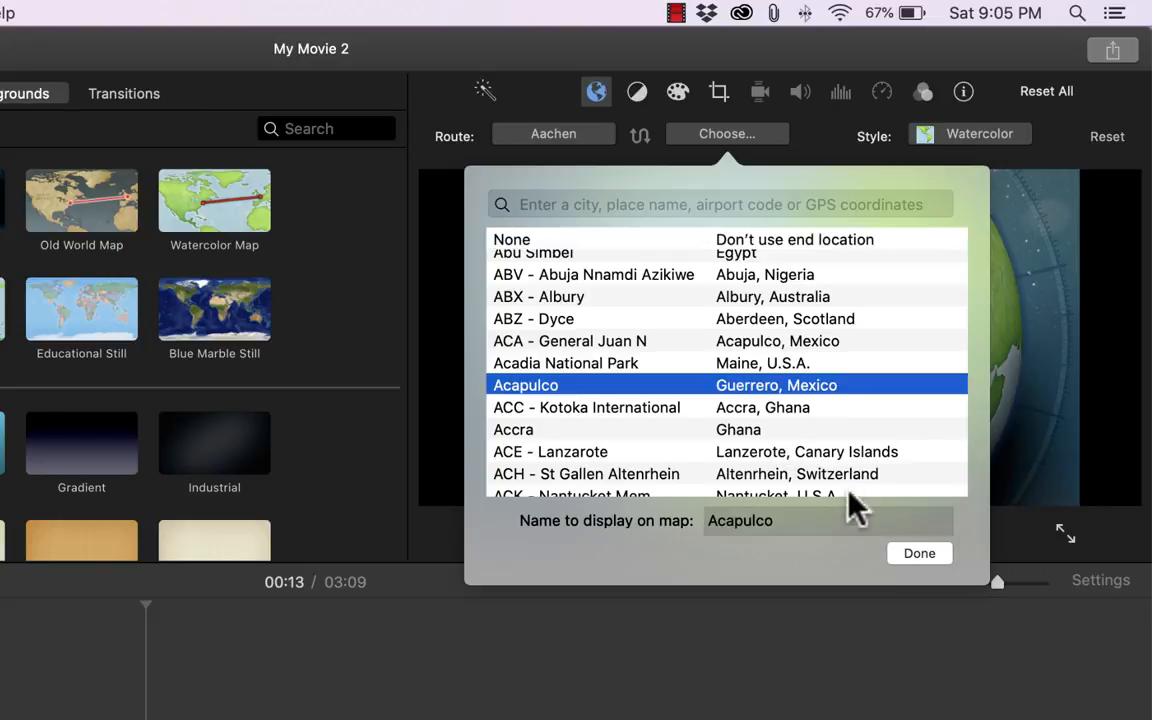
pyautogui.click(917, 553)
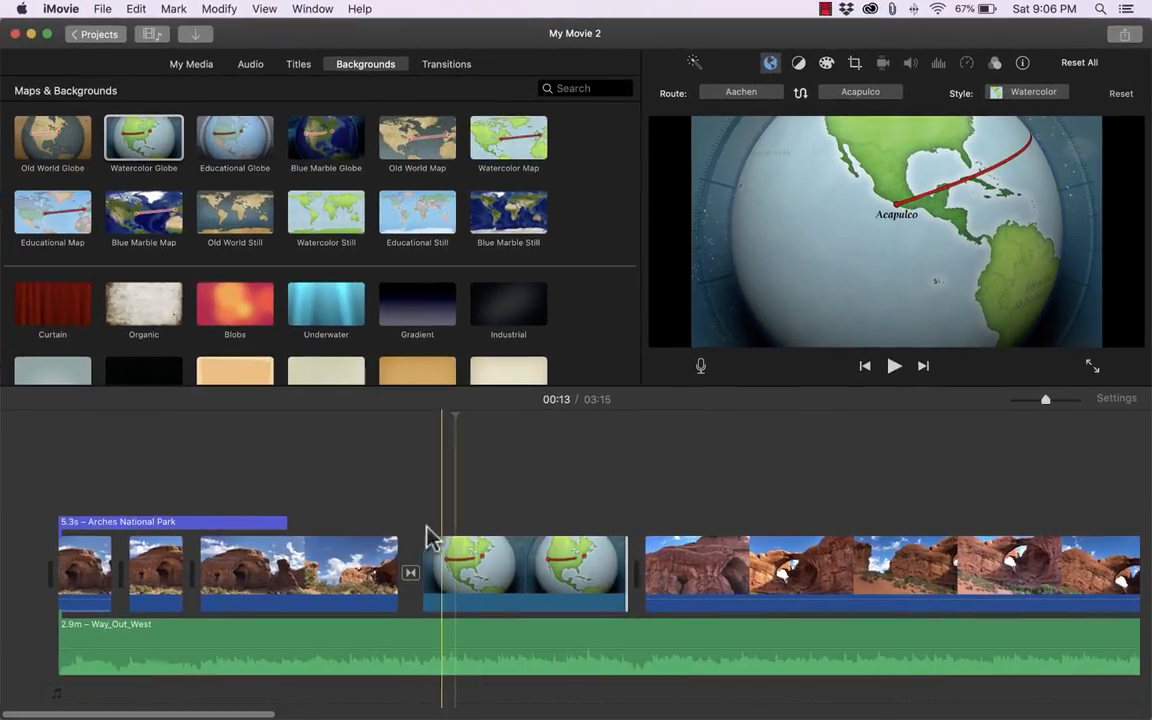
pyautogui.click(894, 365)
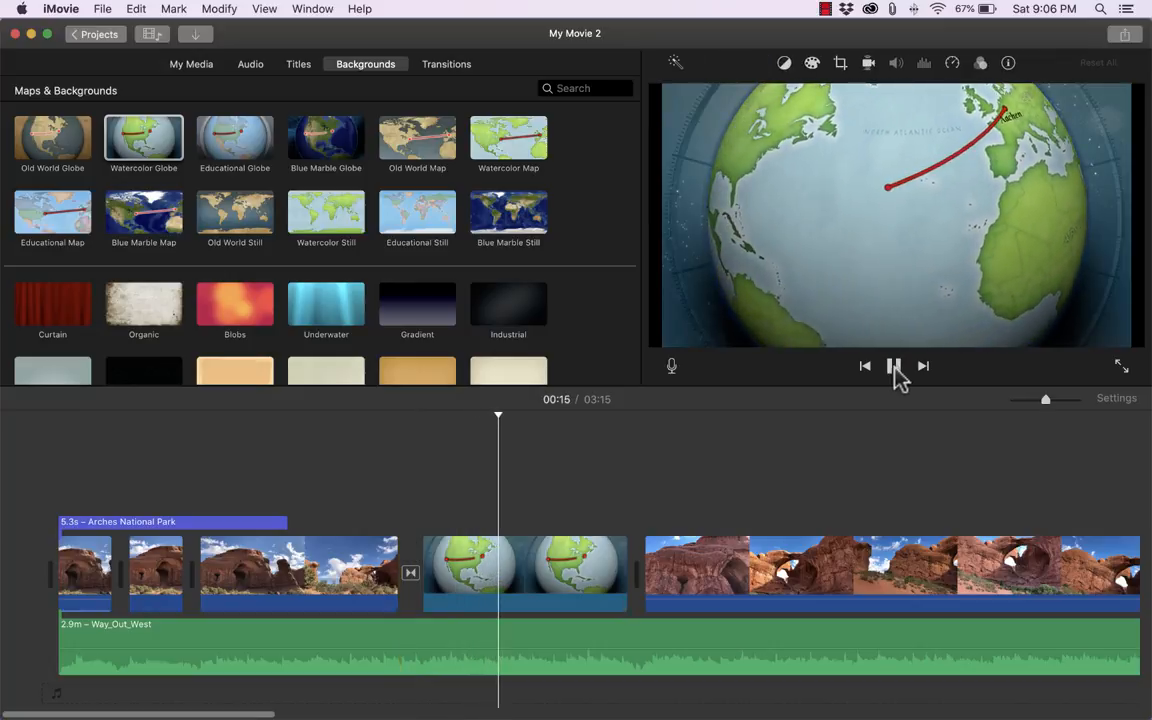
# Delete the globe clip from the timeline and return to the project media
pyautogui.rightClick(525, 570)
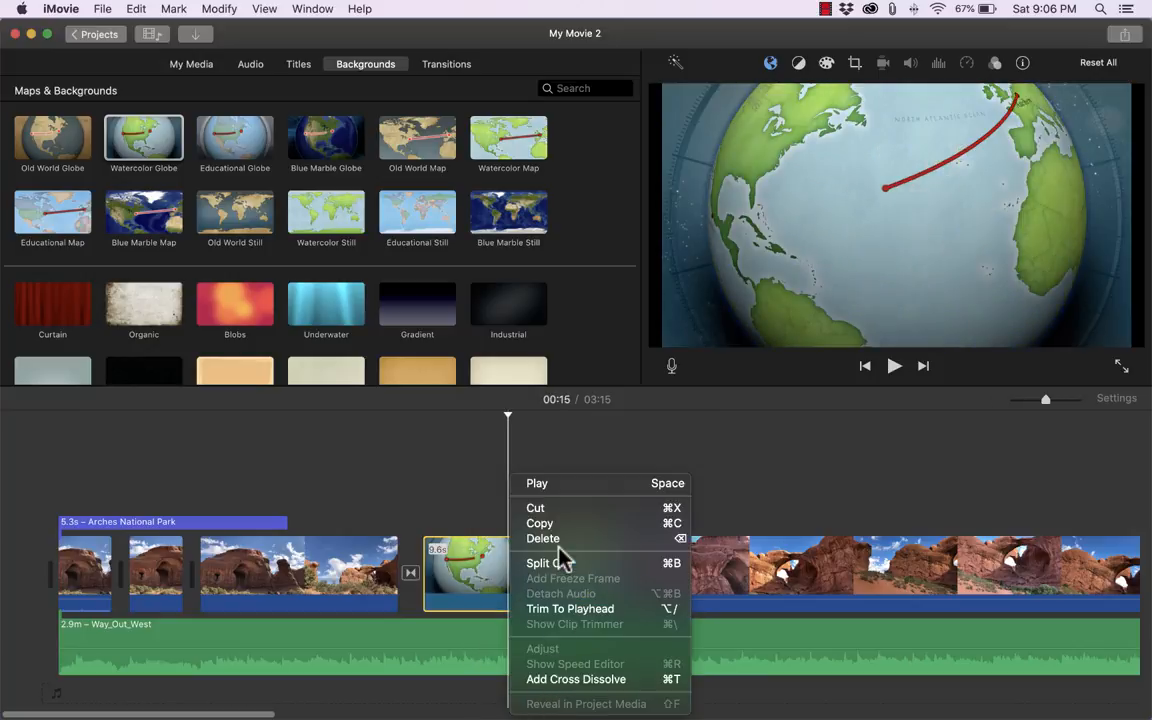
pyautogui.click(543, 538)
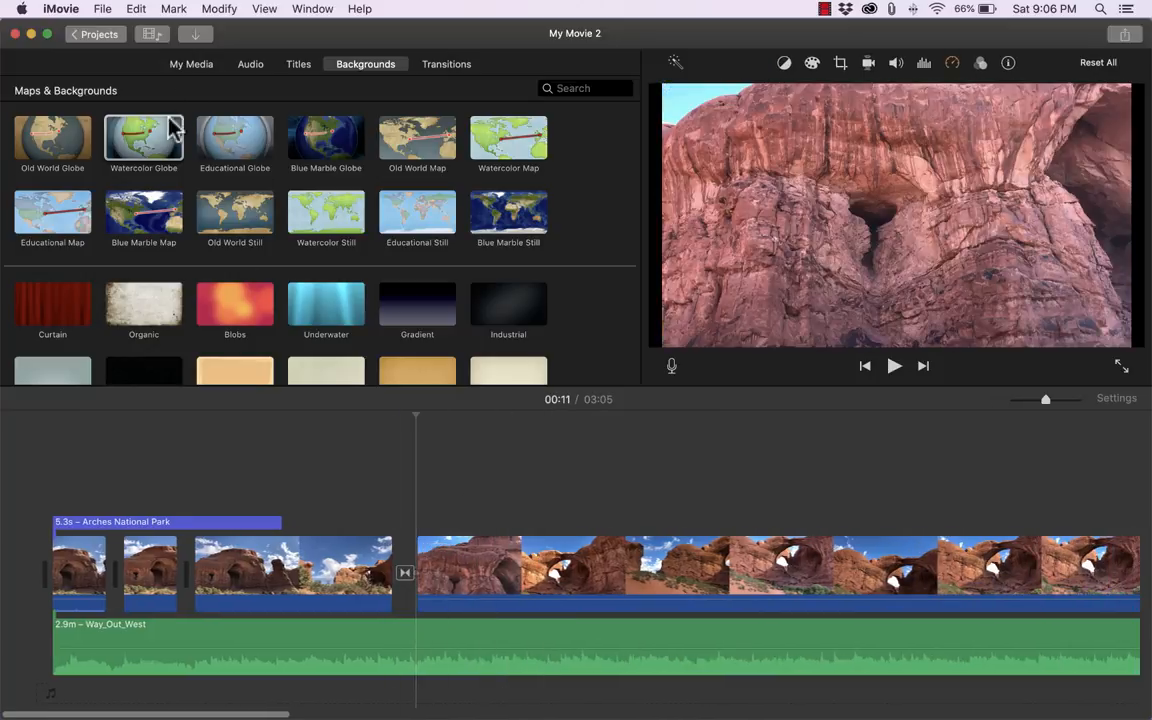
pyautogui.moveTo(400, 155)
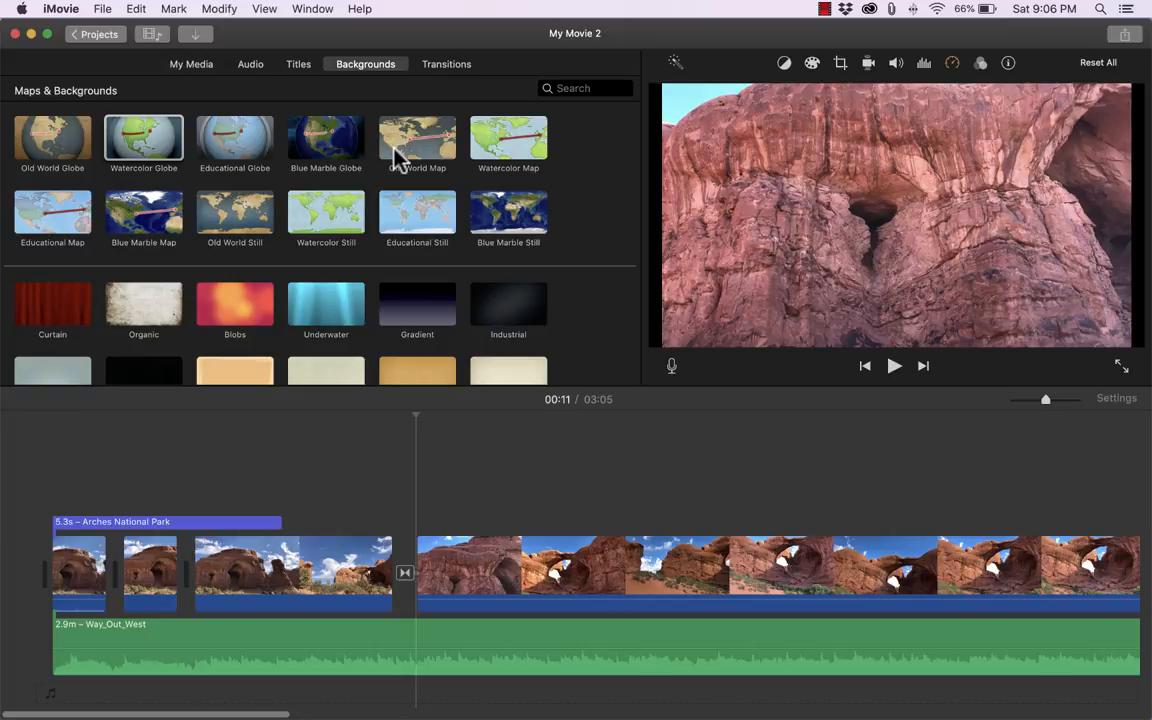
pyautogui.click(191, 64)
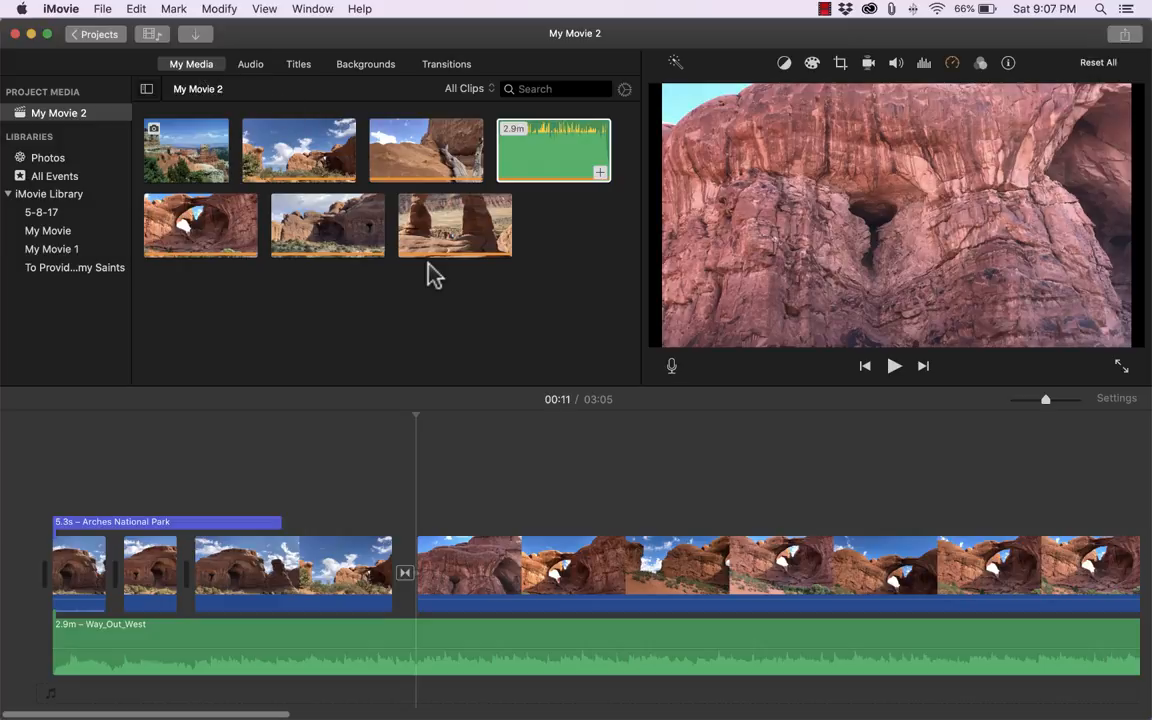
pyautogui.moveTo(575, 340)
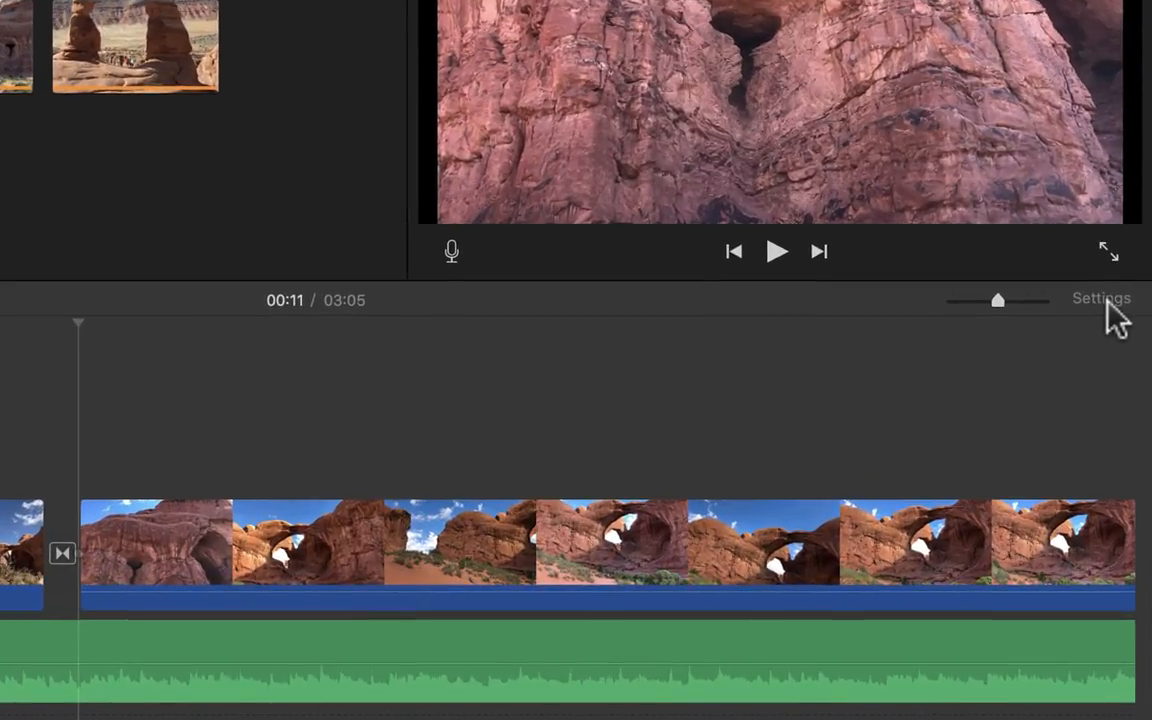
pyautogui.click(1100, 298)
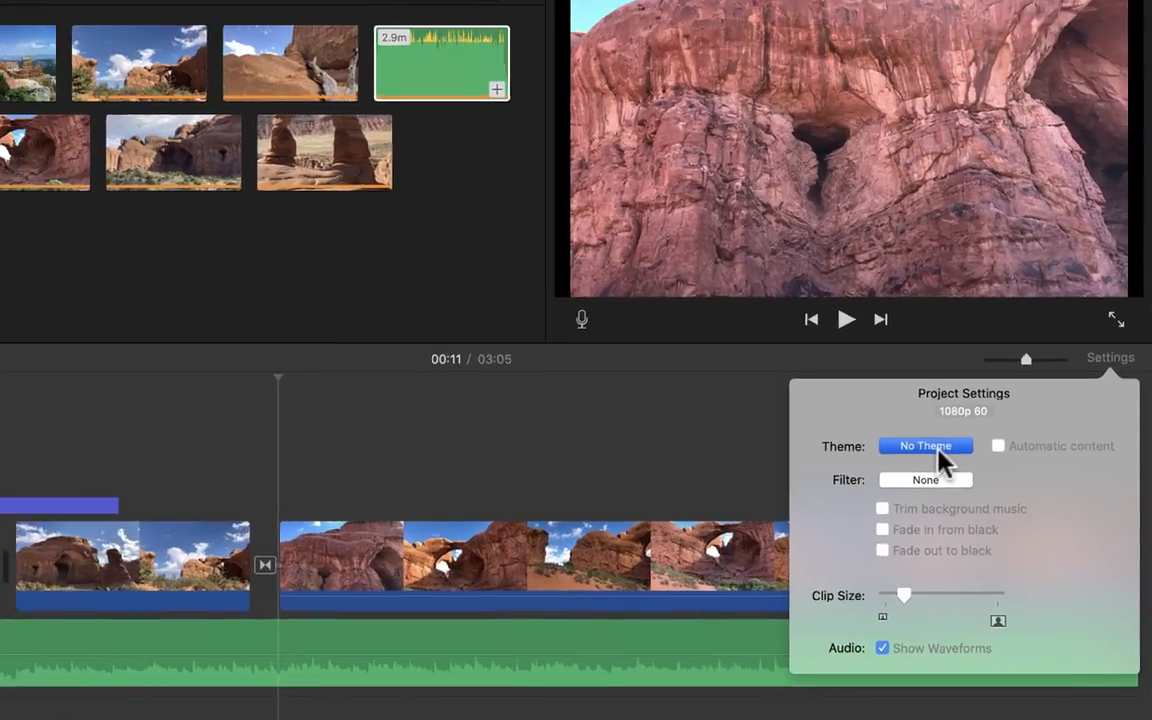
pyautogui.click(924, 446)
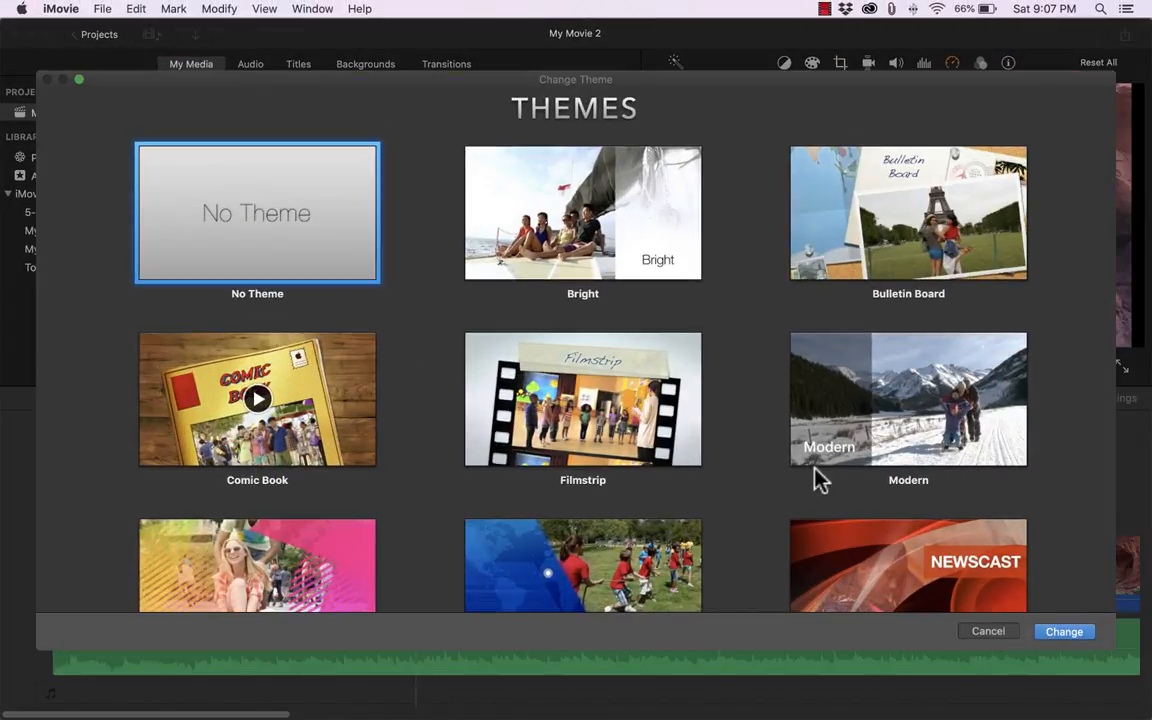
pyautogui.scroll(-3)
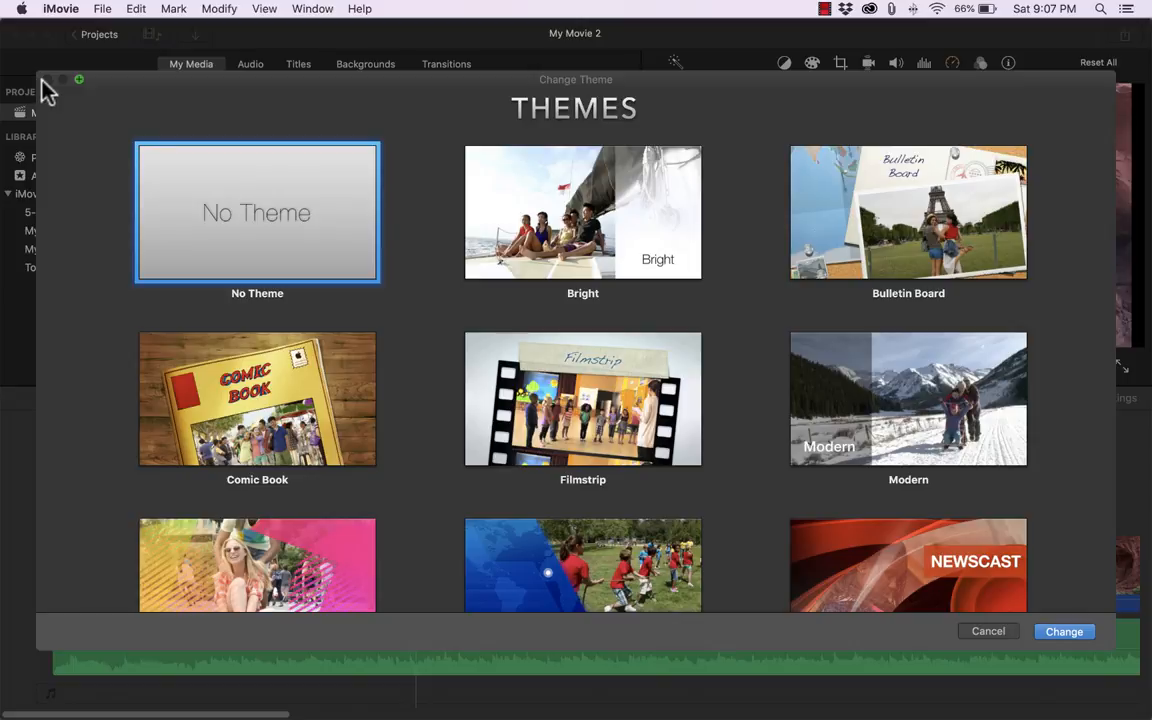
pyautogui.click(988, 631)
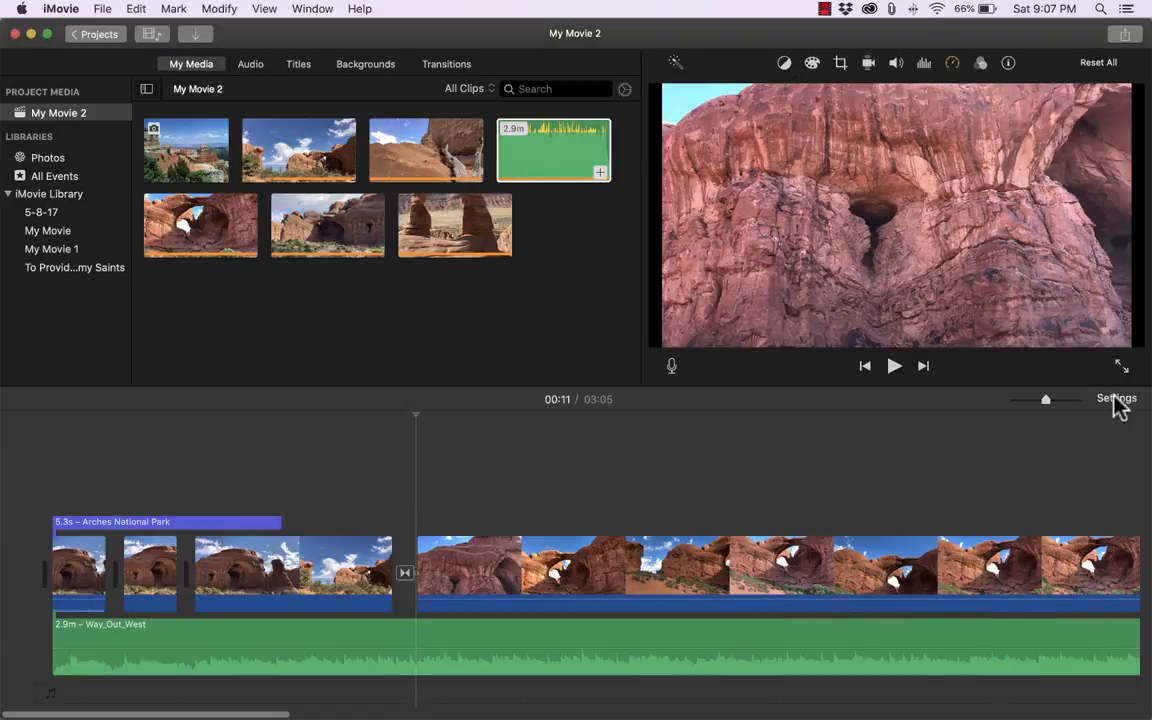
pyautogui.click(1116, 398)
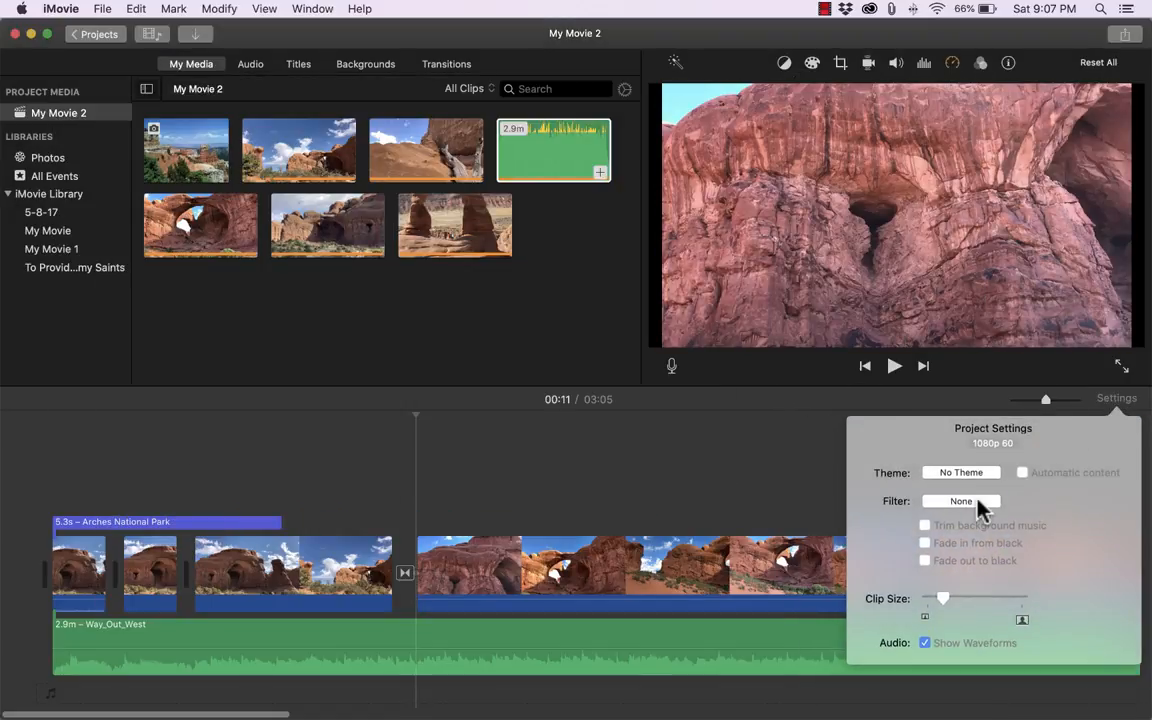
pyautogui.click(960, 501)
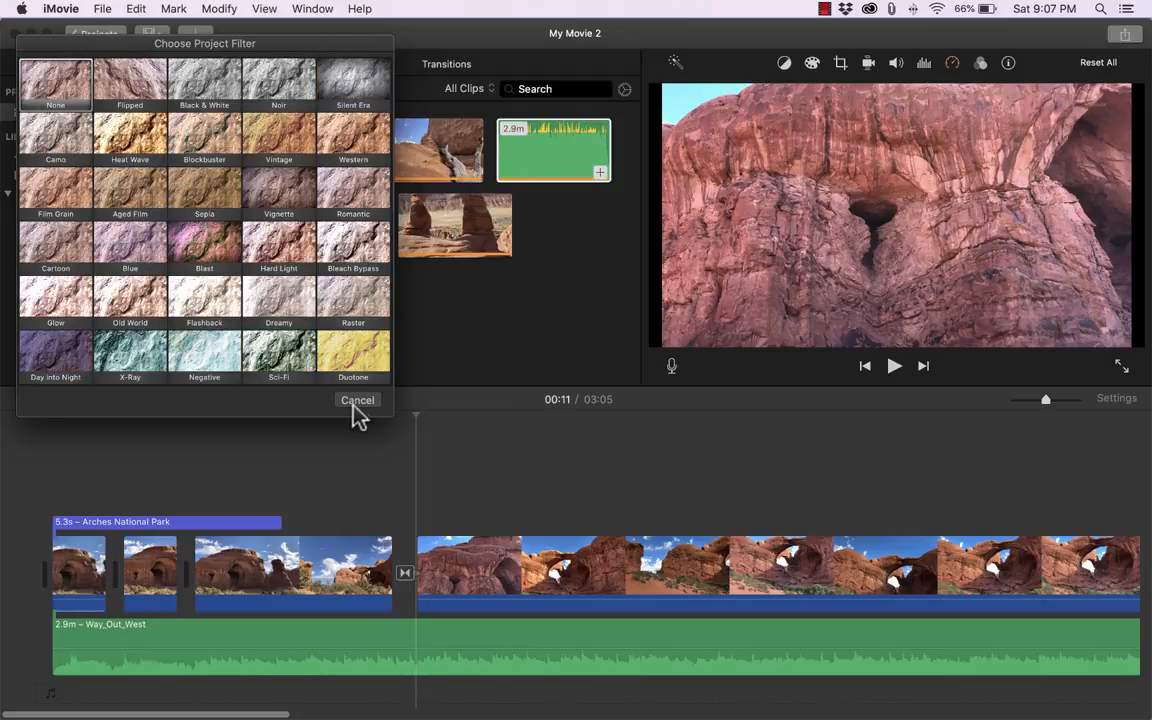
pyautogui.click(357, 400)
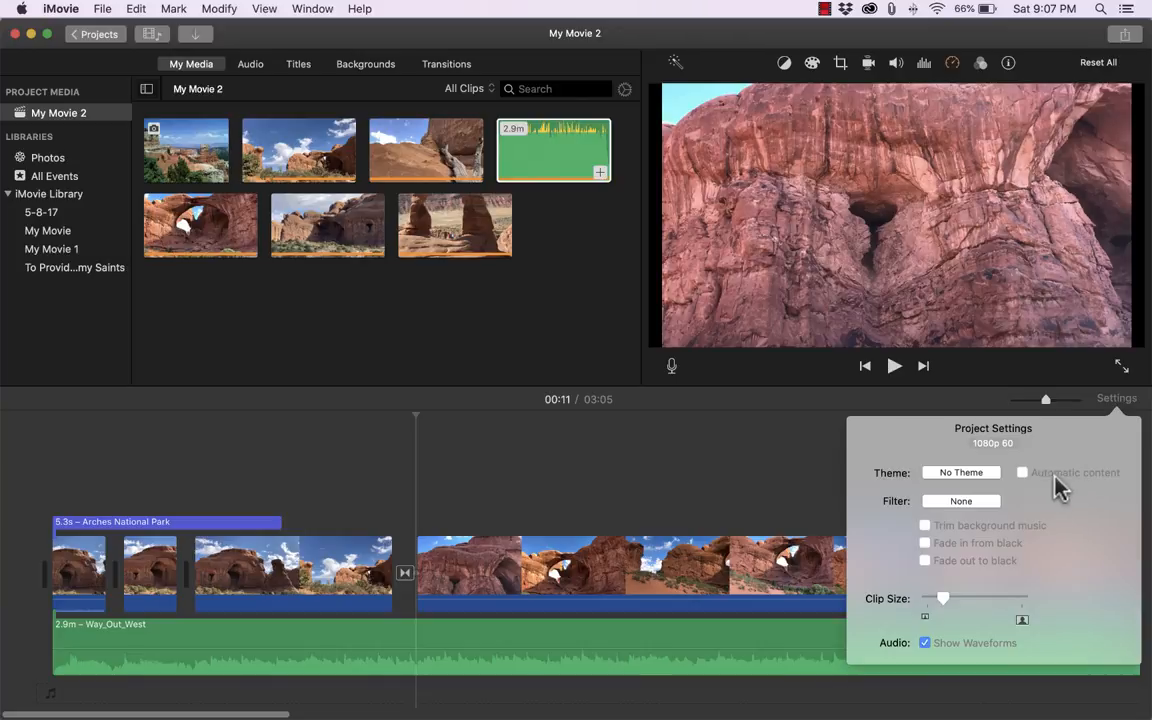
pyautogui.moveTo(905, 643)
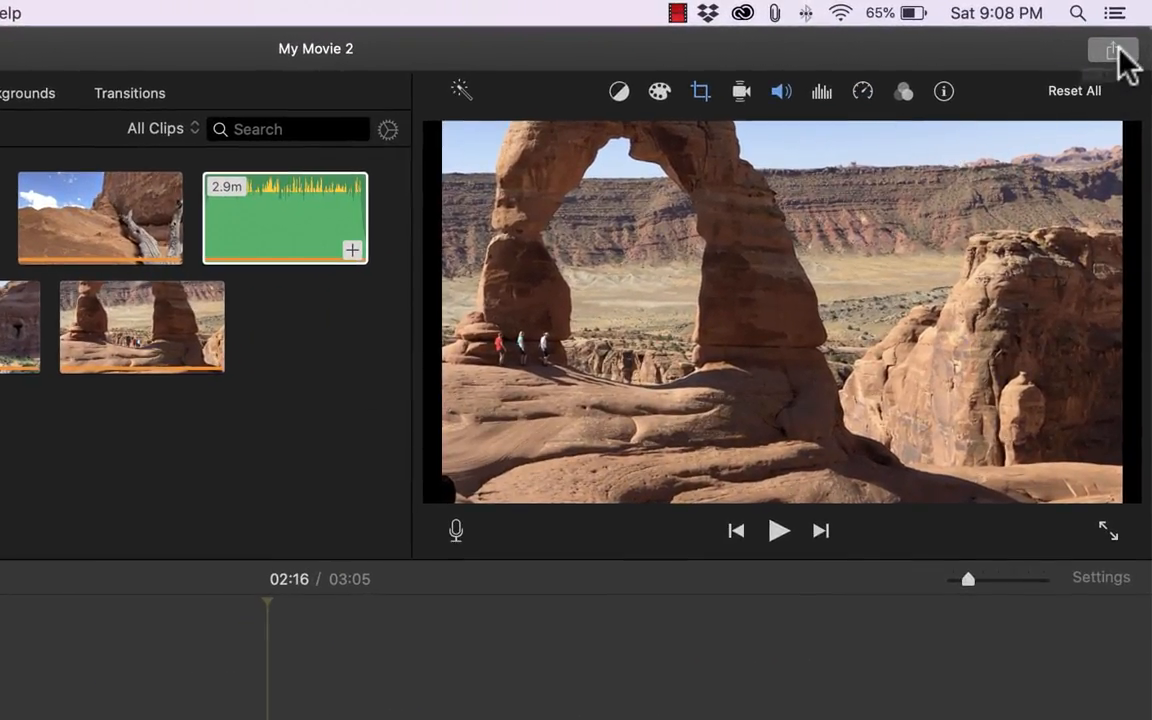
# Open Share and view the YouTube settings for My Movie 2 (720p HD, private)
pyautogui.click(1112, 50)
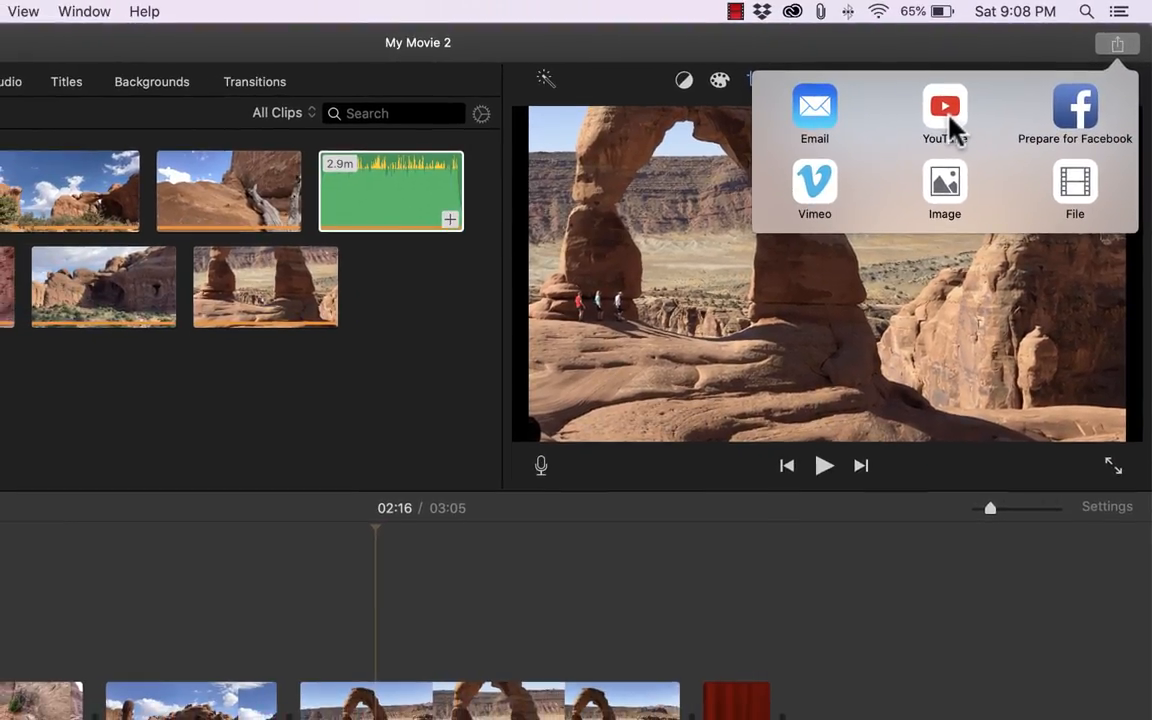
pyautogui.click(944, 115)
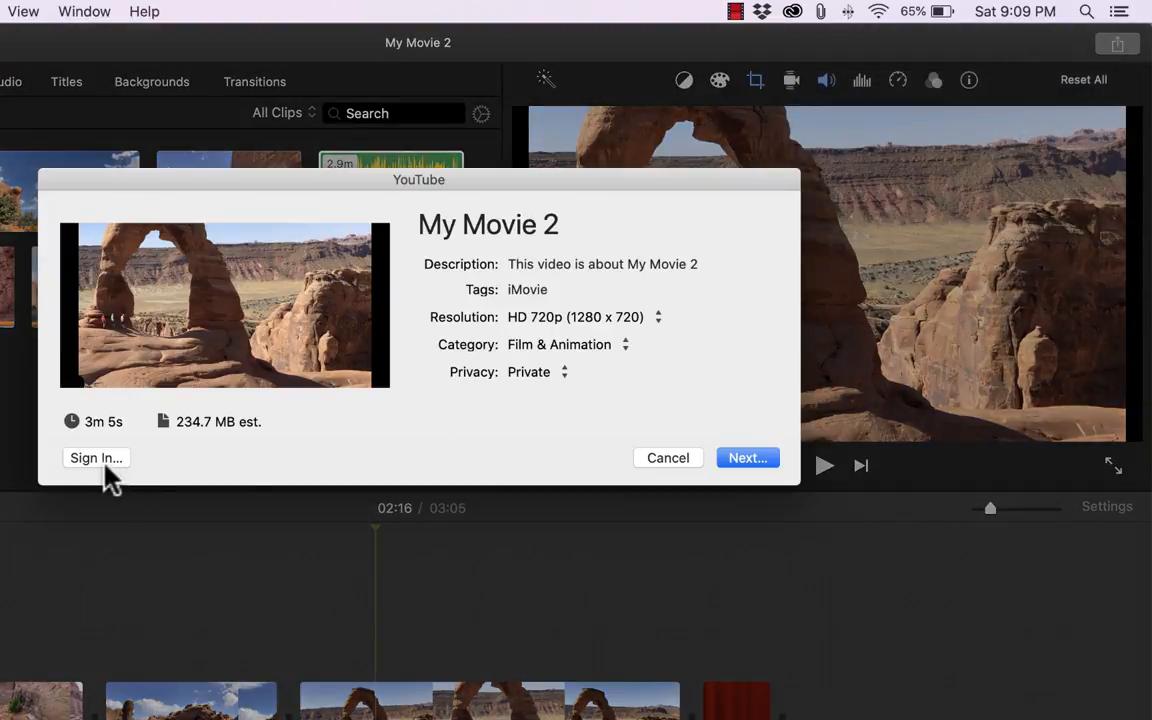
pyautogui.moveTo(697, 450)
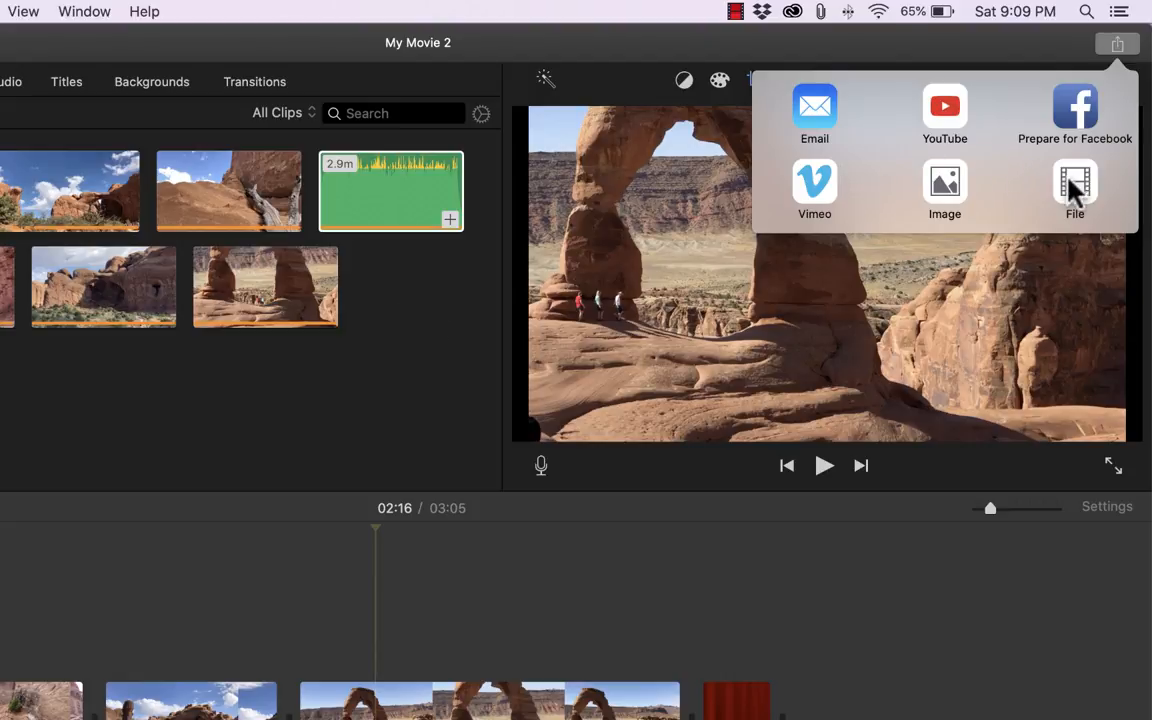
# Choose File export, keeping 1080p 60 resolution and High quality
pyautogui.click(1074, 190)
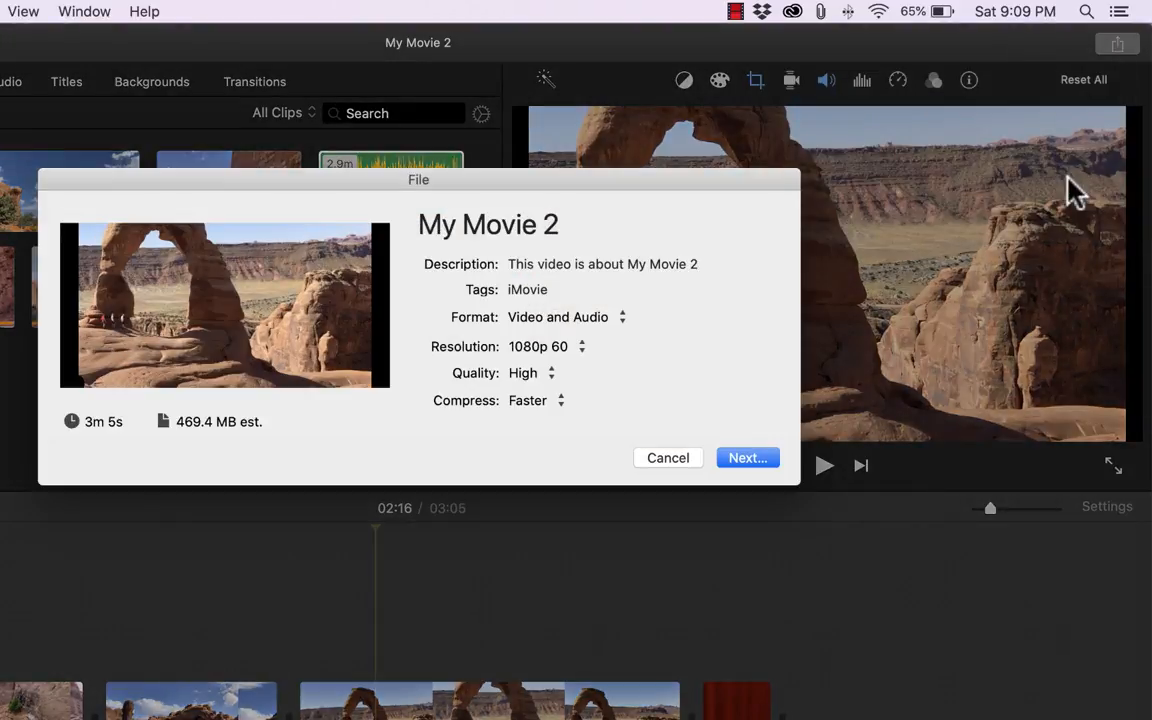
pyautogui.moveTo(217, 447)
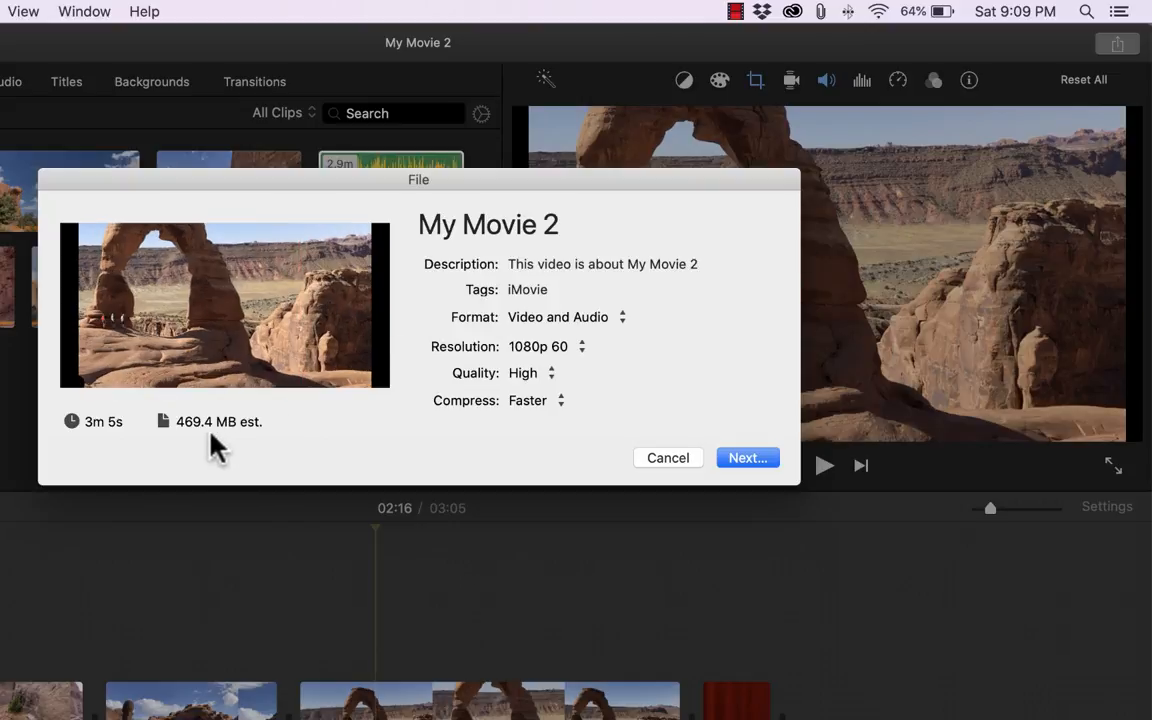
pyautogui.click(548, 346)
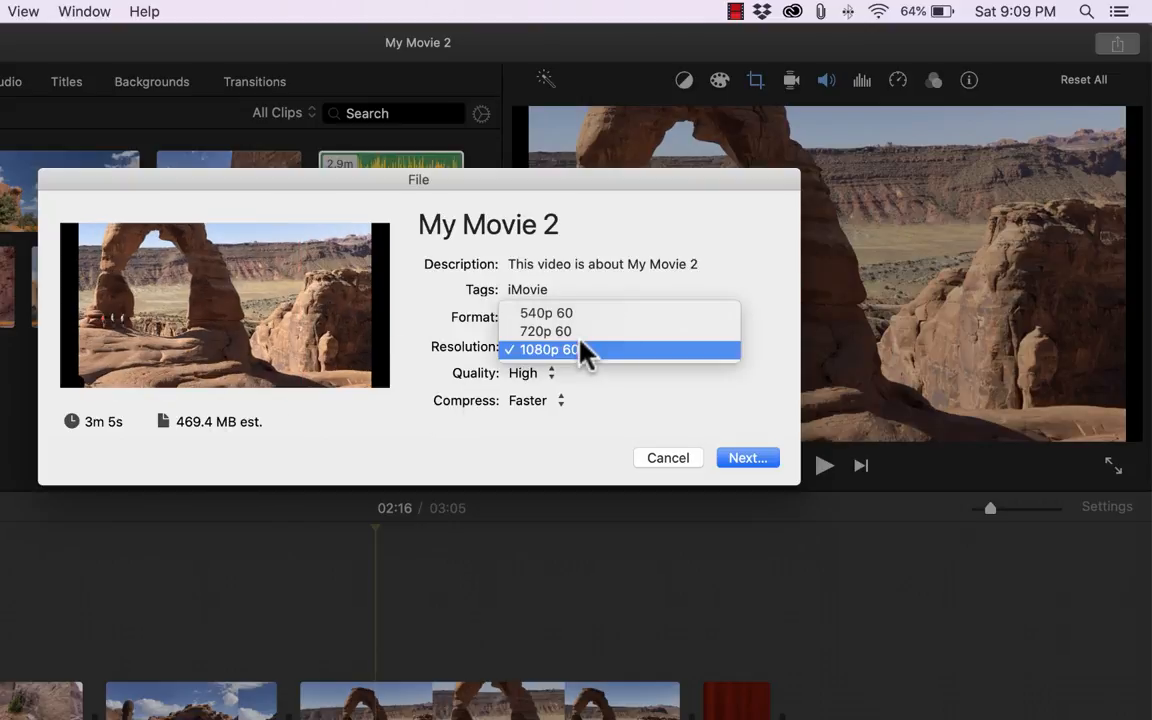
pyautogui.moveTo(595, 362)
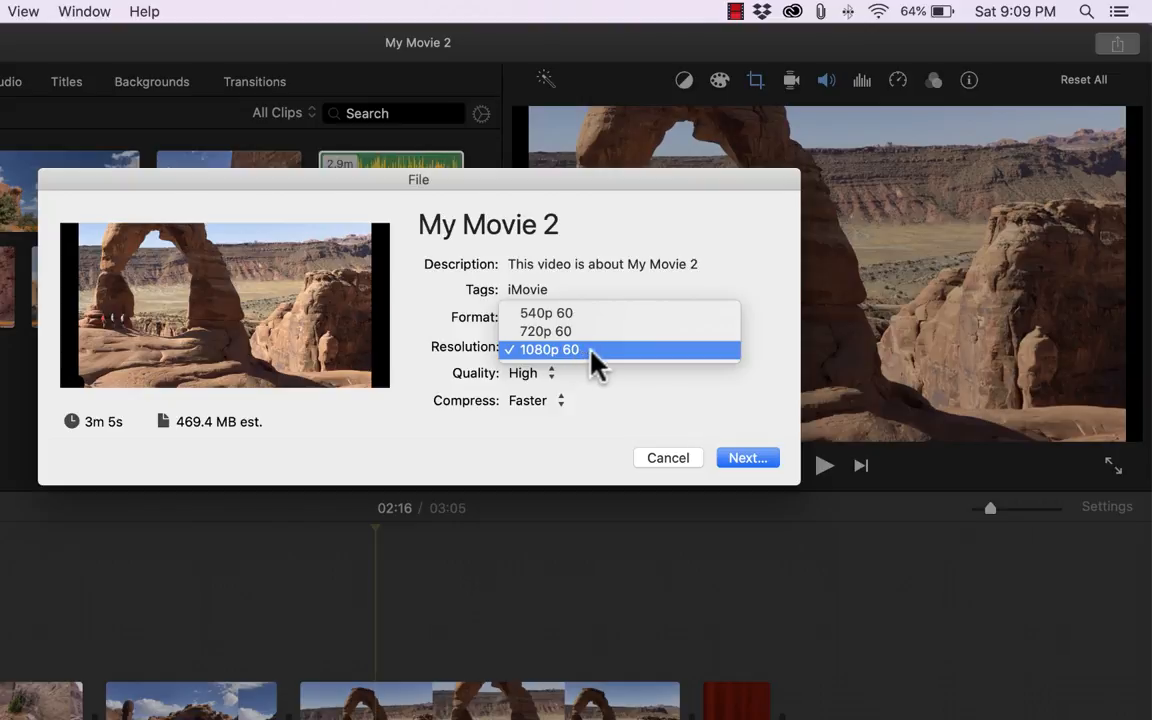
pyautogui.click(549, 349)
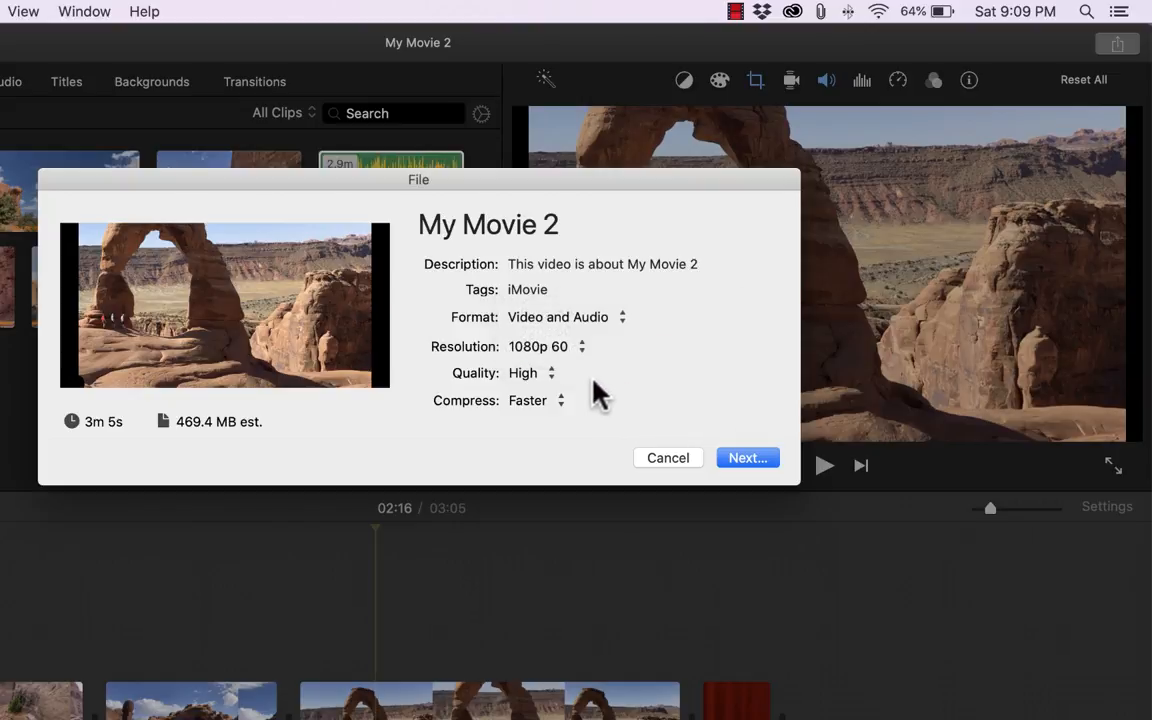
pyautogui.click(533, 372)
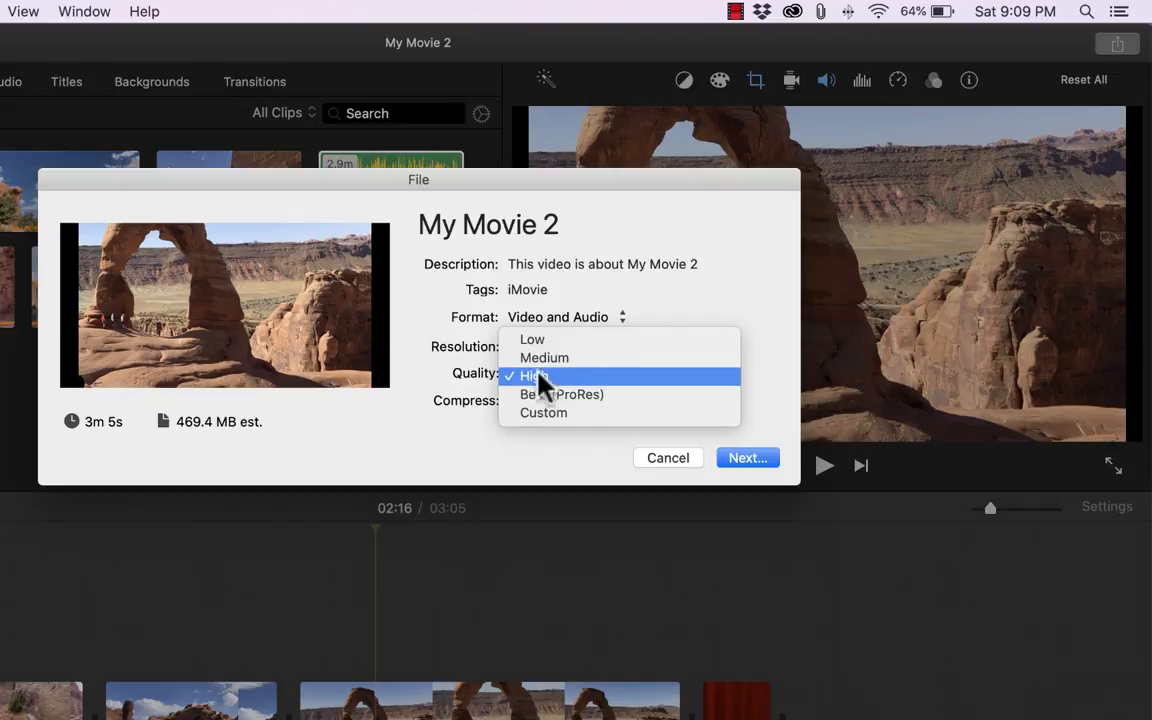
pyautogui.click(533, 375)
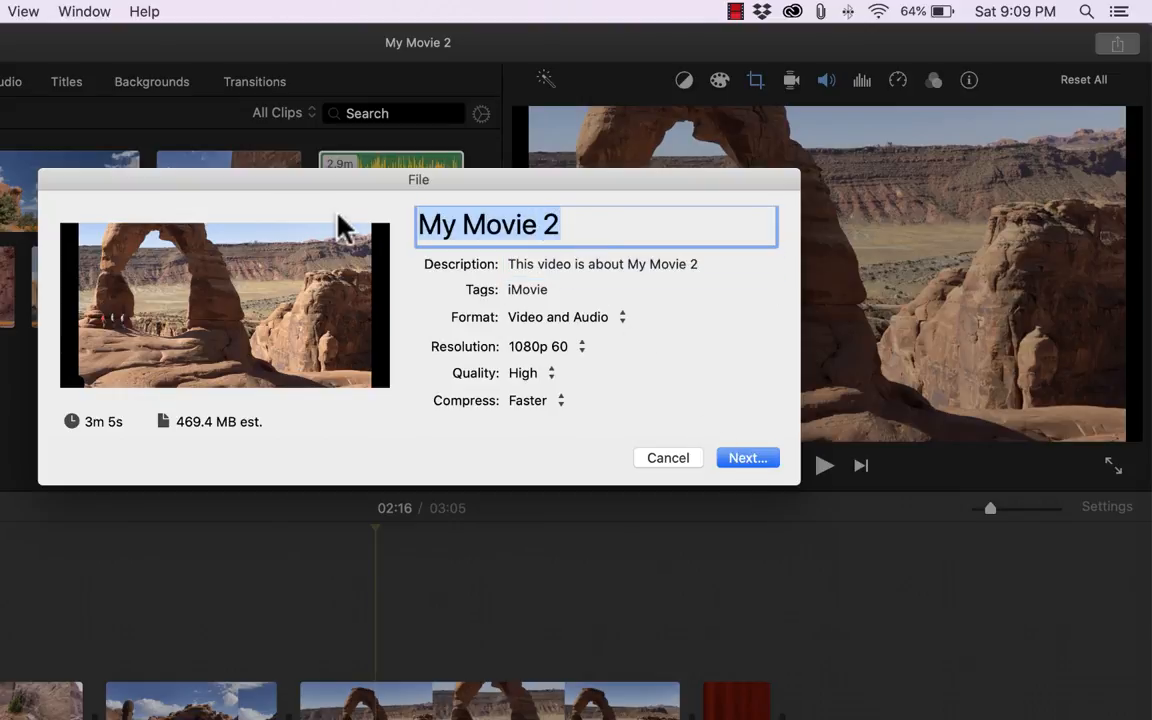
# Name the export Arches, describe it as Arches National Park, and save to Movies
pyautogui.write('Arche')
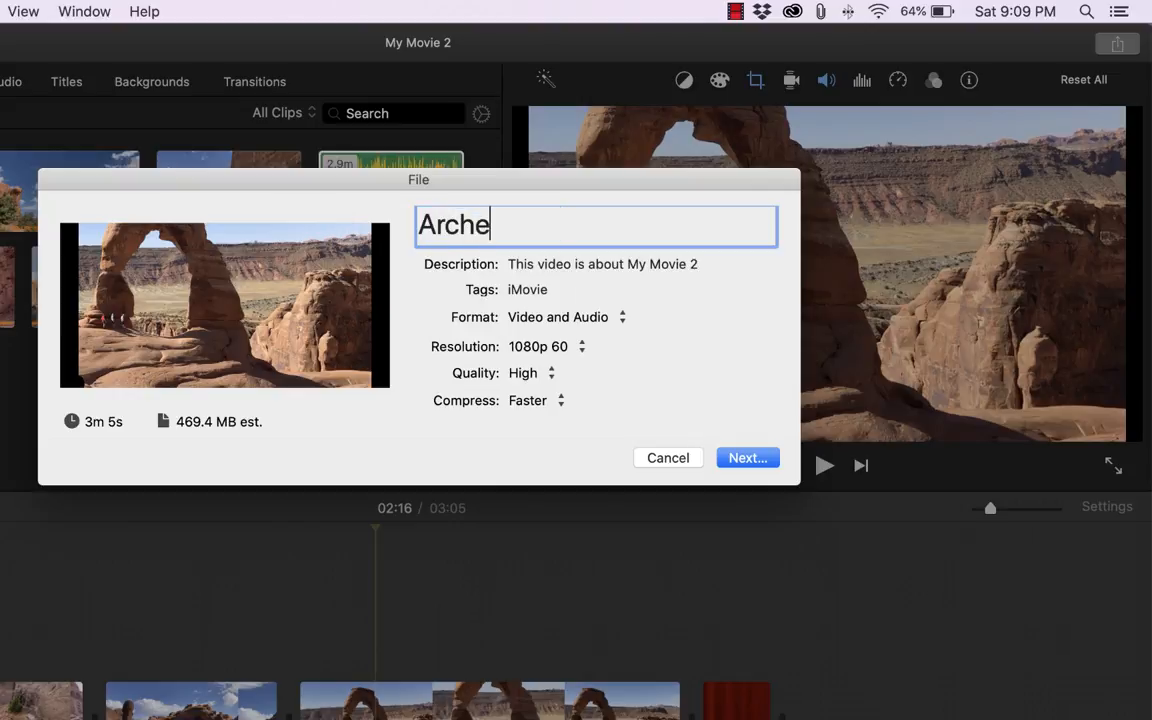
pyautogui.click(640, 264)
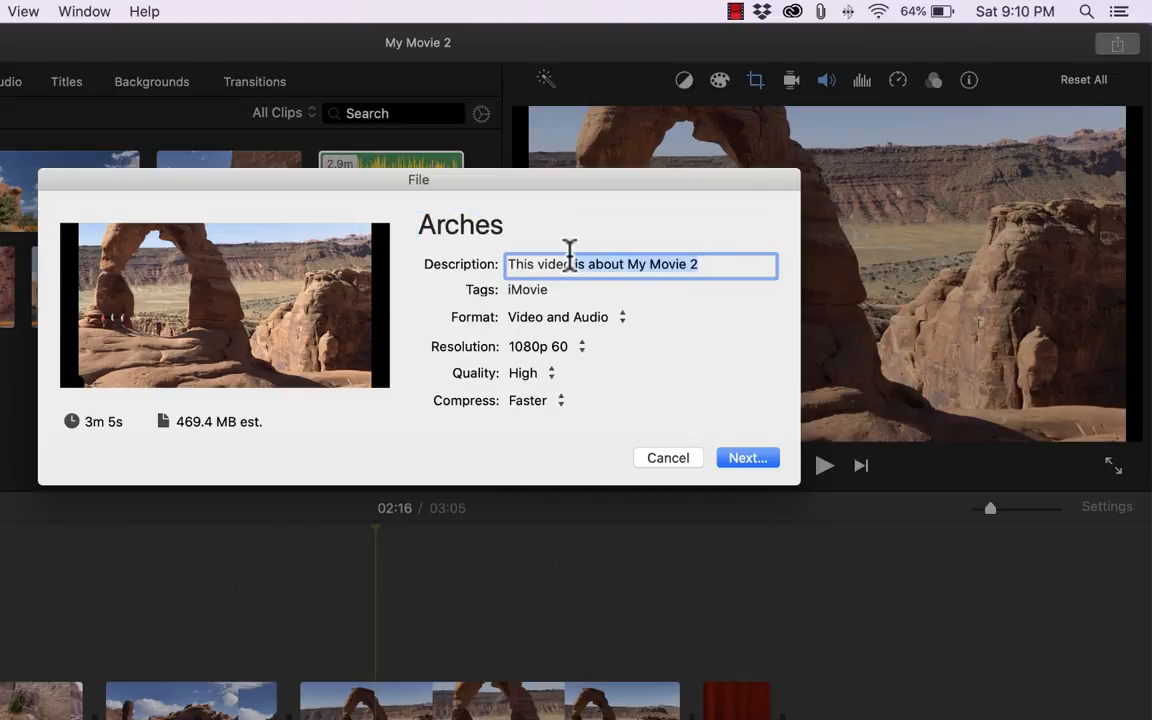
pyautogui.click(747, 457)
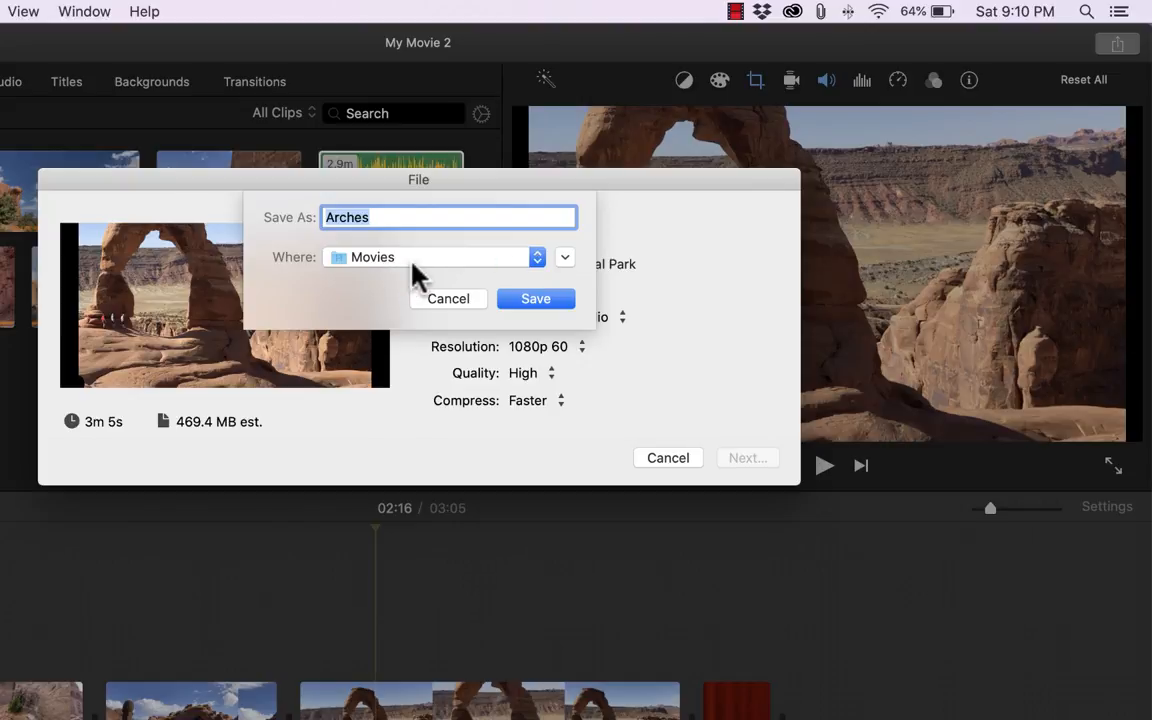
pyautogui.moveTo(547, 308)
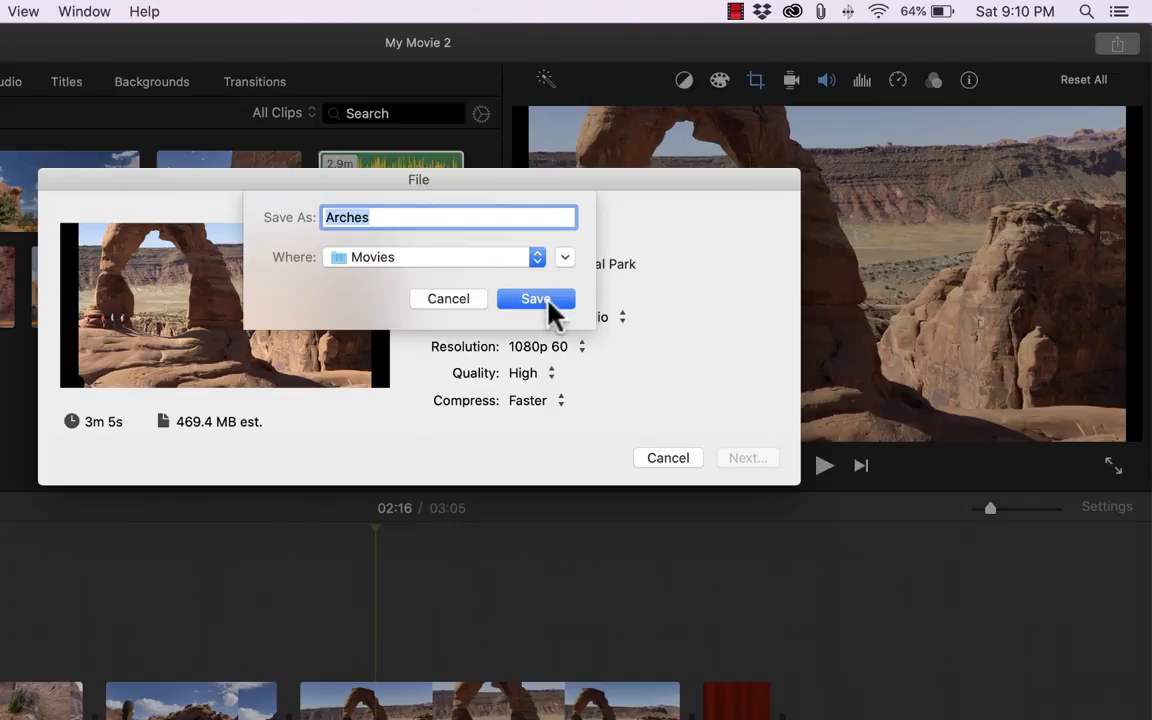
pyautogui.moveTo(565, 260)
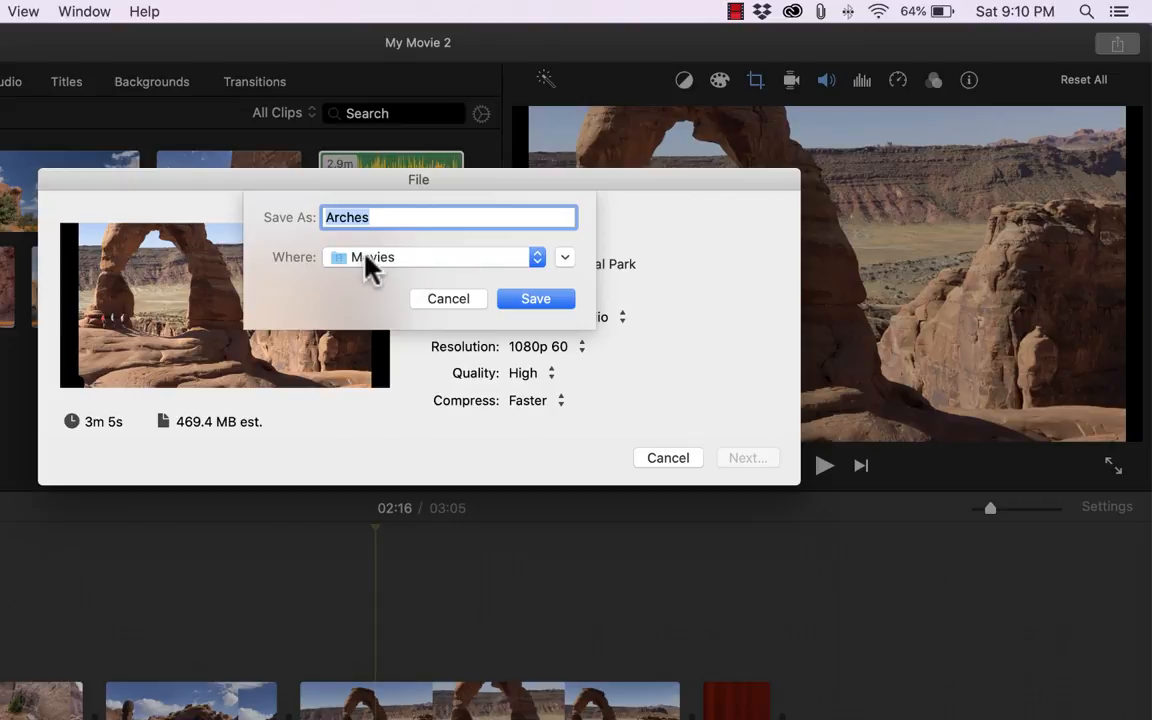
pyautogui.click(535, 298)
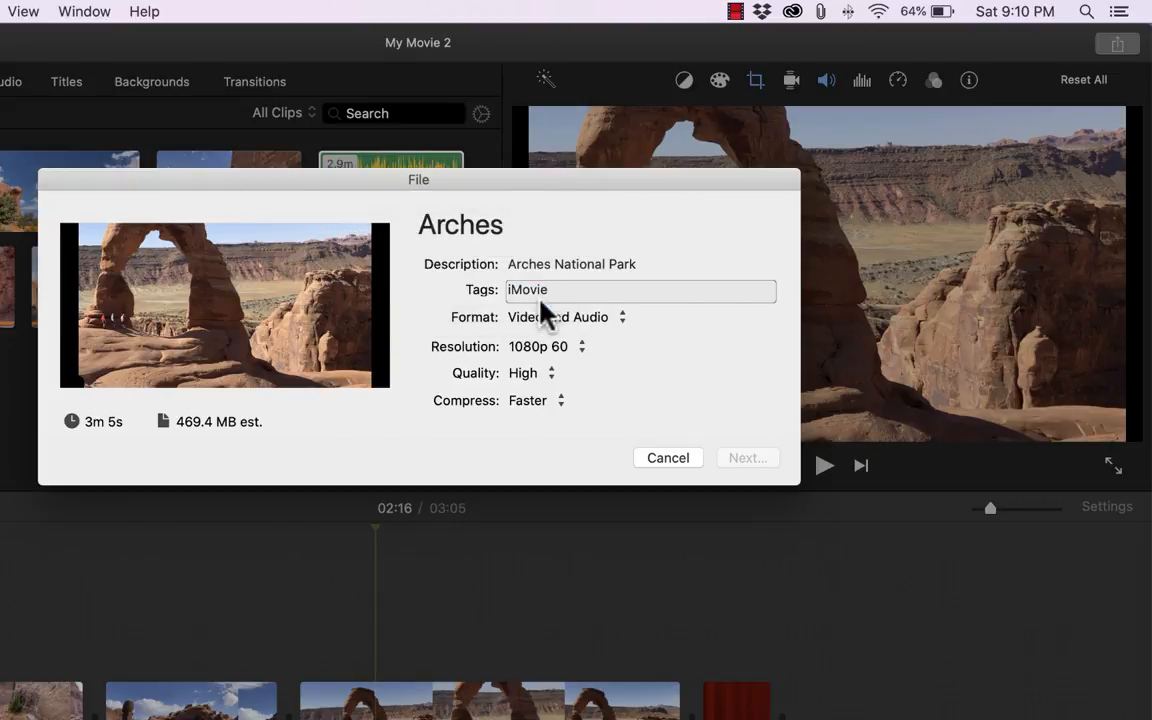
# Confirm the Arches export and return to My Movie 2's editing window
pyautogui.click(667, 457)
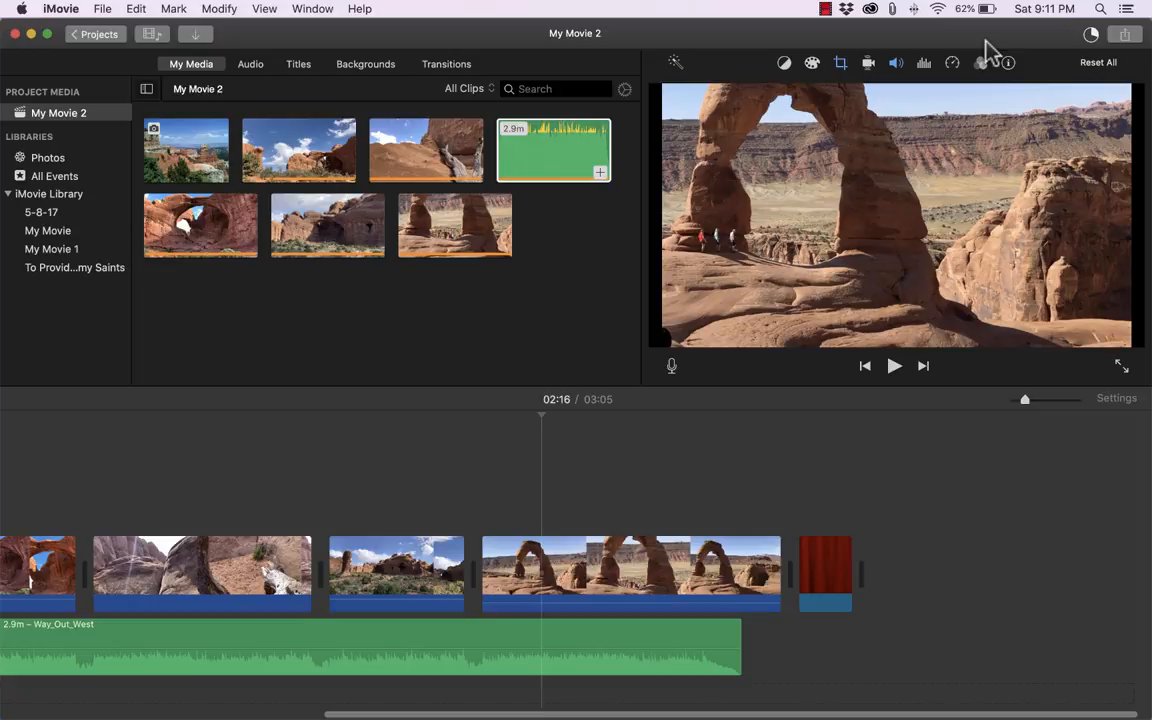
pyautogui.moveTo(1042, 47)
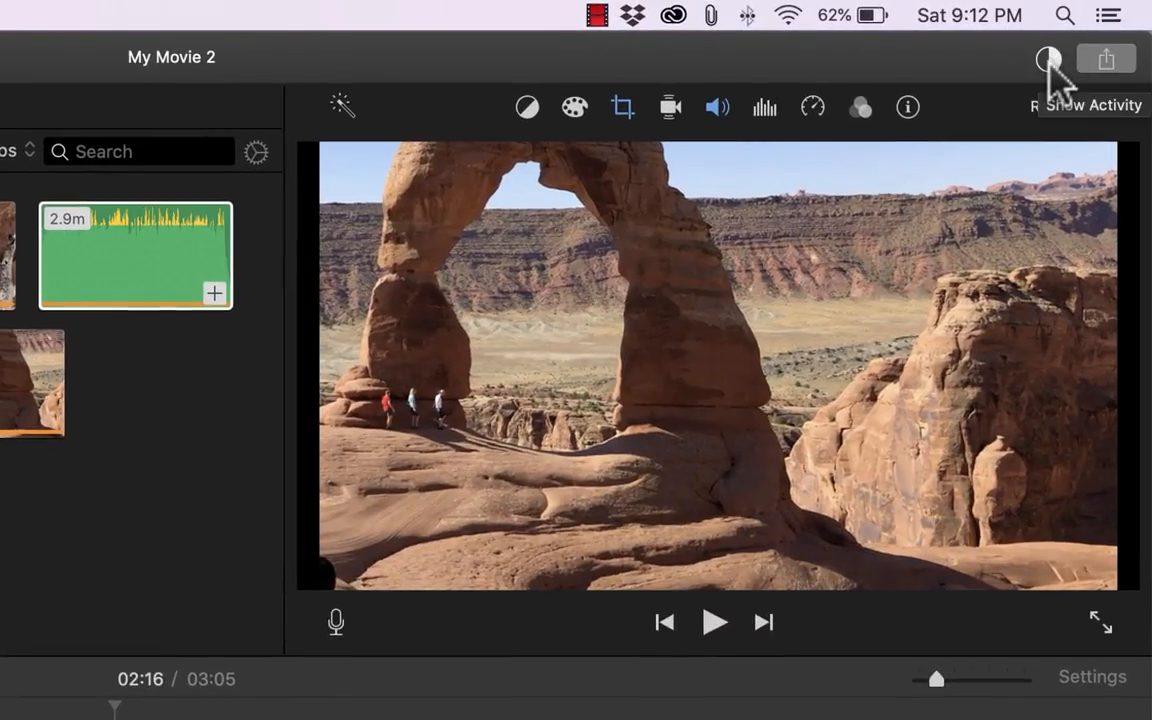
pyautogui.moveTo(1062, 75)
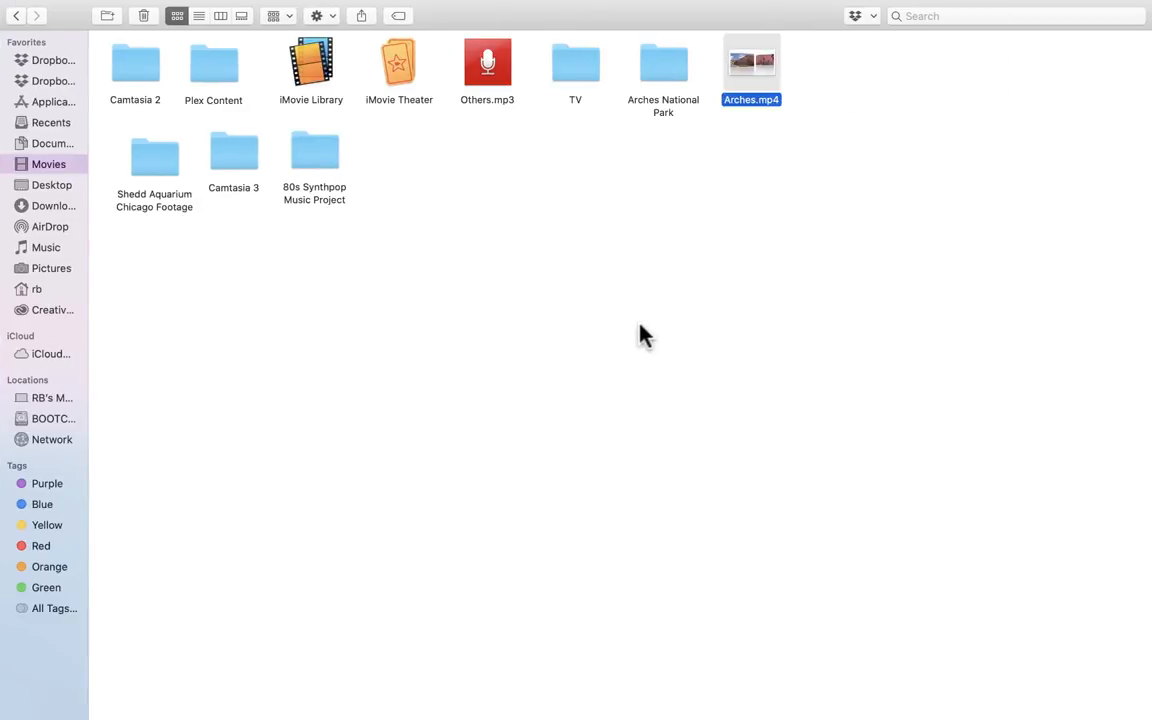
pyautogui.moveTo(767, 127)
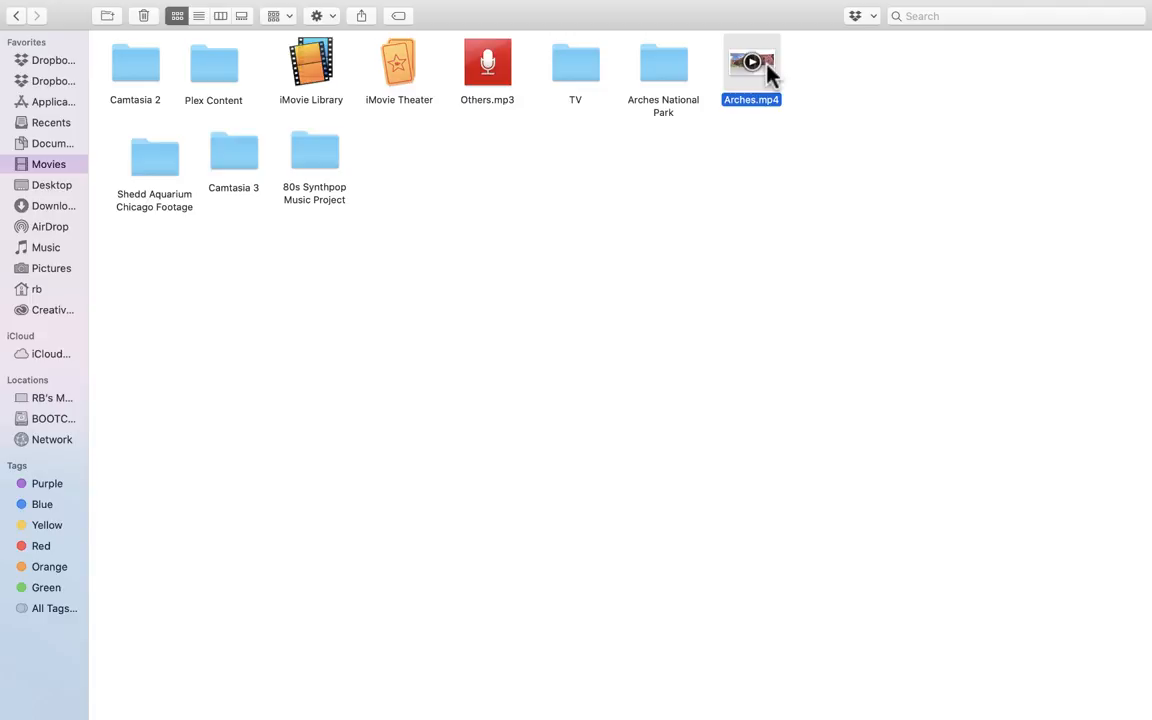
# Open Arches.mp4 in QuickTime Player and play it
pyautogui.doubleClick(751, 62)
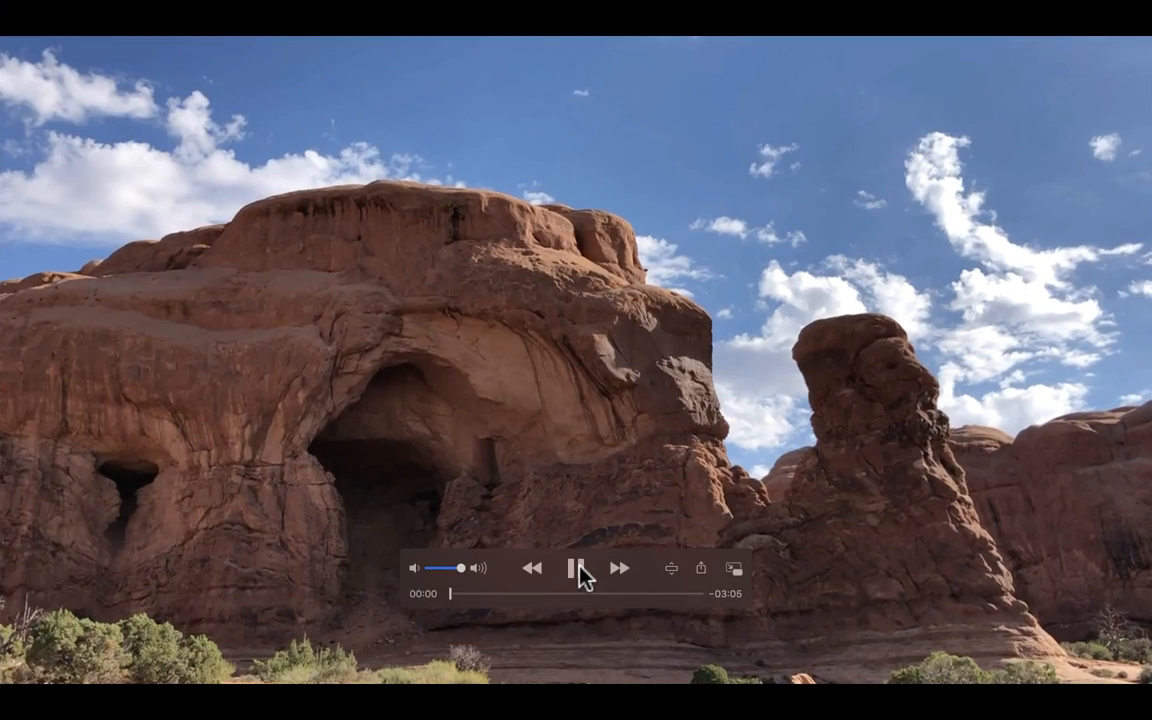
pyautogui.click(578, 568)
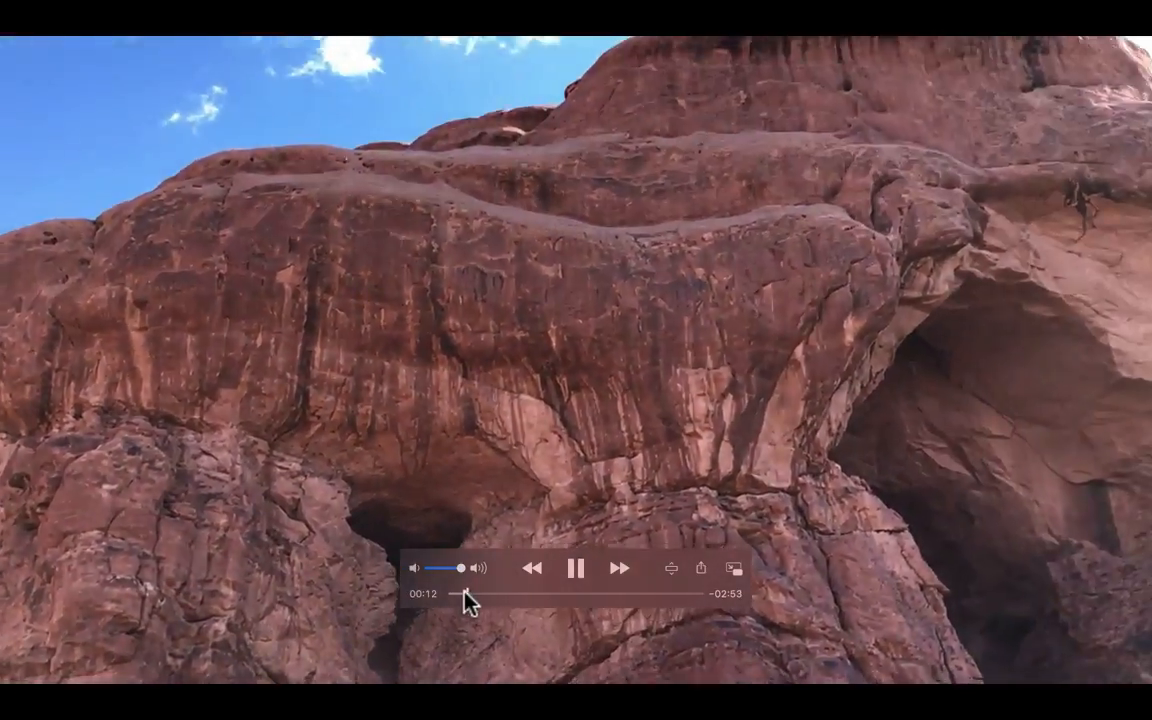